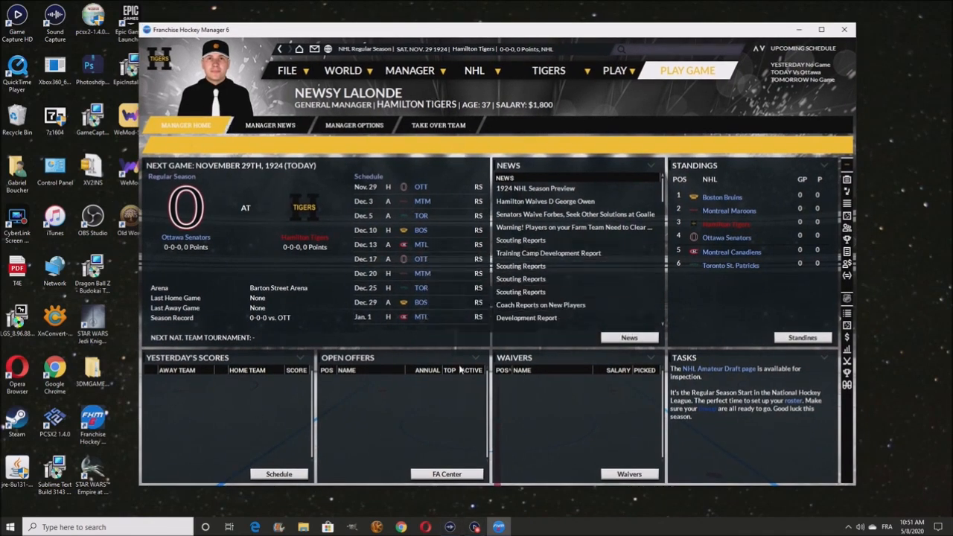
{"action": "mouse_move", "coordinate": [423, 274]}
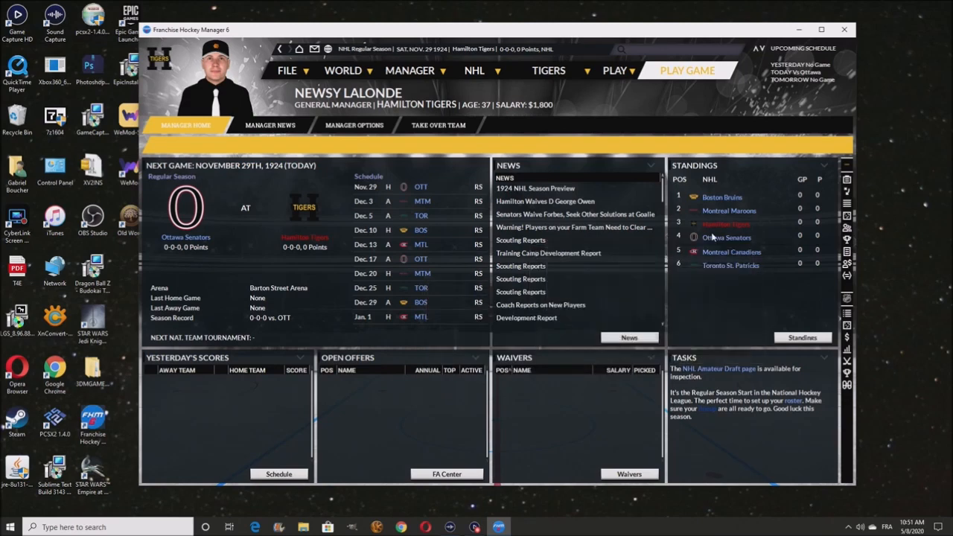
{"action": "mouse_move", "coordinate": [726, 237]}
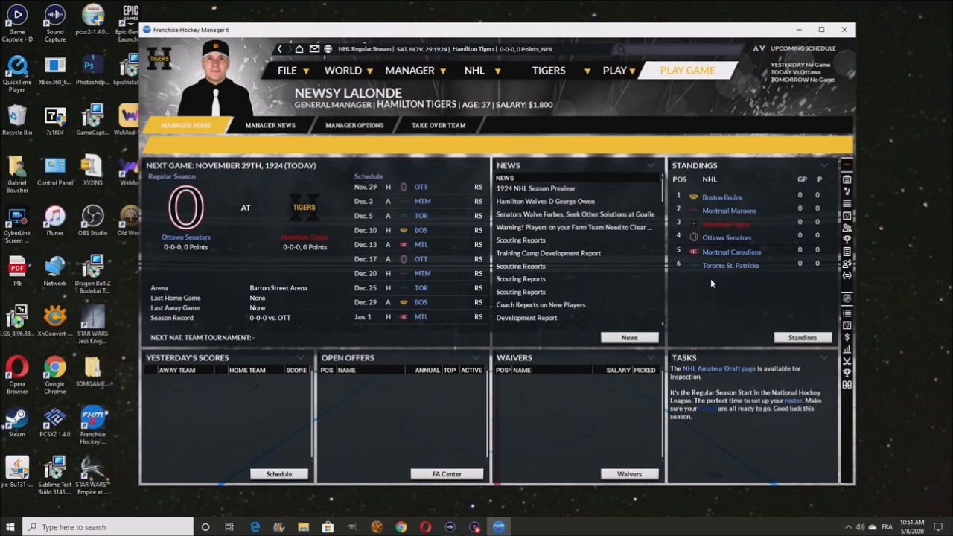
{"action": "mouse_move", "coordinate": [691, 307]}
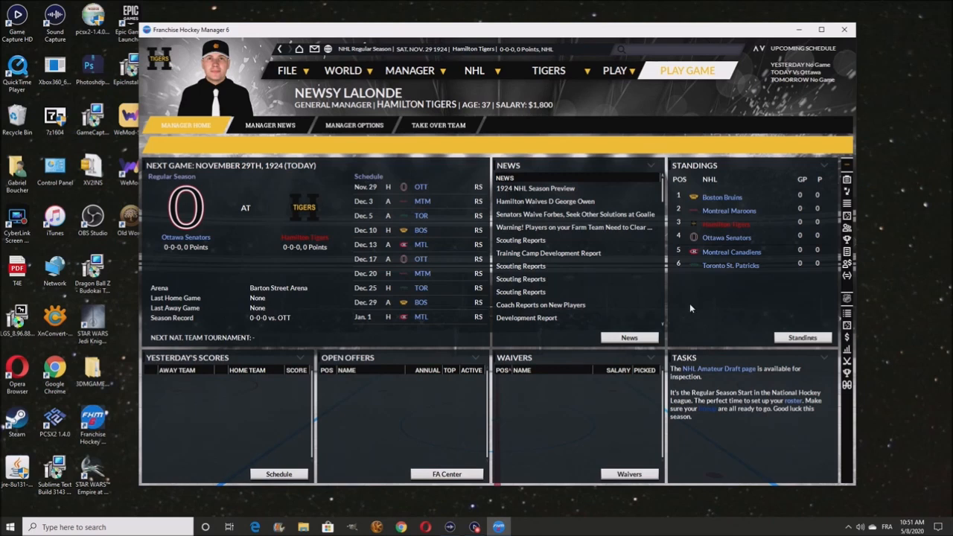
{"action": "mouse_move", "coordinate": [548, 82]}
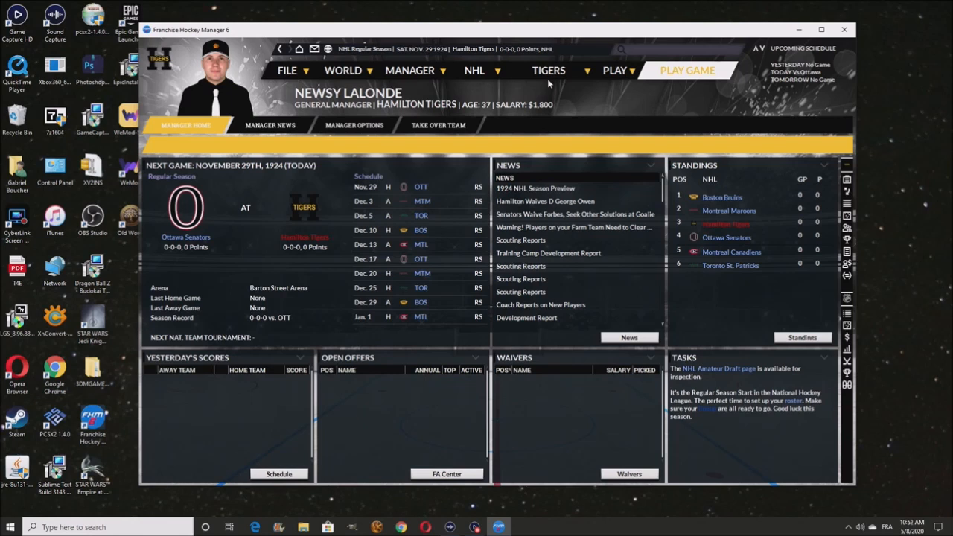
{"action": "mouse_move", "coordinate": [548, 70]}
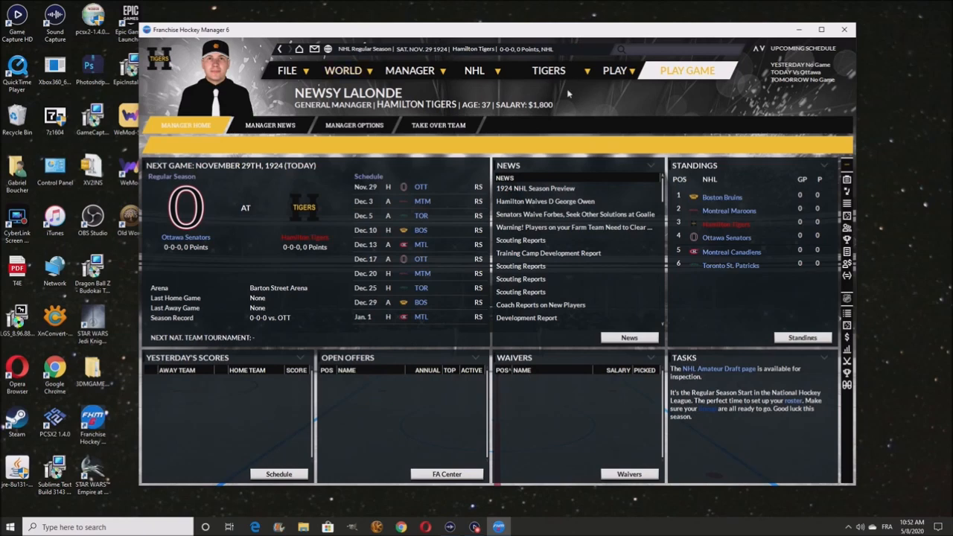
Check the Hamilton Tigers roster, then simulate today's game against the Ottawa Senators
{"action": "left_click", "coordinate": [548, 70]}
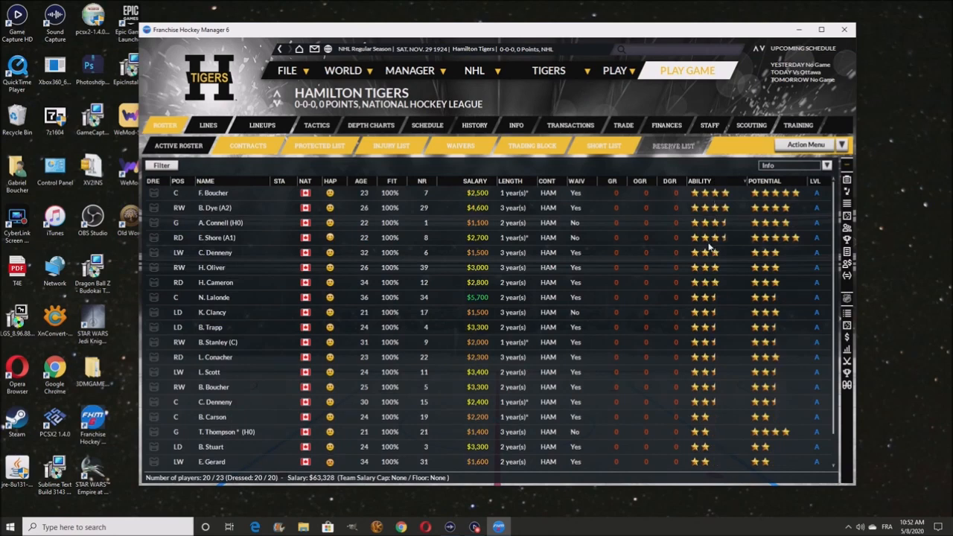
{"action": "mouse_move", "coordinate": [721, 231]}
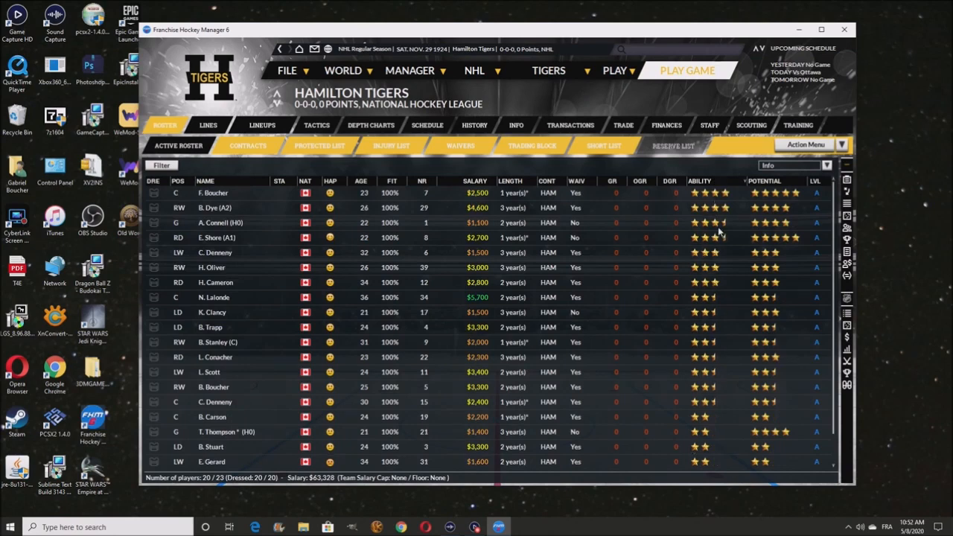
{"action": "mouse_move", "coordinate": [158, 235]}
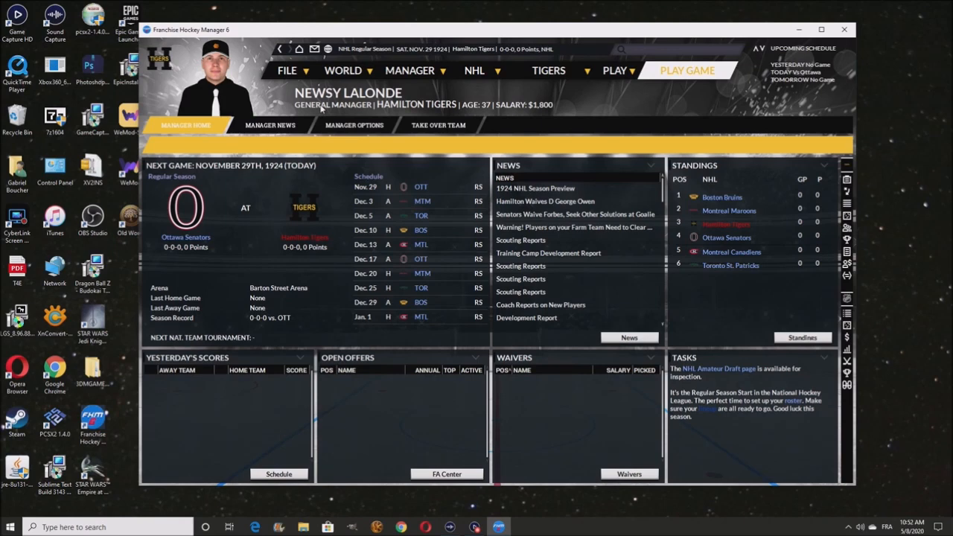
{"action": "left_click", "coordinate": [474, 70]}
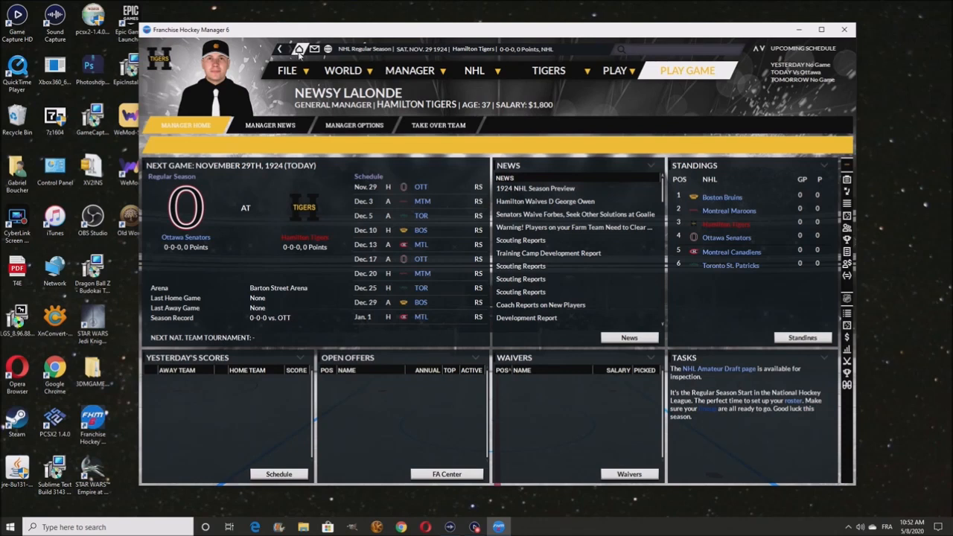
{"action": "mouse_move", "coordinate": [685, 70]}
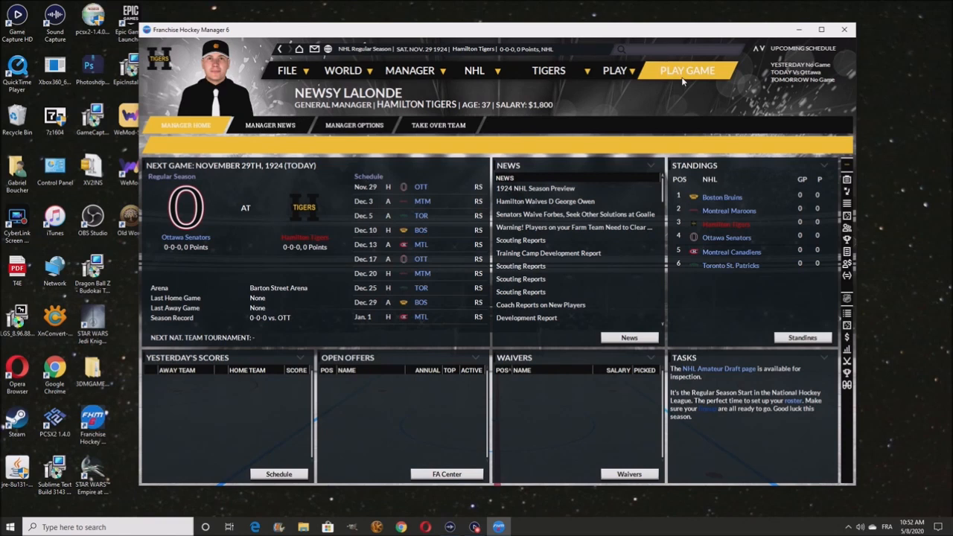
{"action": "mouse_move", "coordinate": [596, 112]}
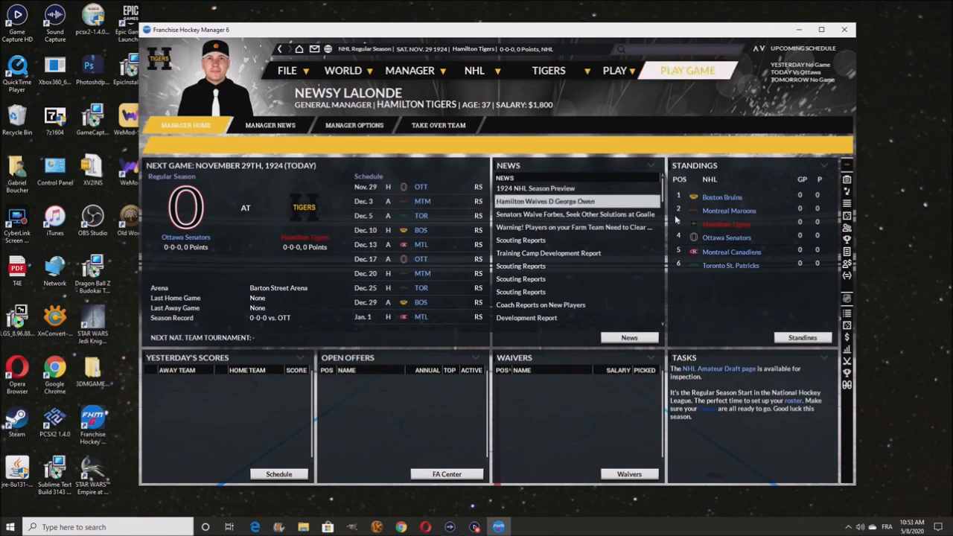
{"action": "mouse_move", "coordinate": [729, 211]}
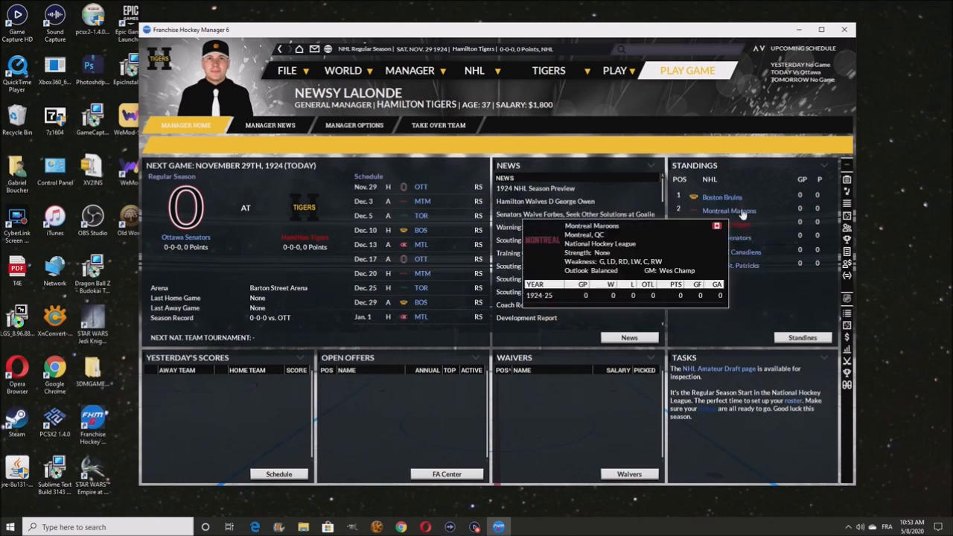
{"action": "mouse_move", "coordinate": [742, 215]}
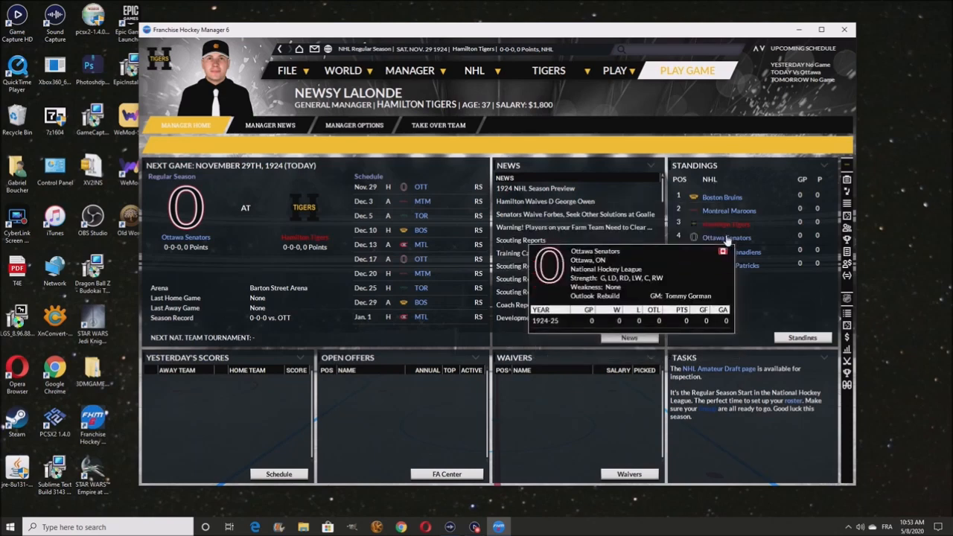
{"action": "mouse_move", "coordinate": [730, 210]}
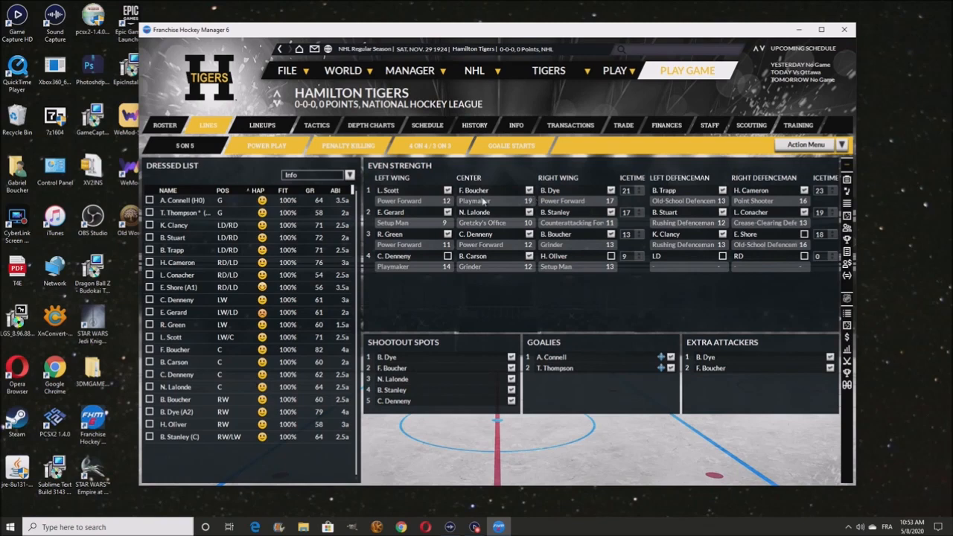
{"action": "mouse_move", "coordinate": [506, 229]}
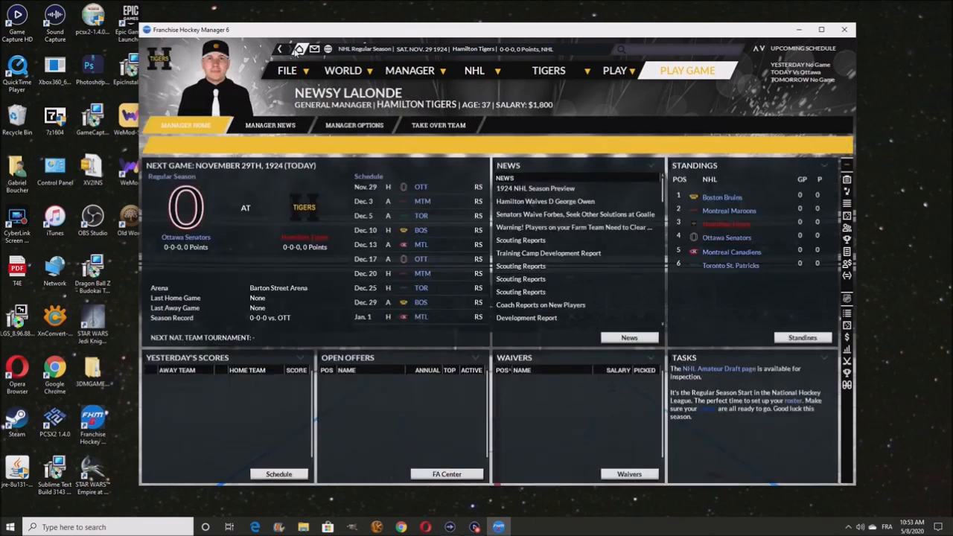
{"action": "left_click", "coordinate": [687, 70]}
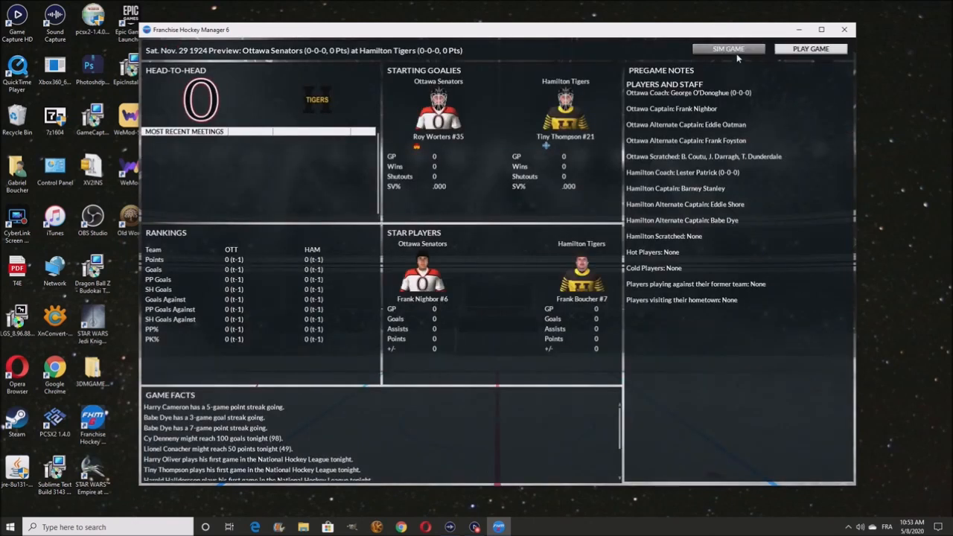
{"action": "left_click", "coordinate": [728, 47]}
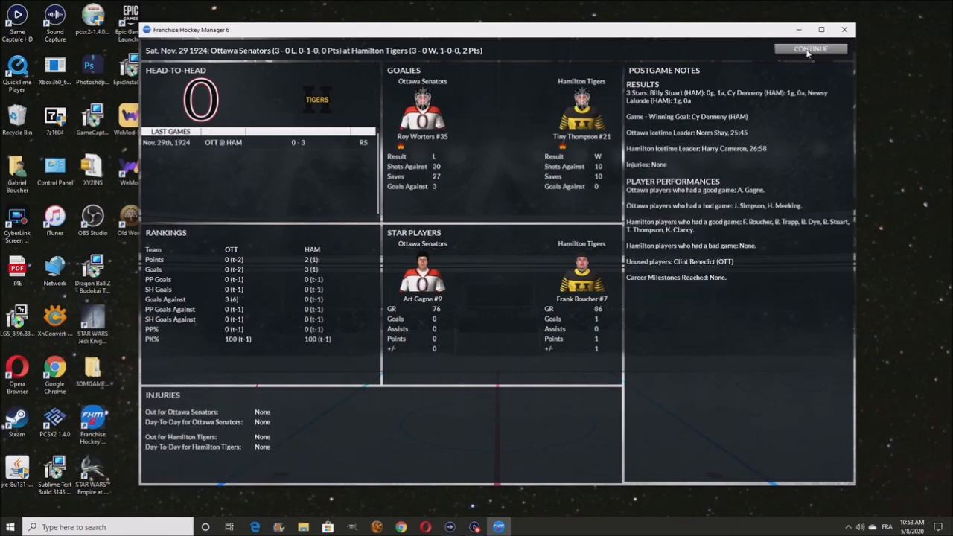
{"action": "left_click", "coordinate": [810, 49]}
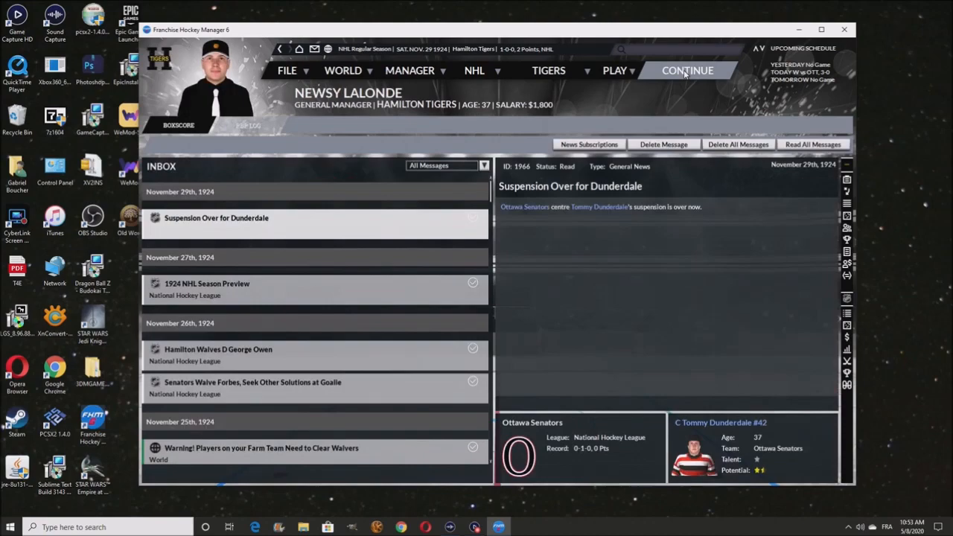
Advance the schedule and simulate the road game at the Montreal Maroons
{"action": "left_click", "coordinate": [687, 70]}
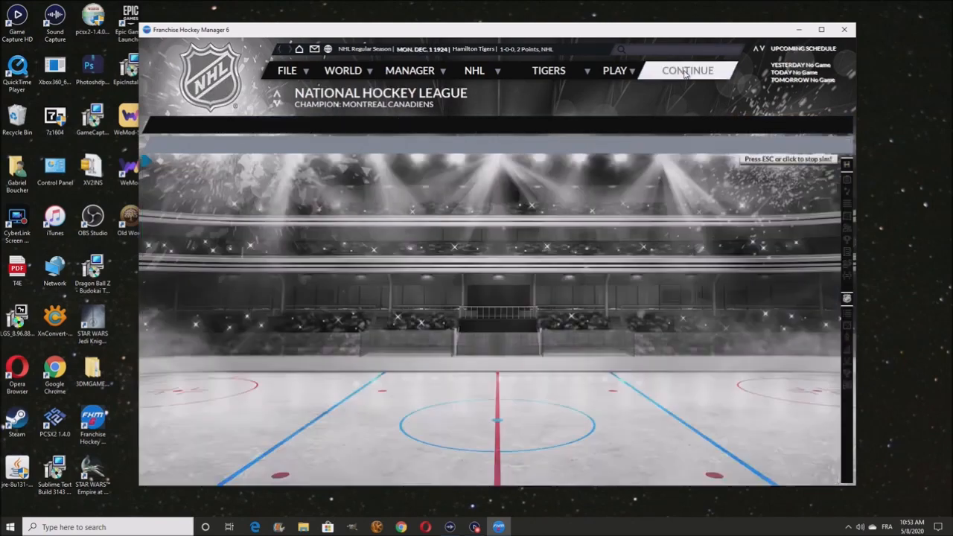
{"action": "left_click", "coordinate": [687, 70]}
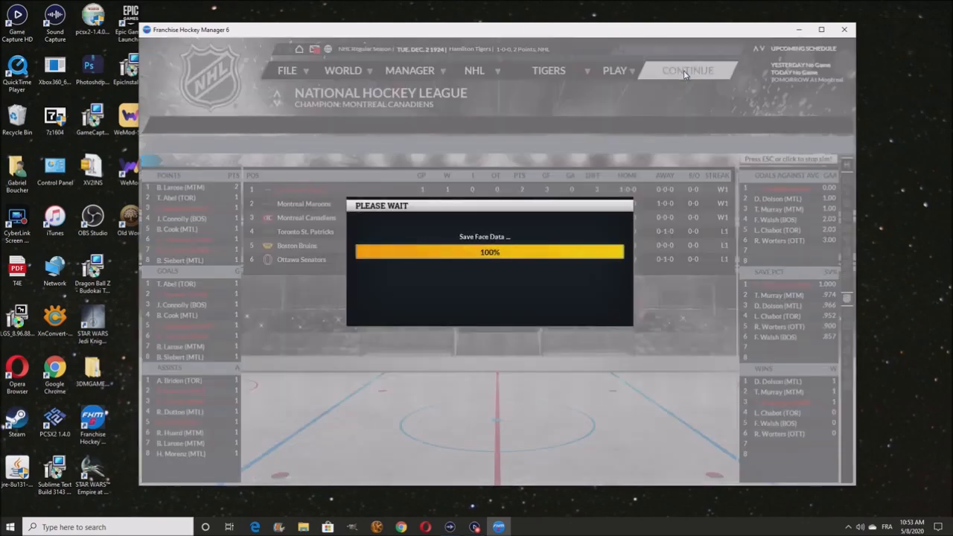
{"action": "left_click", "coordinate": [686, 70]}
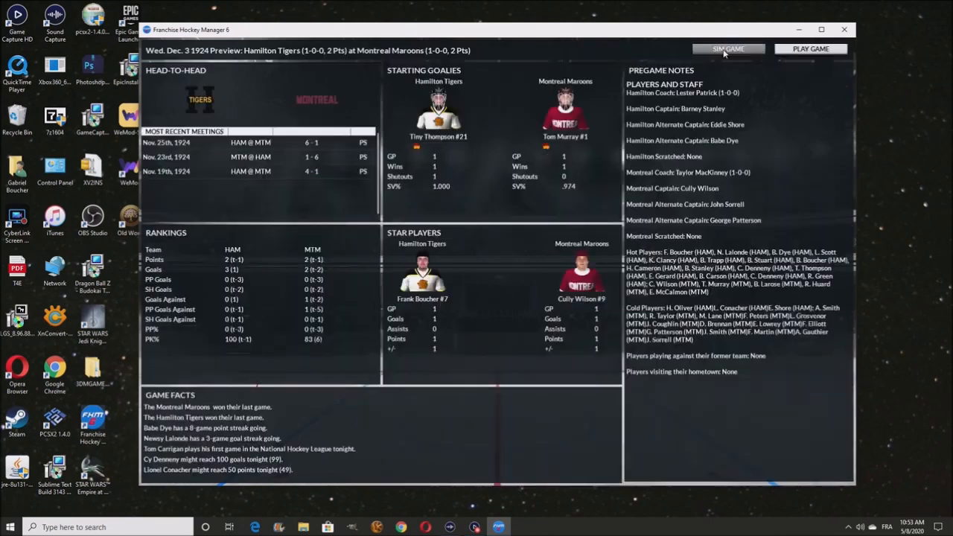
{"action": "left_click", "coordinate": [726, 47]}
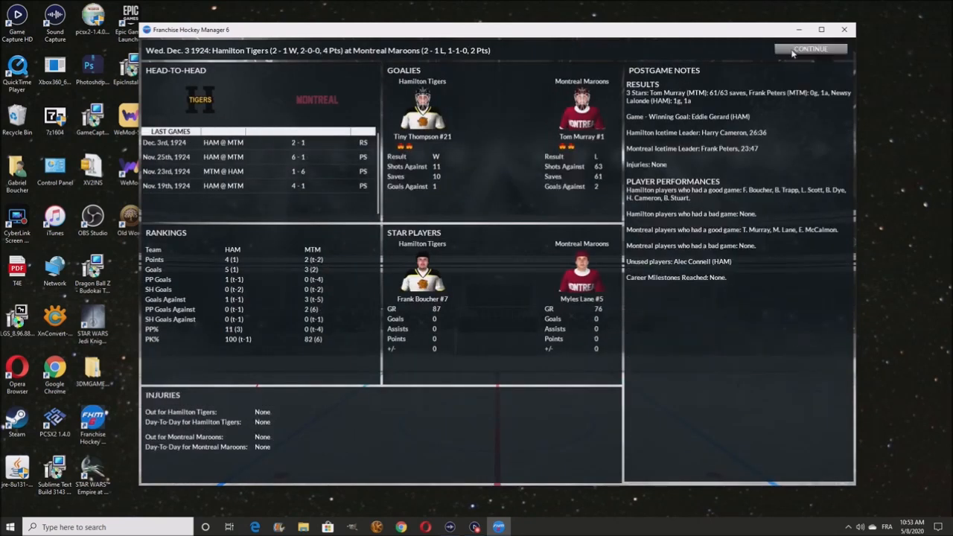
{"action": "left_click", "coordinate": [811, 47]}
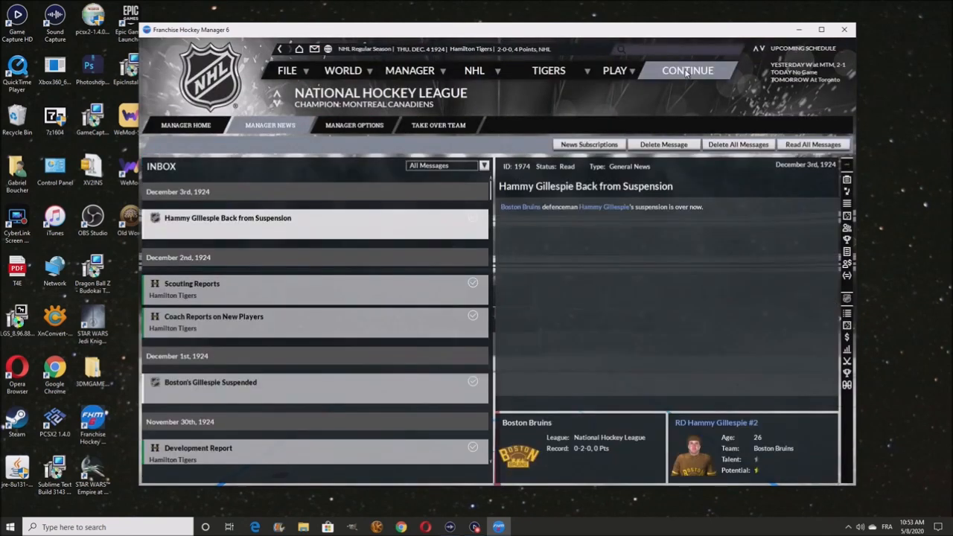
Advance through the Toronto St. Patricks game and past the Boston lineup to a later date
{"action": "left_click", "coordinate": [687, 70]}
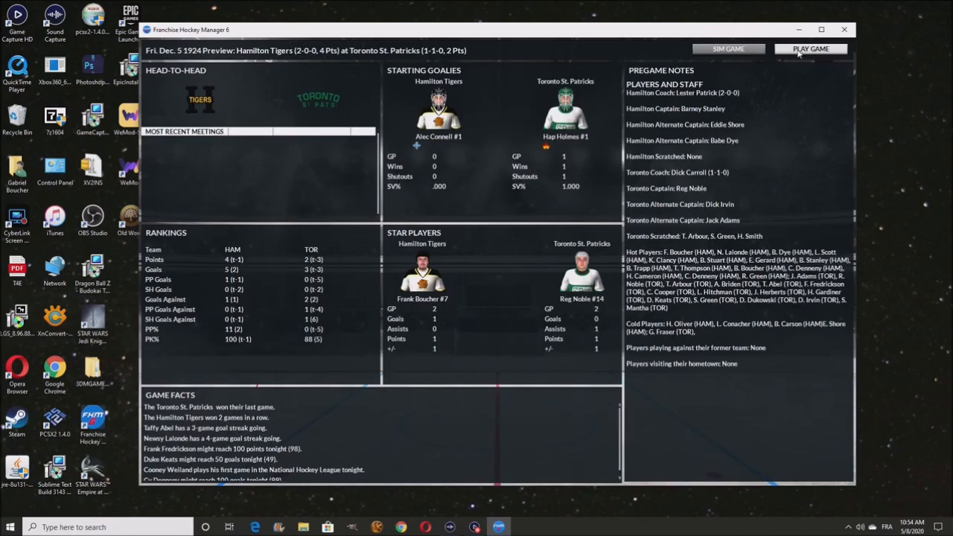
{"action": "left_click", "coordinate": [810, 47]}
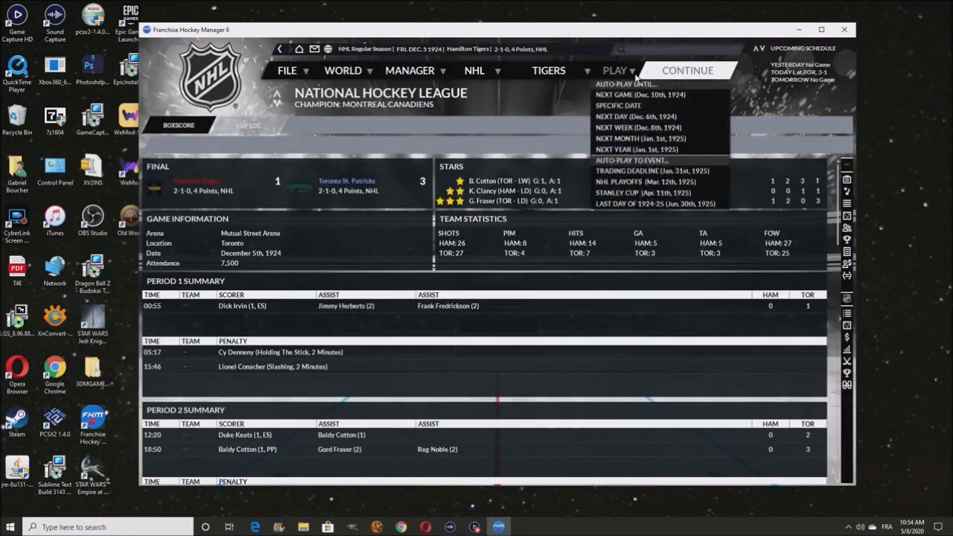
{"action": "left_click", "coordinate": [640, 95]}
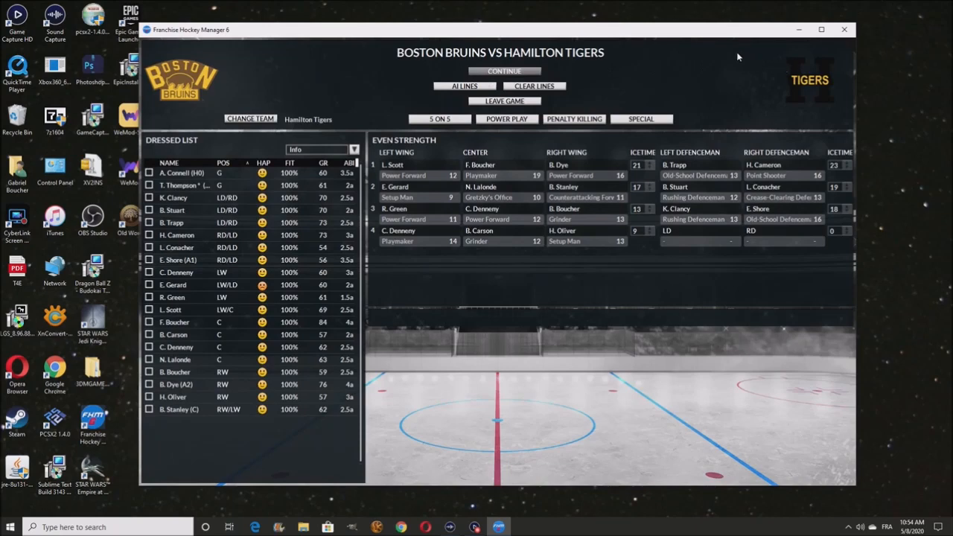
{"action": "left_click", "coordinate": [503, 72]}
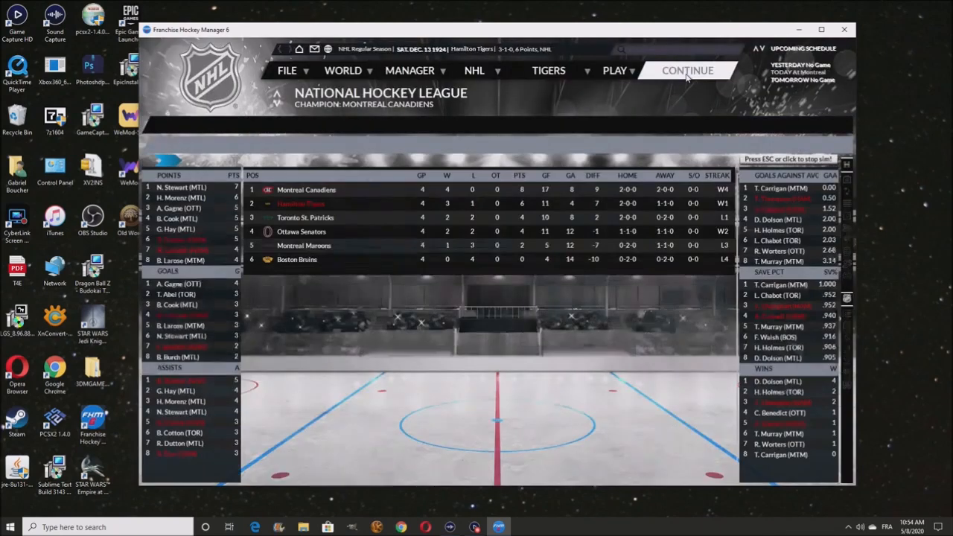
Simulate the game at the Montreal Canadiens and play the Ottawa game with the current lines
{"action": "left_click", "coordinate": [686, 70]}
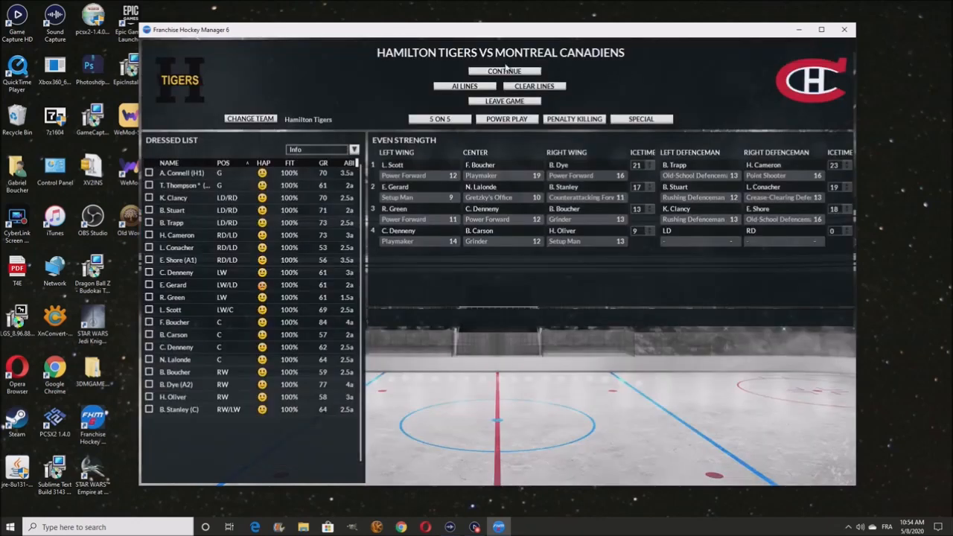
{"action": "left_click", "coordinate": [505, 72]}
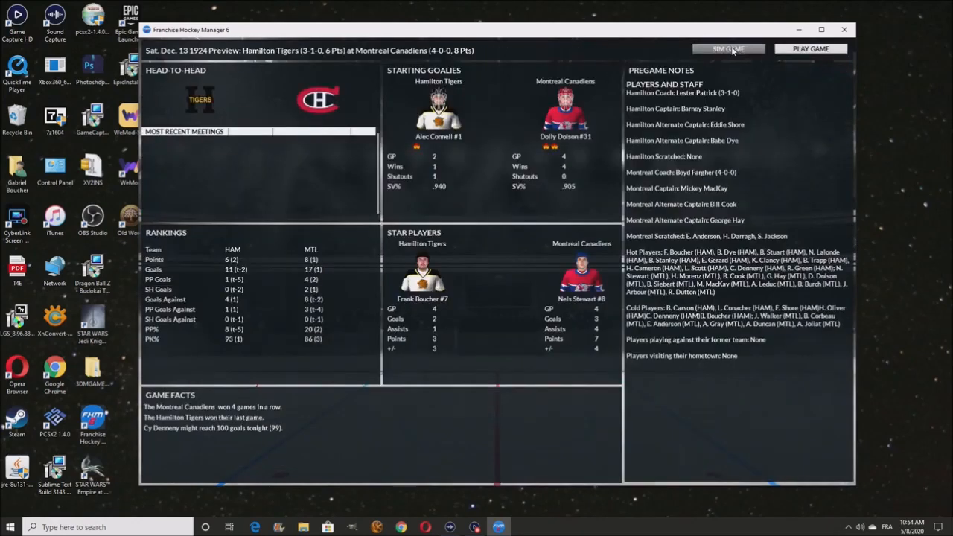
{"action": "left_click", "coordinate": [727, 48]}
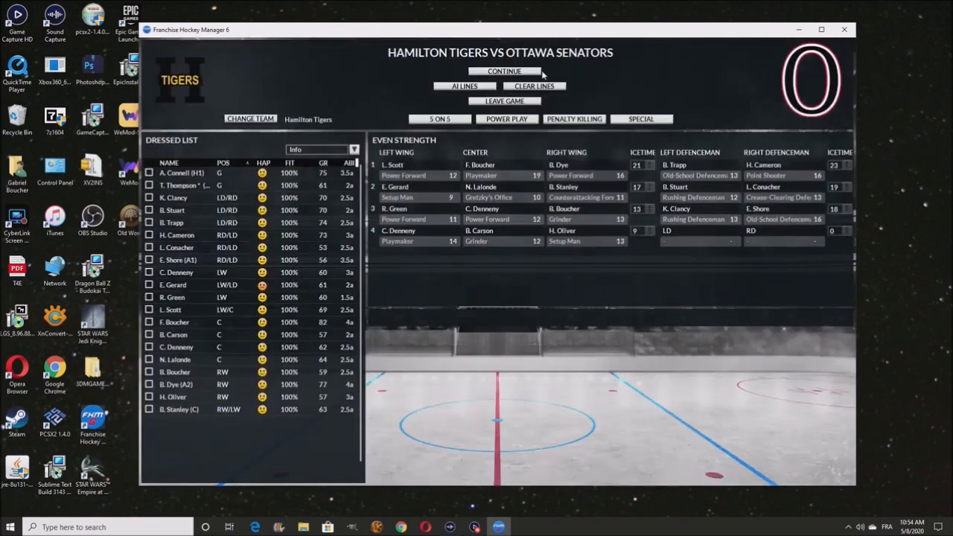
{"action": "left_click", "coordinate": [503, 72]}
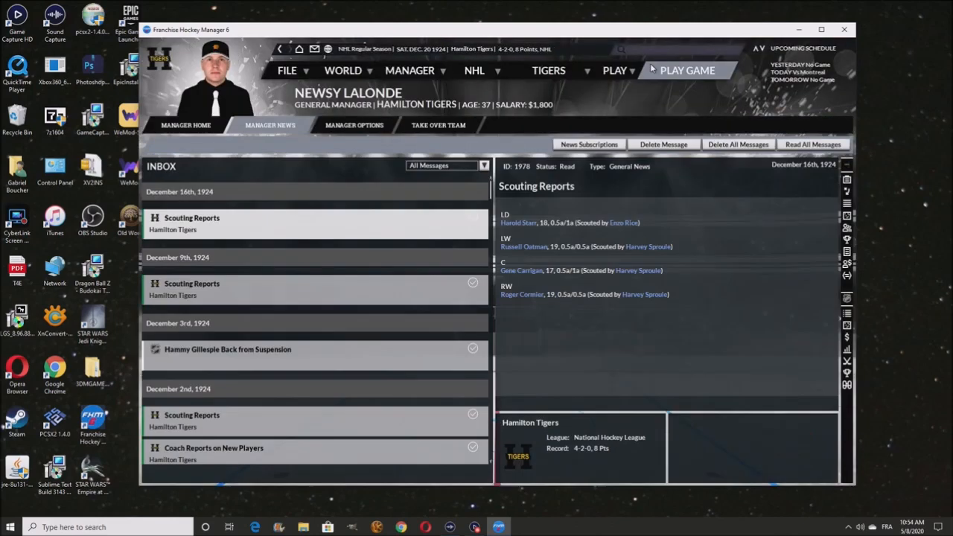
From Manager Home, play the Montreal Maroons and Toronto St. Patricks games with the current lines
{"action": "left_click", "coordinate": [186, 125]}
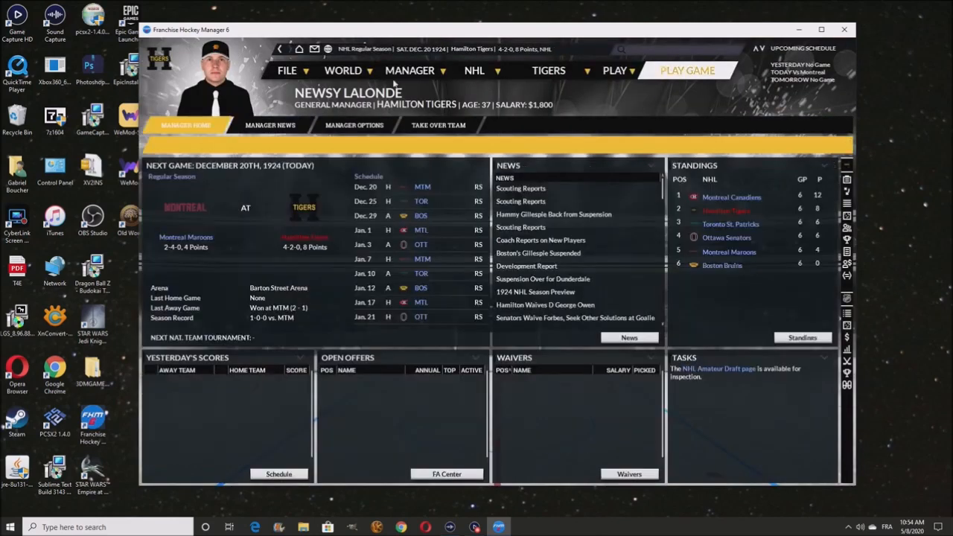
{"action": "mouse_move", "coordinate": [688, 70]}
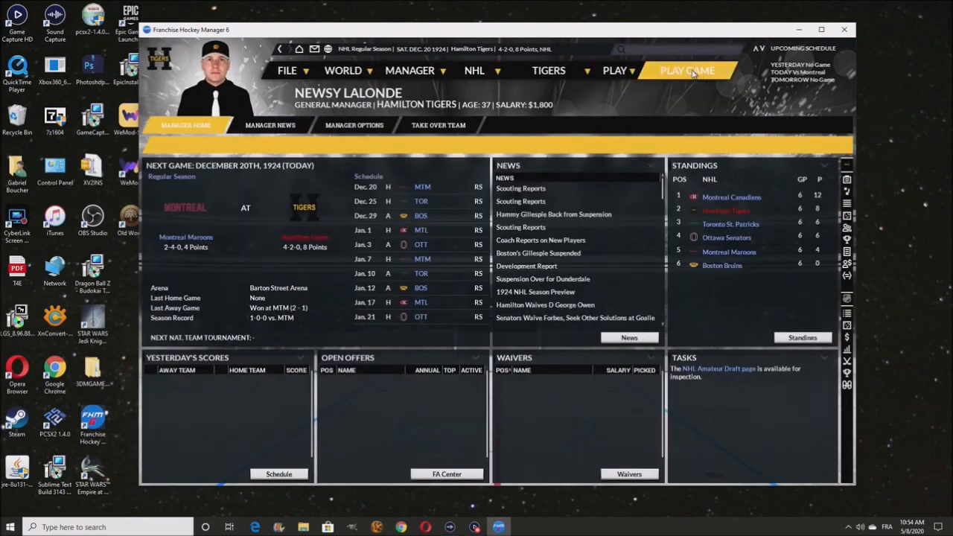
{"action": "left_click", "coordinate": [686, 70]}
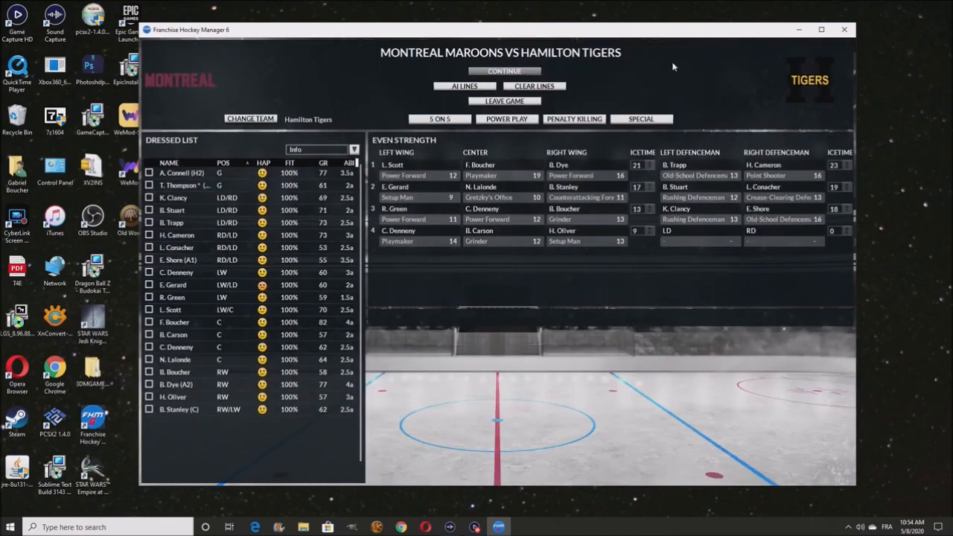
{"action": "left_click", "coordinate": [503, 72]}
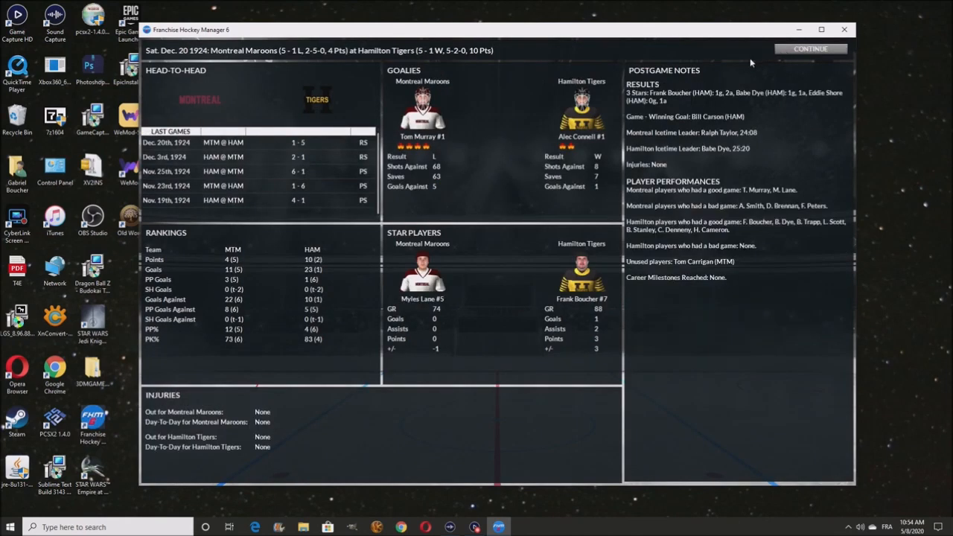
{"action": "left_click", "coordinate": [810, 48]}
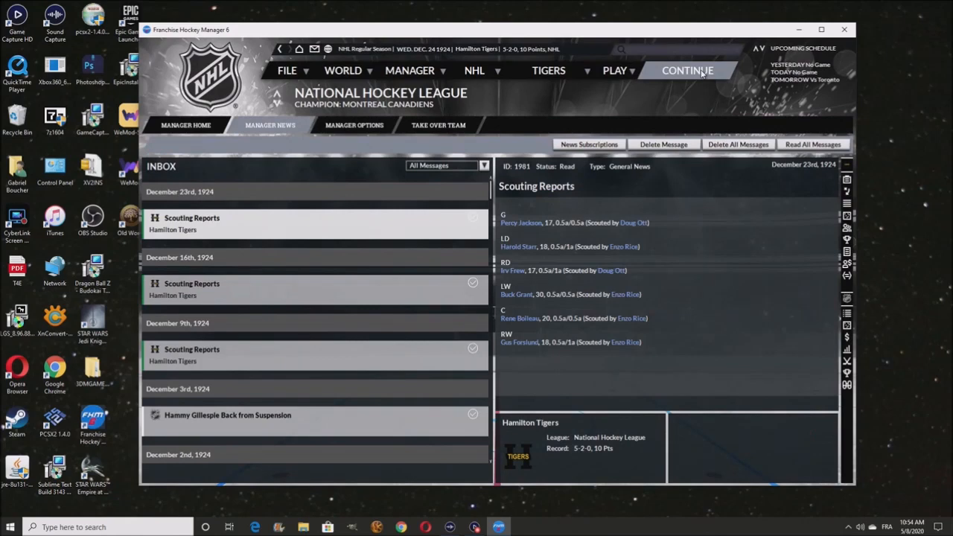
{"action": "left_click", "coordinate": [686, 70]}
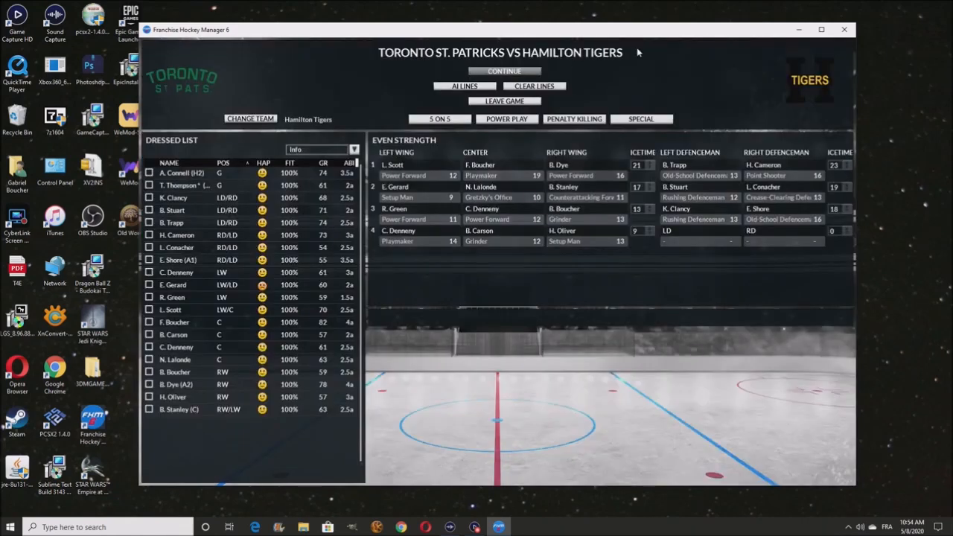
{"action": "left_click", "coordinate": [503, 72]}
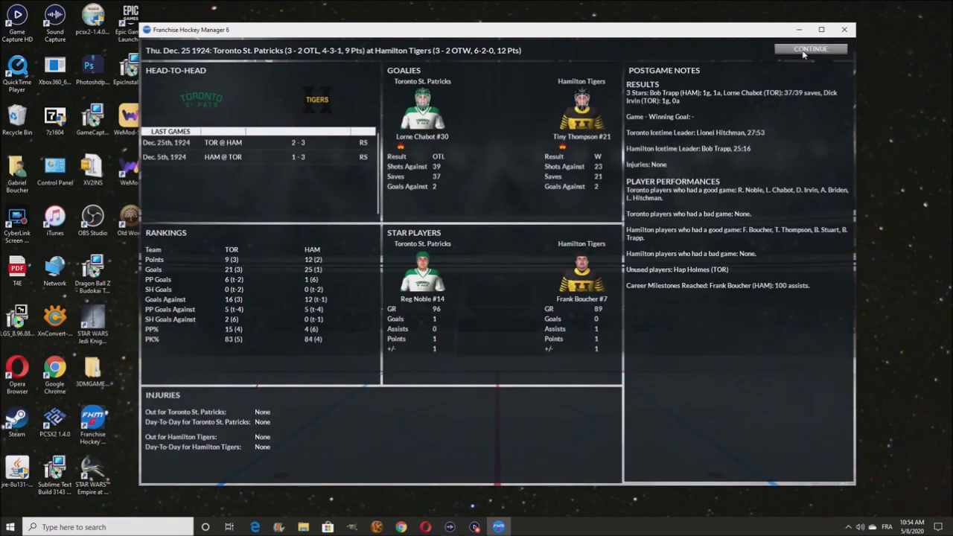
{"action": "left_click", "coordinate": [810, 48]}
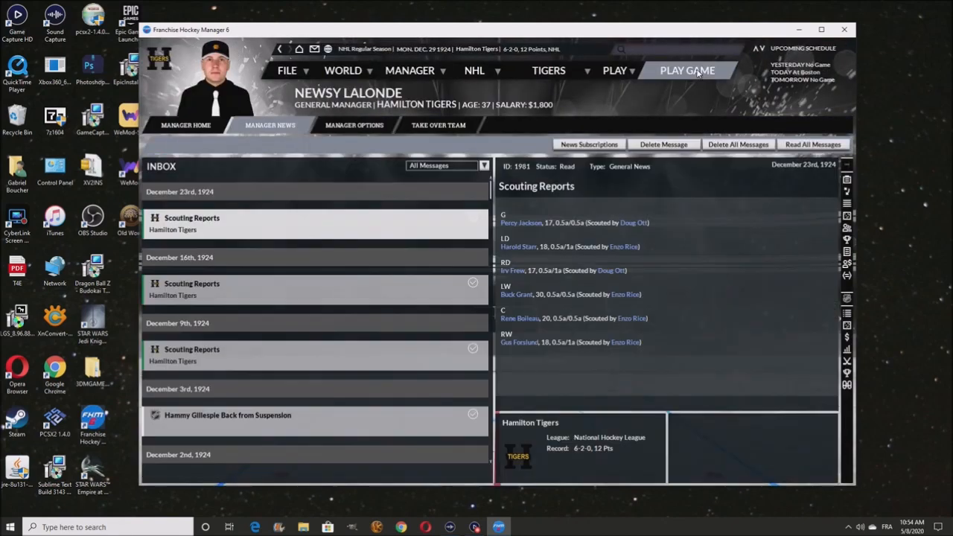
Simulate the game at Boston and the game against the Montreal Canadiens, passing the box scores
{"action": "left_click", "coordinate": [686, 70]}
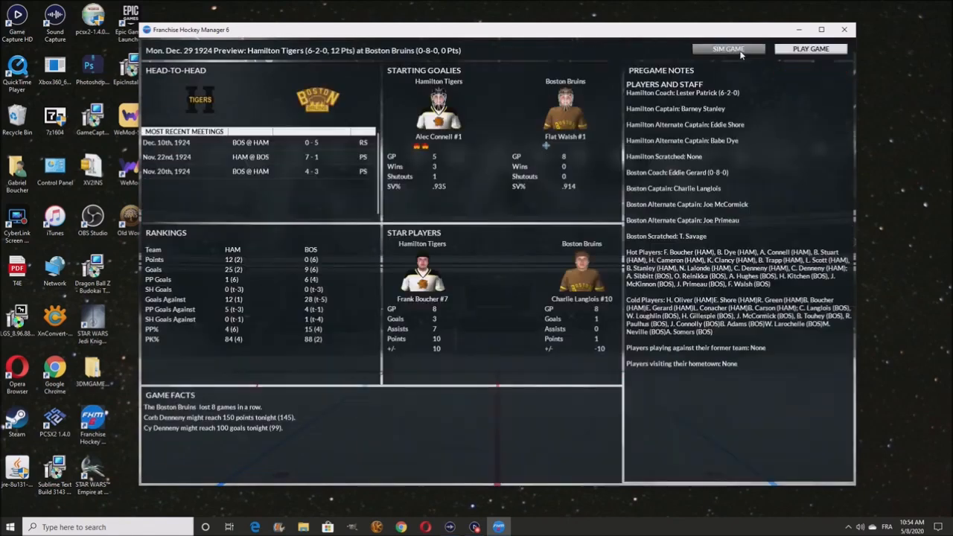
{"action": "left_click", "coordinate": [727, 47]}
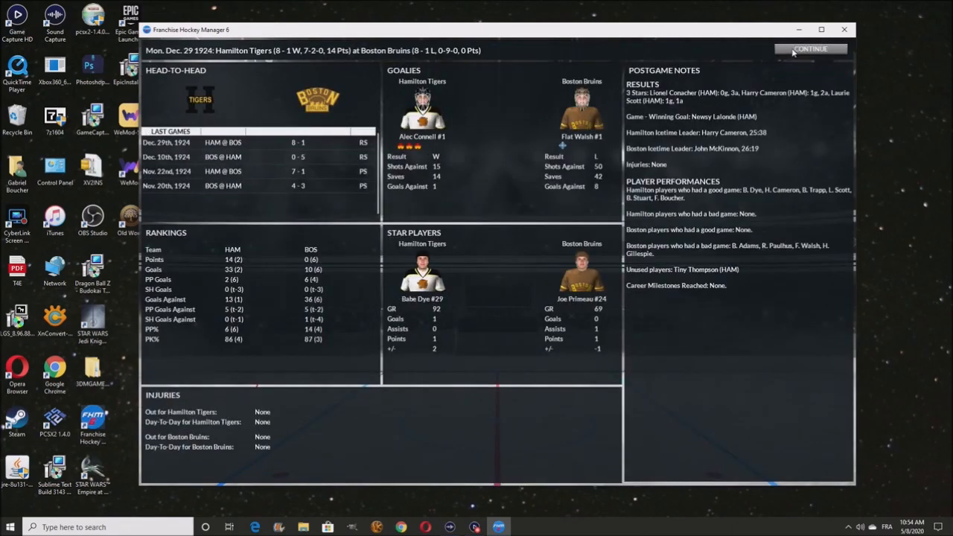
{"action": "left_click", "coordinate": [810, 47]}
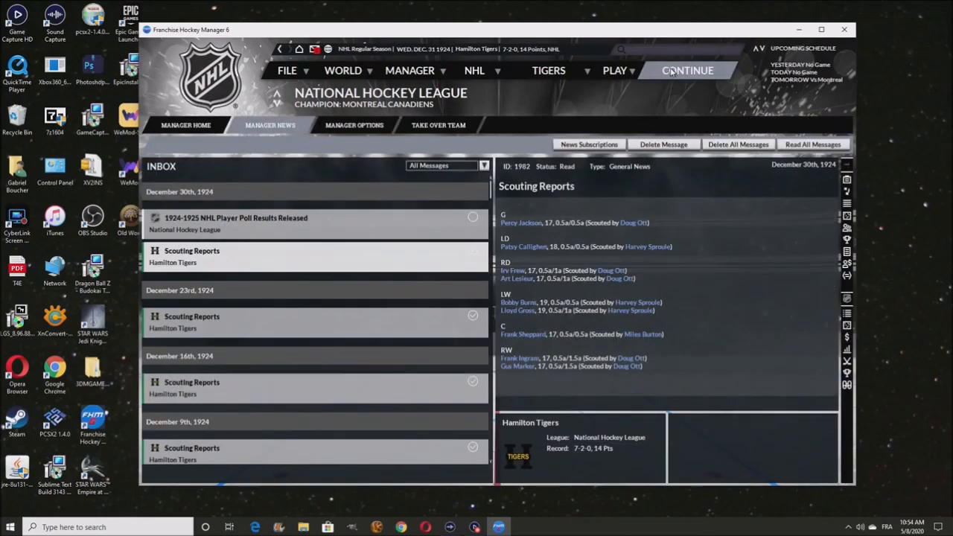
{"action": "left_click", "coordinate": [686, 70]}
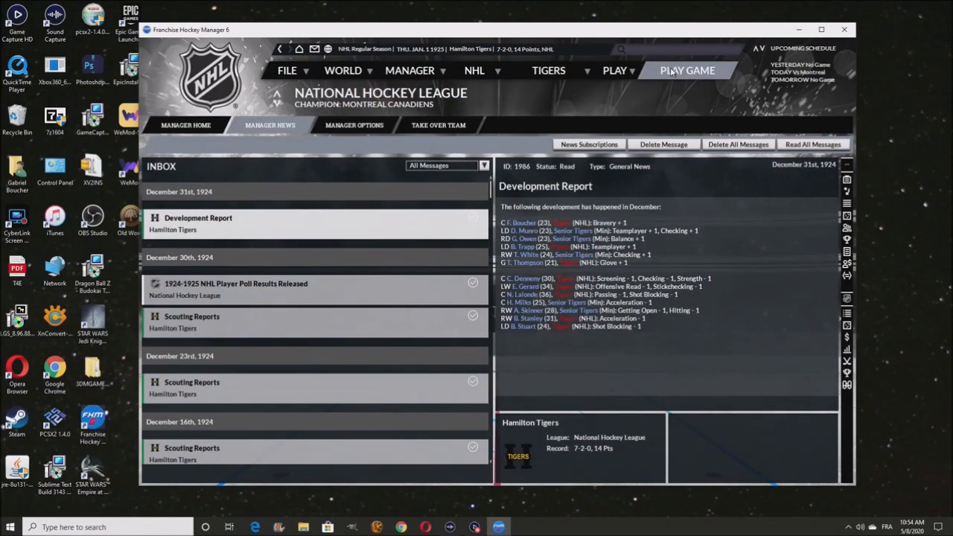
{"action": "left_click", "coordinate": [687, 70]}
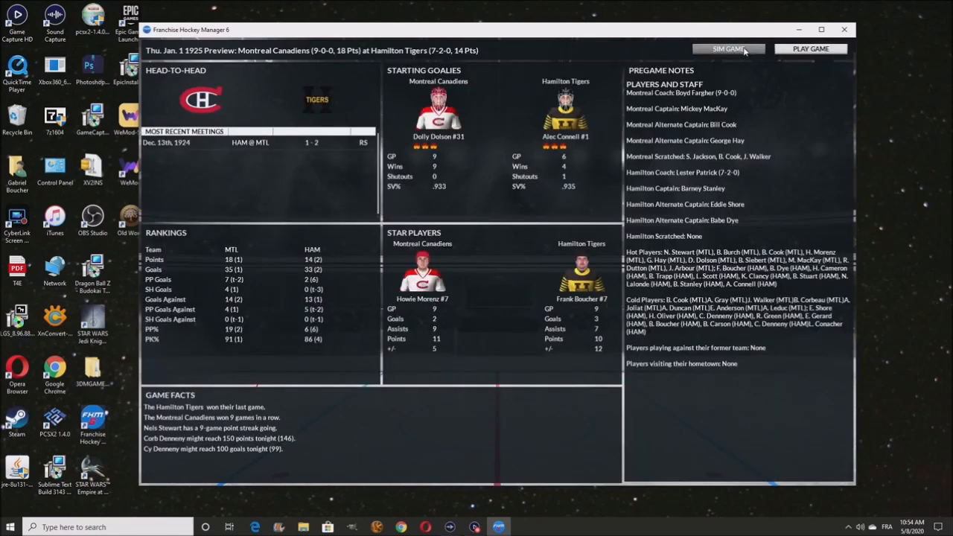
{"action": "left_click", "coordinate": [727, 48]}
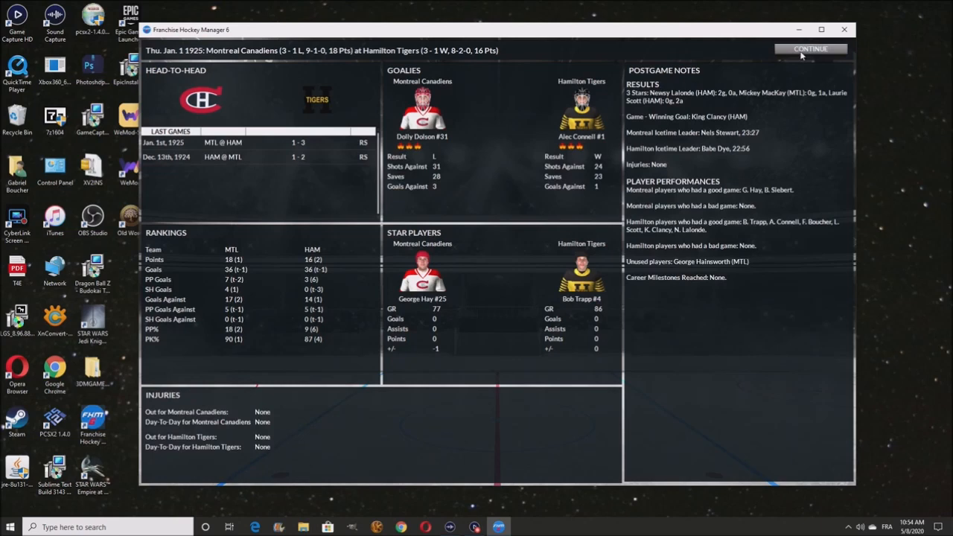
{"action": "mouse_move", "coordinate": [429, 140]}
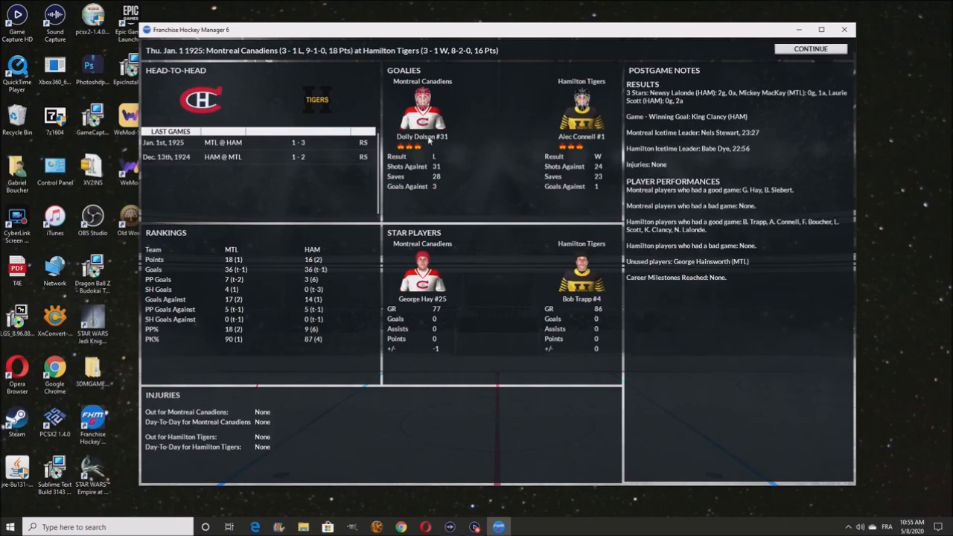
{"action": "left_click", "coordinate": [810, 47]}
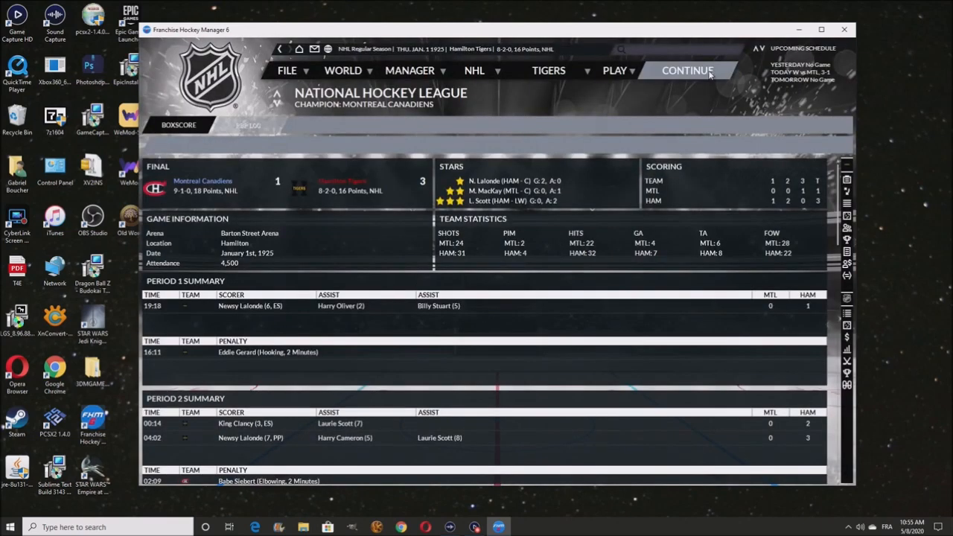
Advance through the daily news to January 3, 1925 and return to the manager home overview
{"action": "left_click", "coordinate": [686, 70]}
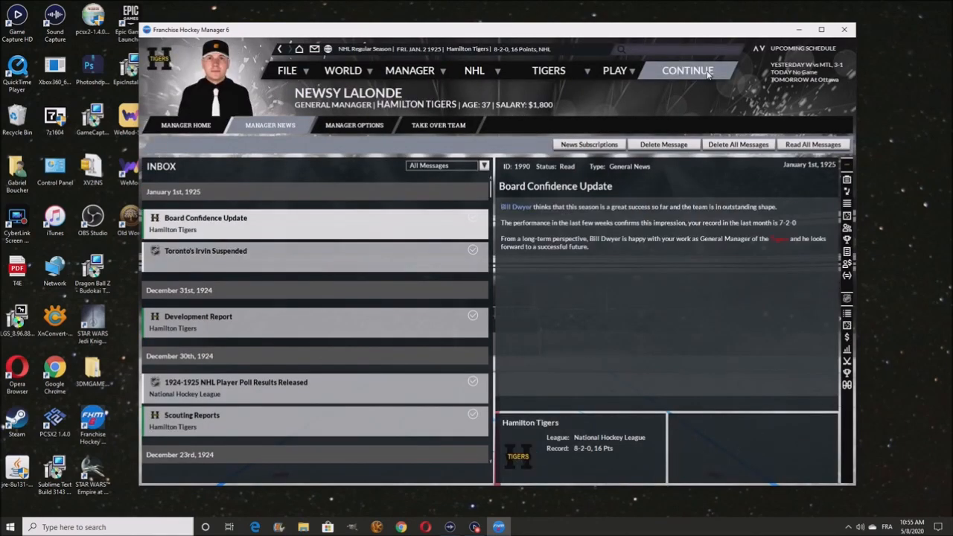
{"action": "left_click", "coordinate": [687, 70]}
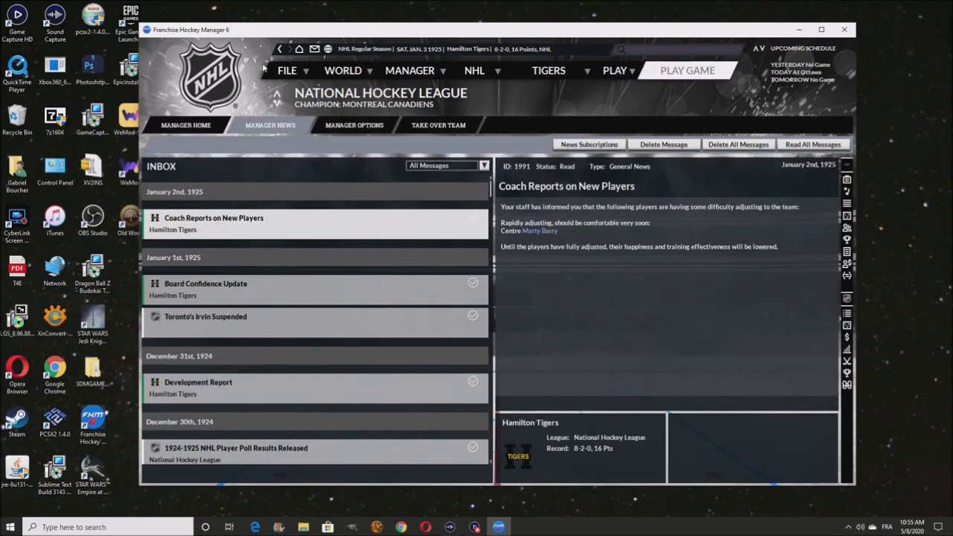
{"action": "left_click", "coordinate": [185, 125]}
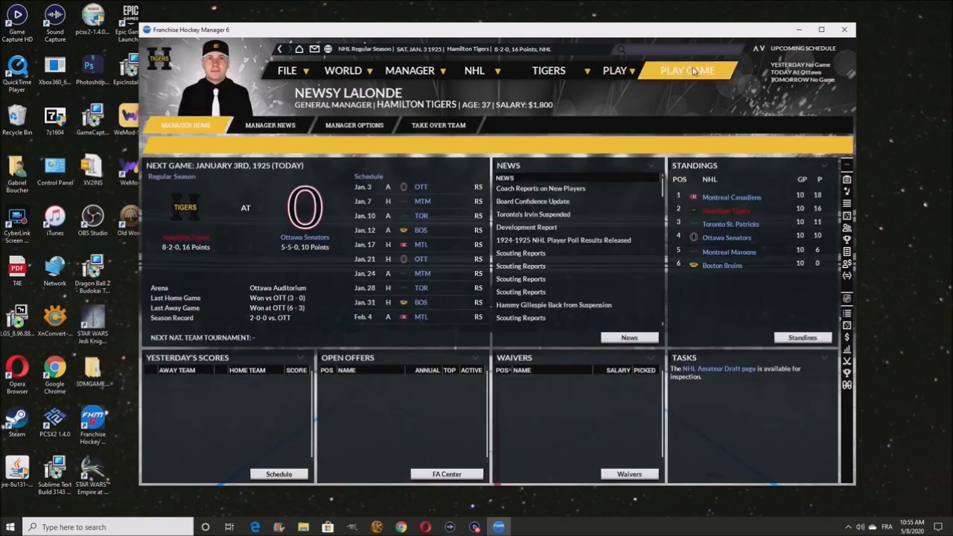
{"action": "left_click", "coordinate": [687, 69]}
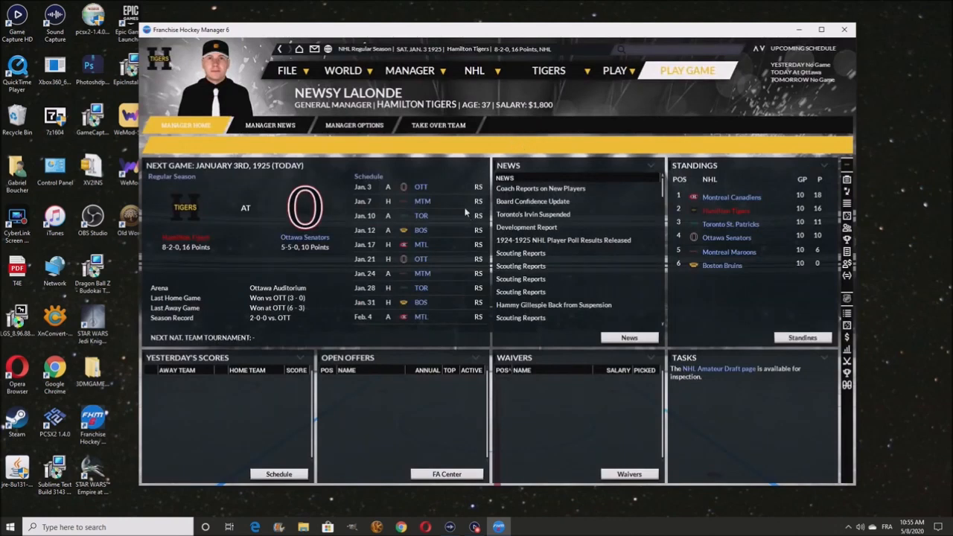
{"action": "mouse_move", "coordinate": [804, 217]}
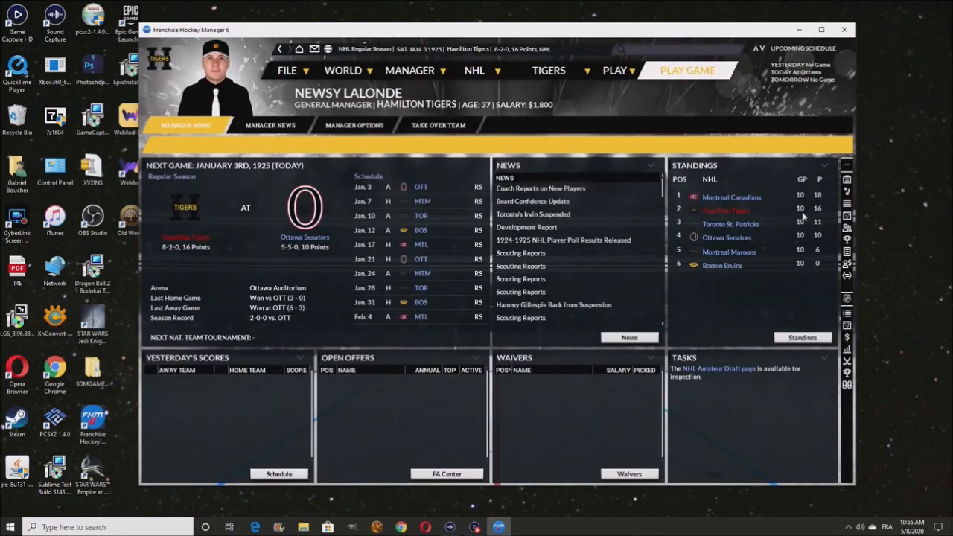
{"action": "mouse_move", "coordinate": [730, 251]}
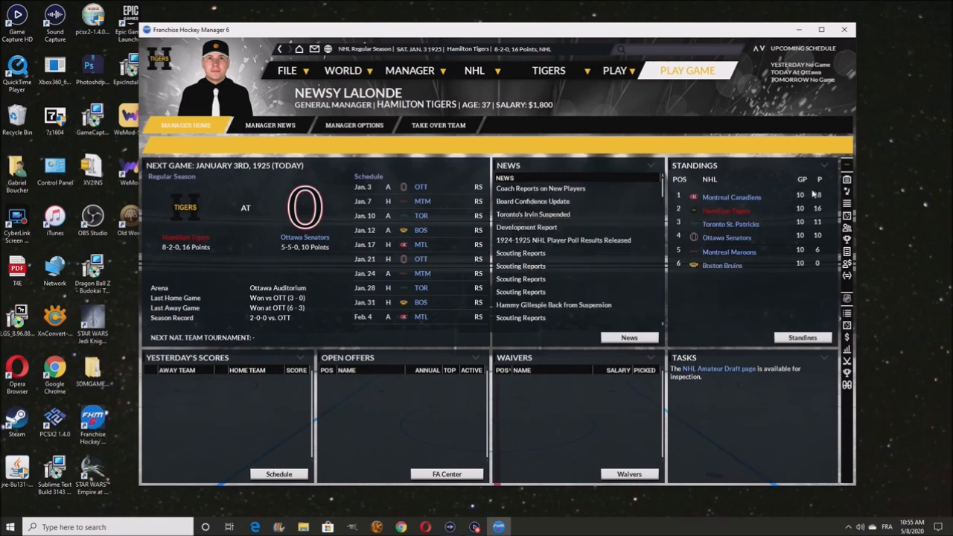
{"action": "mouse_move", "coordinate": [208, 246]}
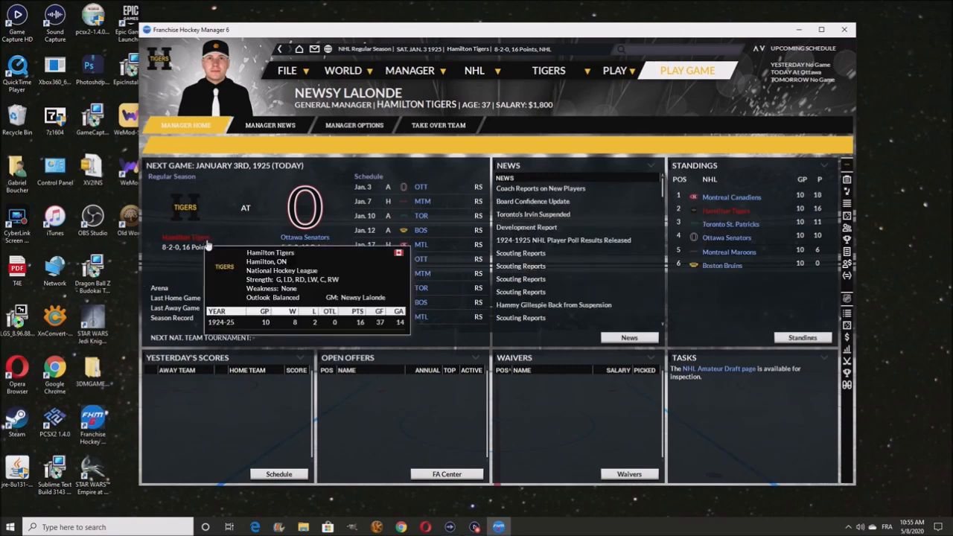
Bring up the NHL skater leaders in goals, assists, points and other categories
{"action": "left_click", "coordinate": [474, 70]}
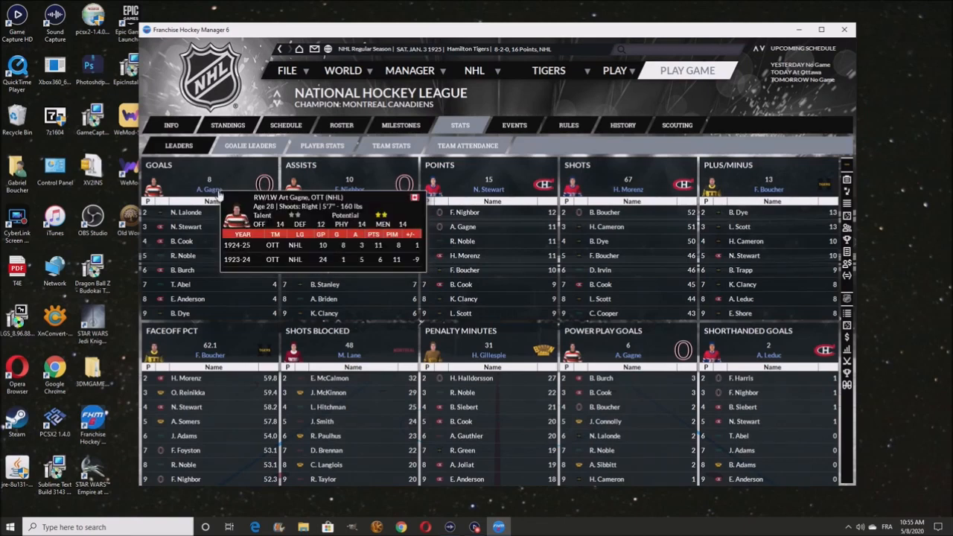
{"action": "mouse_move", "coordinate": [236, 187]}
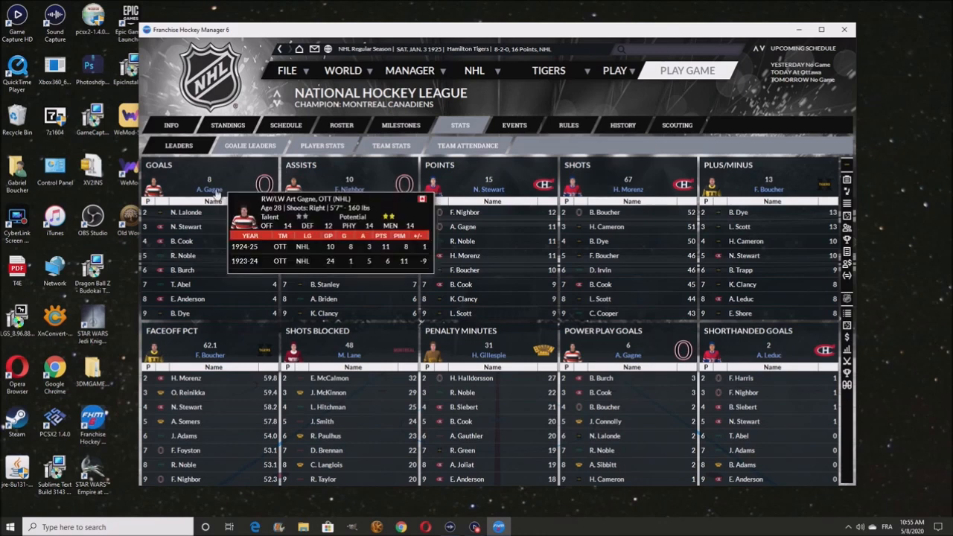
{"action": "mouse_move", "coordinate": [186, 212]}
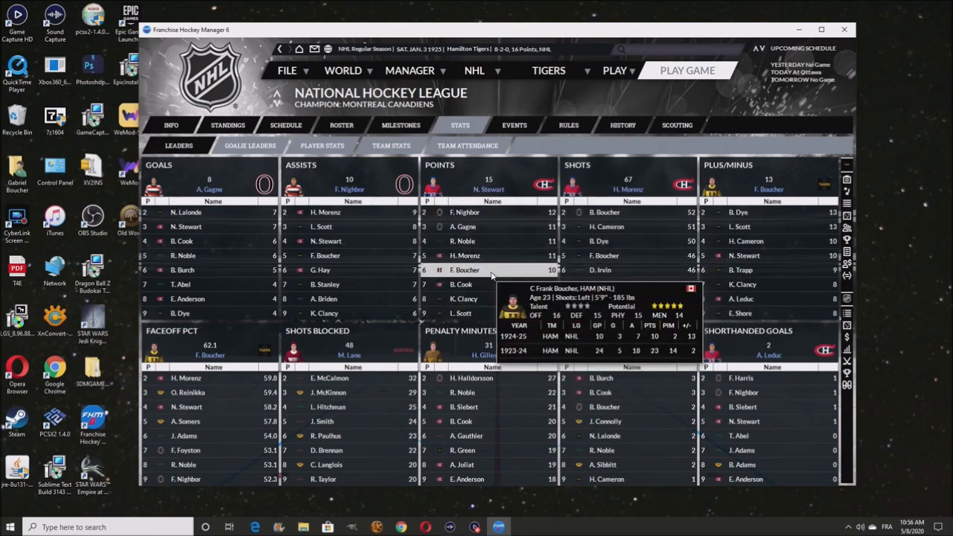
{"action": "mouse_move", "coordinate": [480, 305]}
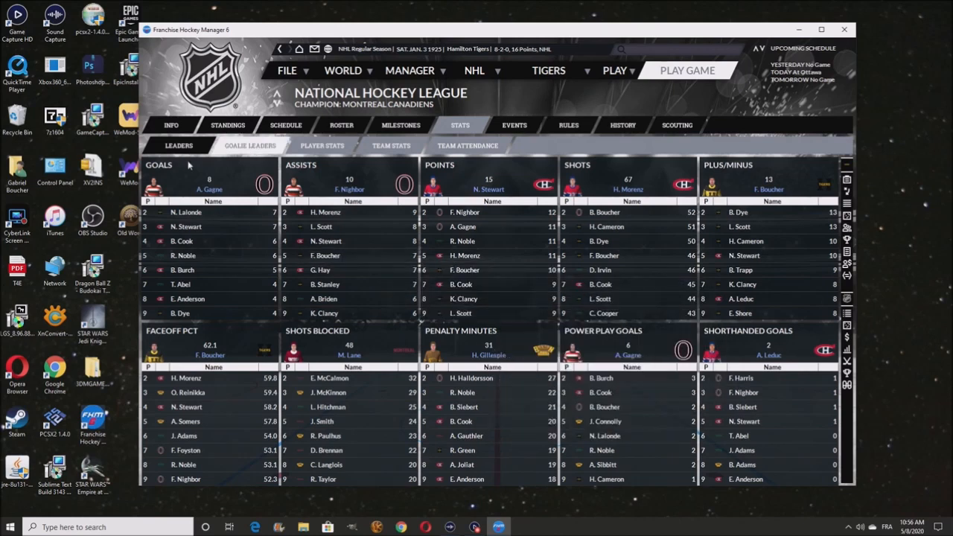
Switch to the goalie leaders in wins, losses, goals against, saves and shutouts
{"action": "left_click", "coordinate": [250, 145]}
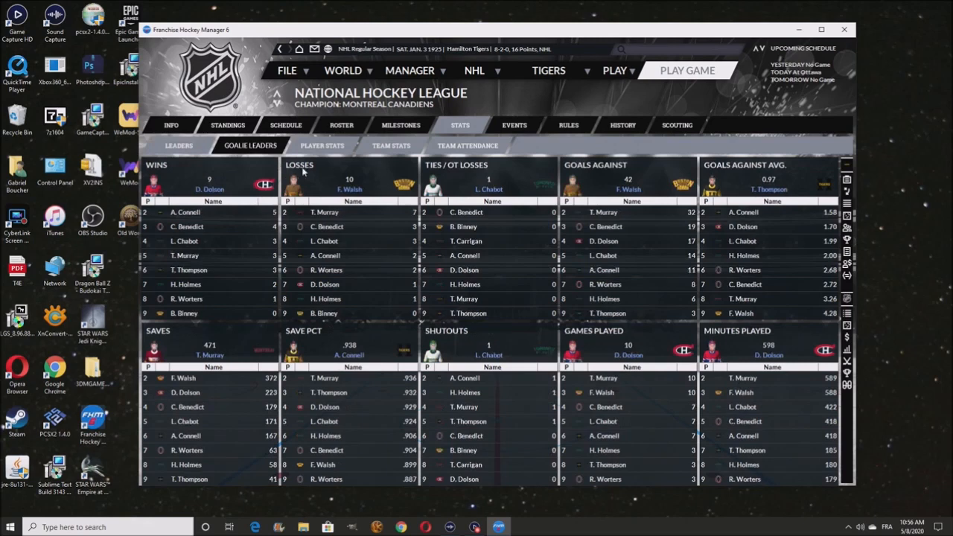
{"action": "mouse_move", "coordinate": [208, 189]}
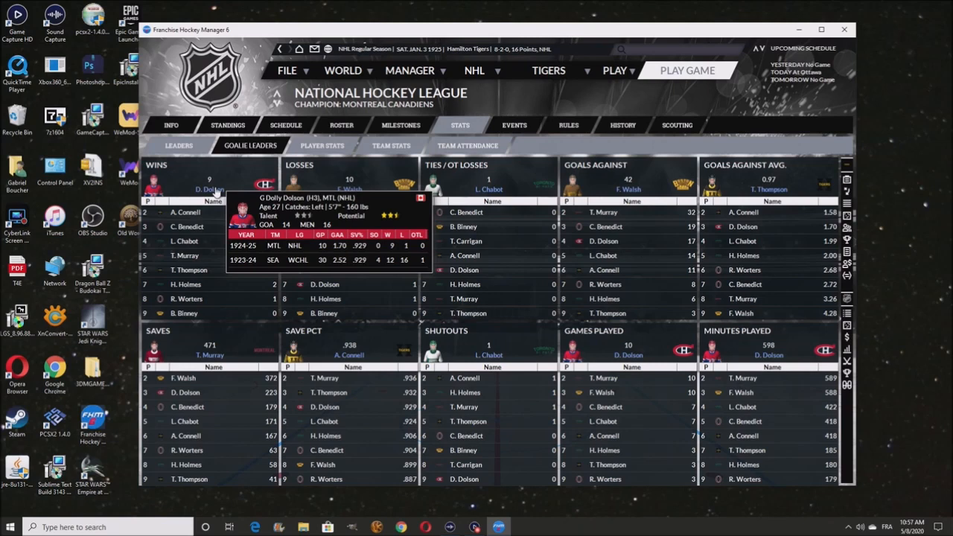
{"action": "mouse_move", "coordinate": [535, 83]}
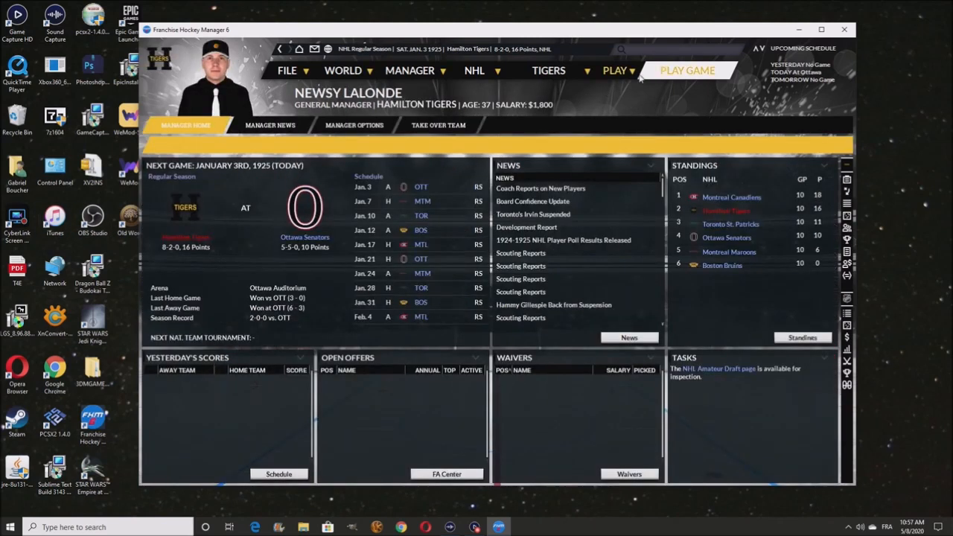
Play the January 3 game against Ottawa and the following game against the Montreal Maroons
{"action": "left_click", "coordinate": [686, 70]}
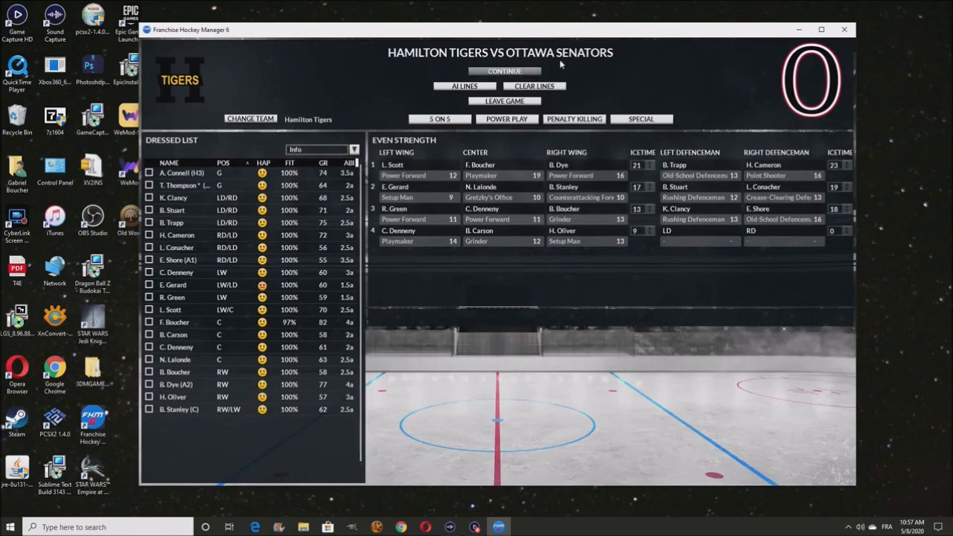
{"action": "left_click", "coordinate": [504, 71]}
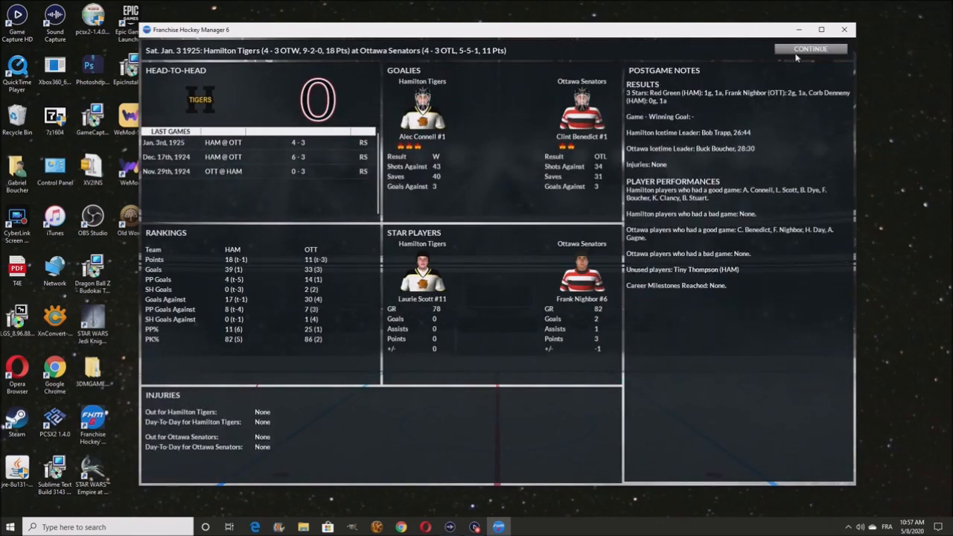
{"action": "left_click", "coordinate": [810, 47]}
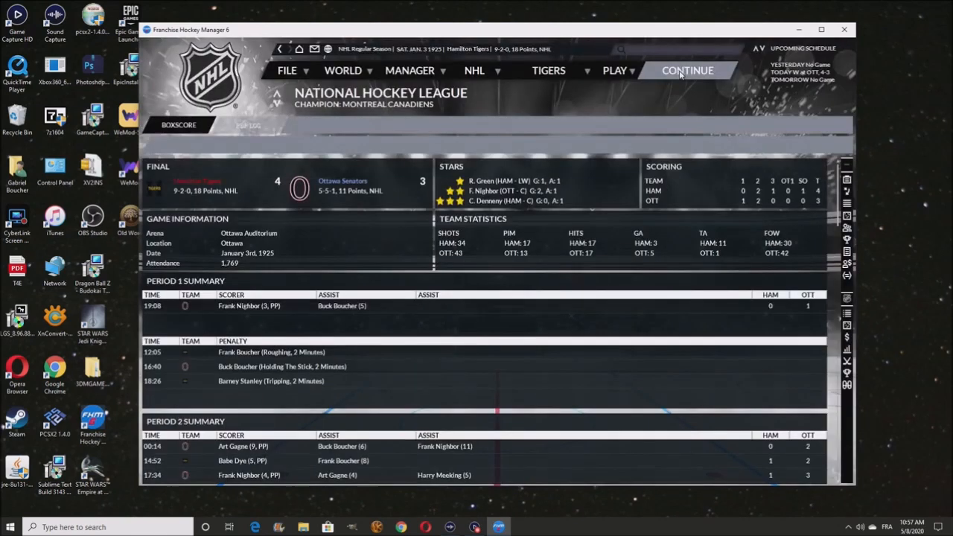
{"action": "left_click", "coordinate": [687, 70]}
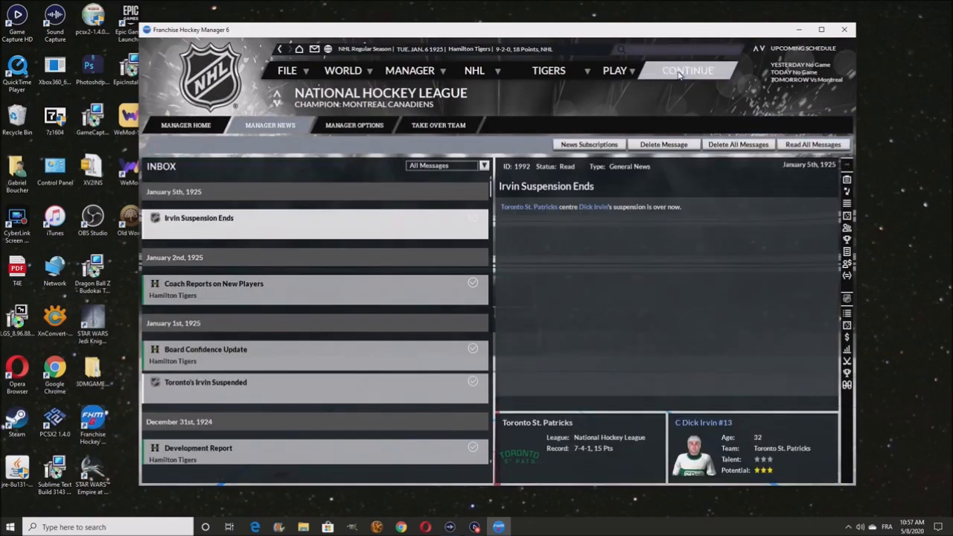
{"action": "left_click", "coordinate": [688, 70]}
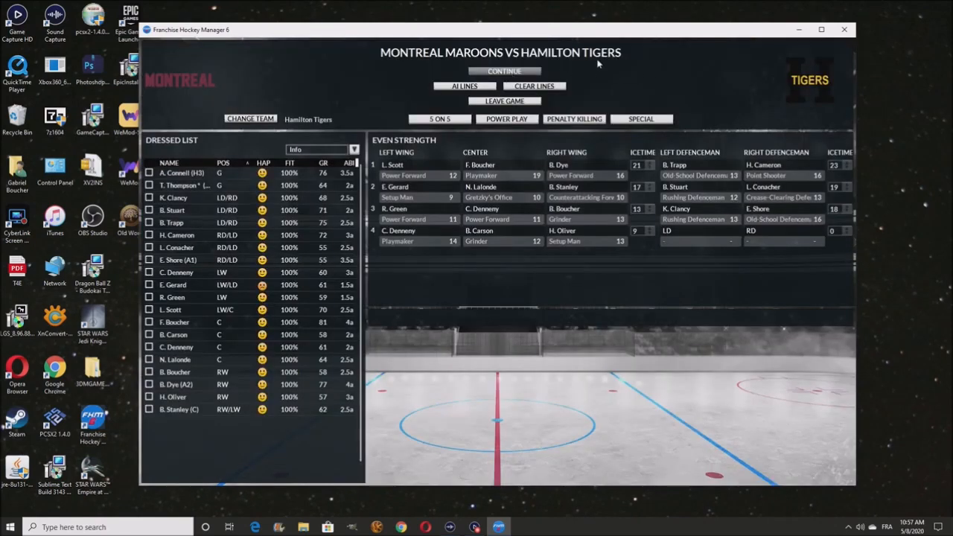
{"action": "left_click", "coordinate": [503, 71]}
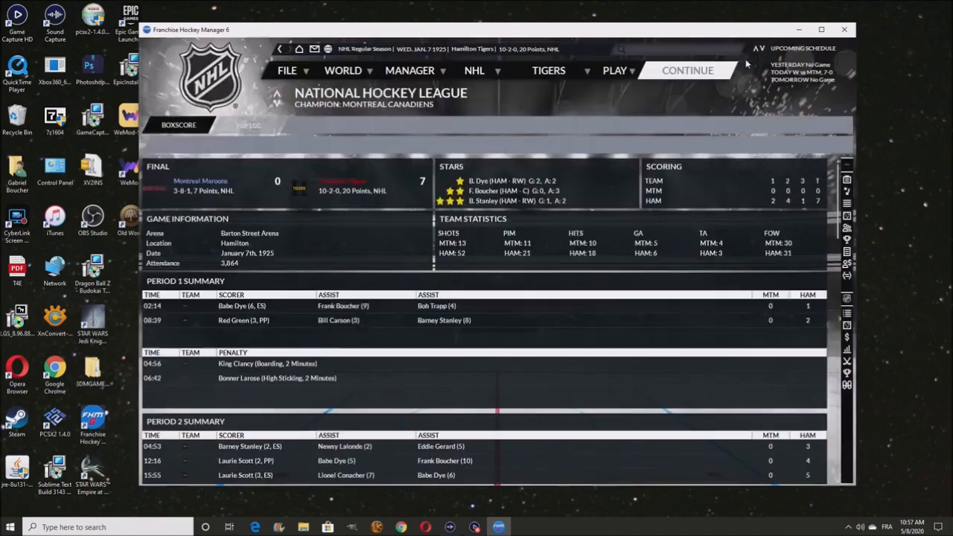
Simulate the January 10 game at Toronto and play the game in Boston
{"action": "left_click", "coordinate": [687, 70]}
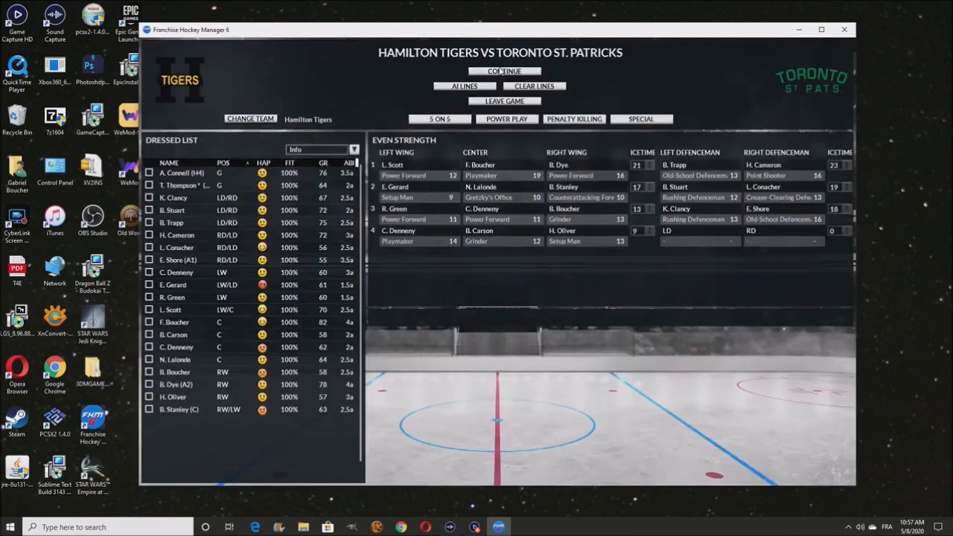
{"action": "left_click", "coordinate": [504, 72]}
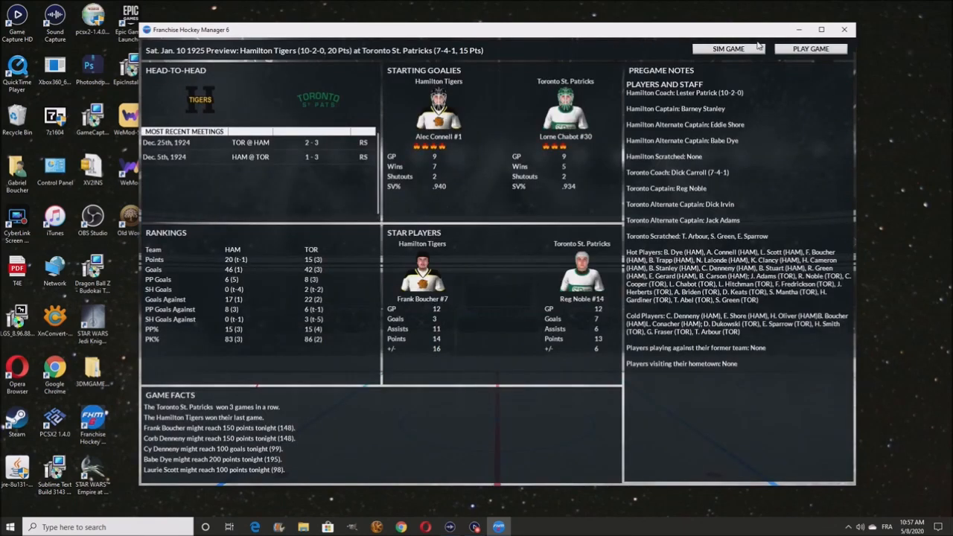
{"action": "left_click", "coordinate": [727, 48]}
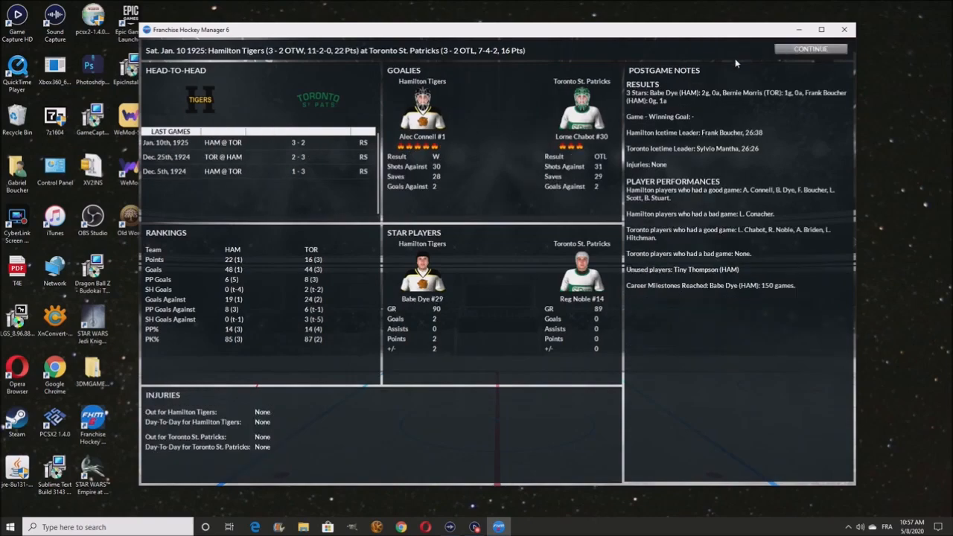
{"action": "left_click", "coordinate": [810, 47]}
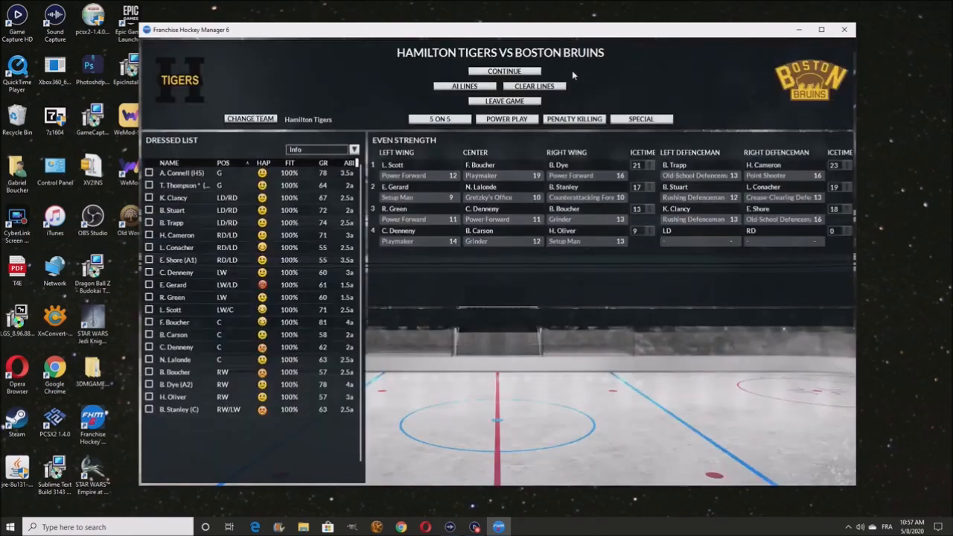
{"action": "left_click", "coordinate": [503, 71]}
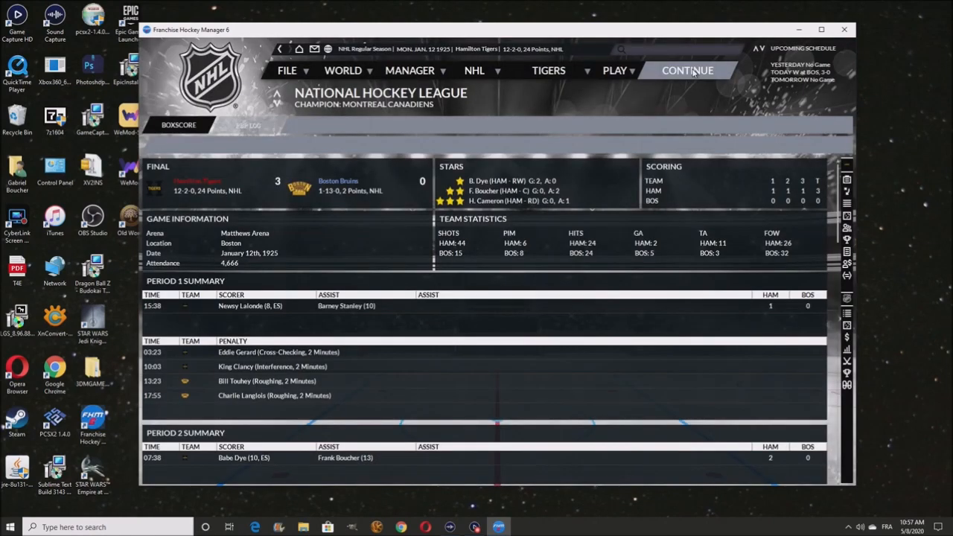
{"action": "left_click", "coordinate": [686, 70]}
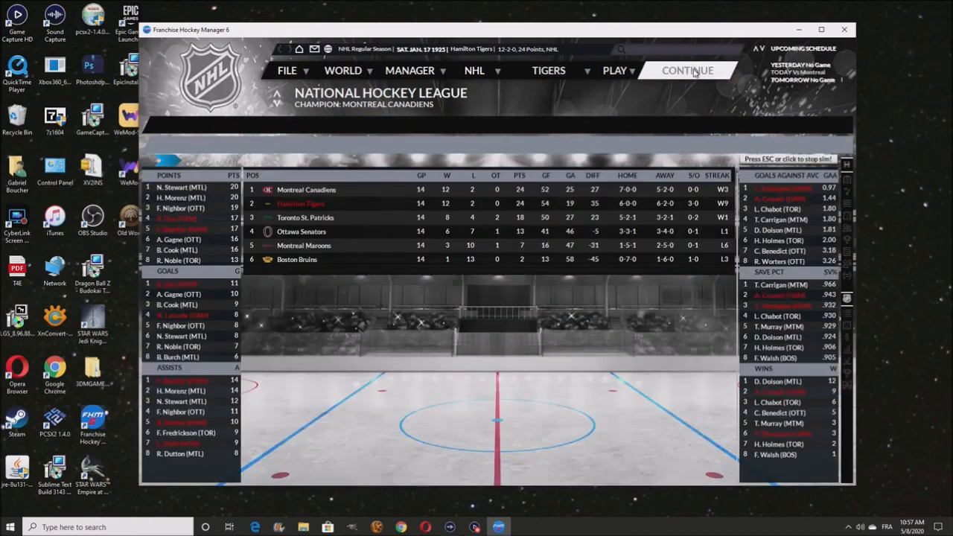
Simulate the January 17 Canadiens game and play through the January 21 game against Ottawa
{"action": "left_click", "coordinate": [687, 70]}
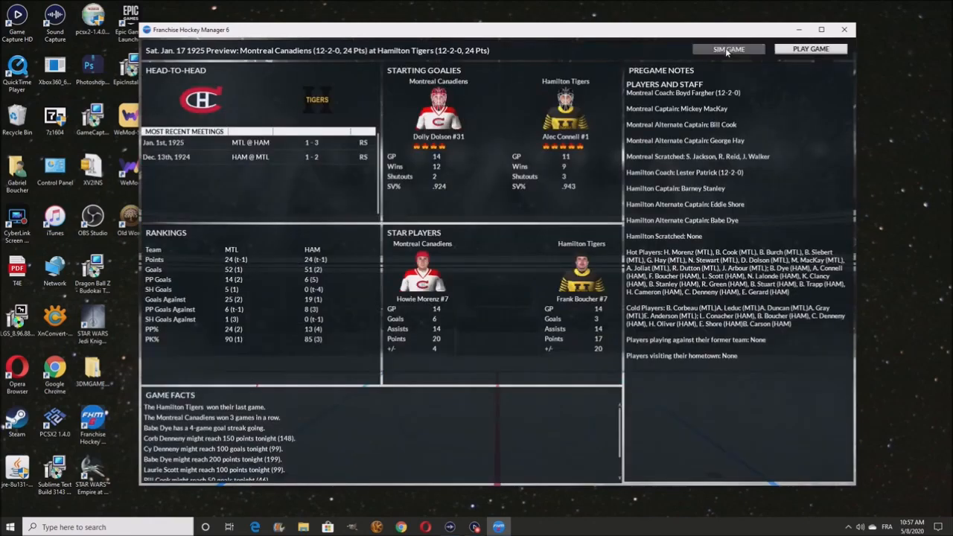
{"action": "left_click", "coordinate": [727, 48]}
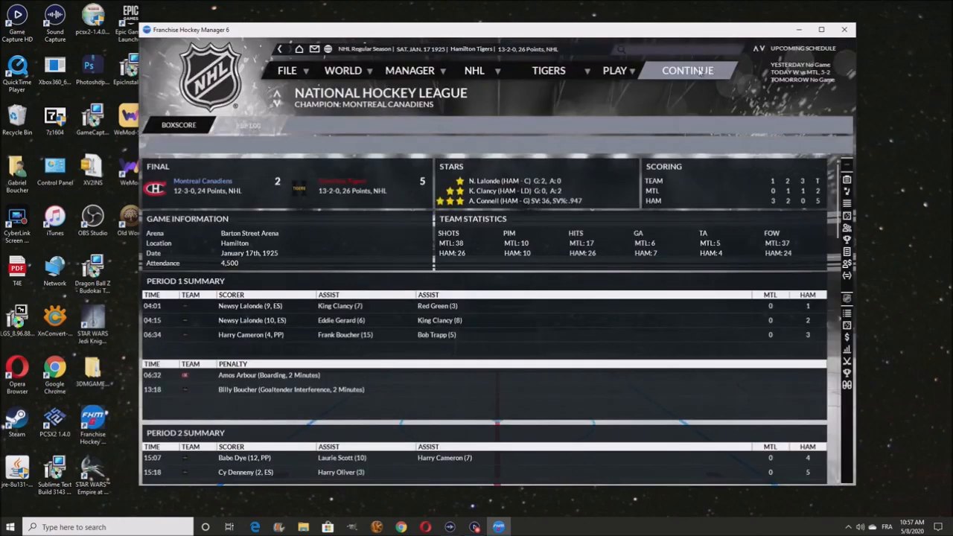
{"action": "left_click", "coordinate": [686, 70]}
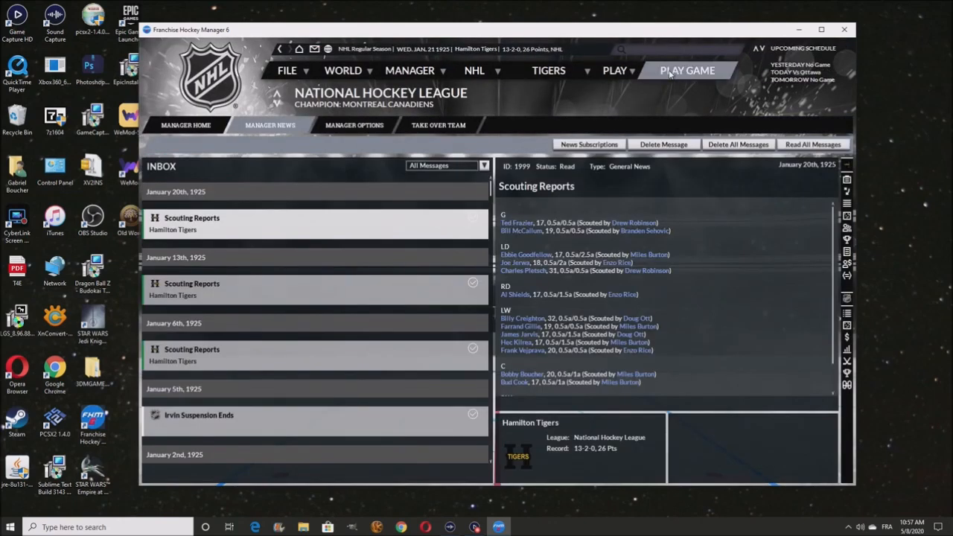
{"action": "left_click", "coordinate": [686, 70]}
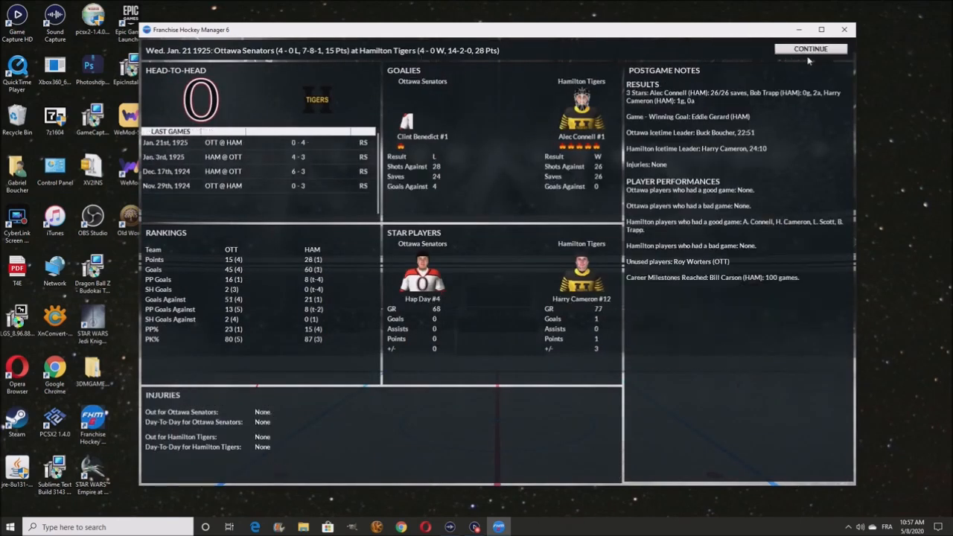
{"action": "left_click", "coordinate": [810, 48]}
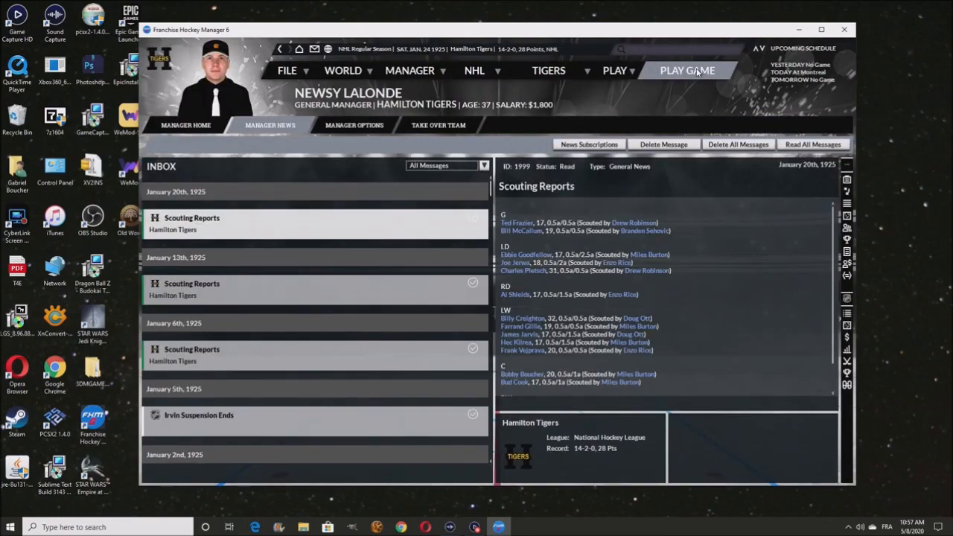
Simulate the January 24 game at the Maroons, pass the trade deadline notice and reach January 28
{"action": "left_click", "coordinate": [688, 70]}
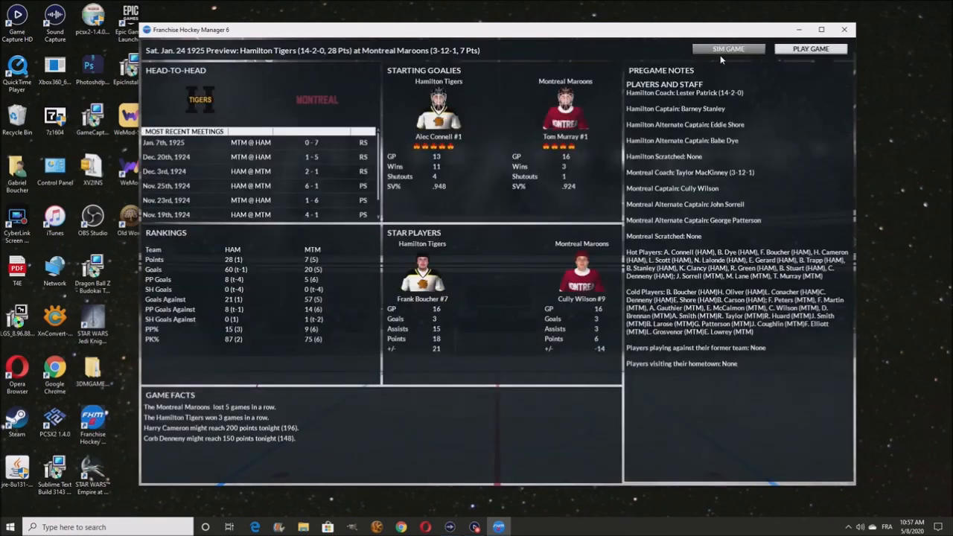
{"action": "left_click", "coordinate": [727, 47]}
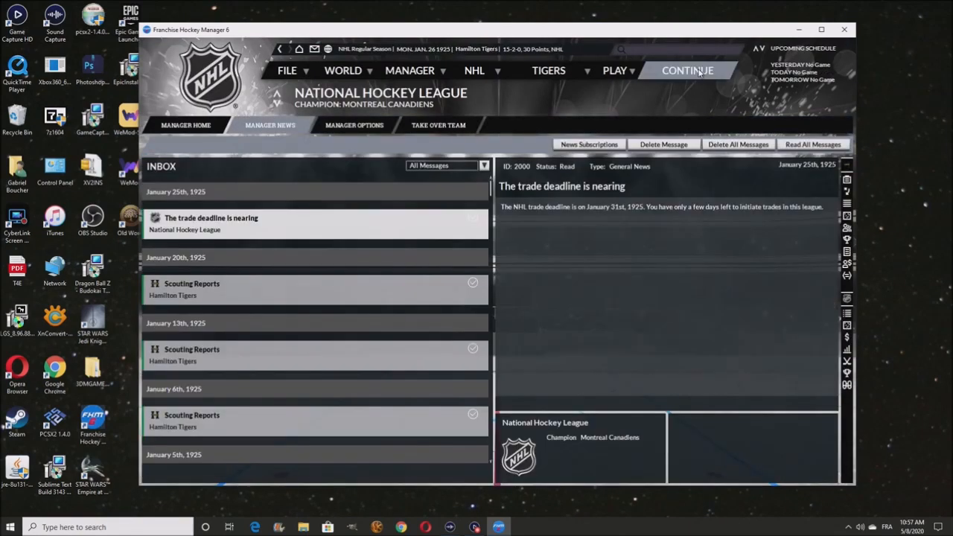
{"action": "left_click", "coordinate": [688, 70]}
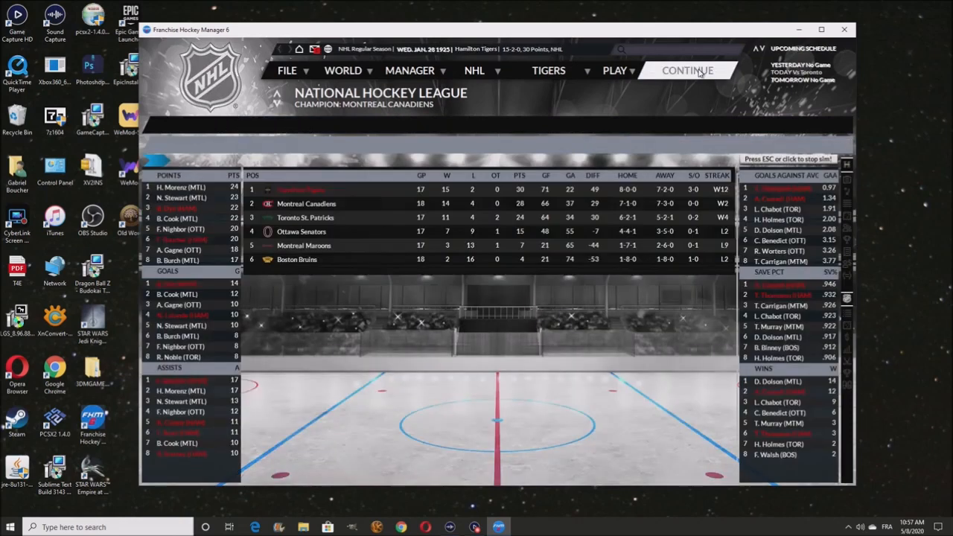
{"action": "left_click", "coordinate": [687, 70]}
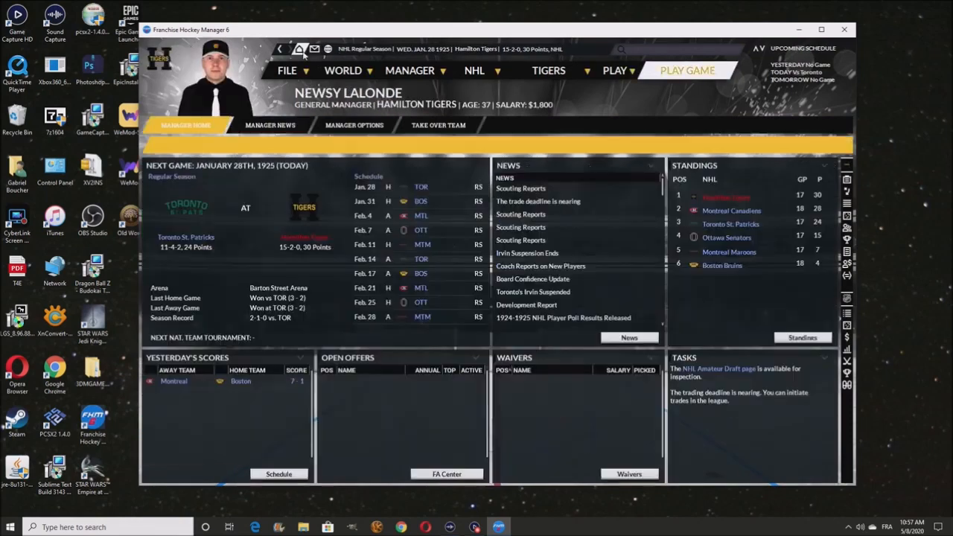
{"action": "mouse_move", "coordinate": [742, 229]}
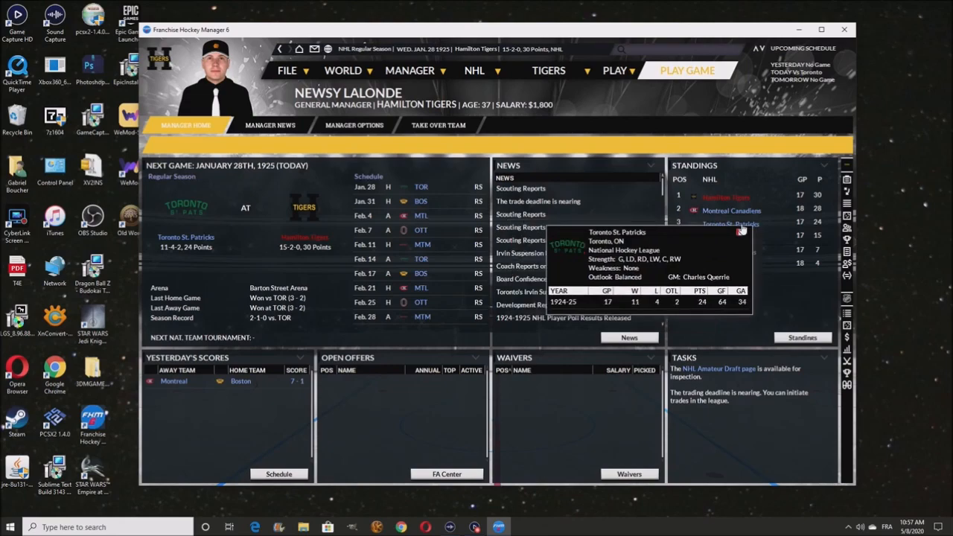
Simulate the January 28 Toronto game and play the January 31 game against Boston
{"action": "left_click", "coordinate": [687, 70]}
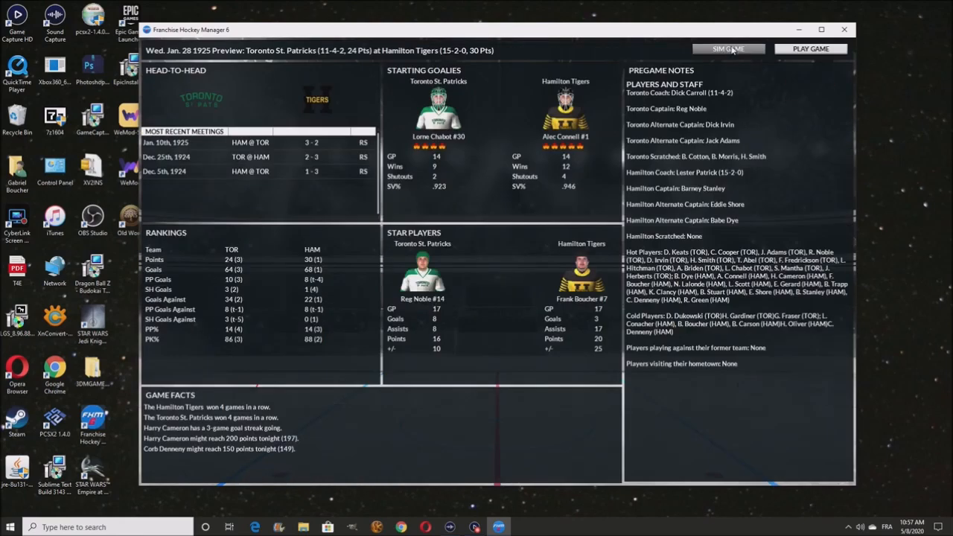
{"action": "left_click", "coordinate": [729, 48]}
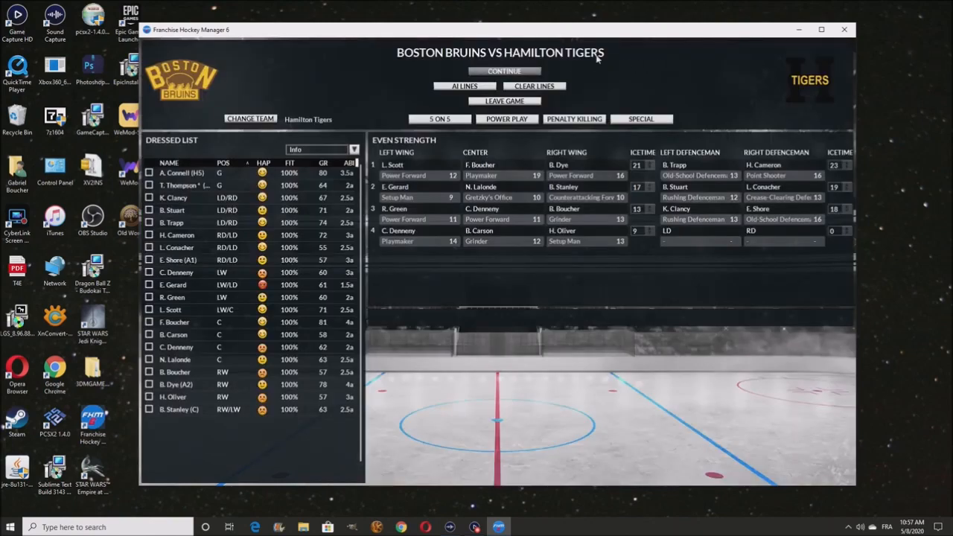
{"action": "left_click", "coordinate": [503, 71]}
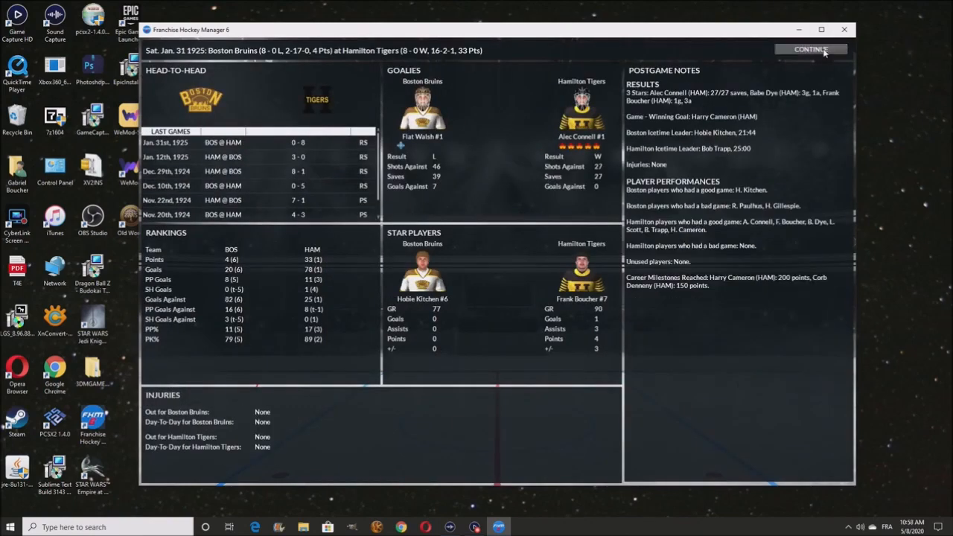
{"action": "left_click", "coordinate": [810, 49]}
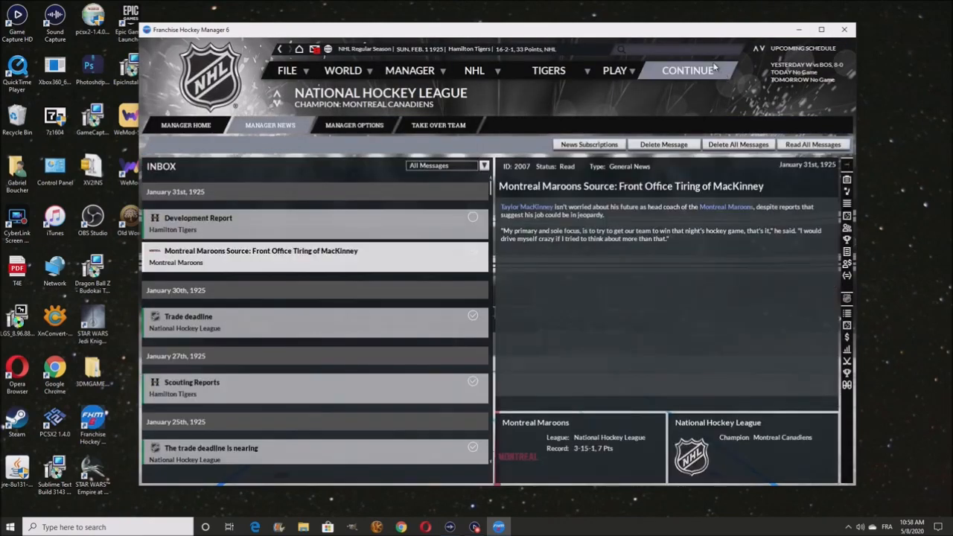
Read the development report, advance into February and simulate the game against Montreal
{"action": "left_click", "coordinate": [198, 223]}
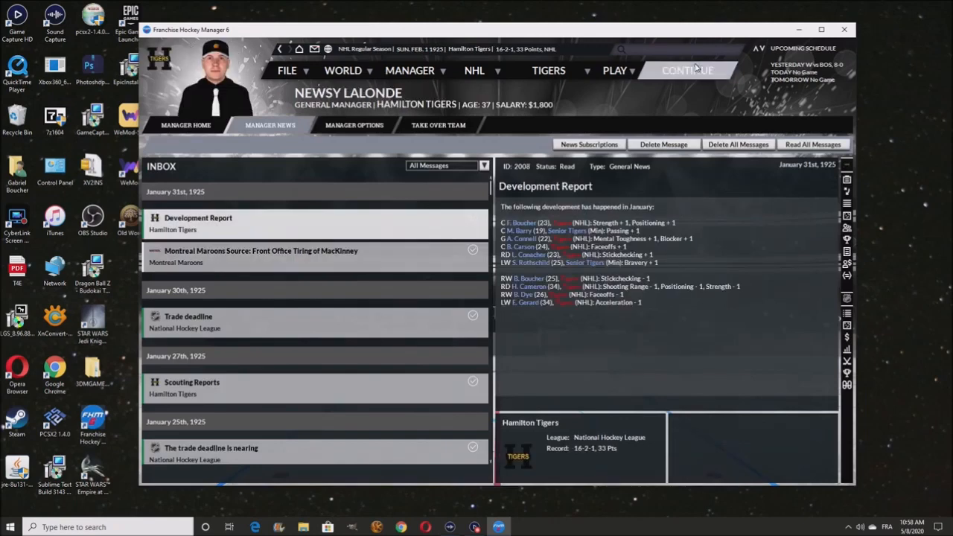
{"action": "left_click", "coordinate": [688, 70]}
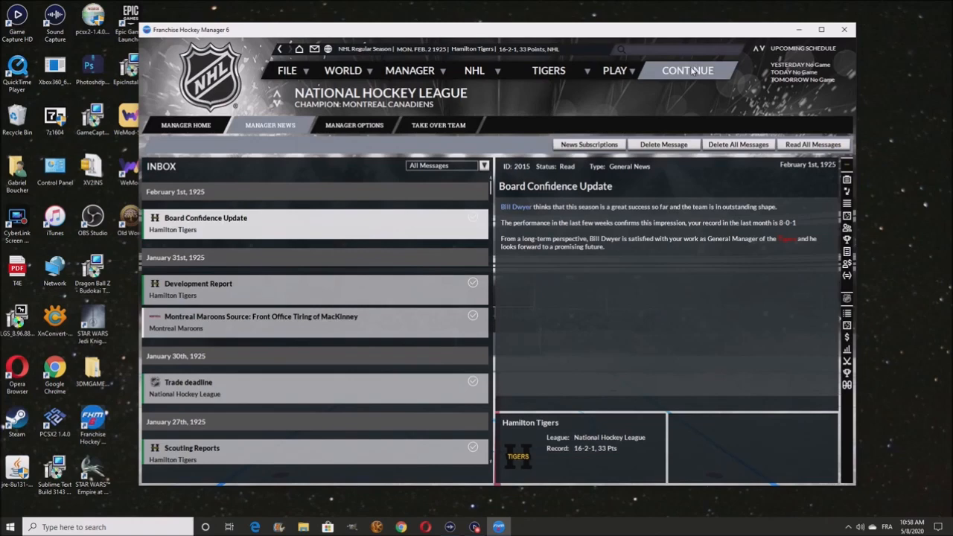
{"action": "left_click", "coordinate": [686, 70]}
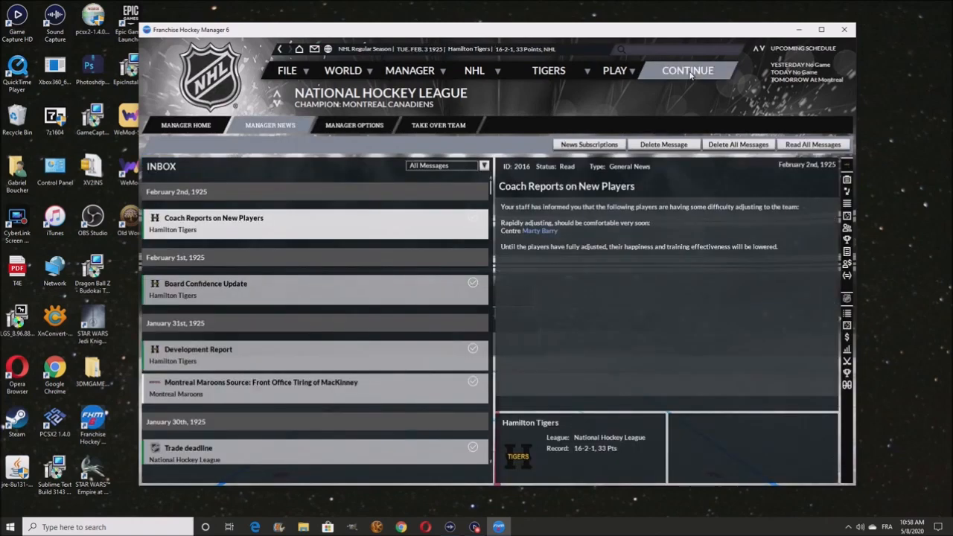
{"action": "left_click", "coordinate": [686, 70]}
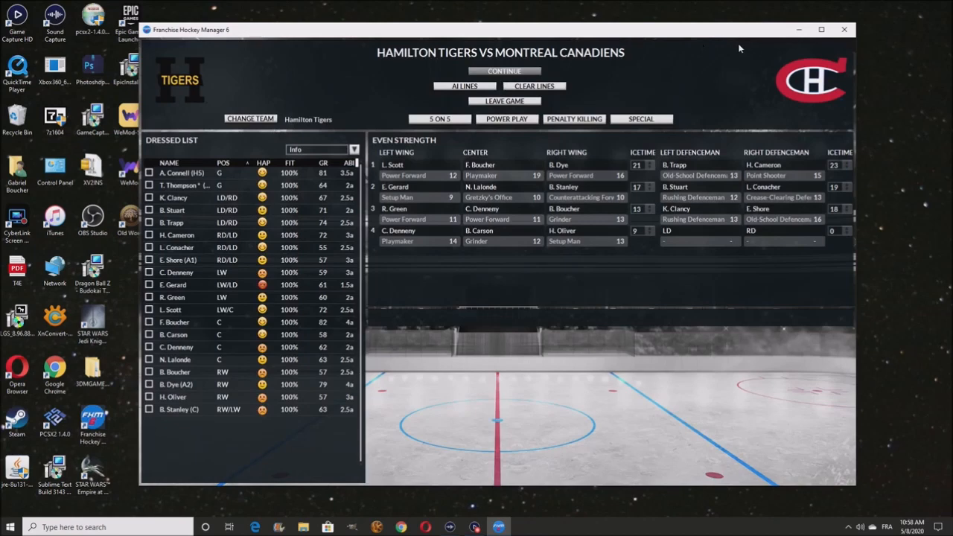
{"action": "left_click", "coordinate": [505, 72]}
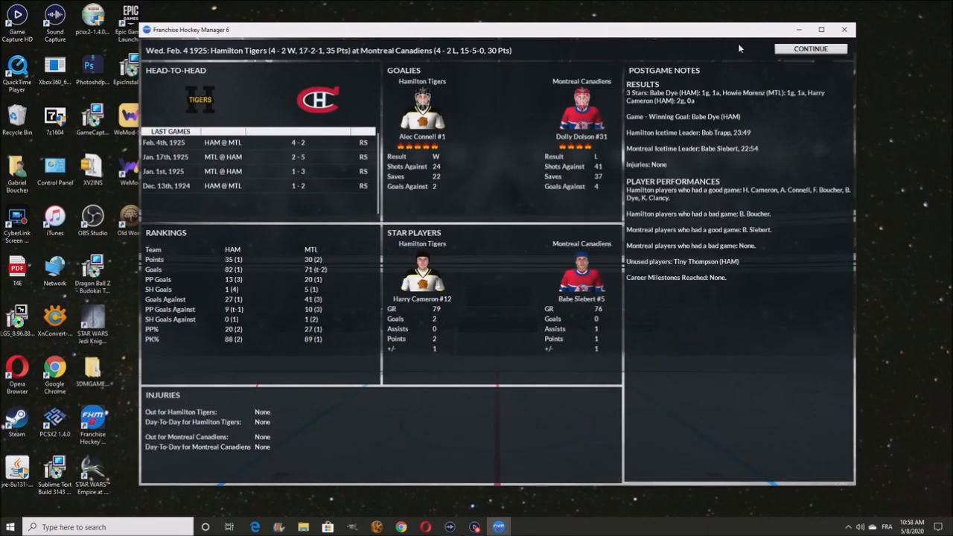
{"action": "left_click", "coordinate": [810, 48]}
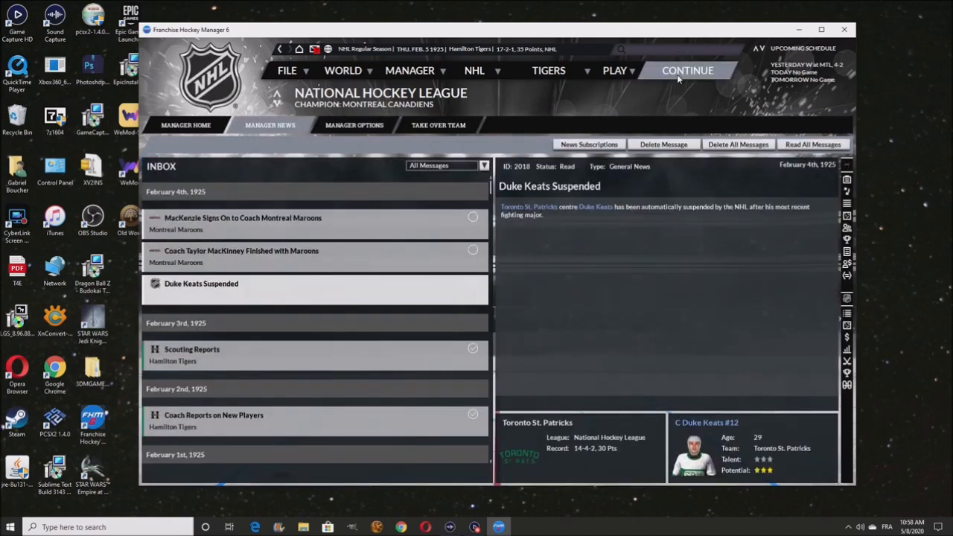
{"action": "mouse_move", "coordinate": [679, 78]}
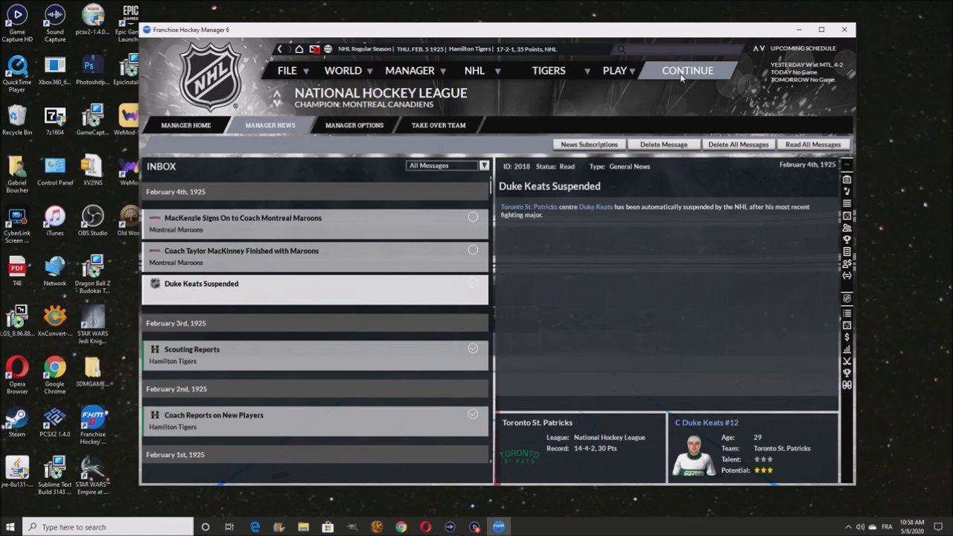
Read the news about Montreal's new coach and advance to the February 7 home overview
{"action": "left_click", "coordinate": [243, 217]}
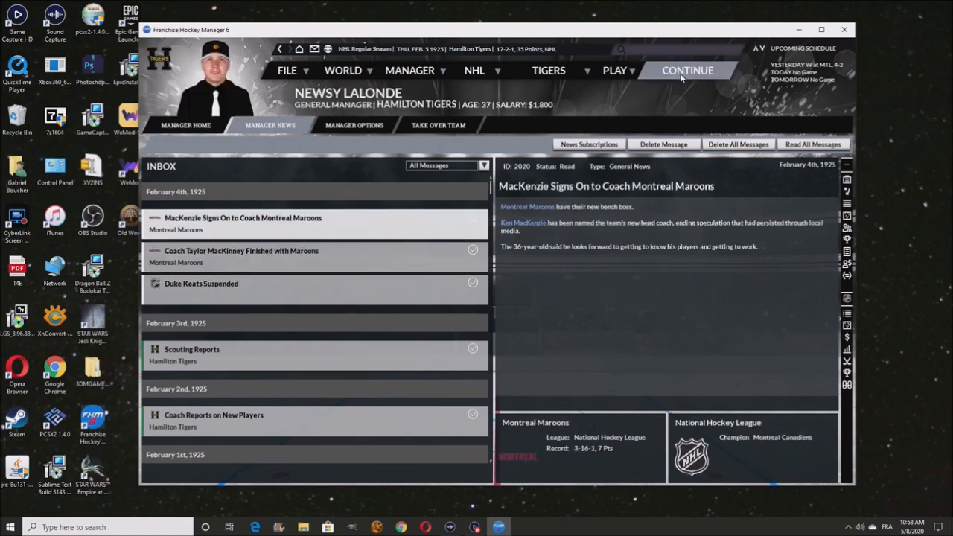
{"action": "left_click", "coordinate": [687, 70]}
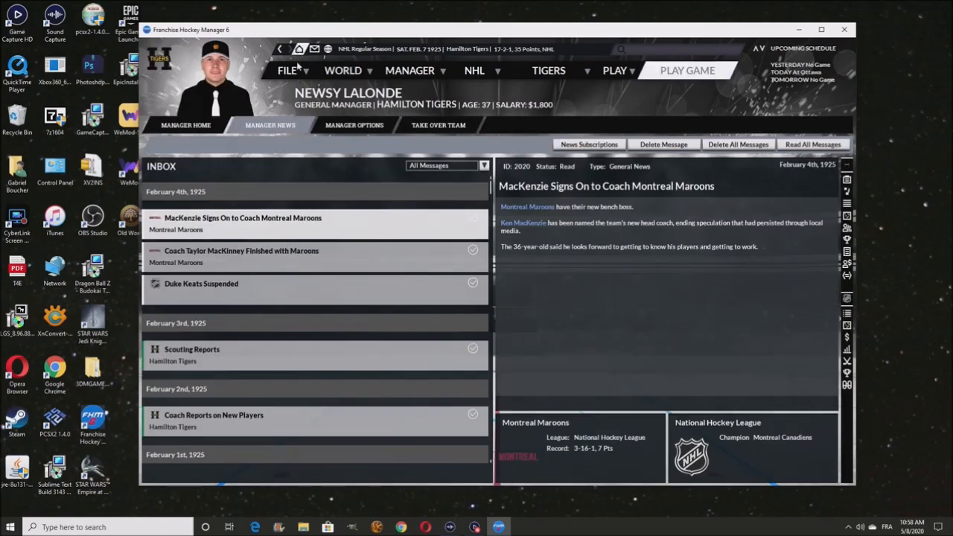
{"action": "left_click", "coordinate": [687, 70]}
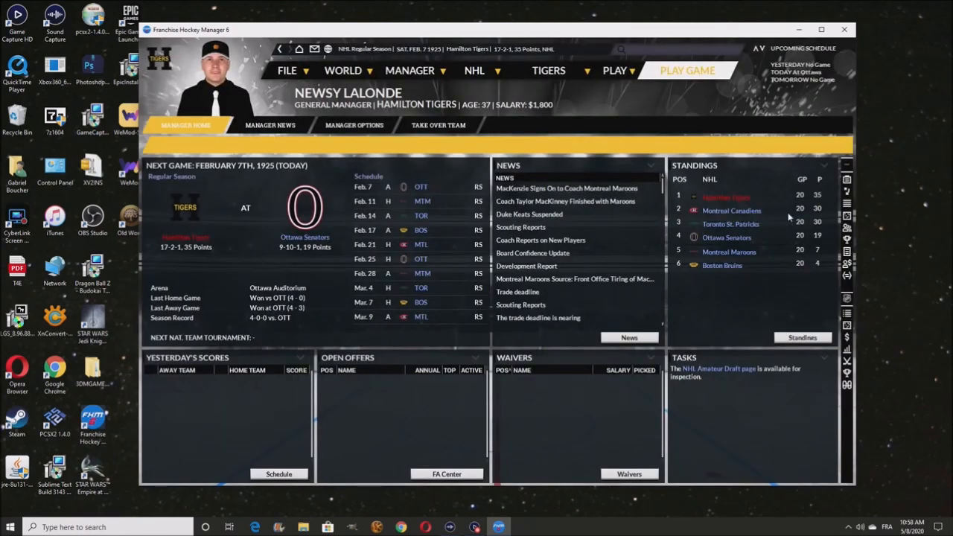
Bring up the NHL skater statistical leaders to check the top goal and point scorers
{"action": "left_click", "coordinate": [474, 70]}
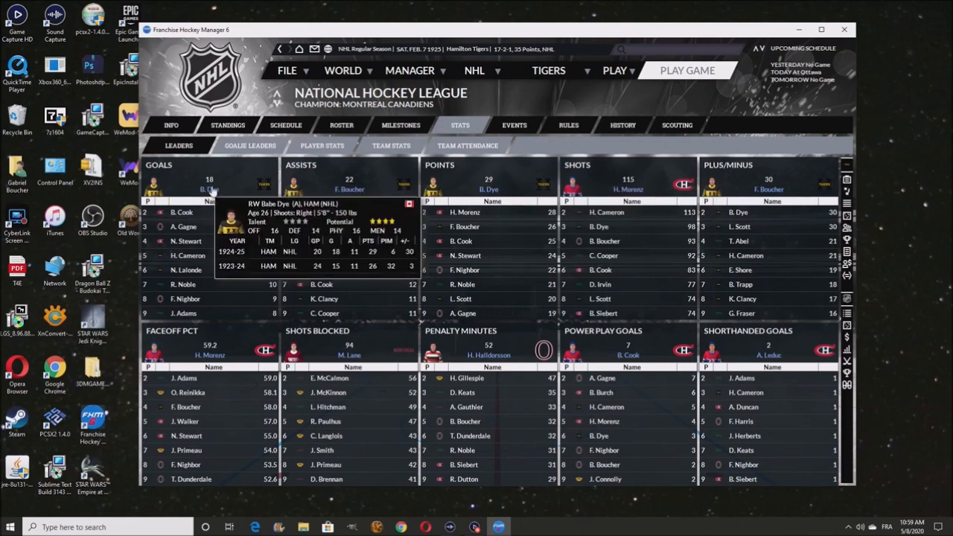
{"action": "mouse_move", "coordinate": [500, 379]}
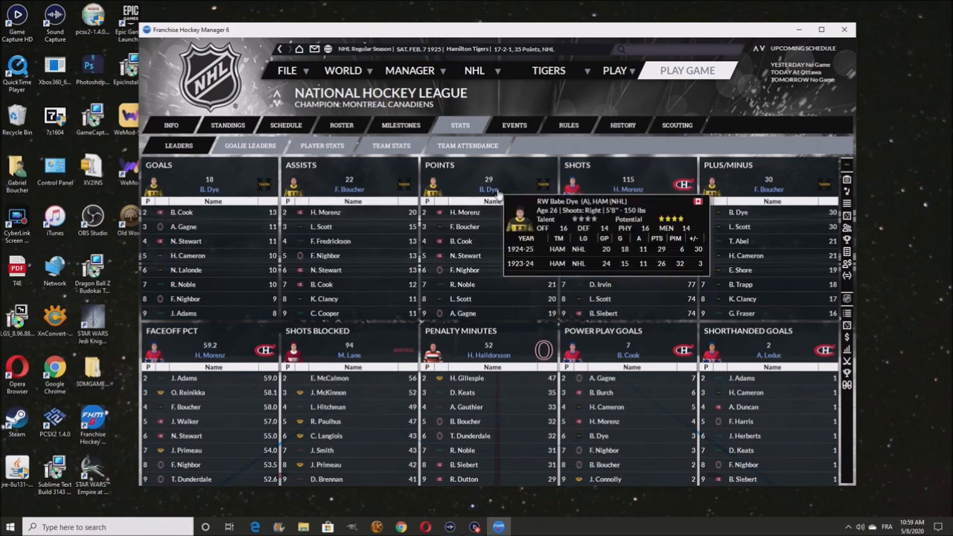
{"action": "mouse_move", "coordinate": [590, 194]}
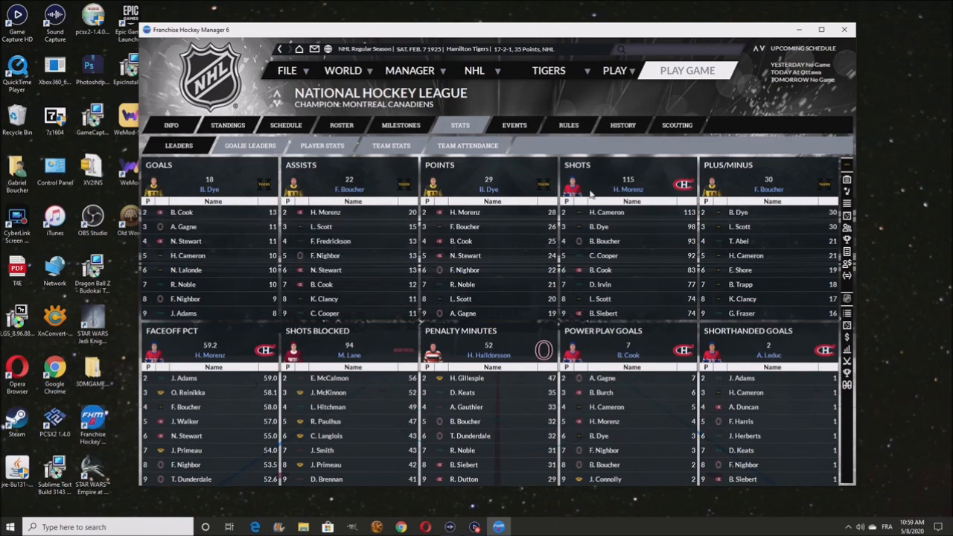
{"action": "mouse_move", "coordinate": [464, 211]}
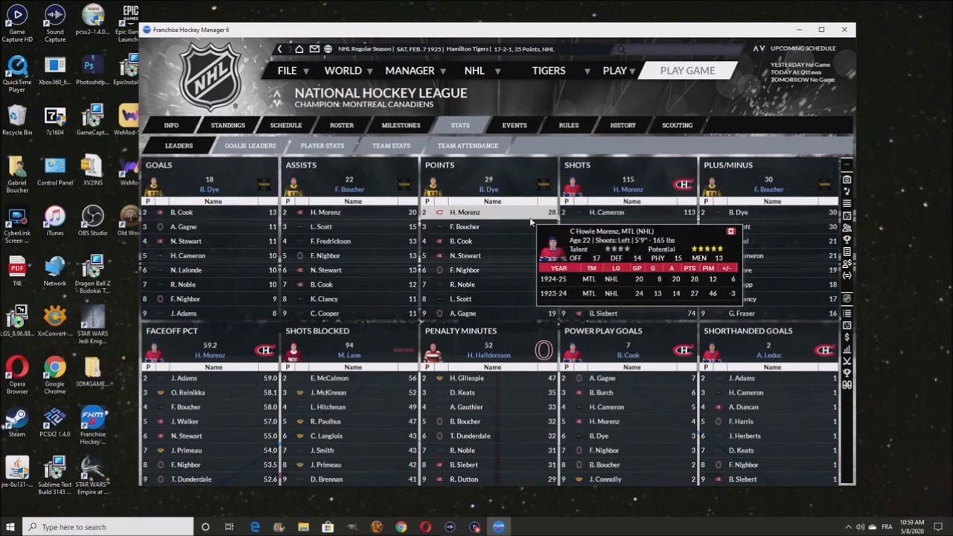
{"action": "mouse_move", "coordinate": [464, 227]}
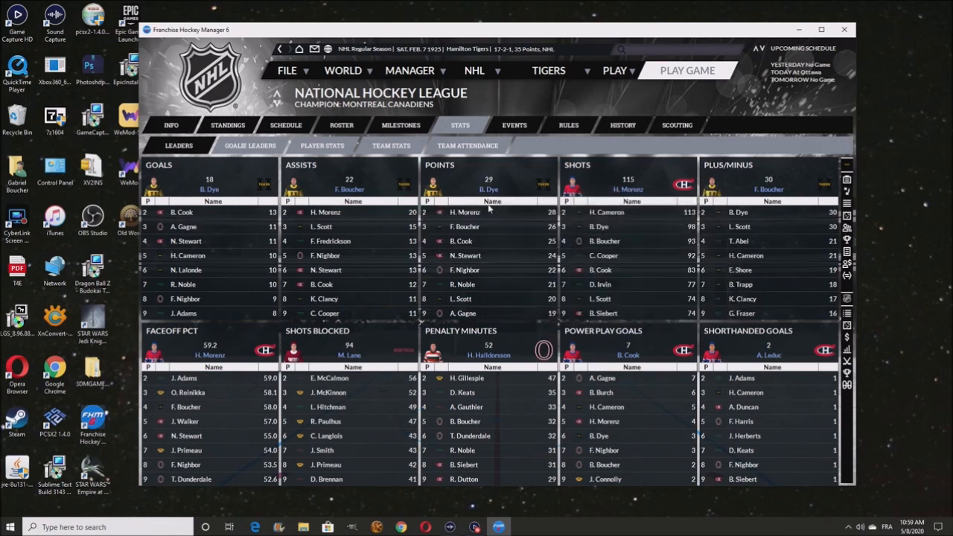
{"action": "mouse_move", "coordinate": [489, 189]}
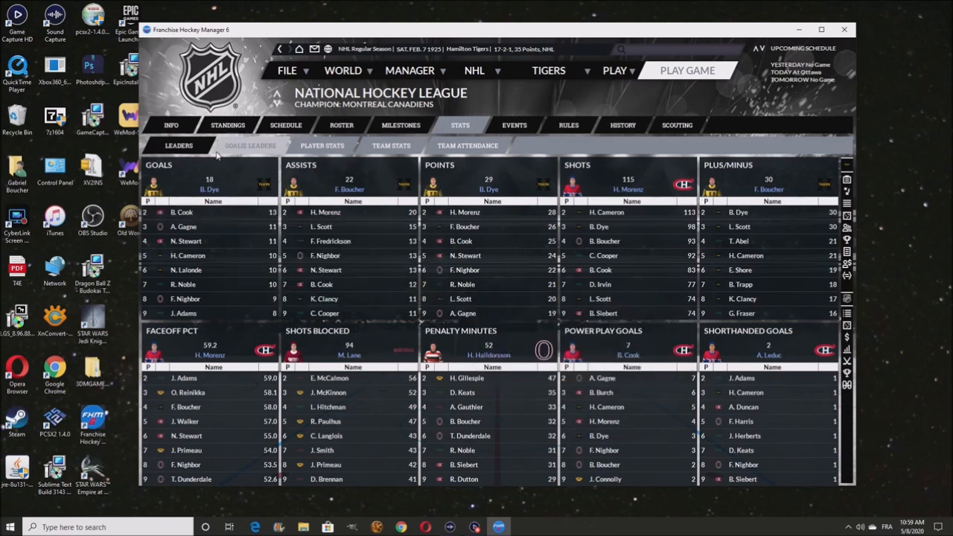
Switch to the league's goalie statistical leaders
{"action": "left_click", "coordinate": [251, 146]}
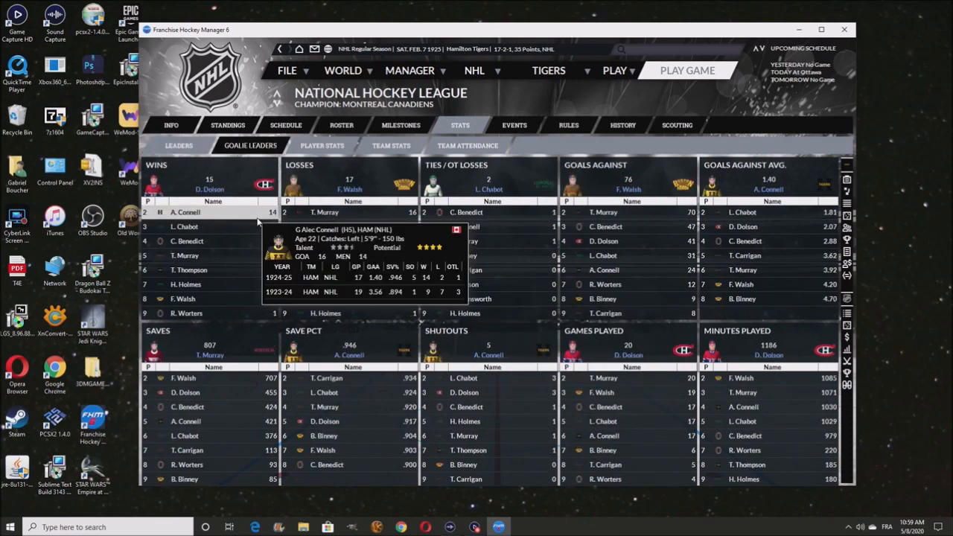
{"action": "mouse_move", "coordinate": [209, 185]}
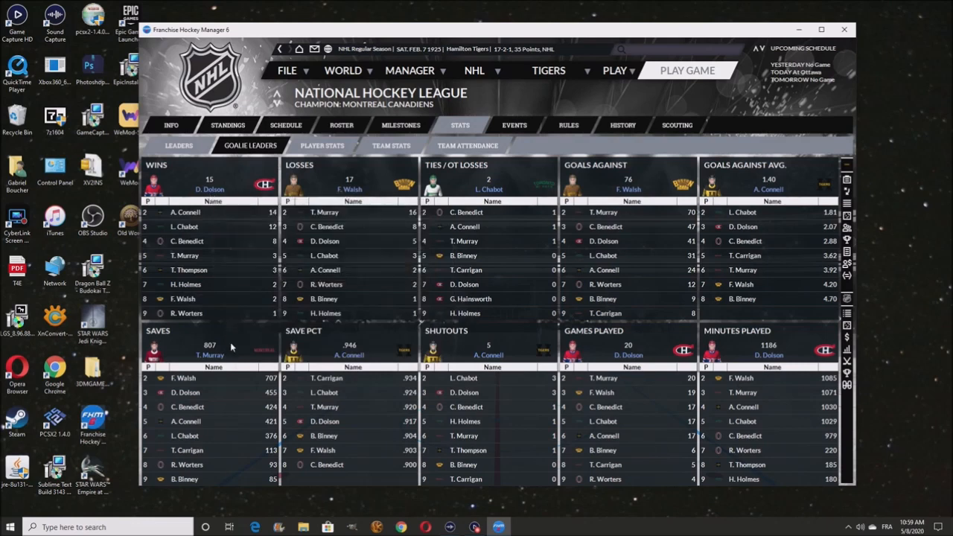
{"action": "mouse_move", "coordinate": [229, 332]}
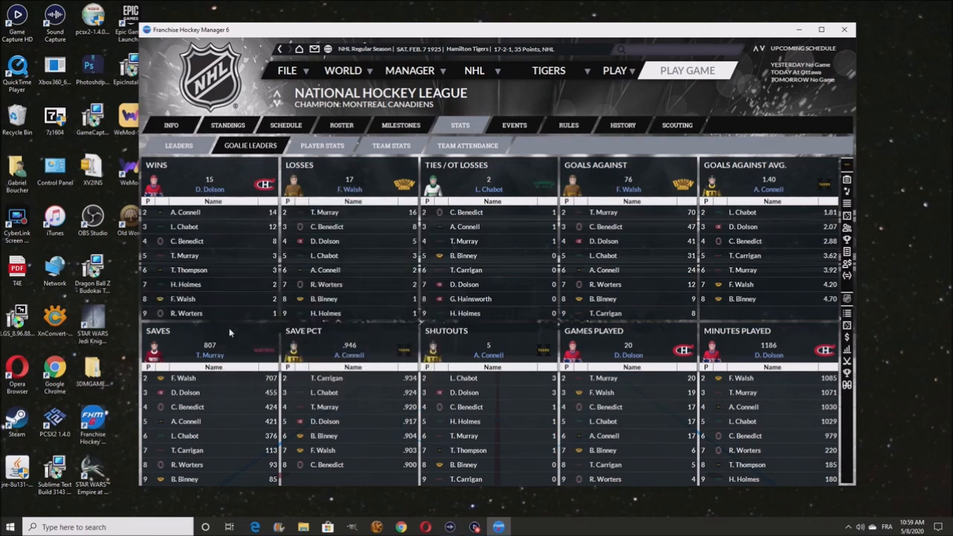
{"action": "mouse_move", "coordinate": [189, 270]}
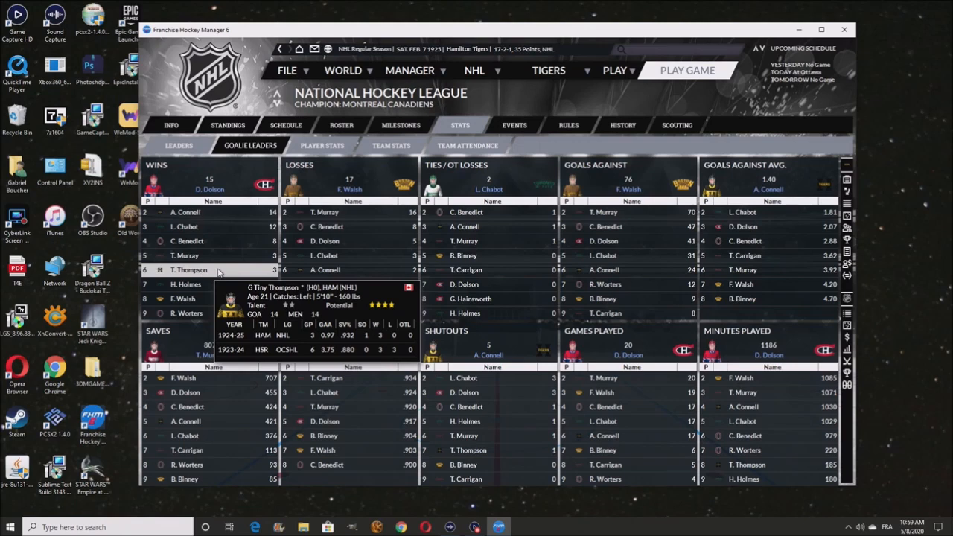
{"action": "mouse_move", "coordinate": [186, 211]}
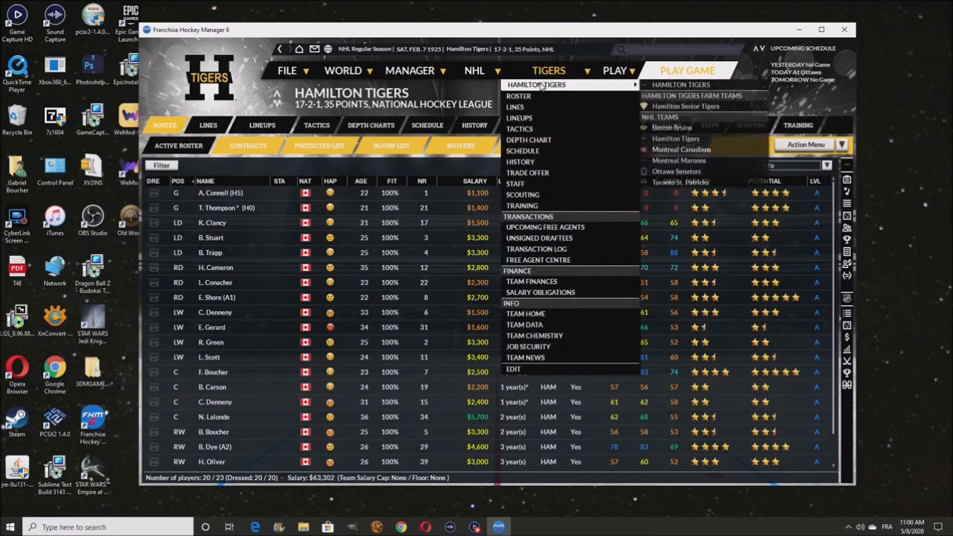
{"action": "left_click", "coordinate": [683, 138]}
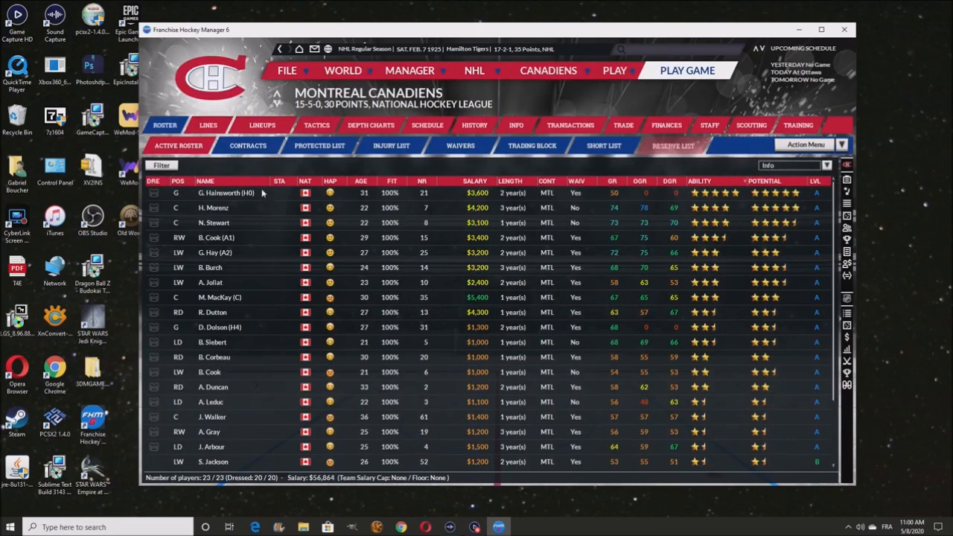
{"action": "mouse_move", "coordinate": [235, 194]}
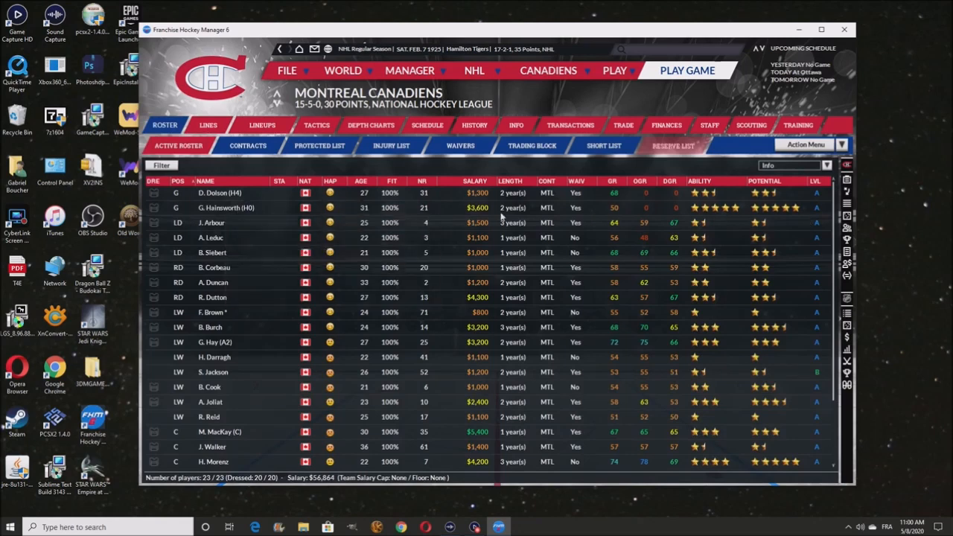
{"action": "mouse_move", "coordinate": [366, 214]}
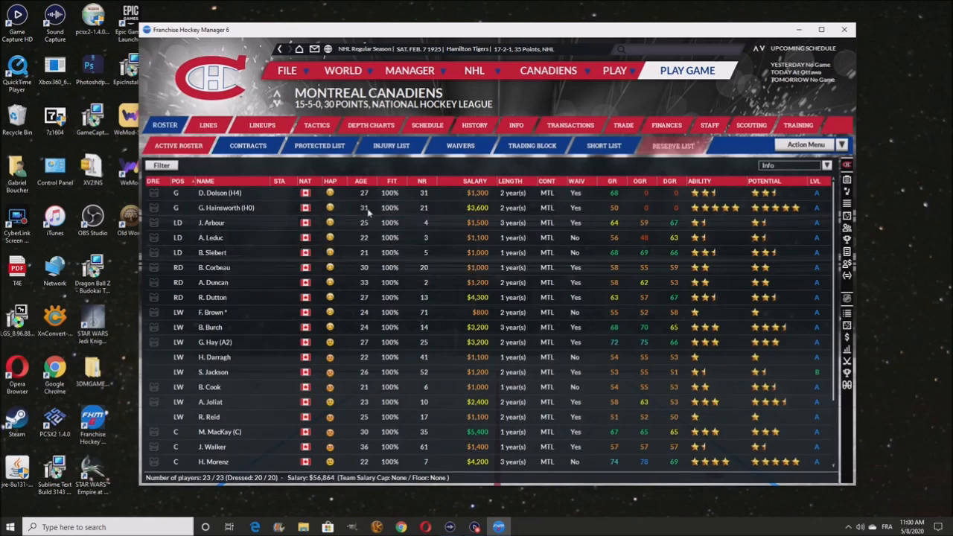
{"action": "mouse_move", "coordinate": [644, 209]}
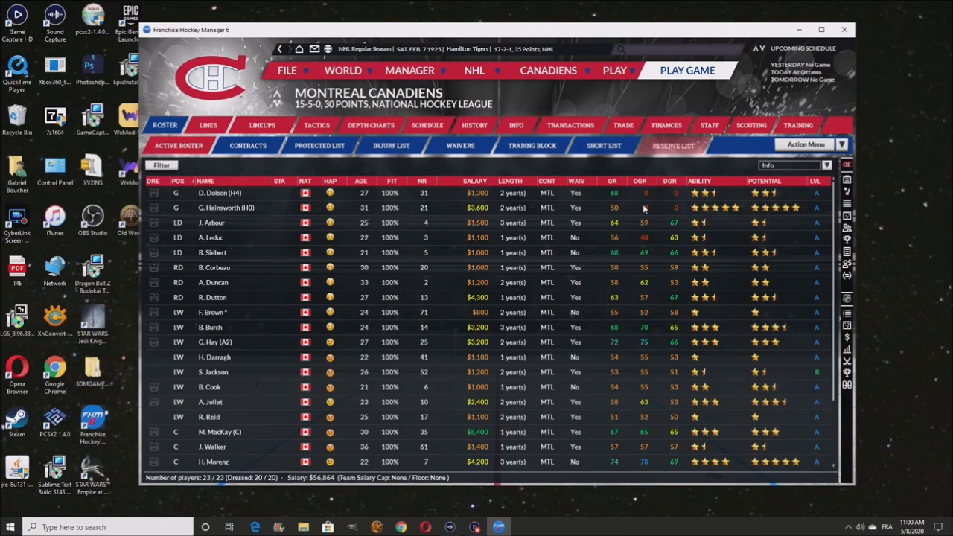
{"action": "mouse_move", "coordinate": [253, 208]}
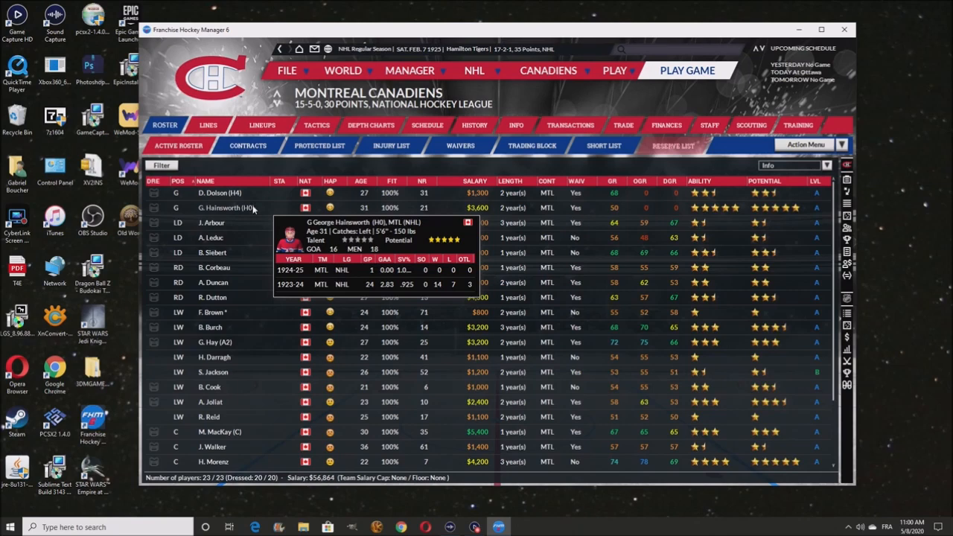
{"action": "mouse_move", "coordinate": [447, 202]}
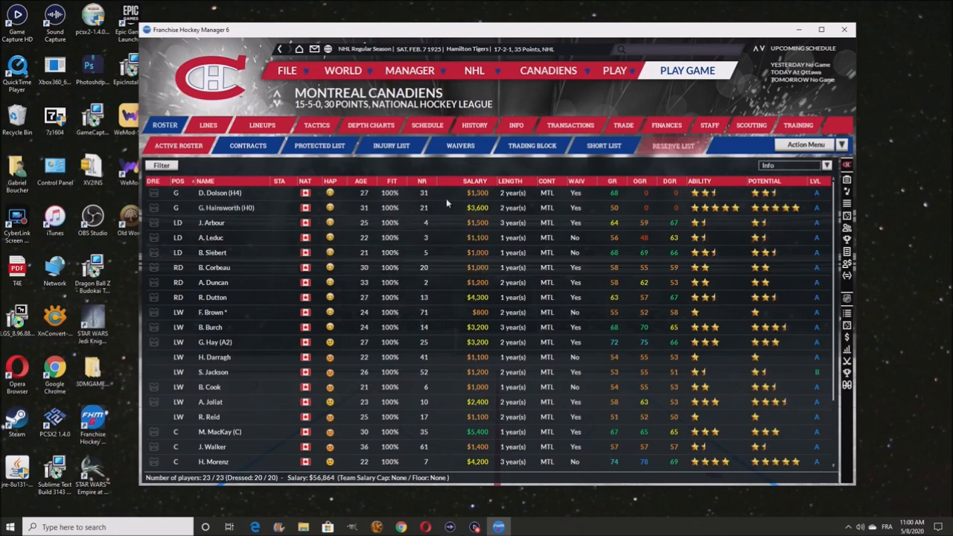
{"action": "mouse_move", "coordinate": [226, 193]}
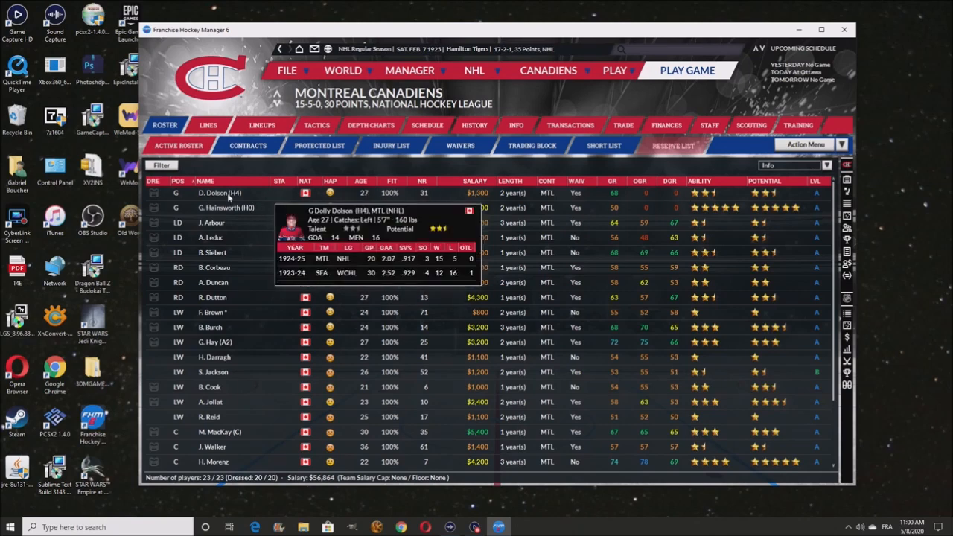
{"action": "mouse_move", "coordinate": [554, 75]}
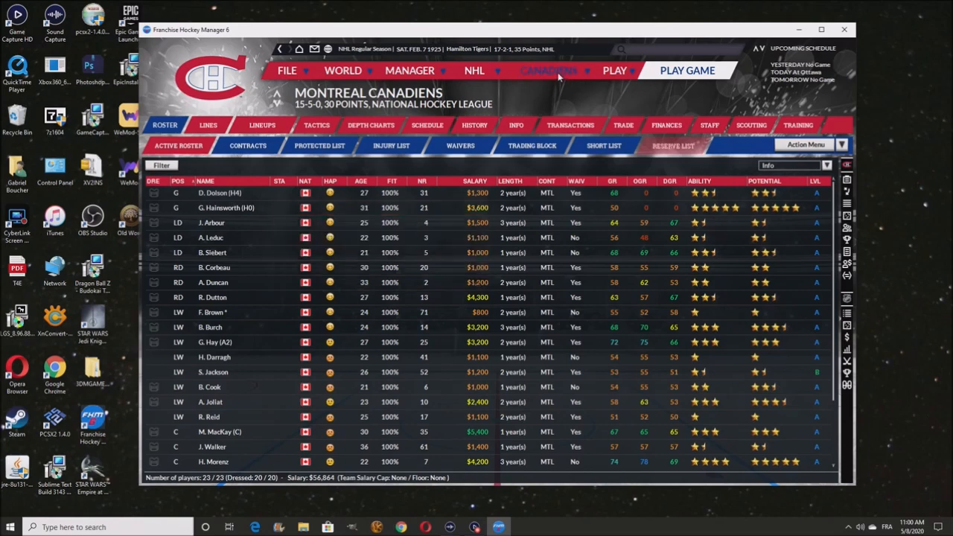
{"action": "mouse_move", "coordinate": [557, 77]}
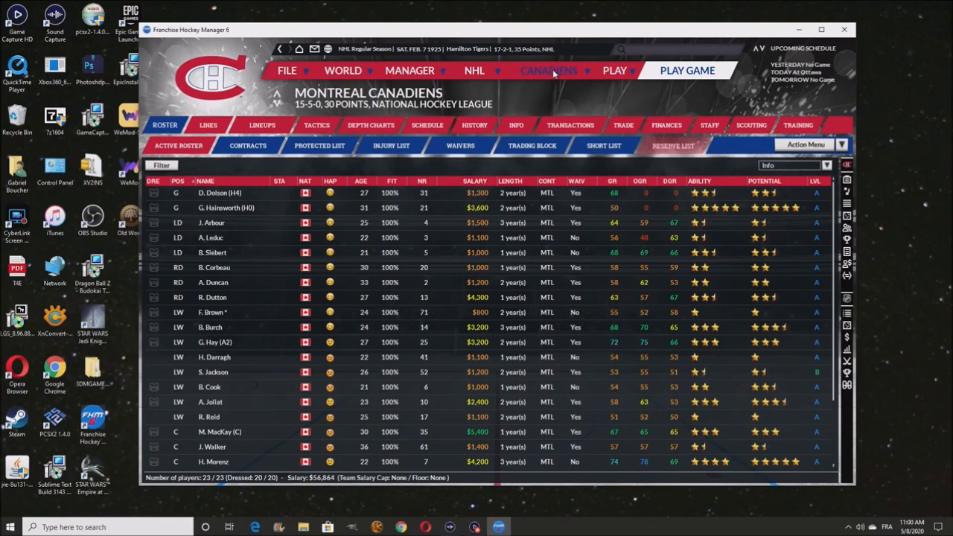
{"action": "left_click", "coordinate": [548, 70]}
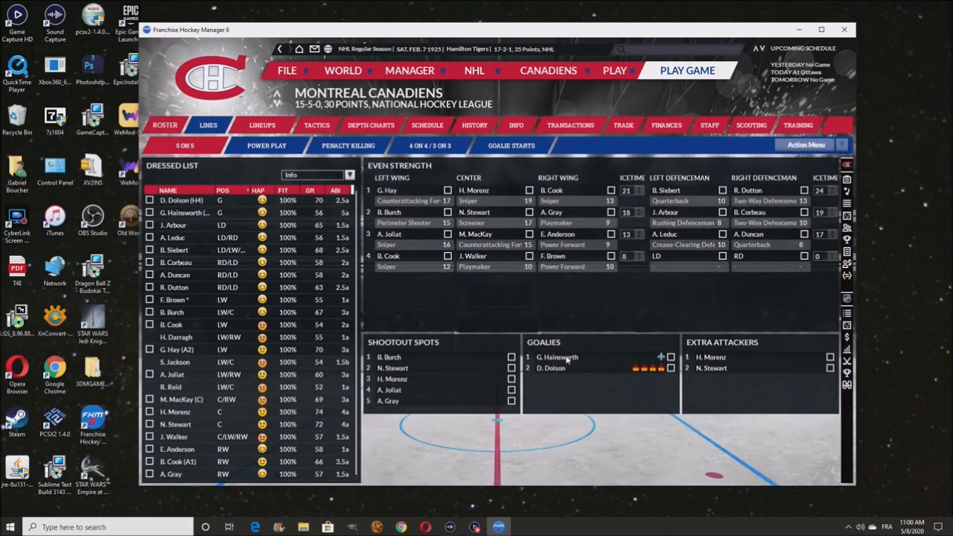
{"action": "mouse_move", "coordinate": [583, 368]}
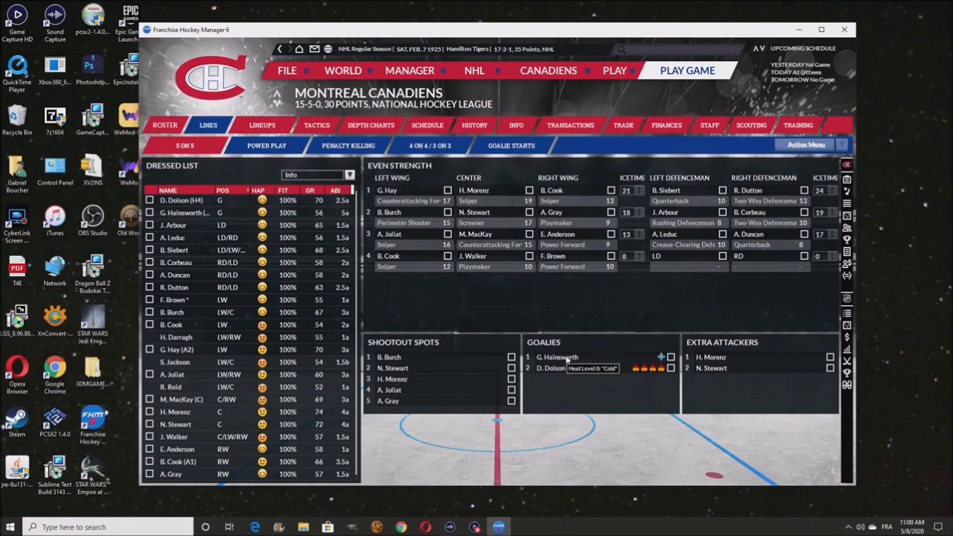
{"action": "mouse_move", "coordinate": [458, 174]}
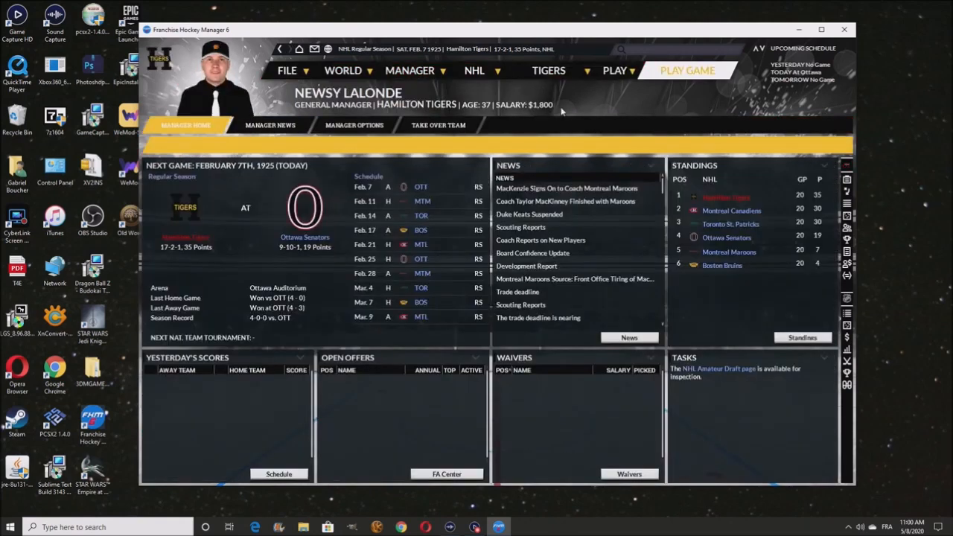
{"action": "left_click", "coordinate": [548, 70]}
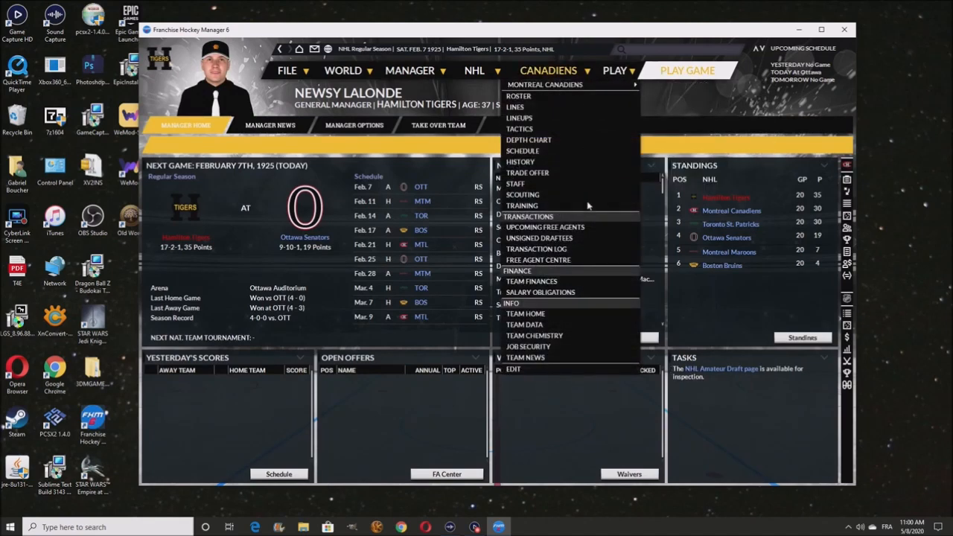
{"action": "left_click", "coordinate": [516, 183]}
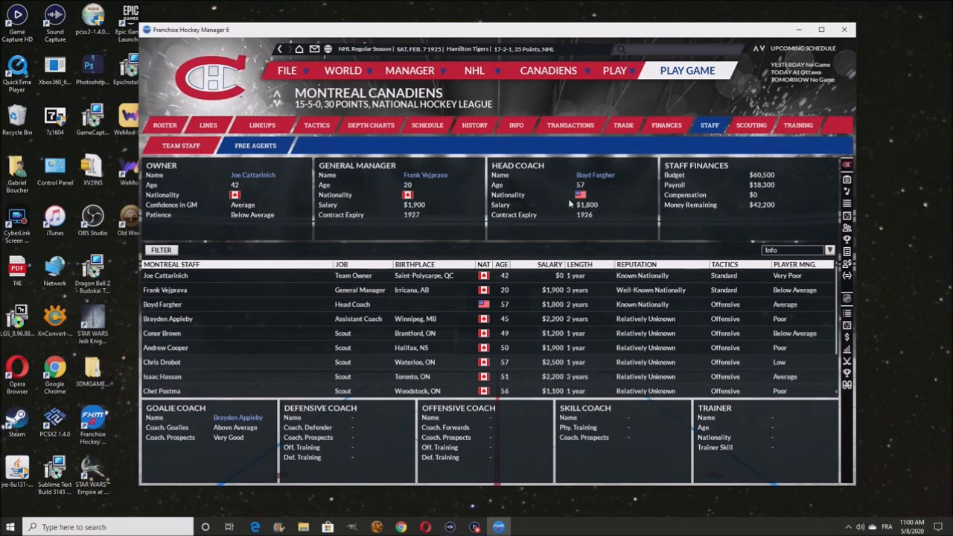
{"action": "left_click", "coordinate": [161, 304]}
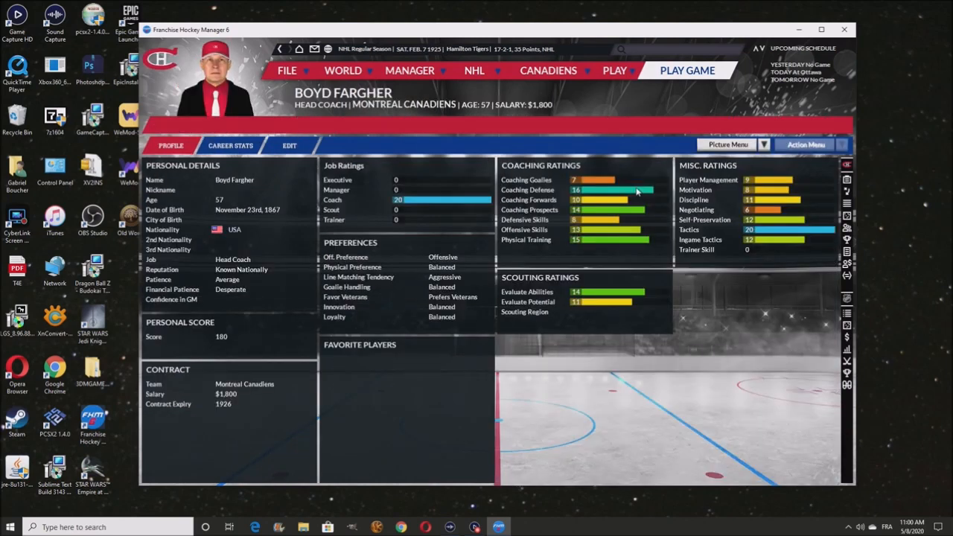
{"action": "mouse_move", "coordinate": [618, 248]}
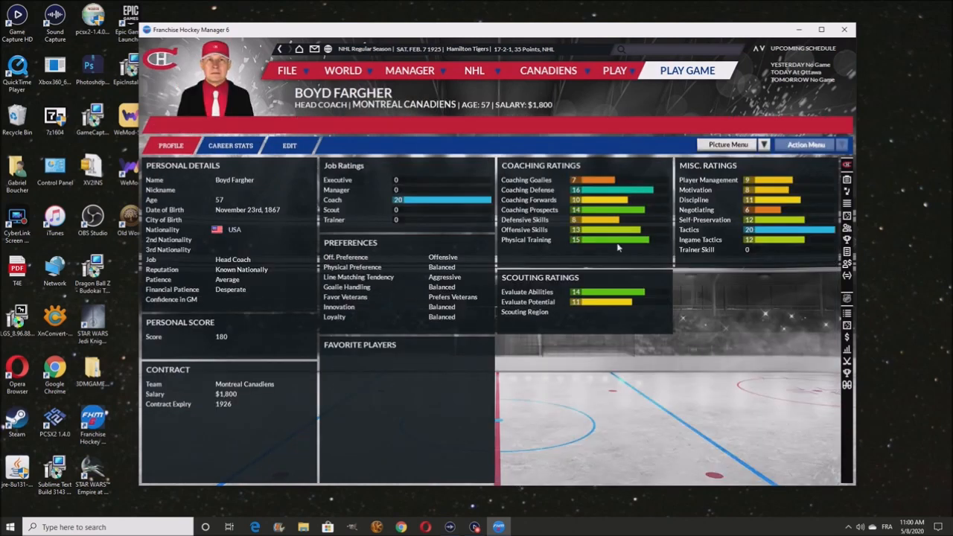
{"action": "mouse_move", "coordinate": [653, 192]}
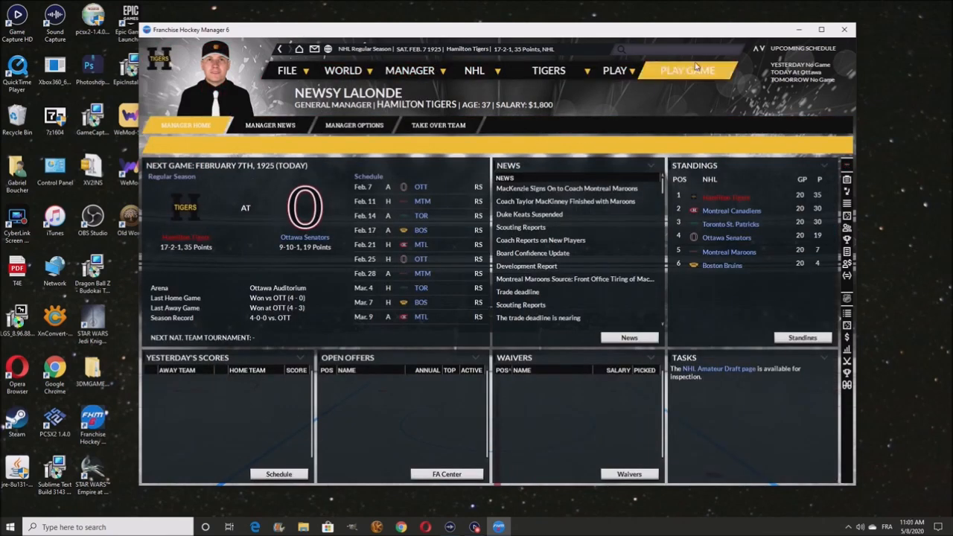
Play the February 7 game at Ottawa, read the suspension-over news and advance to February 11
{"action": "left_click", "coordinate": [688, 70]}
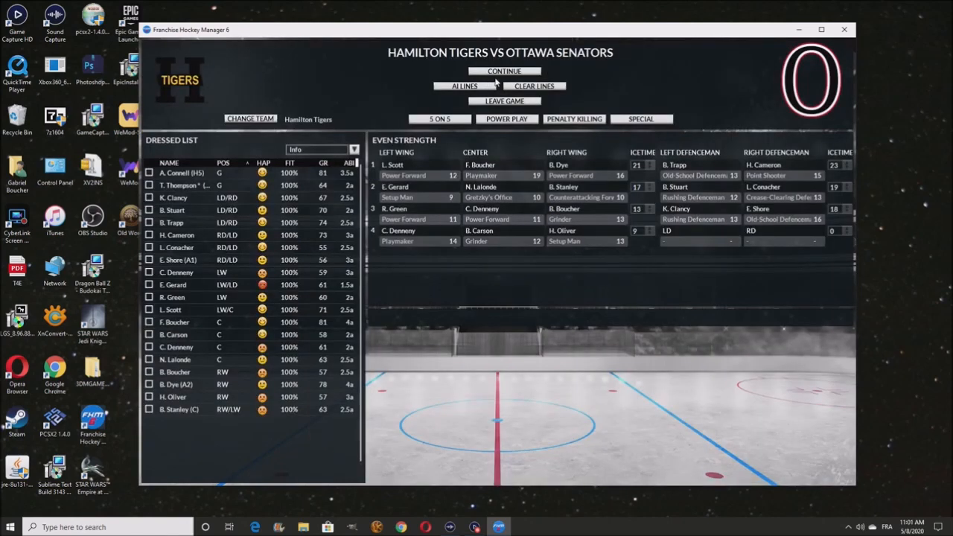
{"action": "left_click", "coordinate": [503, 71]}
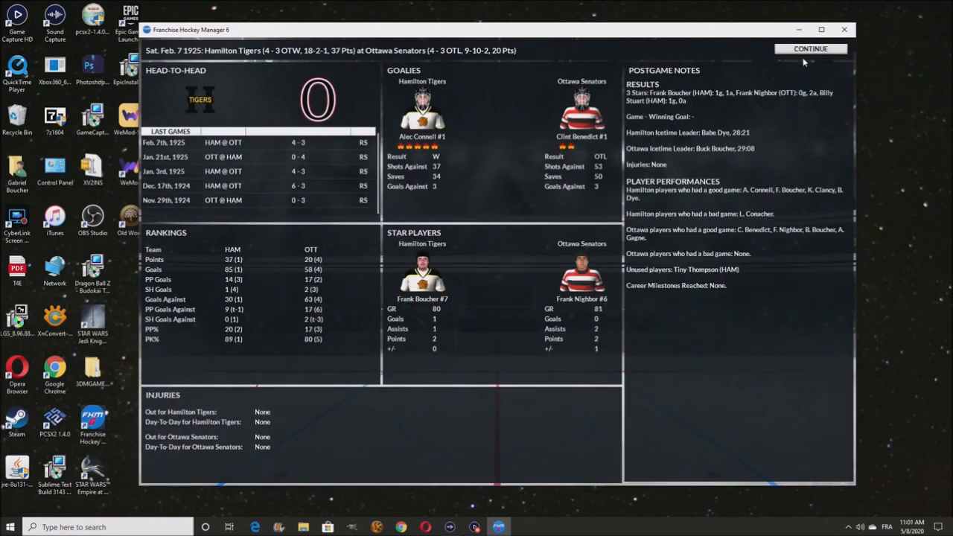
{"action": "left_click", "coordinate": [810, 47]}
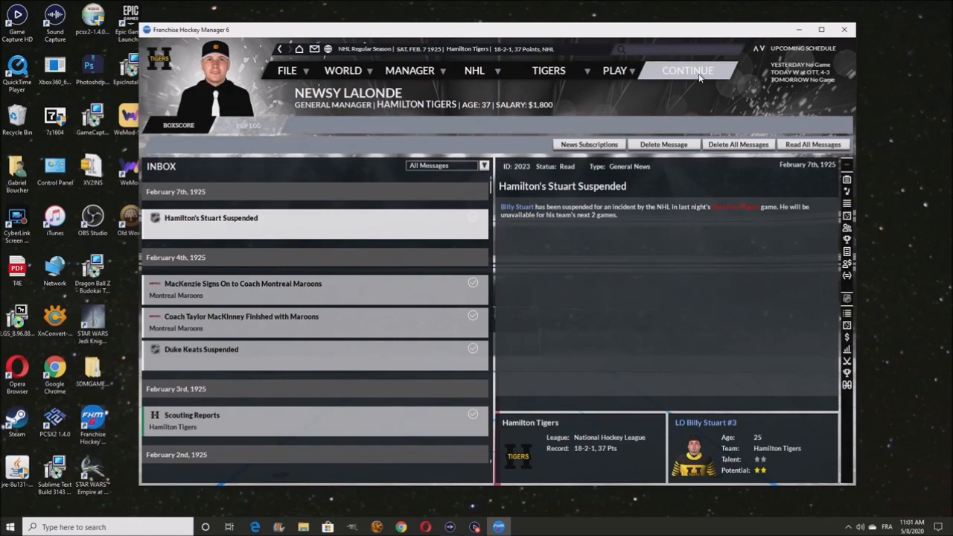
{"action": "left_click", "coordinate": [687, 70]}
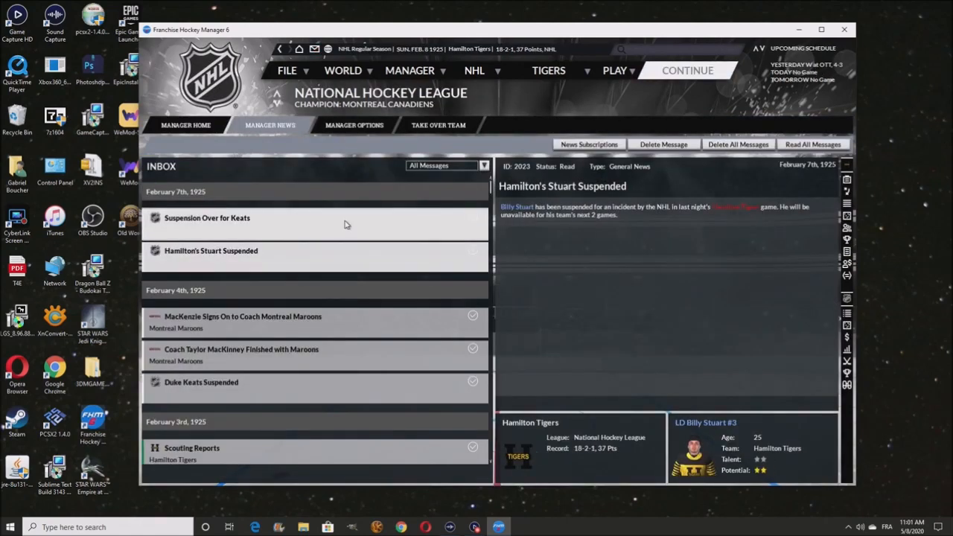
{"action": "left_click", "coordinate": [207, 217]}
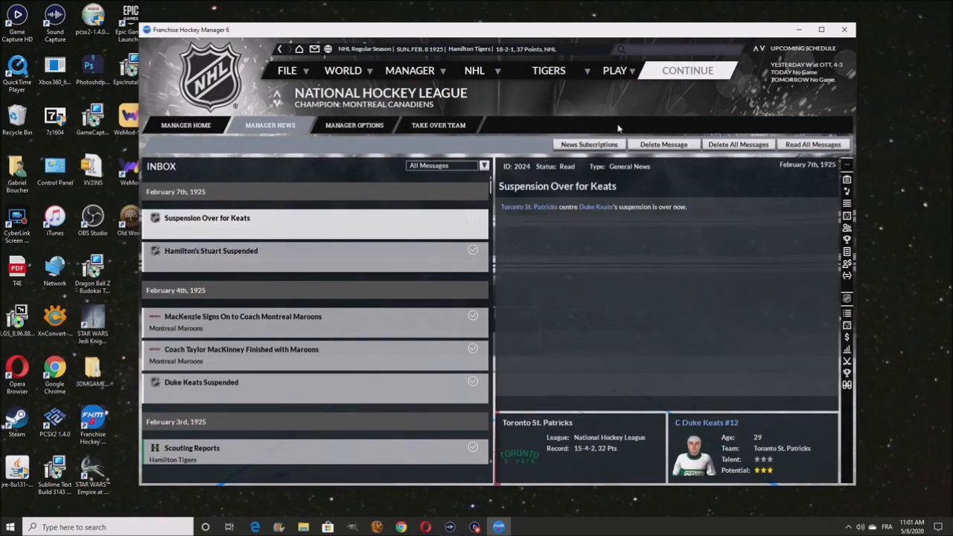
{"action": "left_click", "coordinate": [686, 70]}
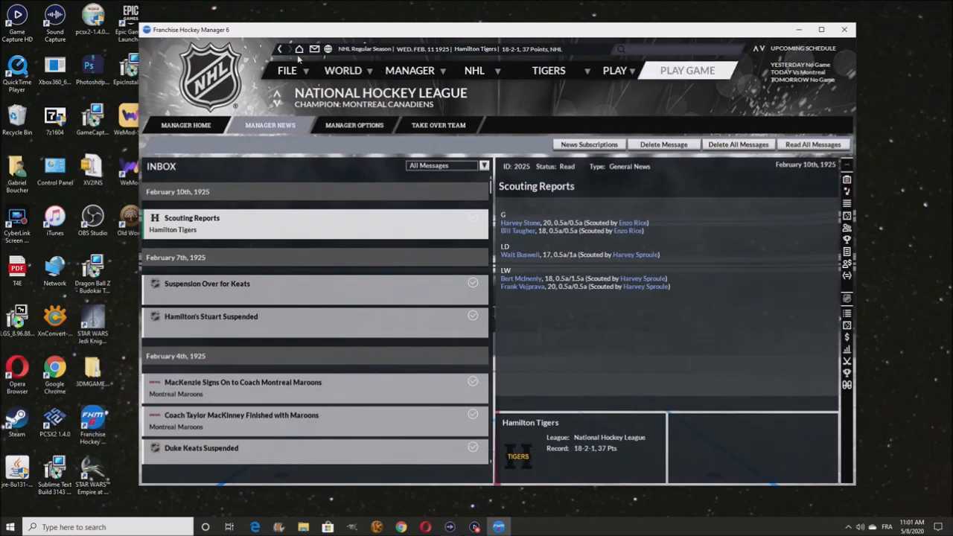
Call the defenceman up from the Senior Tigers farm roster to Hamilton and return to the Tigers roster
{"action": "left_click", "coordinate": [548, 70]}
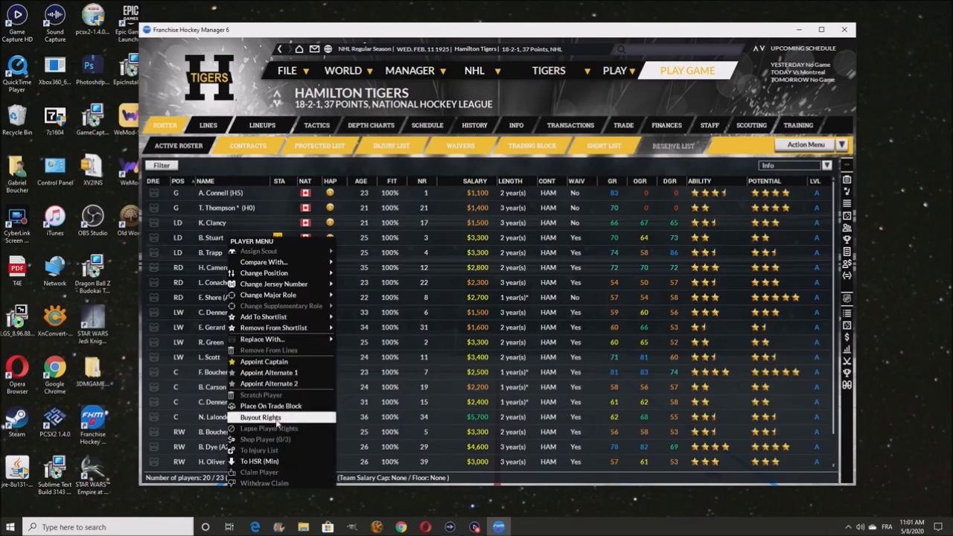
{"action": "mouse_move", "coordinate": [259, 250]}
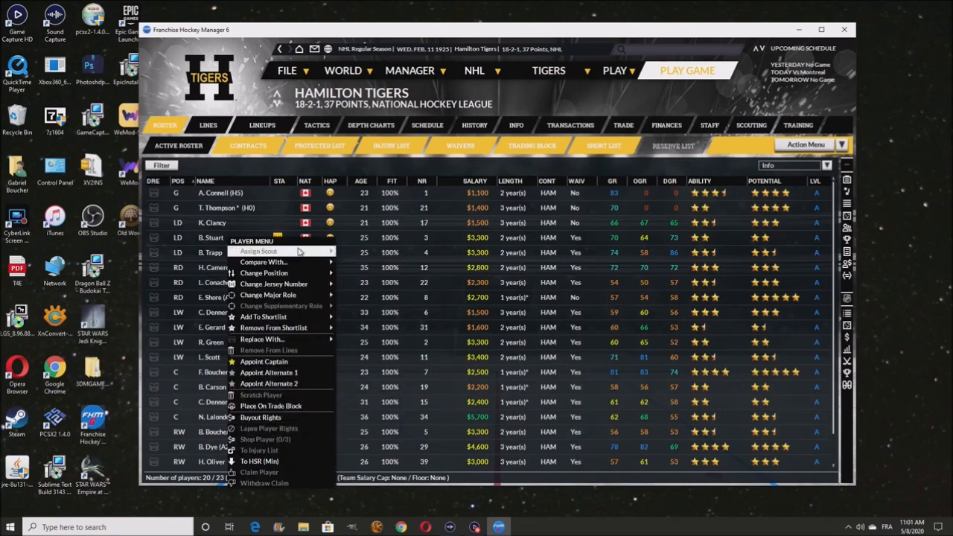
{"action": "left_click", "coordinate": [549, 70]}
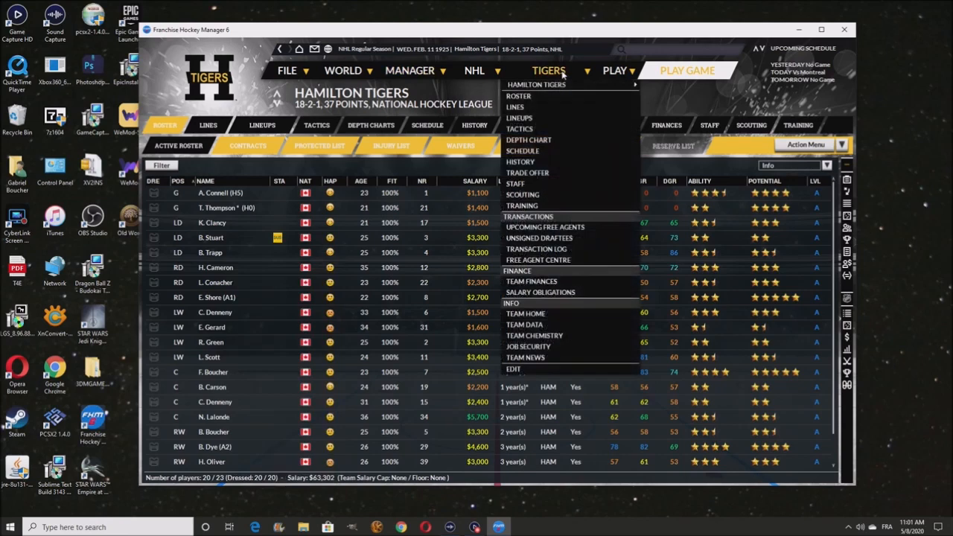
{"action": "left_click", "coordinate": [536, 84]}
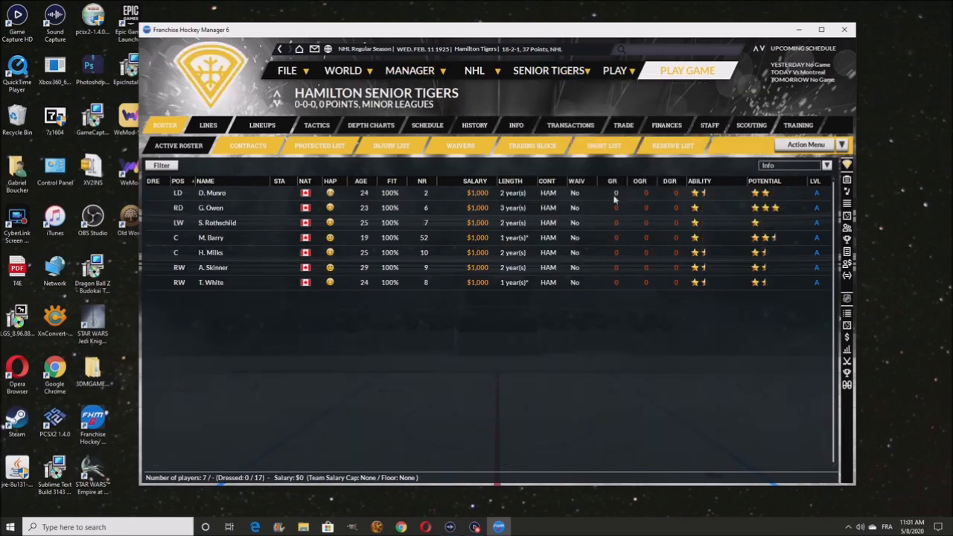
{"action": "mouse_move", "coordinate": [212, 194]}
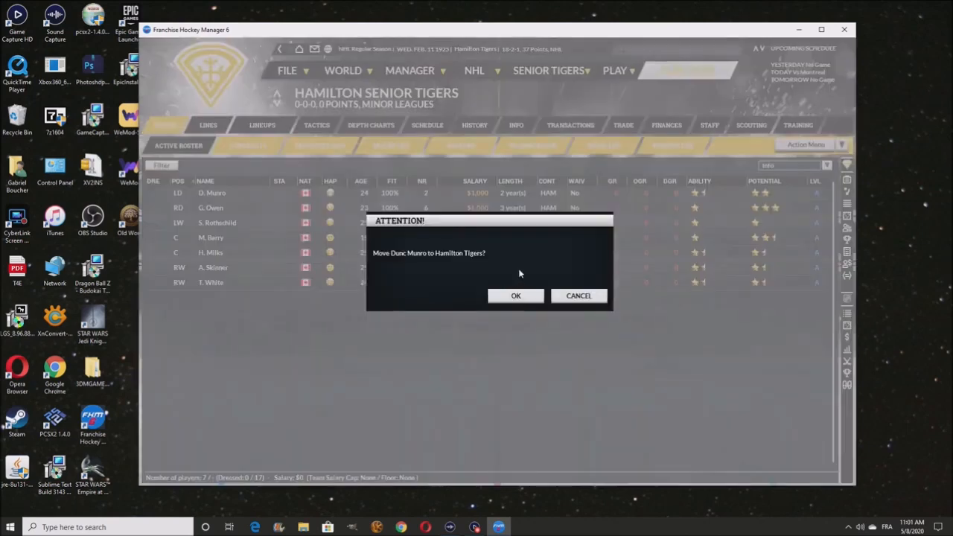
{"action": "left_click", "coordinate": [515, 294]}
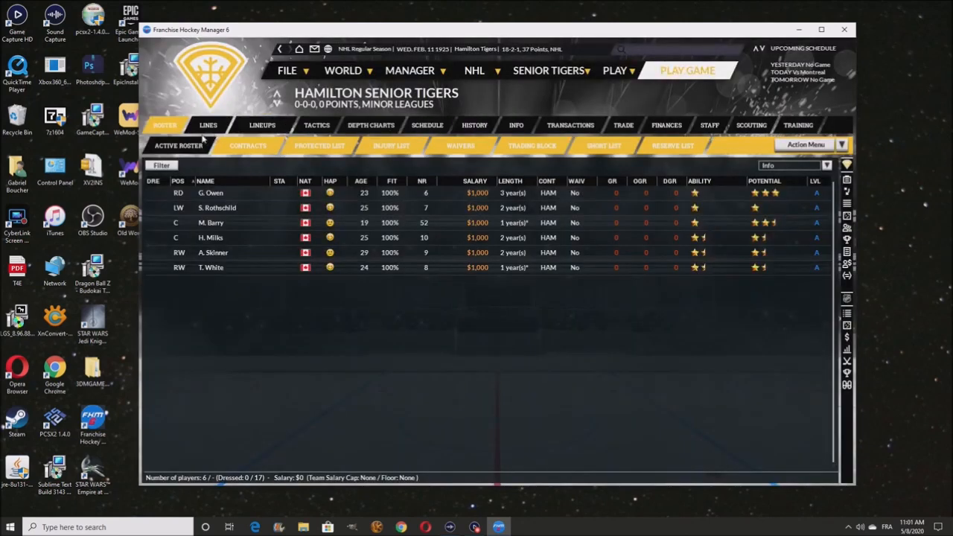
{"action": "left_click", "coordinate": [548, 70]}
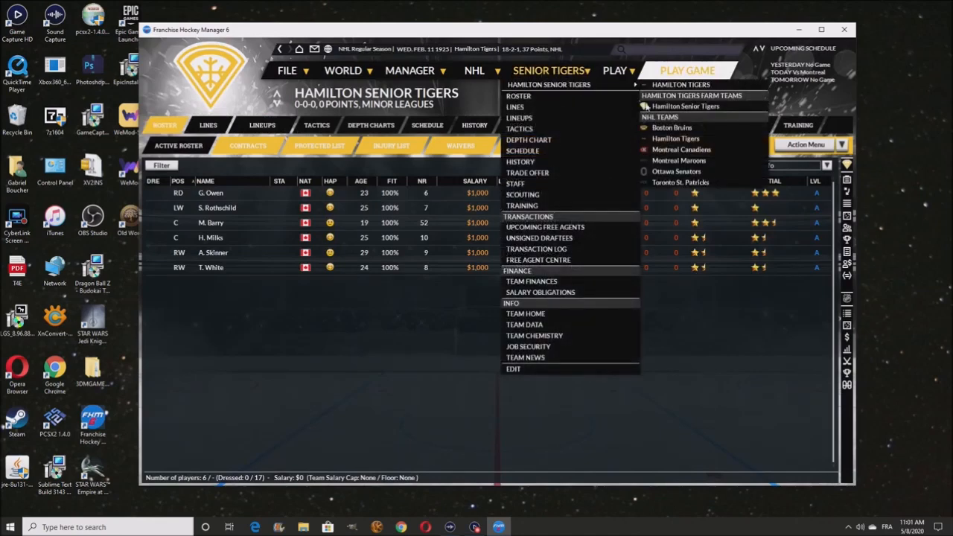
{"action": "left_click", "coordinate": [675, 139]}
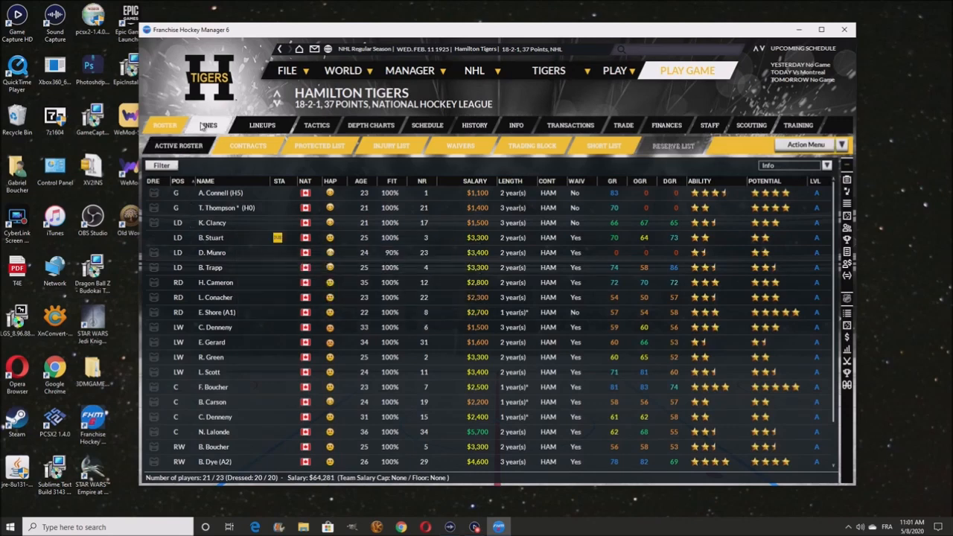
Have the assistant reset the Tigers line combinations
{"action": "left_click", "coordinate": [209, 126]}
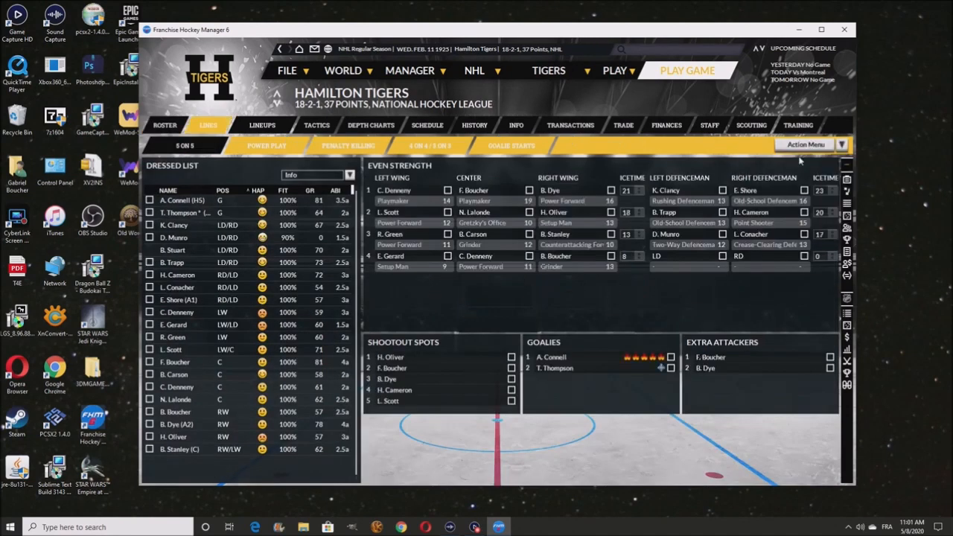
{"action": "left_click", "coordinate": [807, 143]}
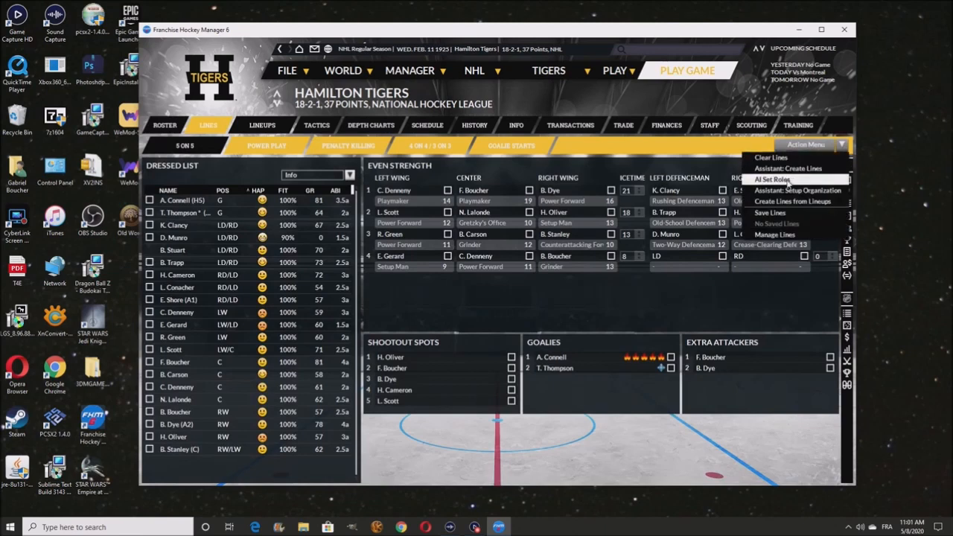
{"action": "left_click", "coordinate": [771, 179]}
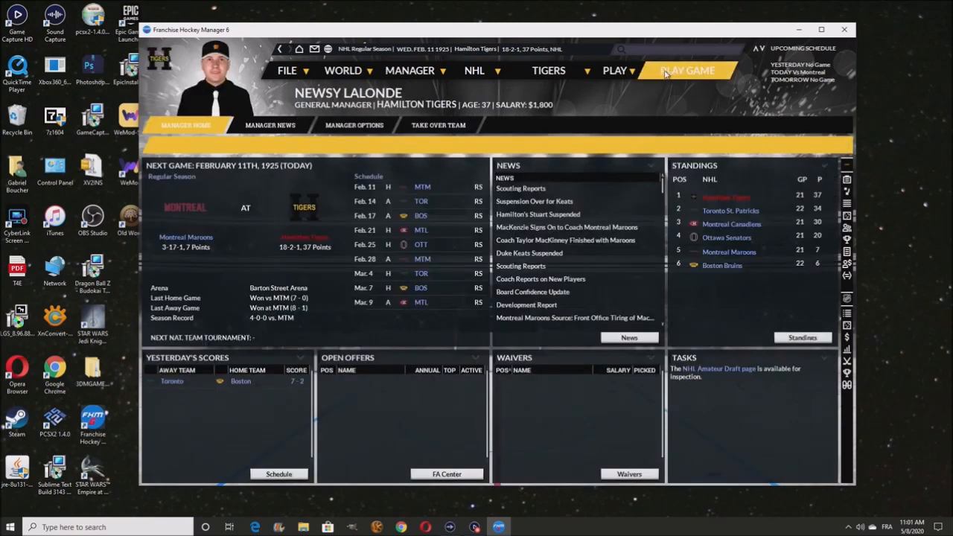
Advance to the Toronto game, simulate it and continue to February 17
{"action": "left_click", "coordinate": [687, 70]}
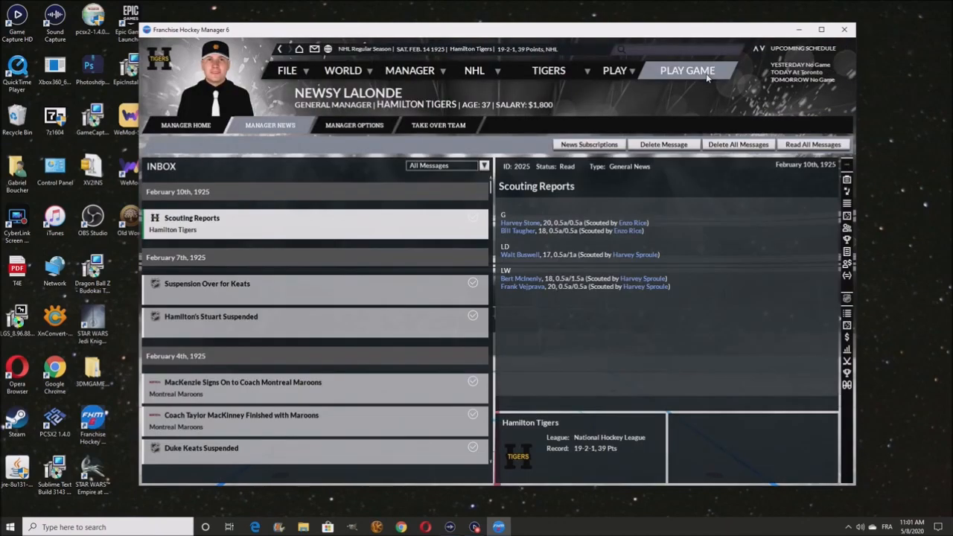
{"action": "left_click", "coordinate": [686, 70]}
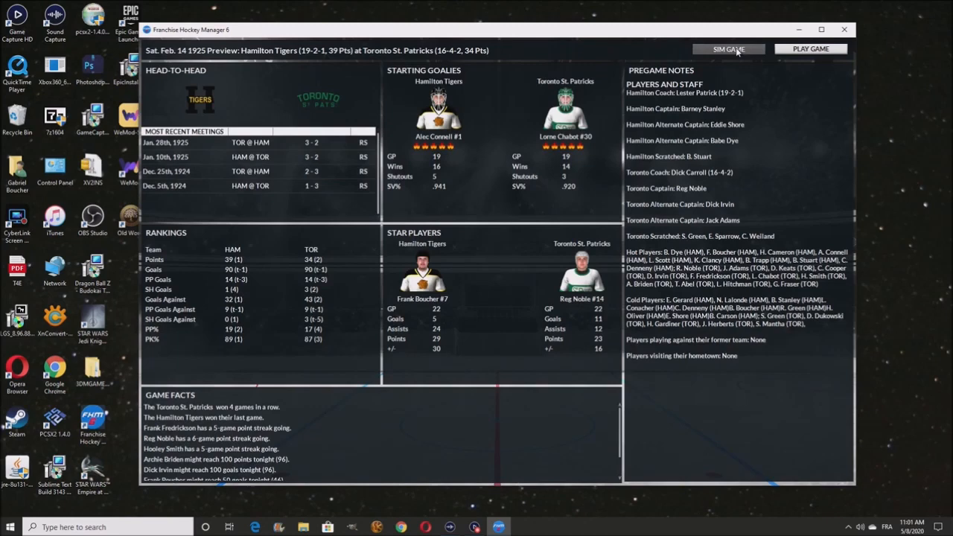
{"action": "left_click", "coordinate": [729, 48]}
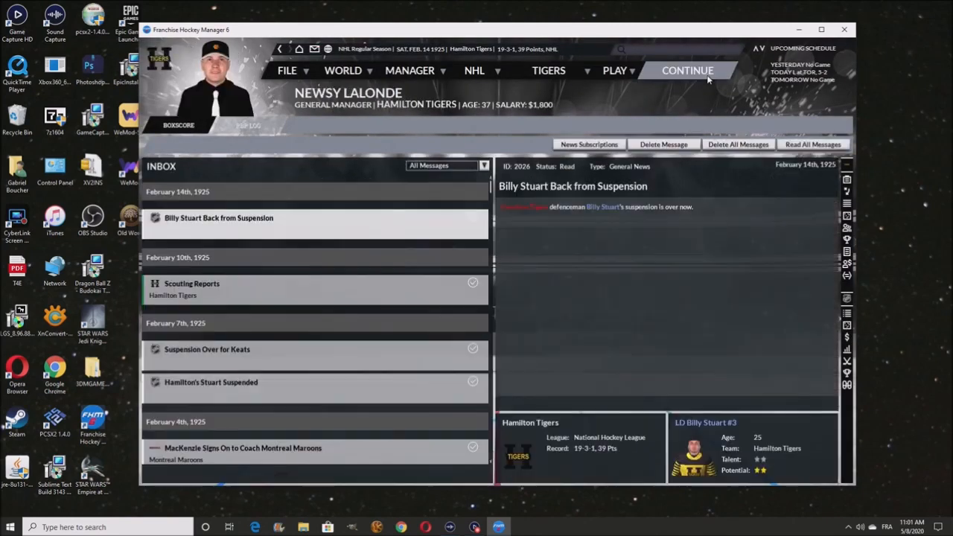
{"action": "left_click", "coordinate": [688, 70]}
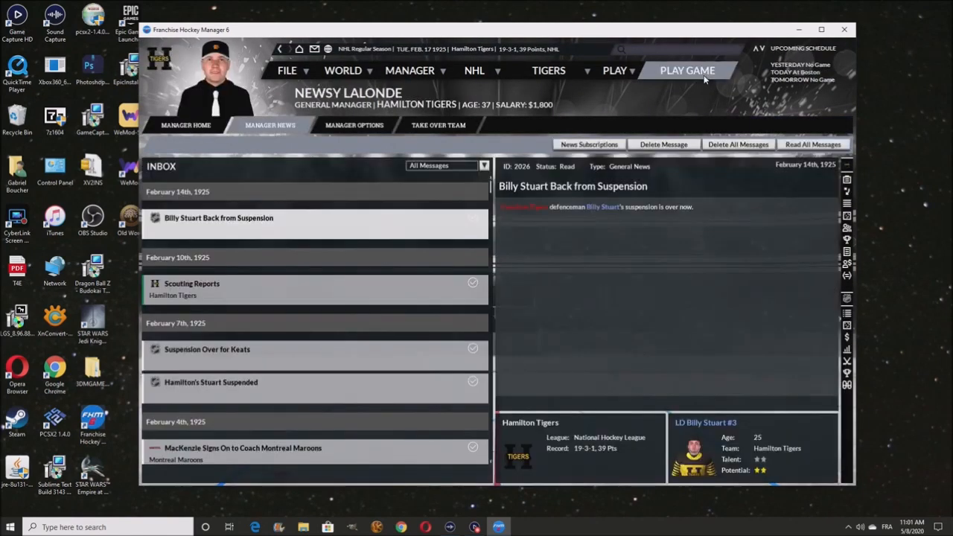
{"action": "left_click", "coordinate": [548, 70]}
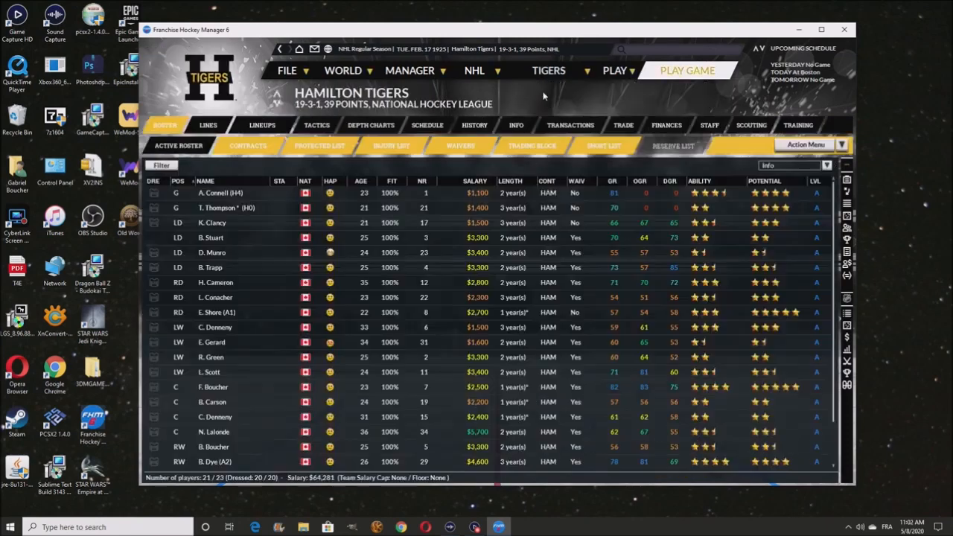
{"action": "mouse_move", "coordinate": [212, 252]}
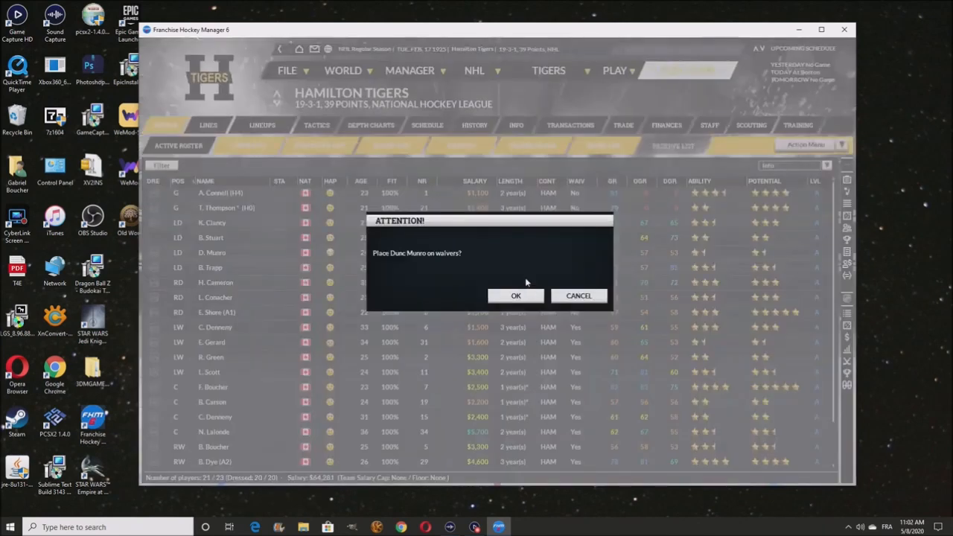
{"action": "left_click", "coordinate": [516, 295]}
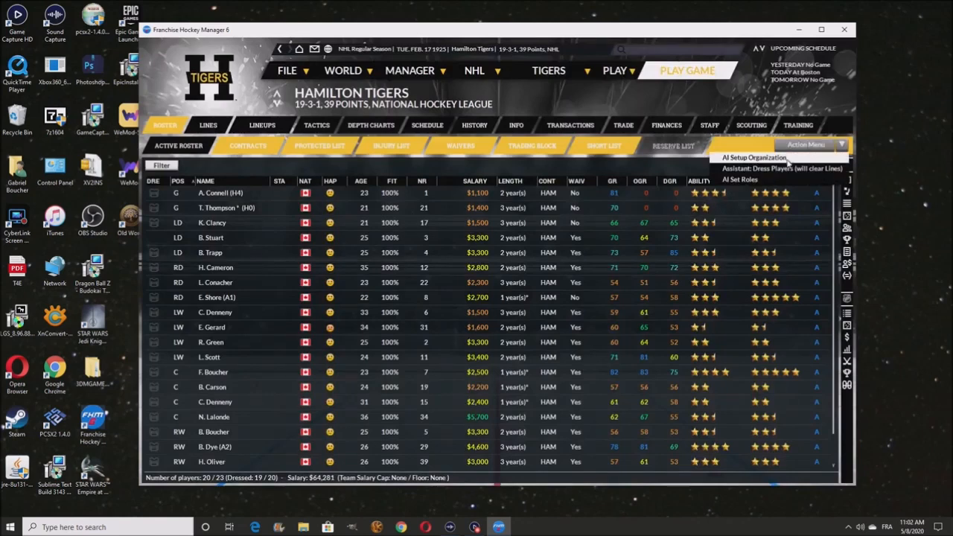
{"action": "left_click", "coordinate": [208, 125]}
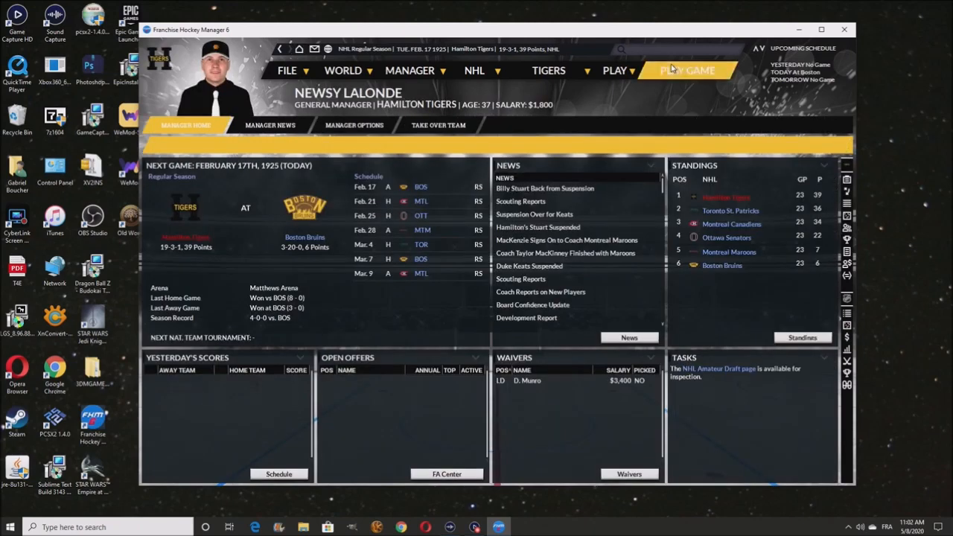
Simulate the away game at Boston and the game against the Montreal Canadiens
{"action": "left_click", "coordinate": [687, 70]}
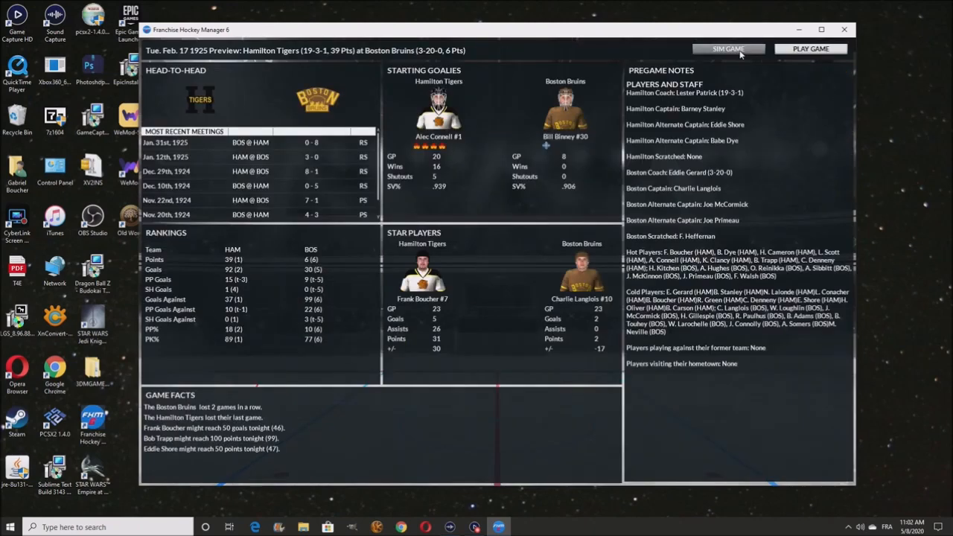
{"action": "left_click", "coordinate": [729, 48]}
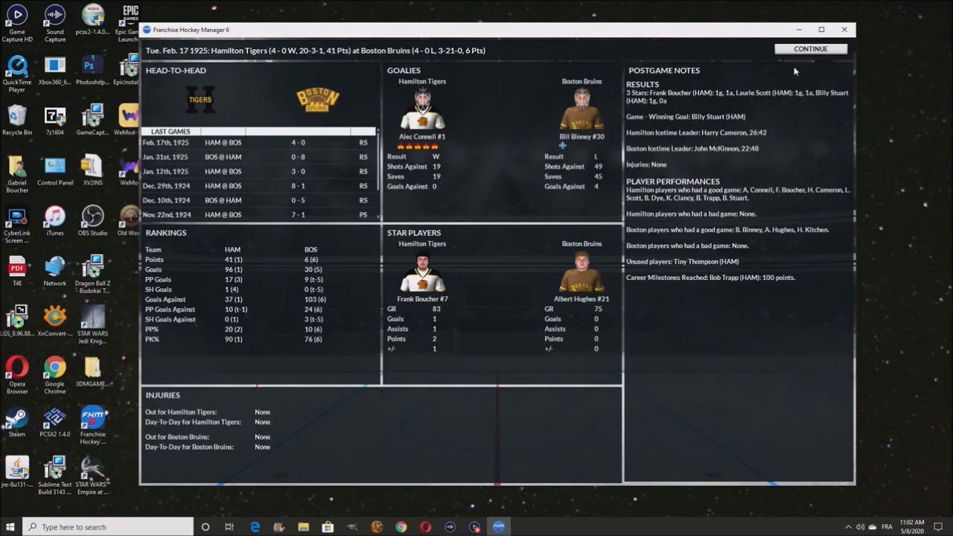
{"action": "left_click", "coordinate": [810, 47]}
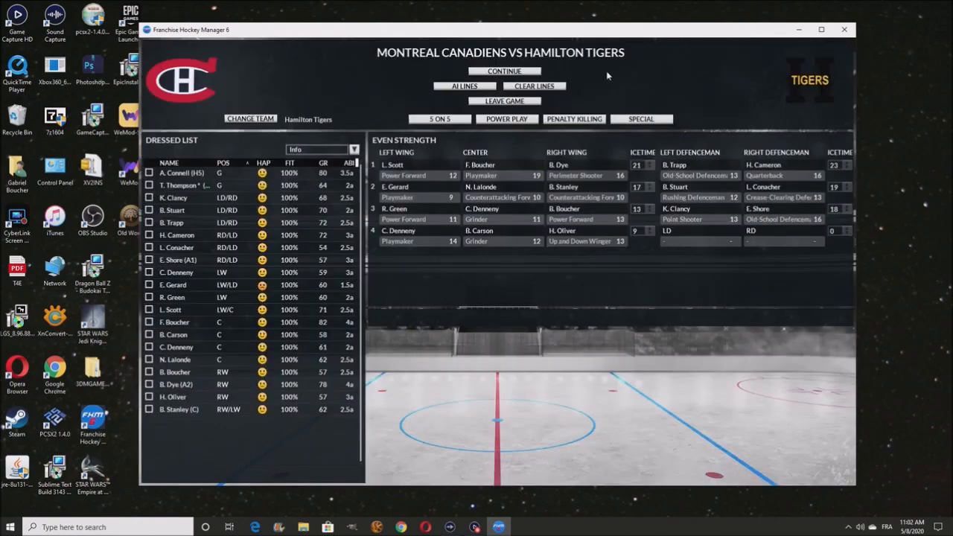
{"action": "left_click", "coordinate": [505, 71]}
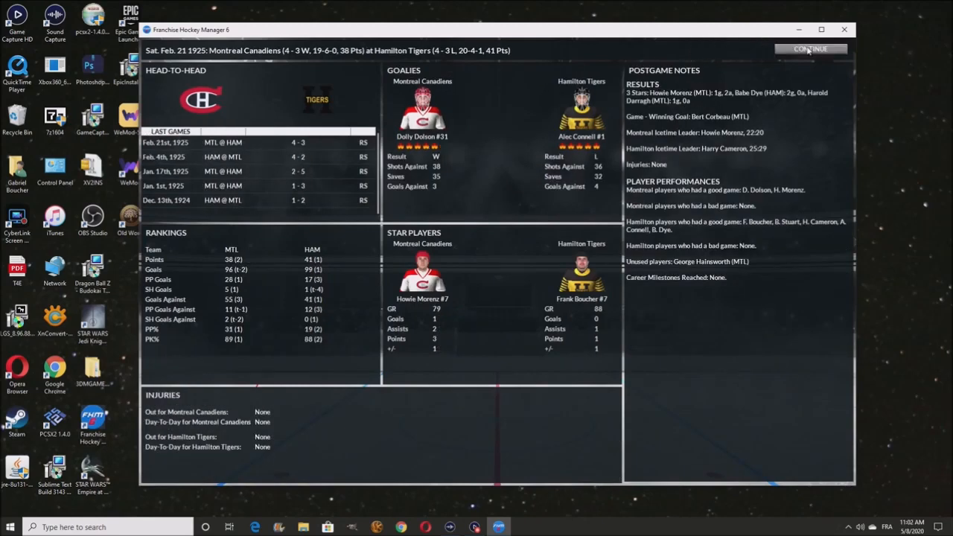
{"action": "left_click", "coordinate": [810, 47]}
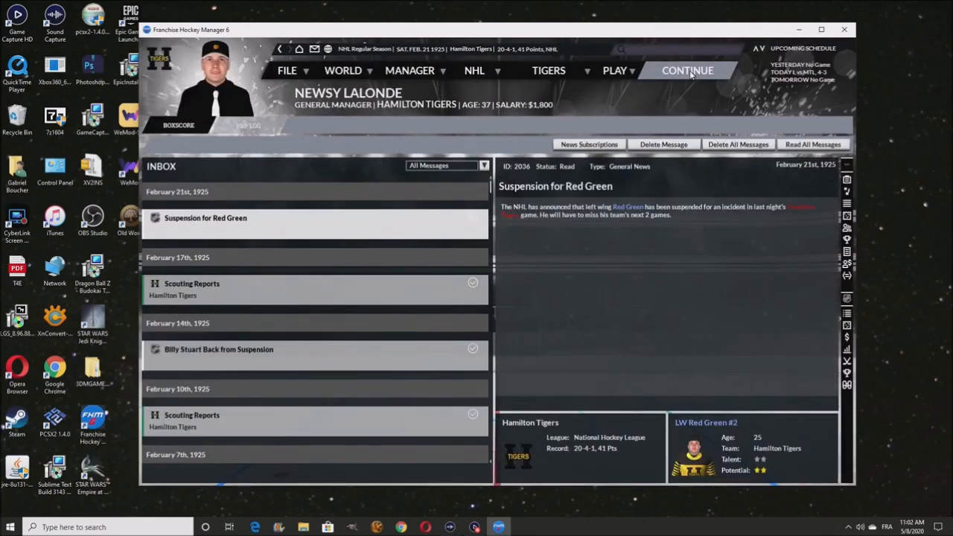
Advance through the news days, reading the report about Gerard in Boston
{"action": "left_click", "coordinate": [688, 70]}
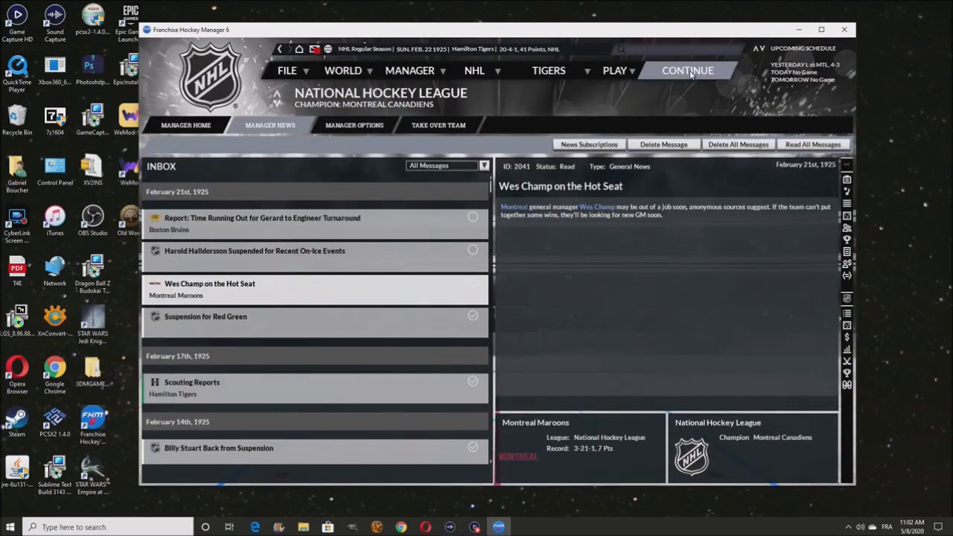
{"action": "left_click", "coordinate": [262, 217]}
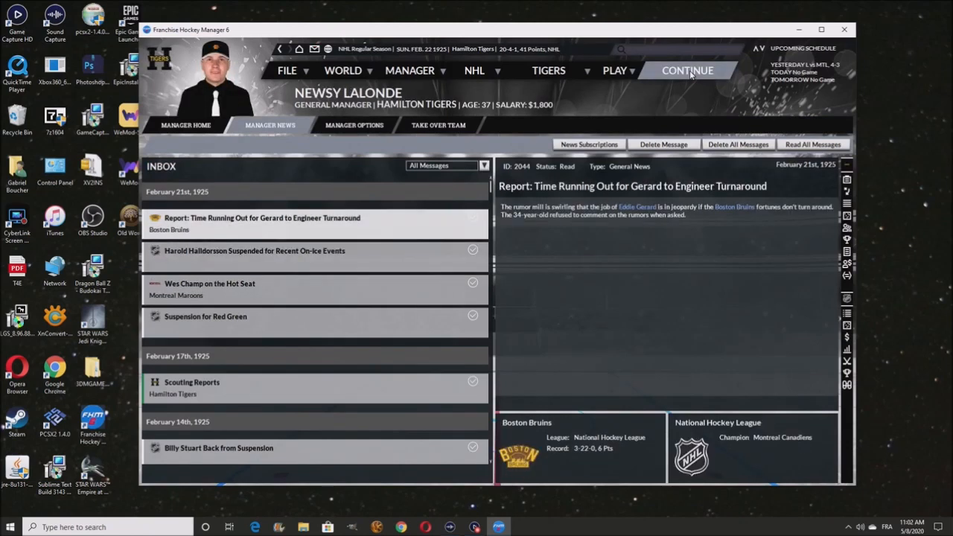
{"action": "left_click", "coordinate": [687, 70]}
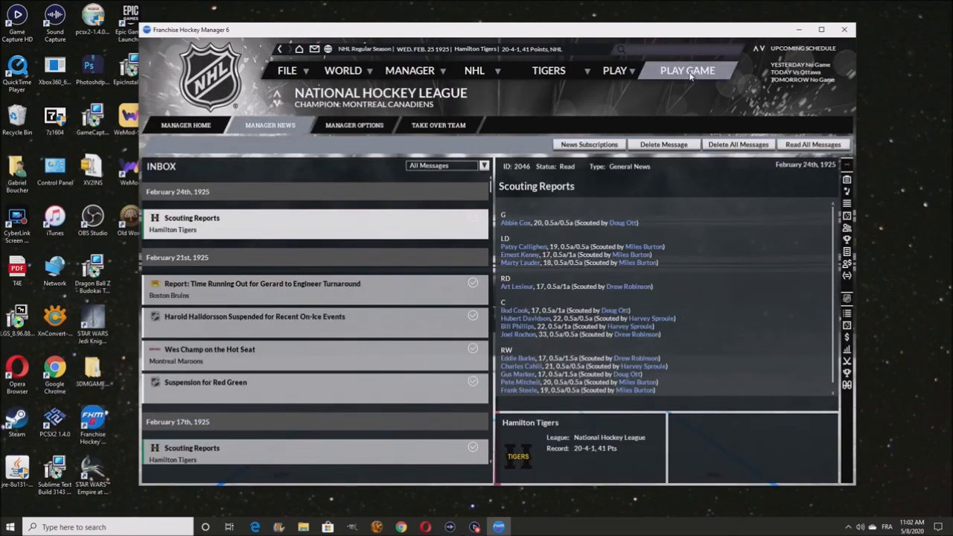
Attempt the February 25 Ottawa game, acknowledge the not-enough-skaters warning and return home
{"action": "left_click", "coordinate": [687, 70]}
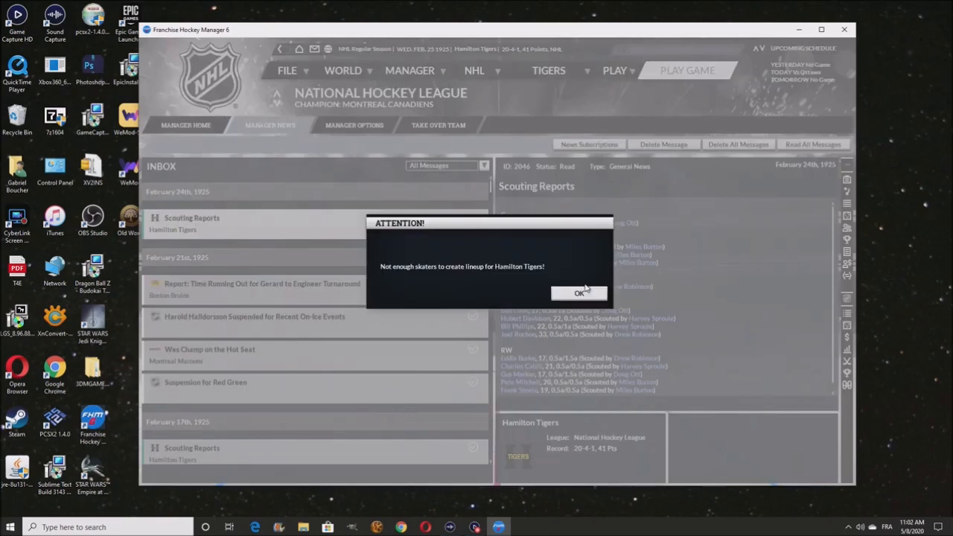
{"action": "left_click", "coordinate": [579, 292]}
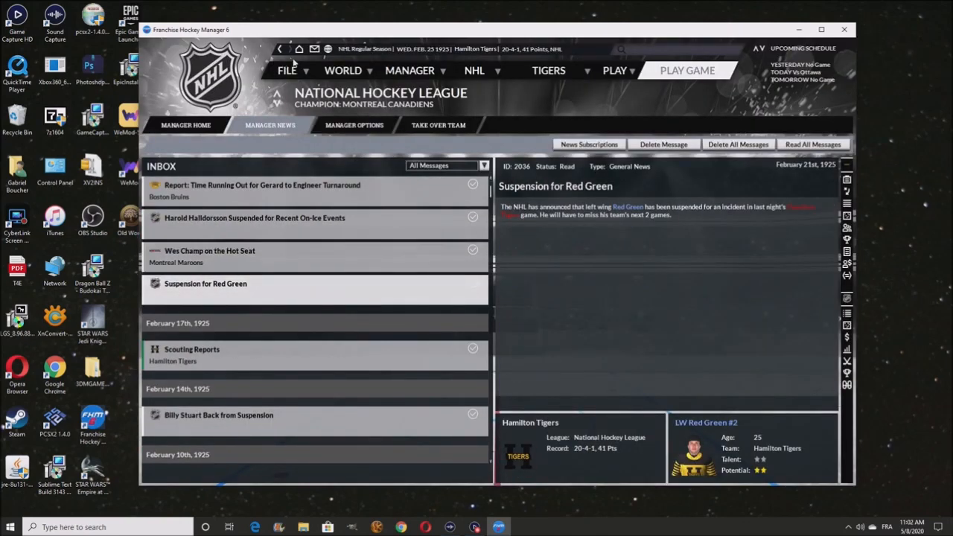
{"action": "left_click", "coordinate": [185, 125]}
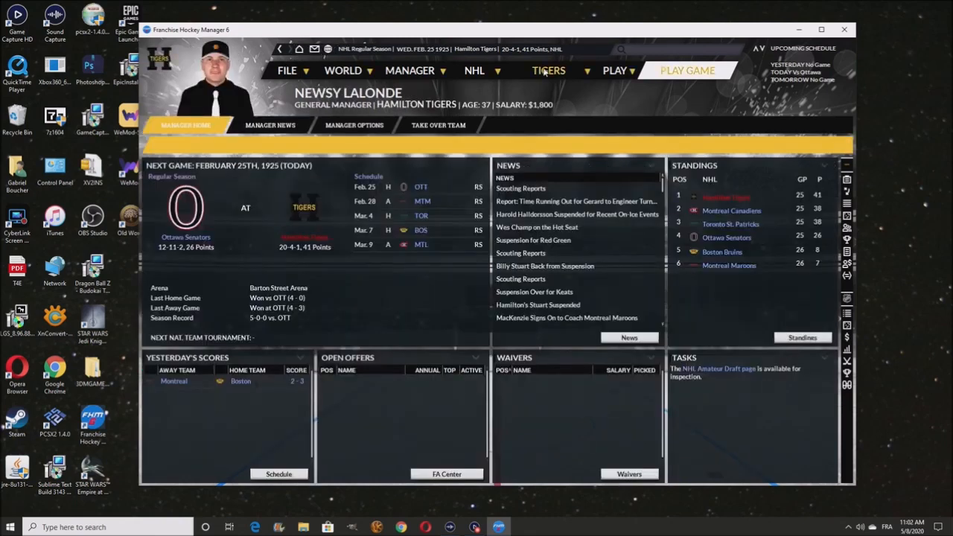
Bring up the Hamilton Senior Tigers farm team roster
{"action": "left_click", "coordinate": [548, 70]}
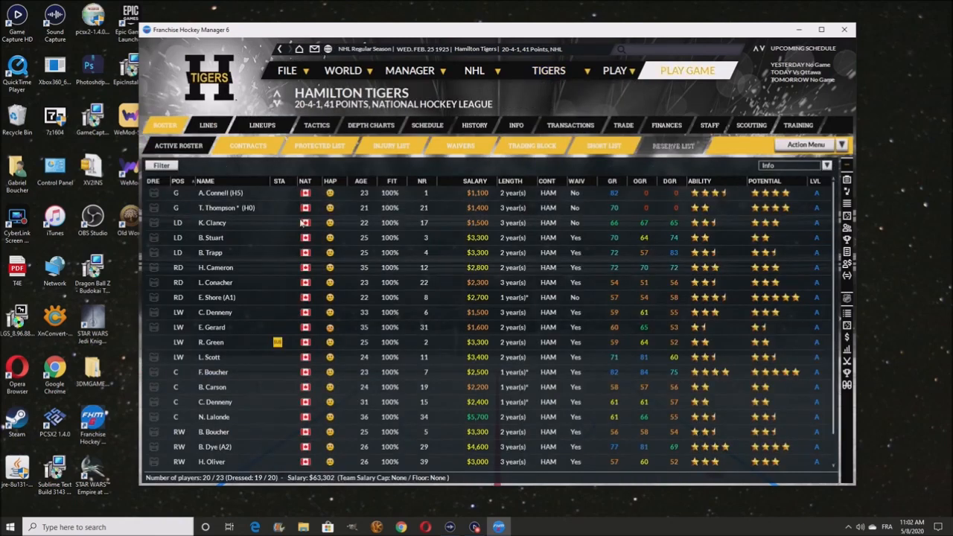
{"action": "mouse_move", "coordinate": [286, 345]}
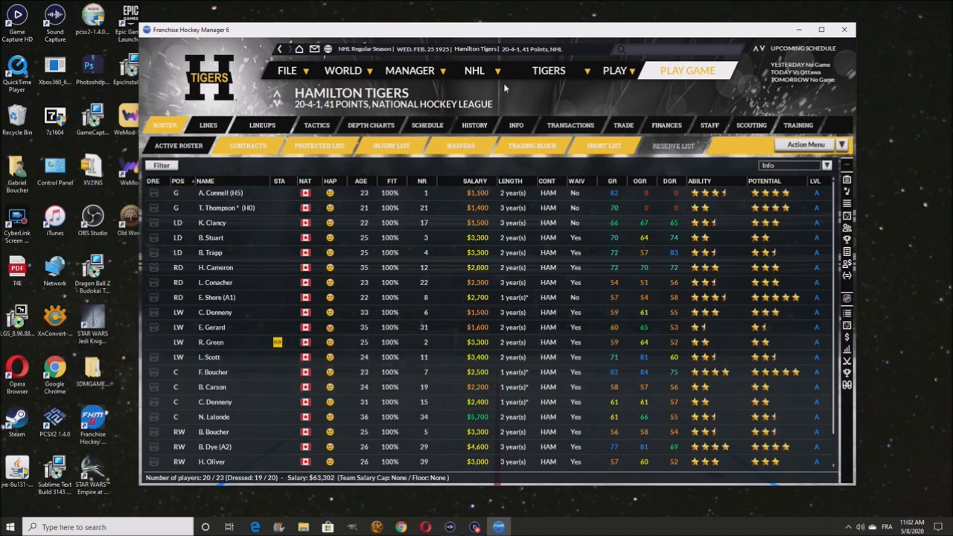
{"action": "left_click", "coordinate": [548, 70]}
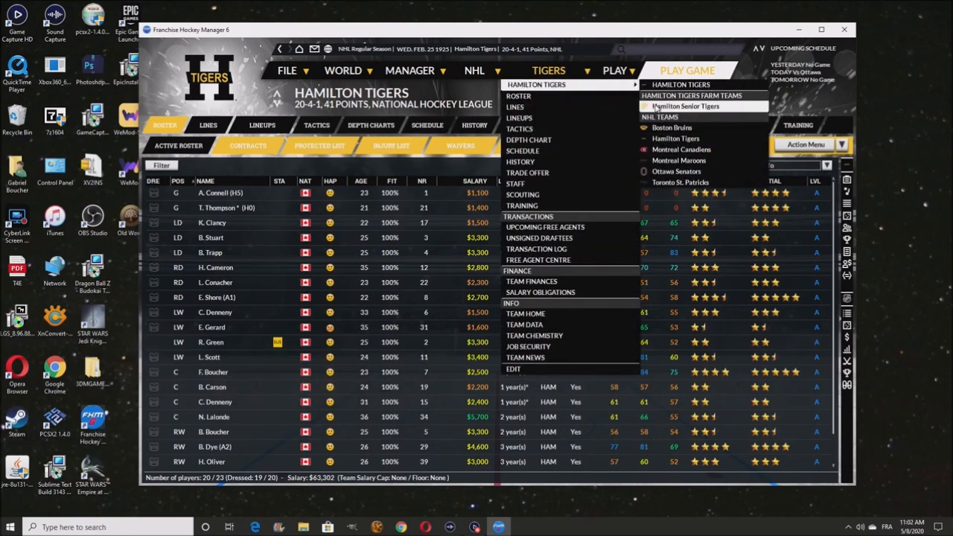
{"action": "left_click", "coordinate": [683, 108]}
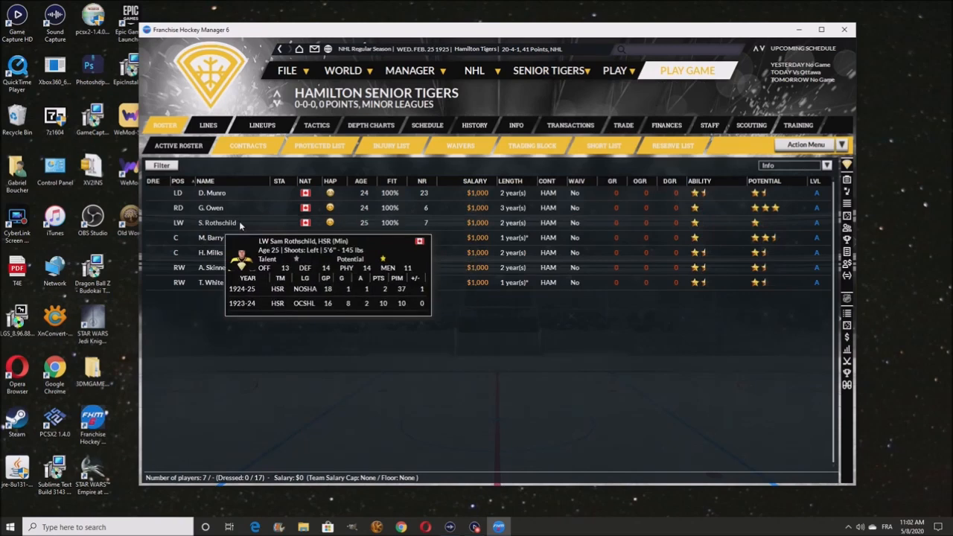
Move Sam Rothschild up to the Hamilton Tigers and have the assistant dress the players
{"action": "right_click", "coordinate": [217, 224]}
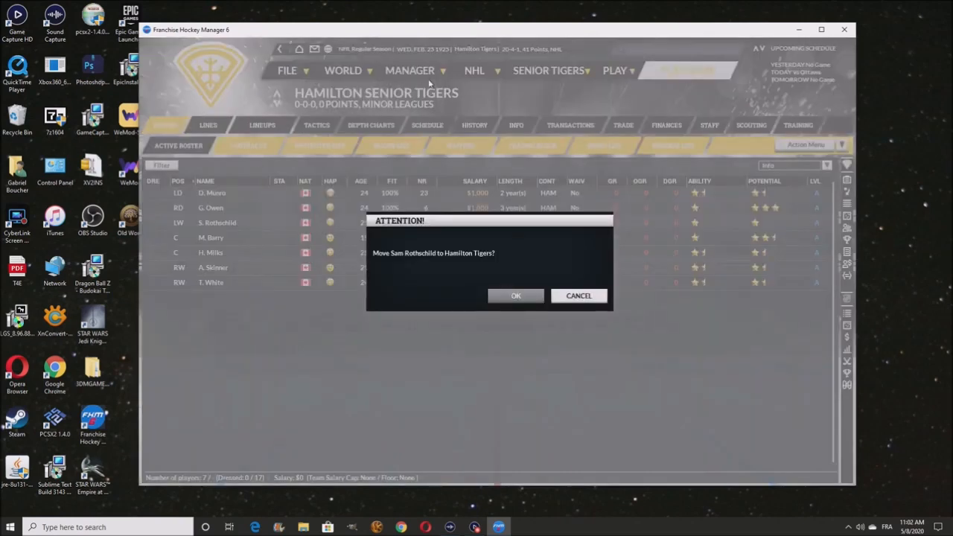
{"action": "left_click", "coordinate": [516, 295]}
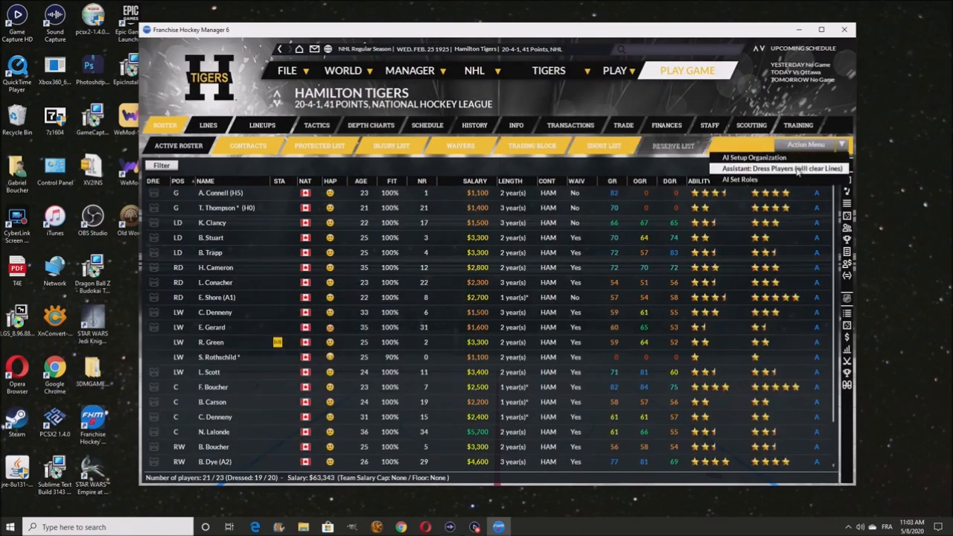
{"action": "left_click", "coordinate": [208, 126]}
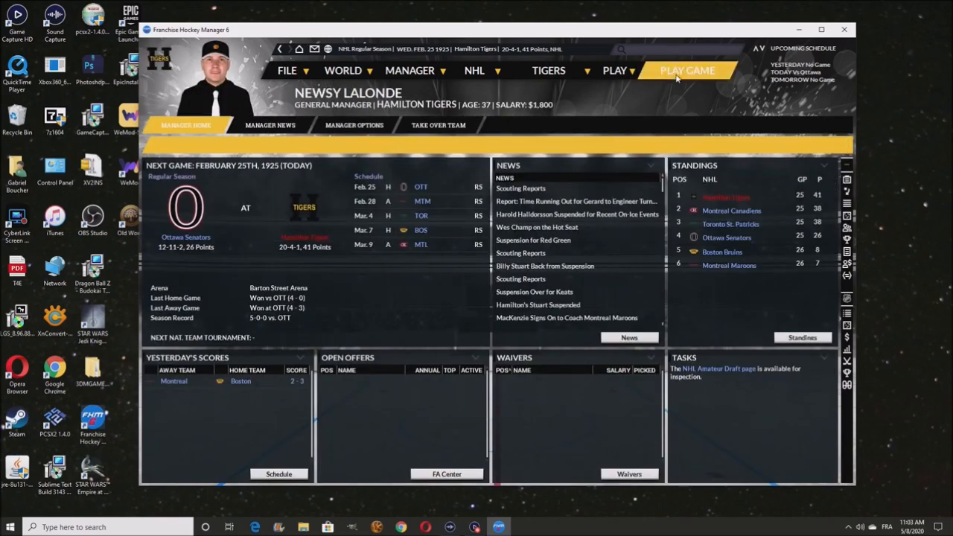
Simulate the Ottawa game, advance two days and assign numbers to the new players
{"action": "left_click", "coordinate": [686, 70]}
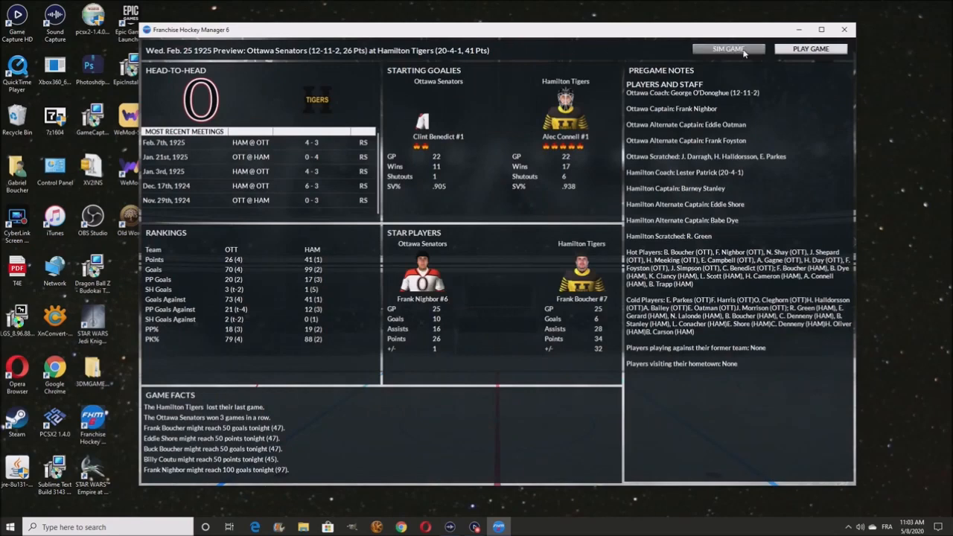
{"action": "left_click", "coordinate": [726, 47]}
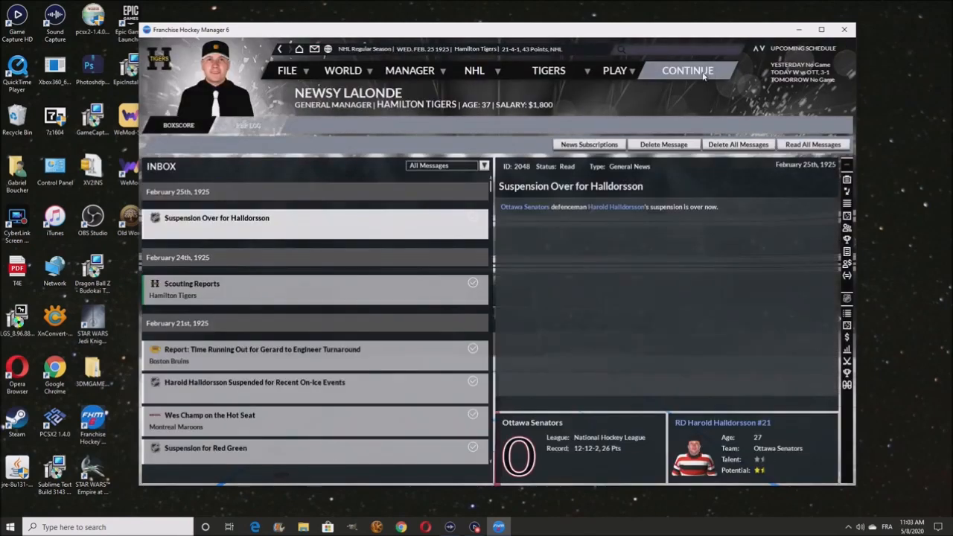
{"action": "left_click", "coordinate": [688, 70]}
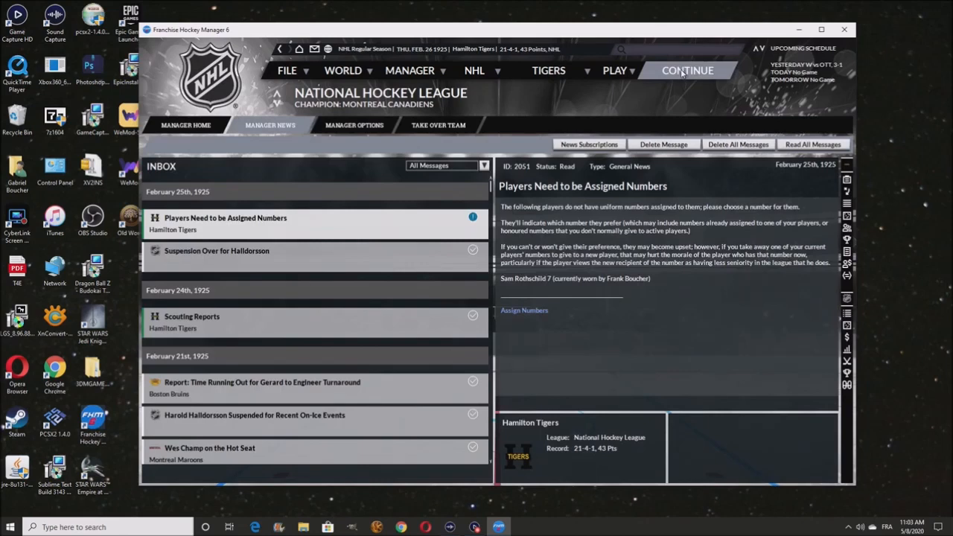
{"action": "left_click", "coordinate": [686, 70]}
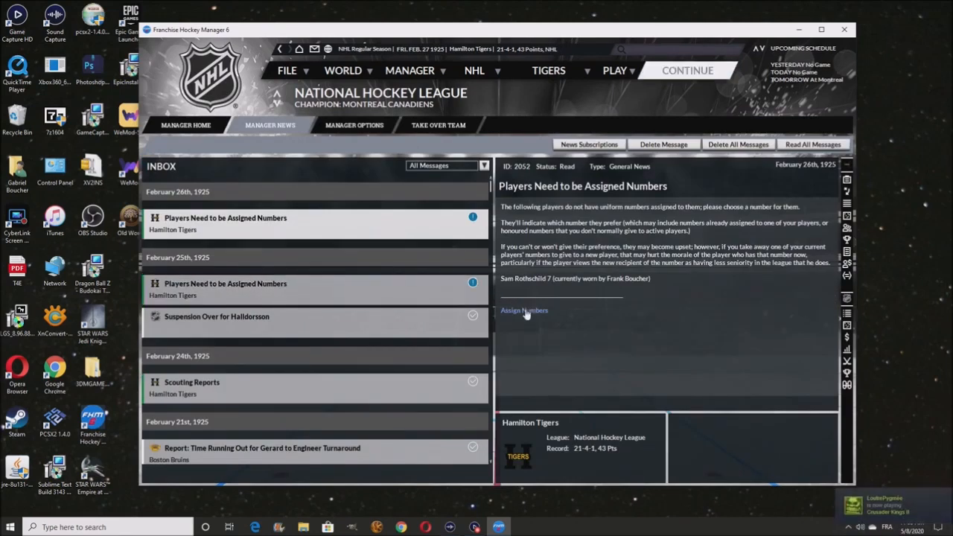
{"action": "left_click", "coordinate": [525, 311]}
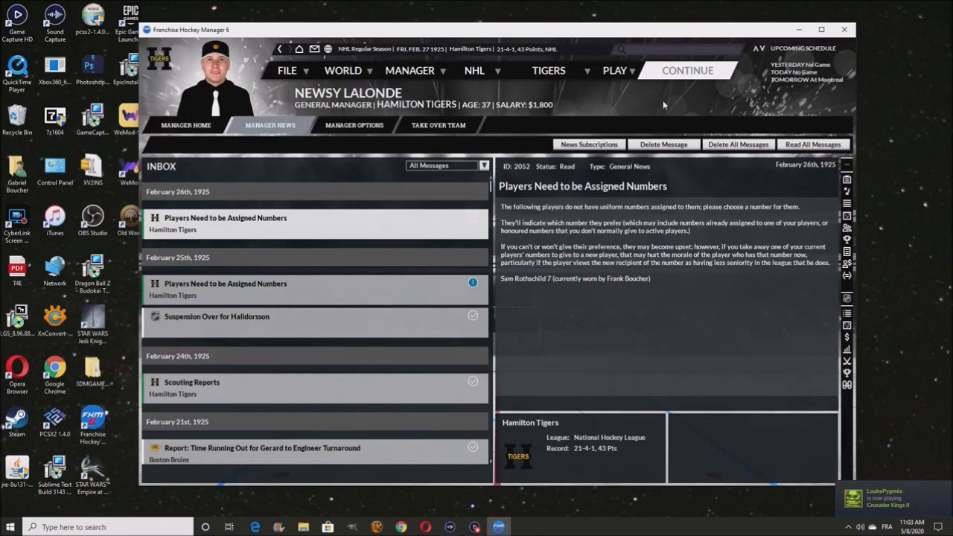
Continue through the remaining February days into March, reaching the March 4 Toronto game
{"action": "left_click", "coordinate": [686, 70]}
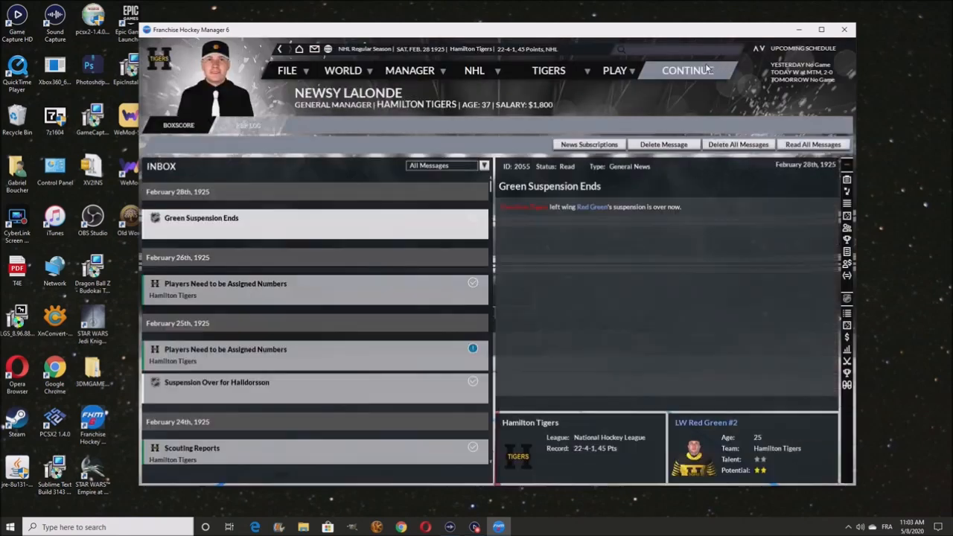
{"action": "left_click", "coordinate": [687, 70]}
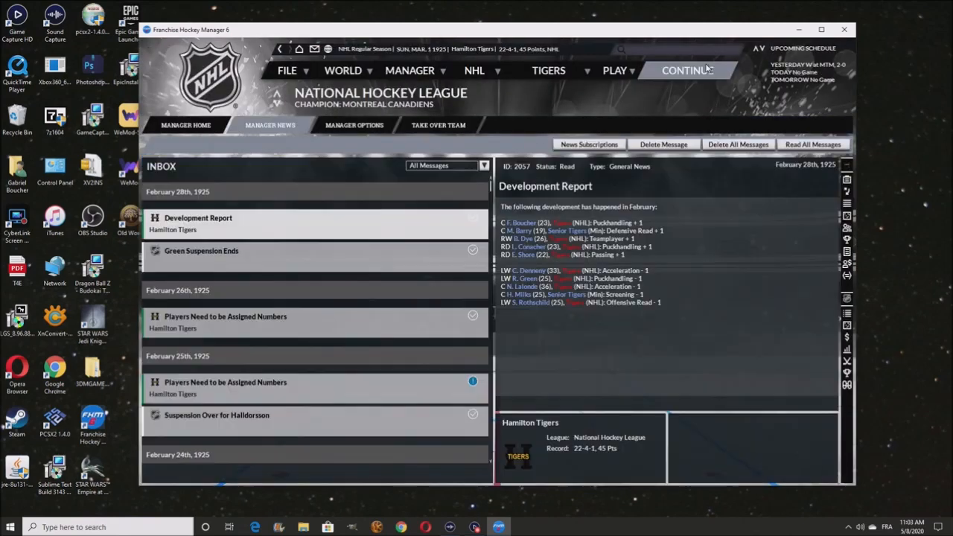
{"action": "left_click", "coordinate": [686, 70]}
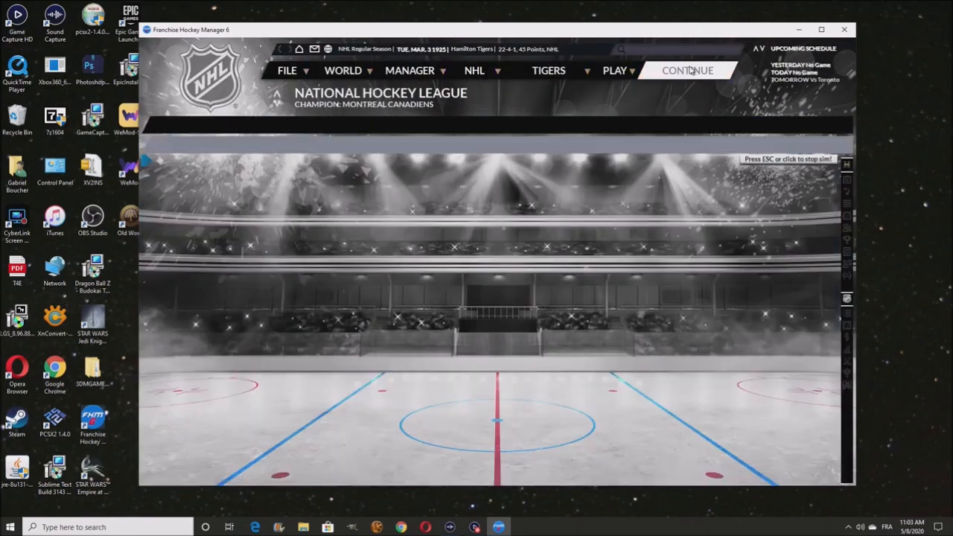
{"action": "left_click", "coordinate": [687, 70]}
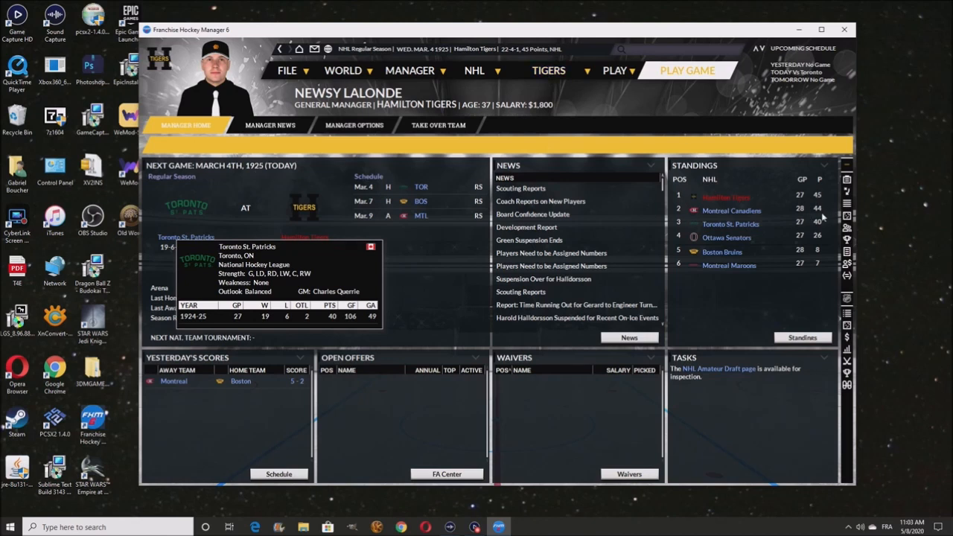
{"action": "mouse_move", "coordinate": [492, 163]}
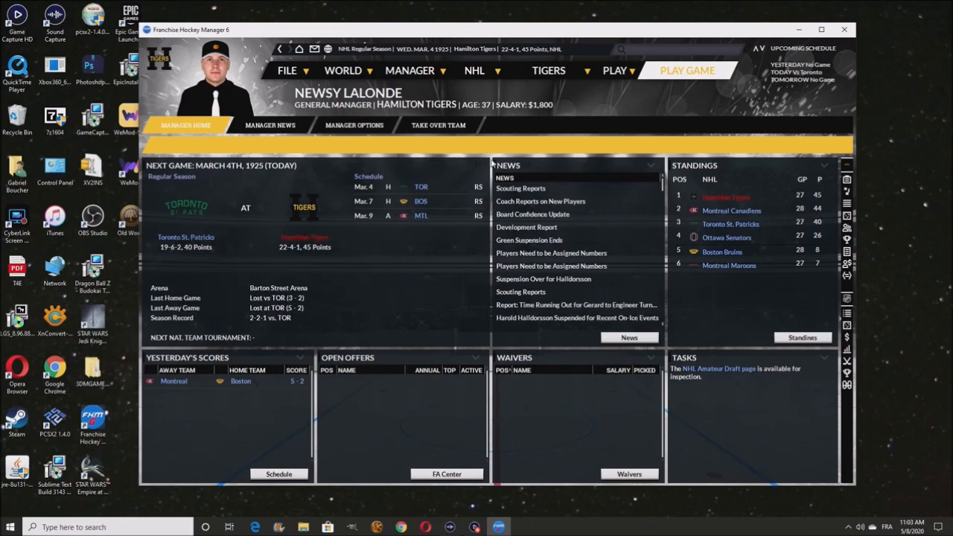
Show the Hamilton Tigers lines page with dressed list and even-strength units
{"action": "left_click", "coordinate": [548, 70]}
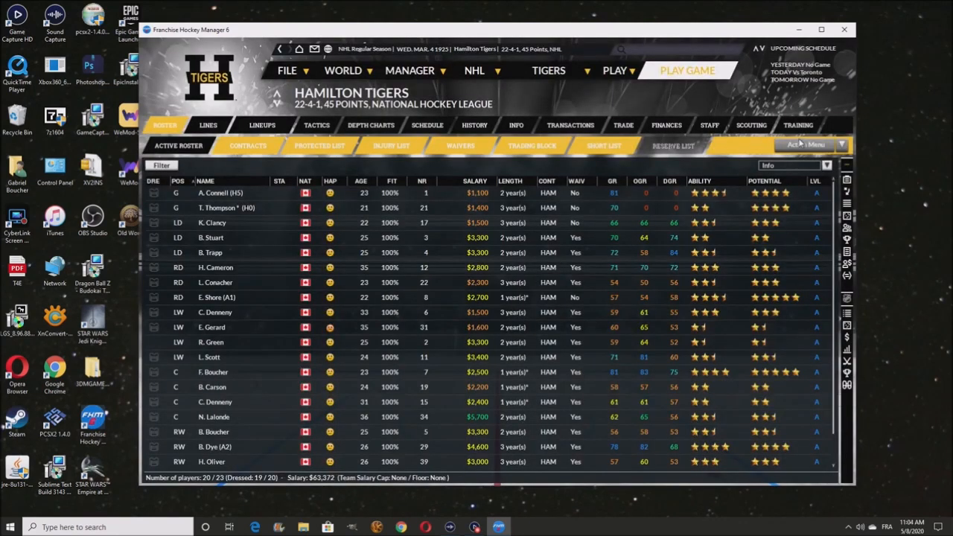
{"action": "left_click", "coordinate": [807, 144]}
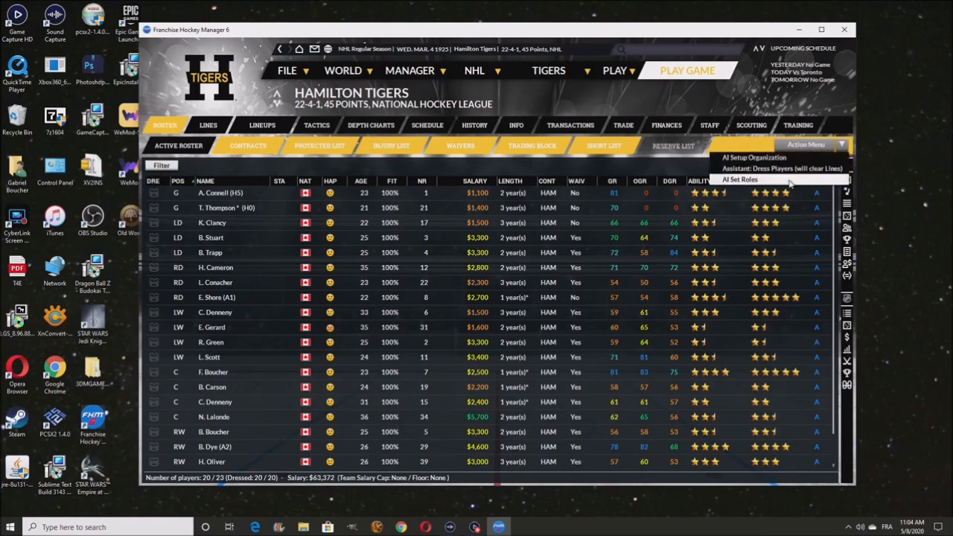
{"action": "left_click", "coordinate": [208, 126]}
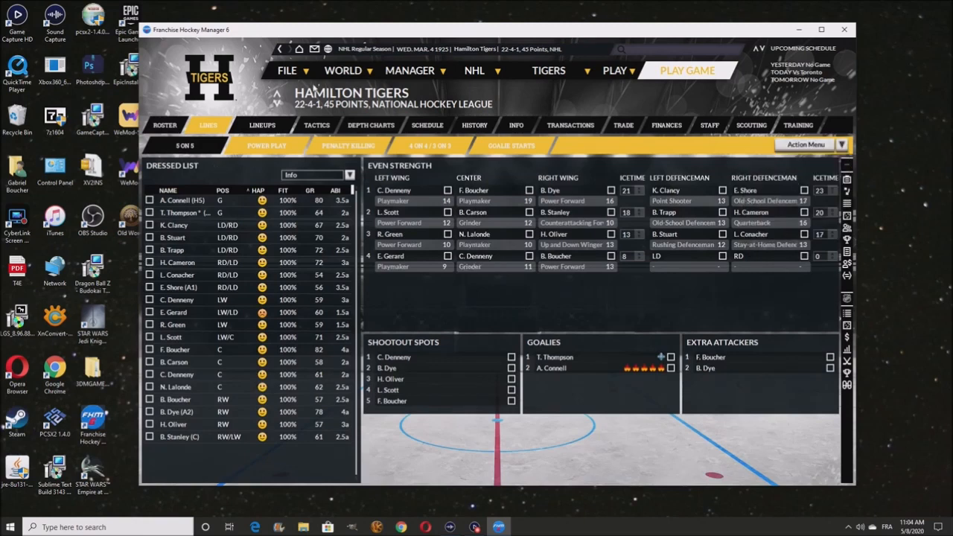
Simulate the game against Toronto St. Patricks and continue past the result
{"action": "left_click", "coordinate": [685, 70]}
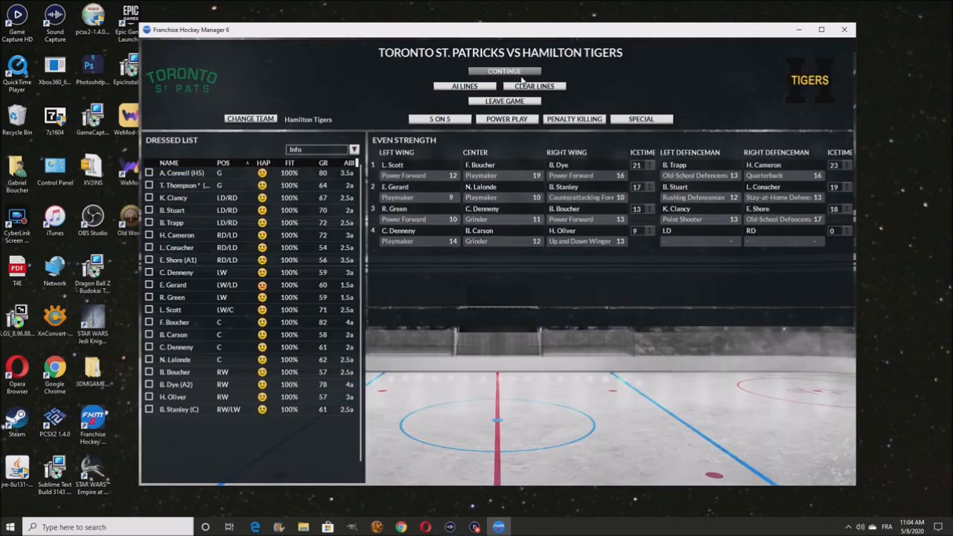
{"action": "left_click", "coordinate": [503, 71]}
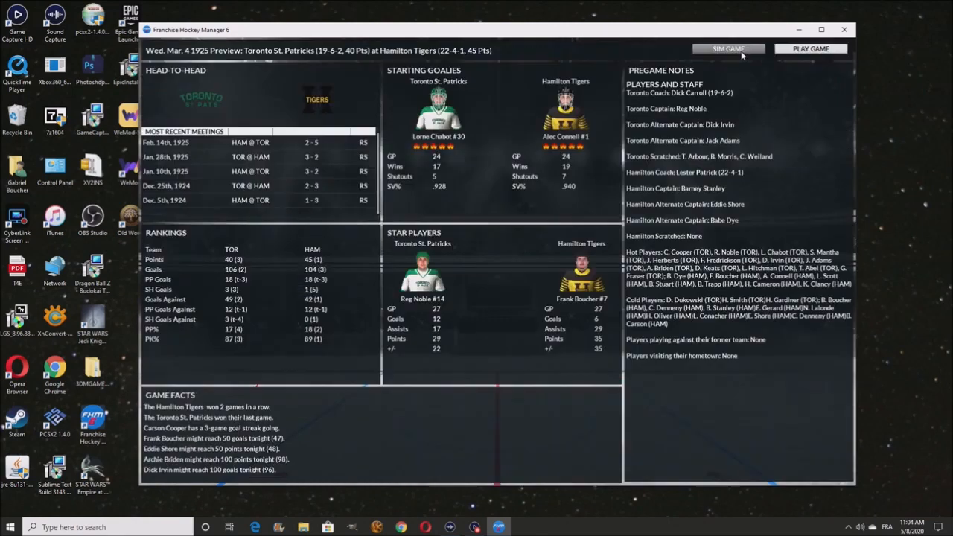
{"action": "left_click", "coordinate": [727, 48]}
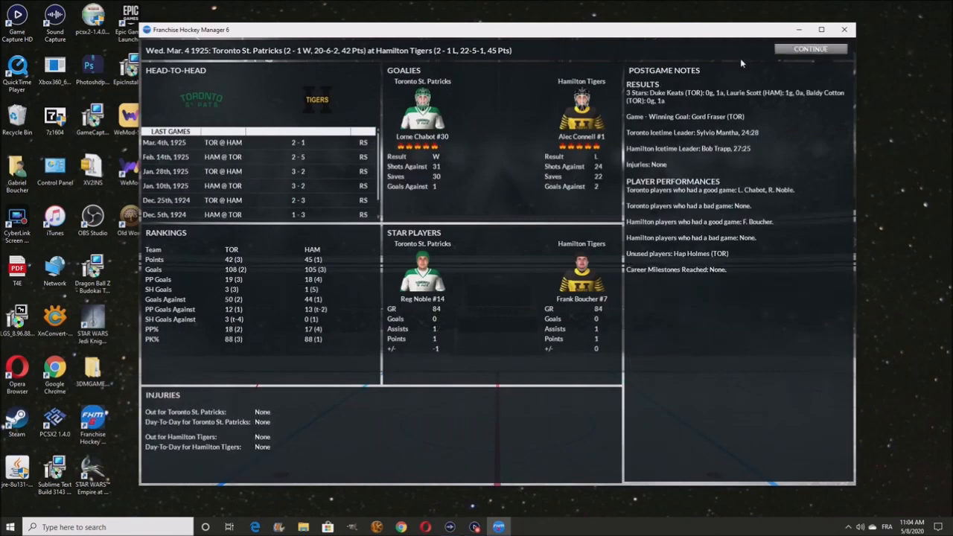
{"action": "left_click", "coordinate": [811, 50]}
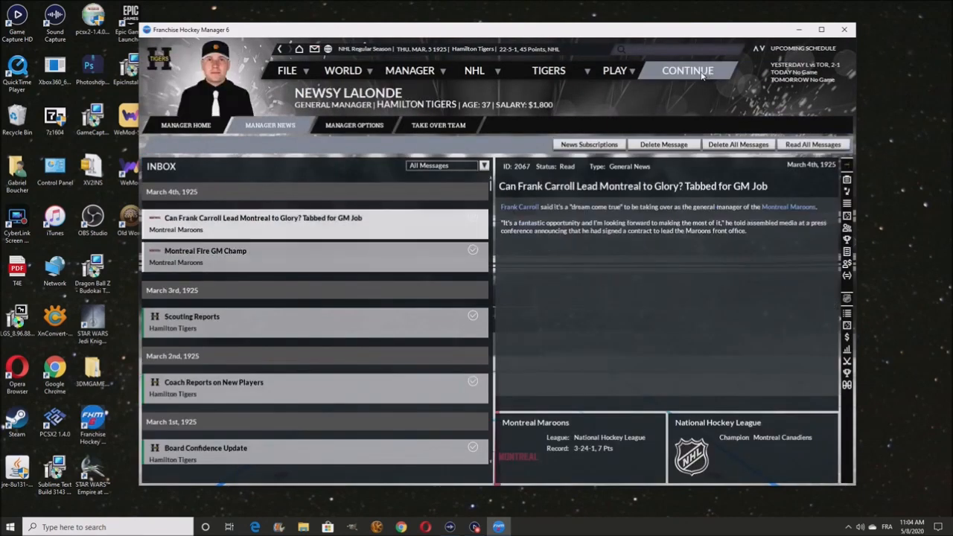
Advance a day and move on to the Boston Bruins pre-game preview
{"action": "left_click", "coordinate": [686, 70]}
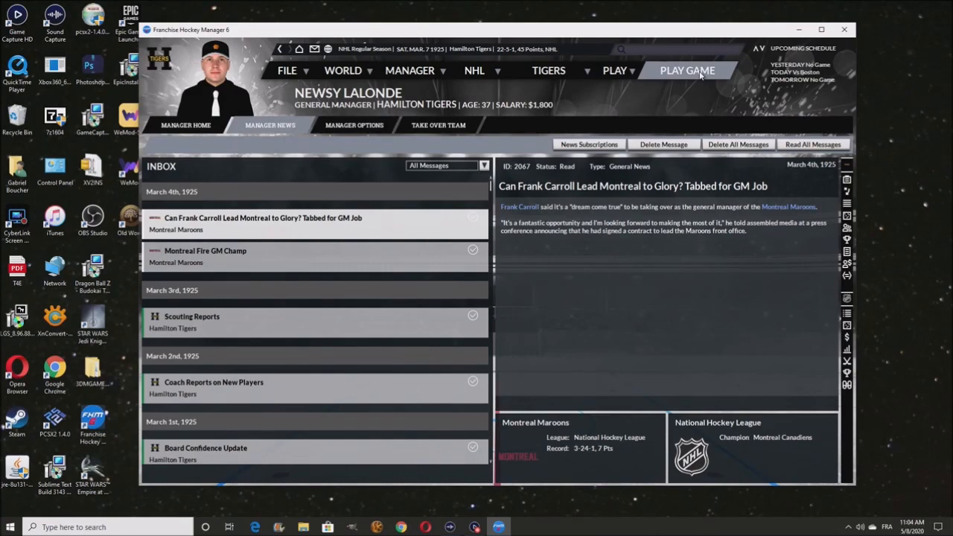
{"action": "left_click", "coordinate": [205, 250]}
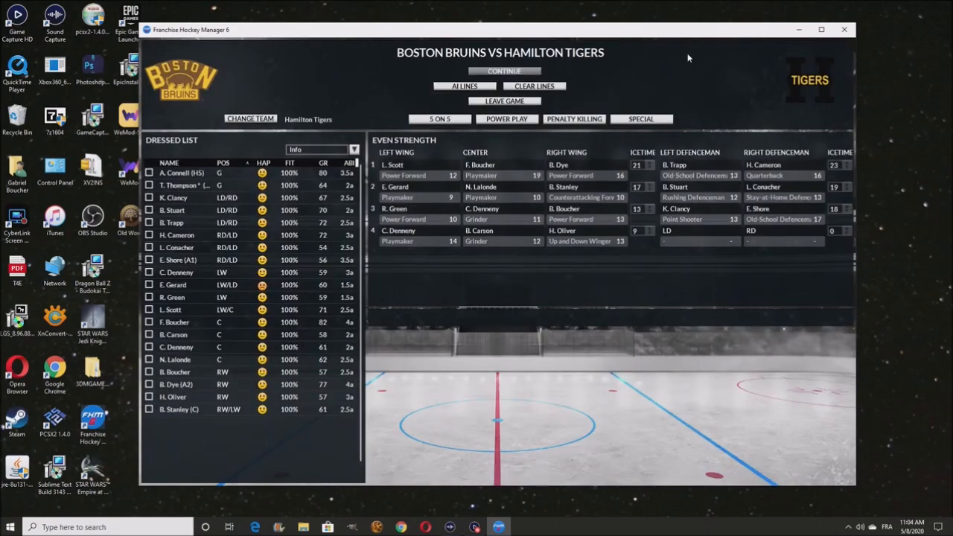
{"action": "left_click", "coordinate": [503, 71]}
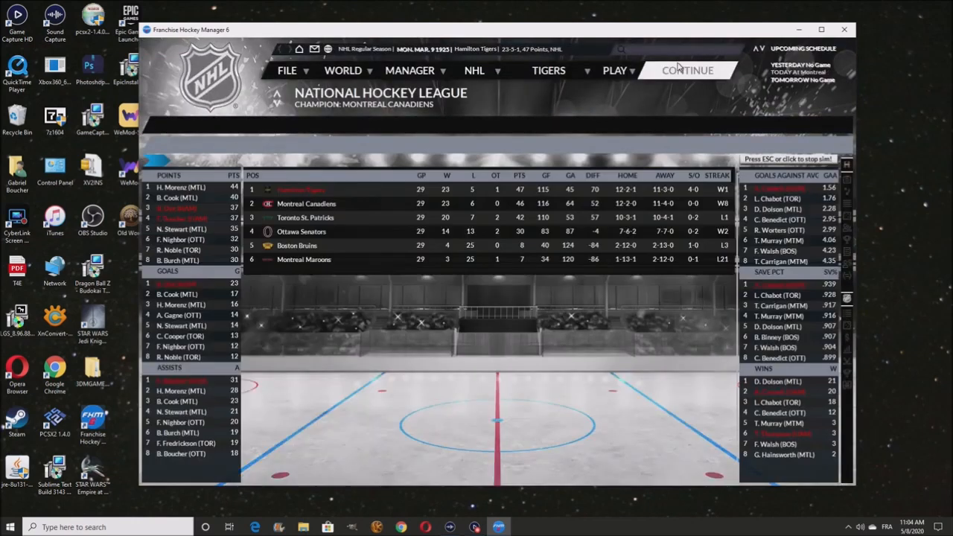
Simulate the March 9 game at Montreal, continue past the boxscore and return to the March 10 manager home
{"action": "left_click", "coordinate": [688, 70]}
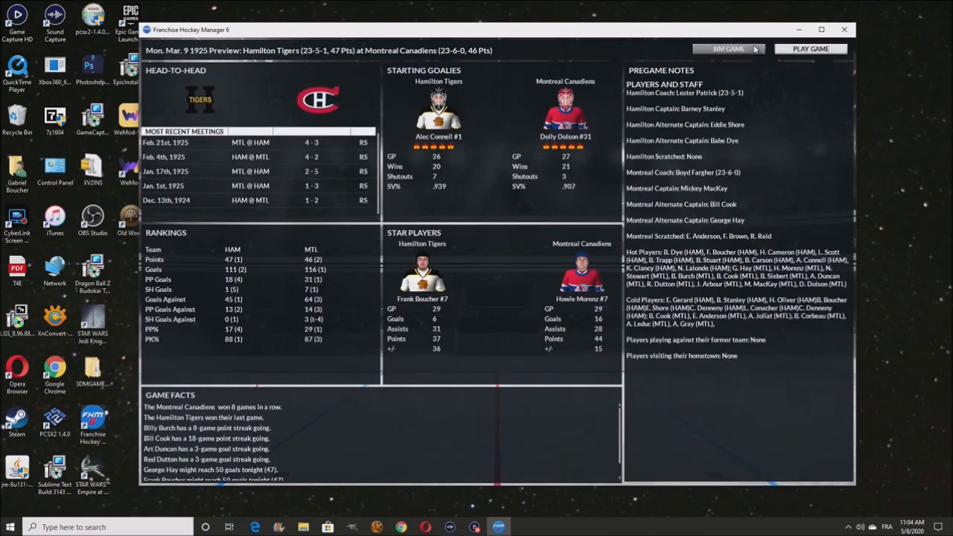
{"action": "left_click", "coordinate": [726, 47]}
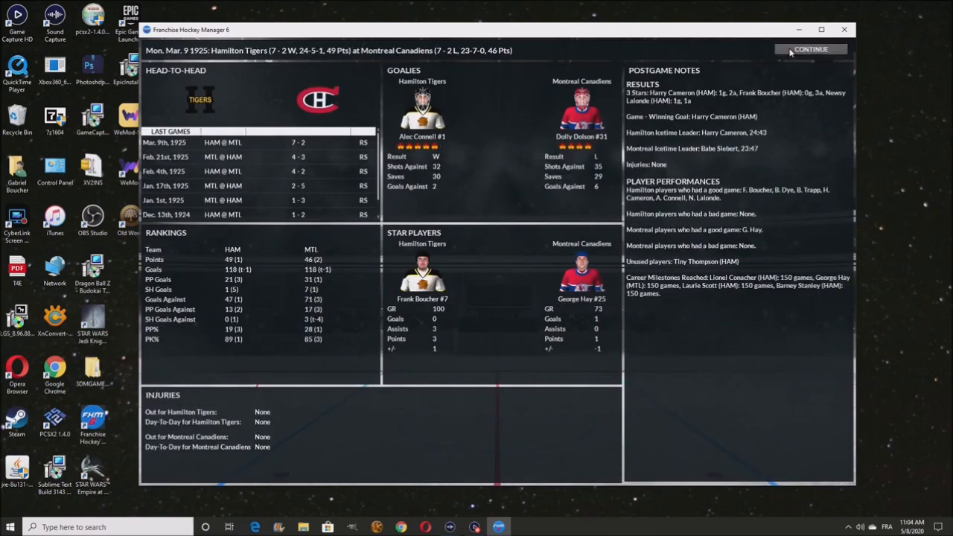
{"action": "left_click", "coordinate": [810, 49]}
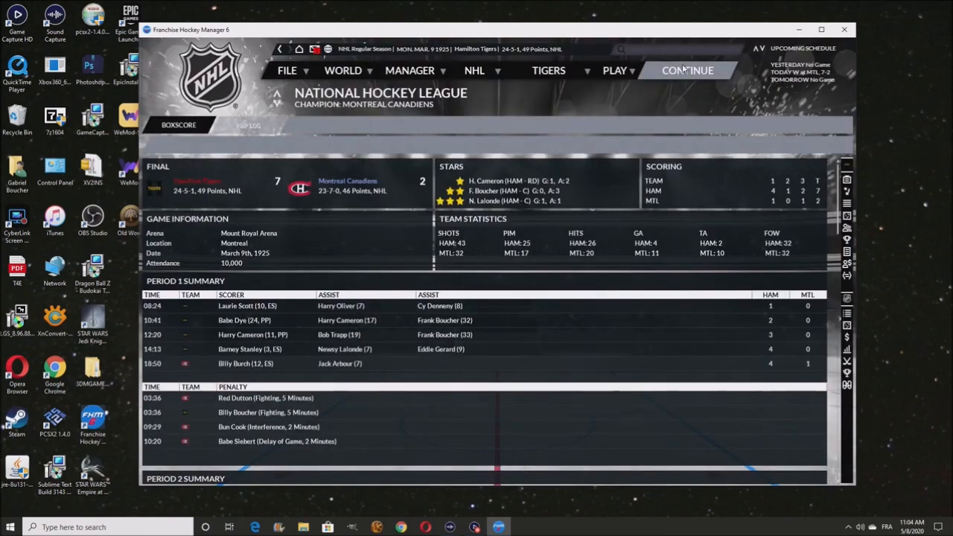
{"action": "left_click", "coordinate": [687, 70]}
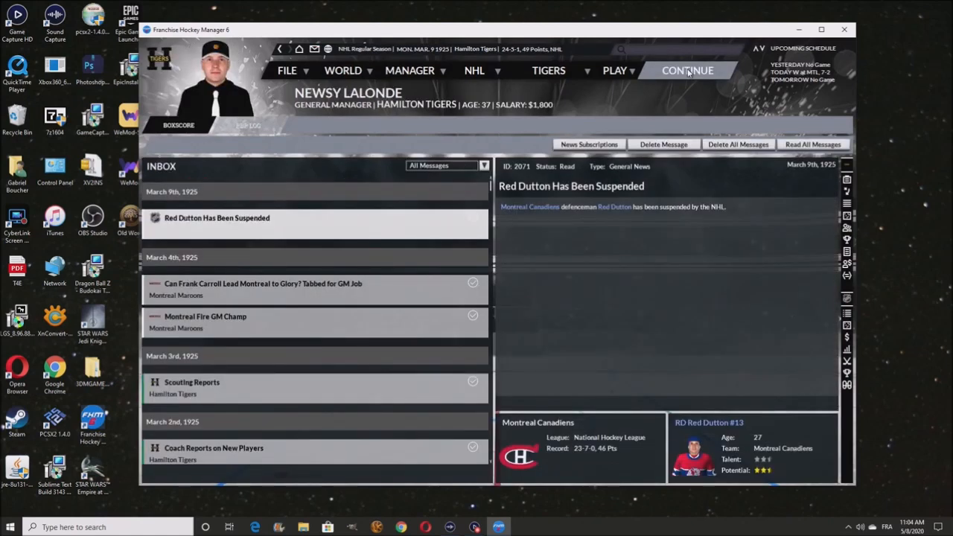
{"action": "left_click", "coordinate": [688, 70]}
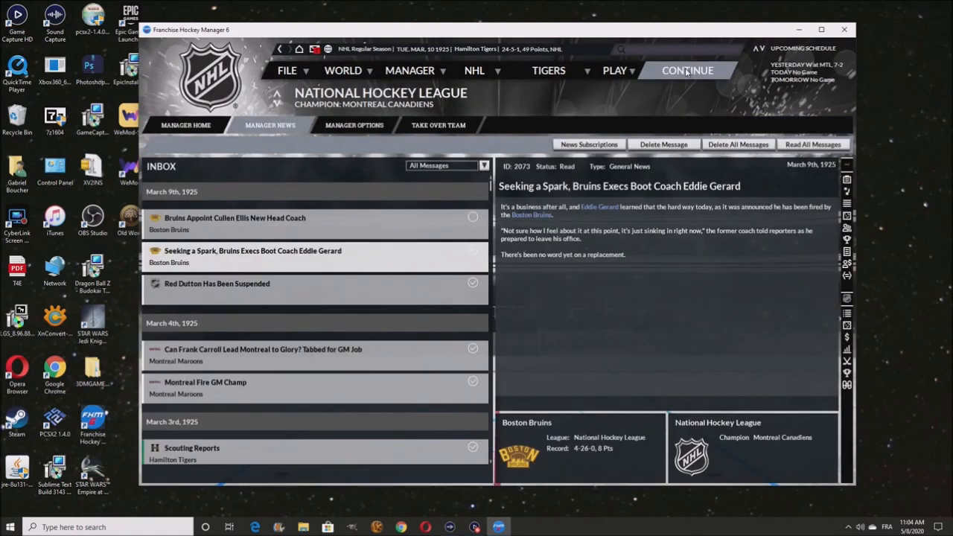
{"action": "left_click", "coordinate": [184, 126]}
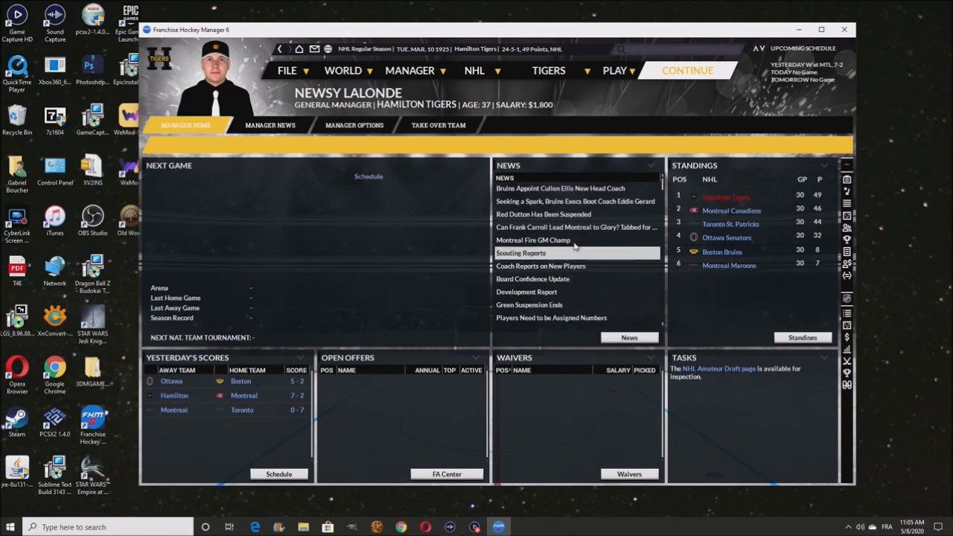
View the NHL skater stat leaders and the top scorers' player cards
{"action": "left_click", "coordinate": [473, 70]}
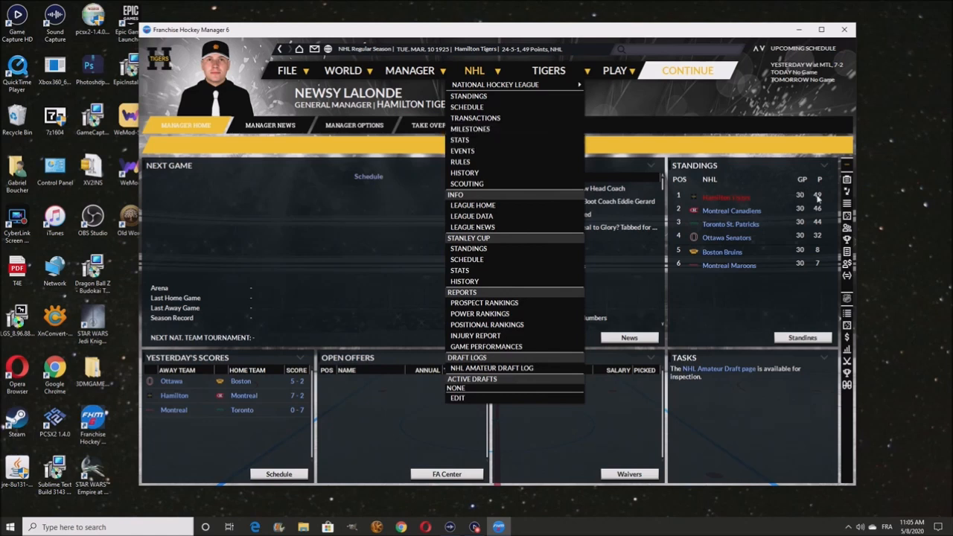
{"action": "mouse_move", "coordinate": [604, 110]}
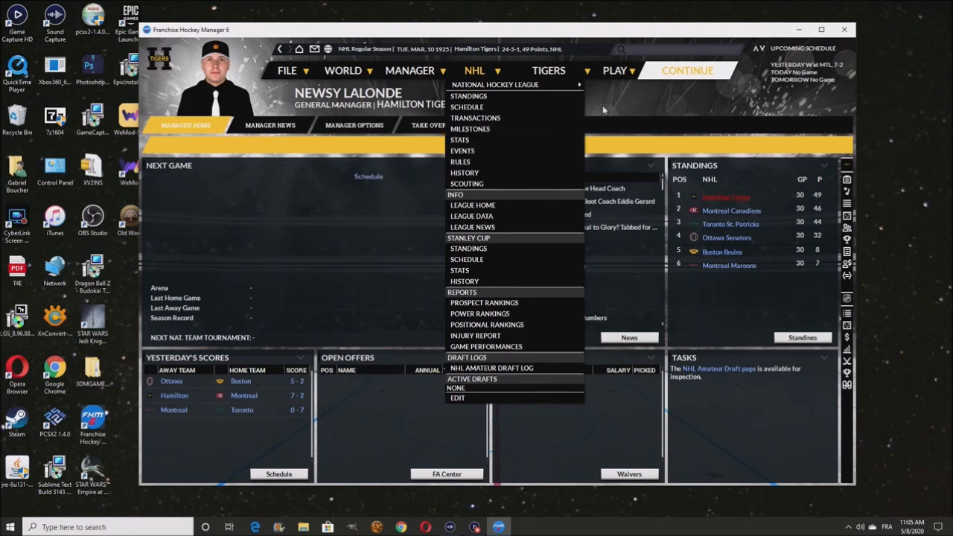
{"action": "mouse_move", "coordinate": [816, 209]}
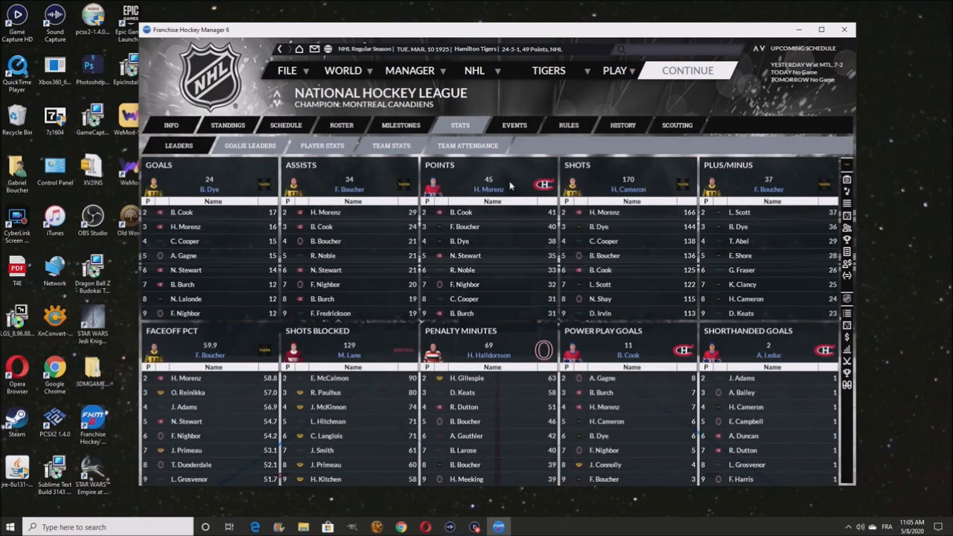
{"action": "mouse_move", "coordinate": [509, 181]}
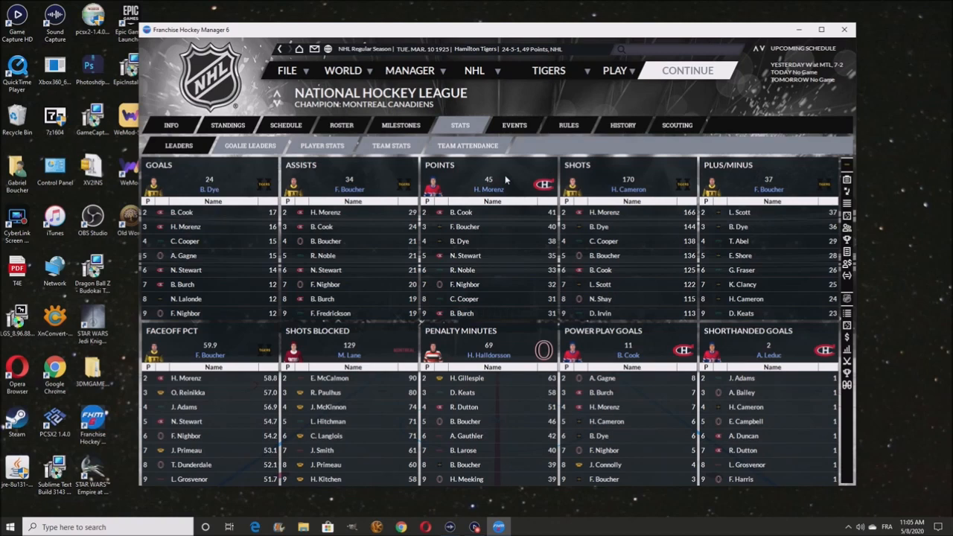
{"action": "mouse_move", "coordinate": [554, 177]}
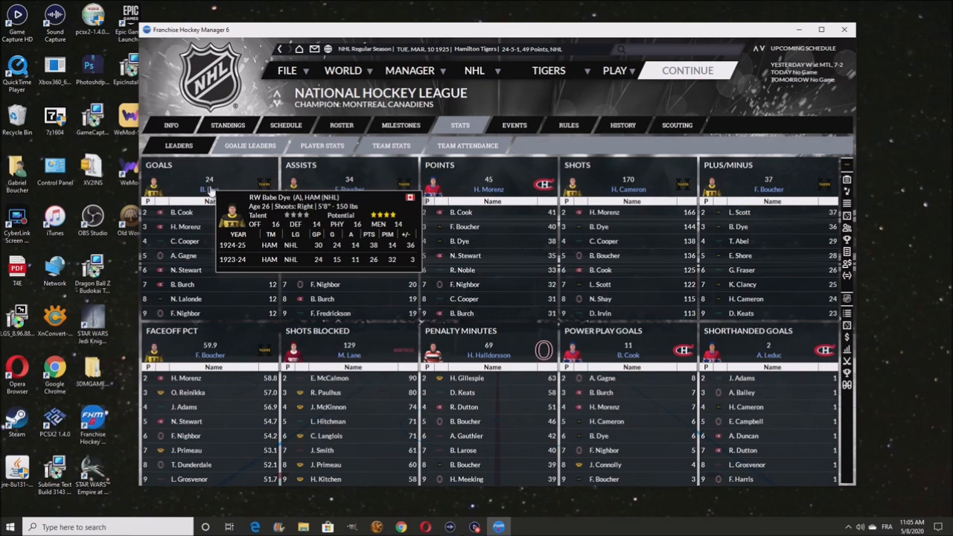
{"action": "mouse_move", "coordinate": [188, 193]}
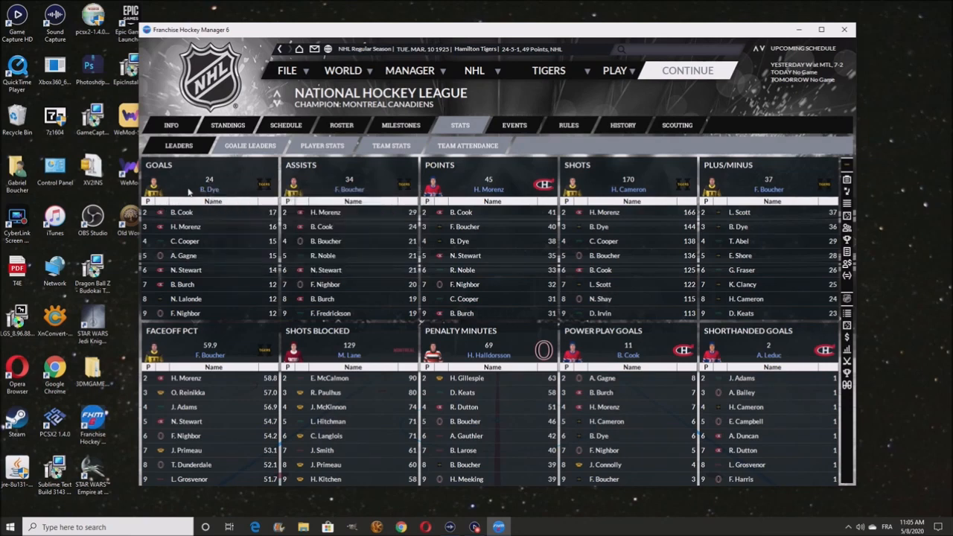
{"action": "mouse_move", "coordinate": [216, 182]}
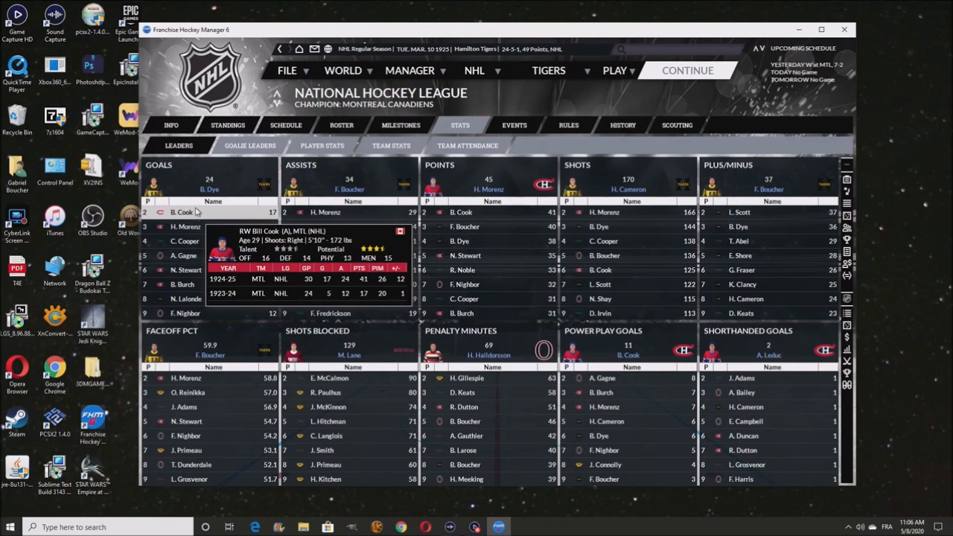
{"action": "mouse_move", "coordinate": [253, 171]}
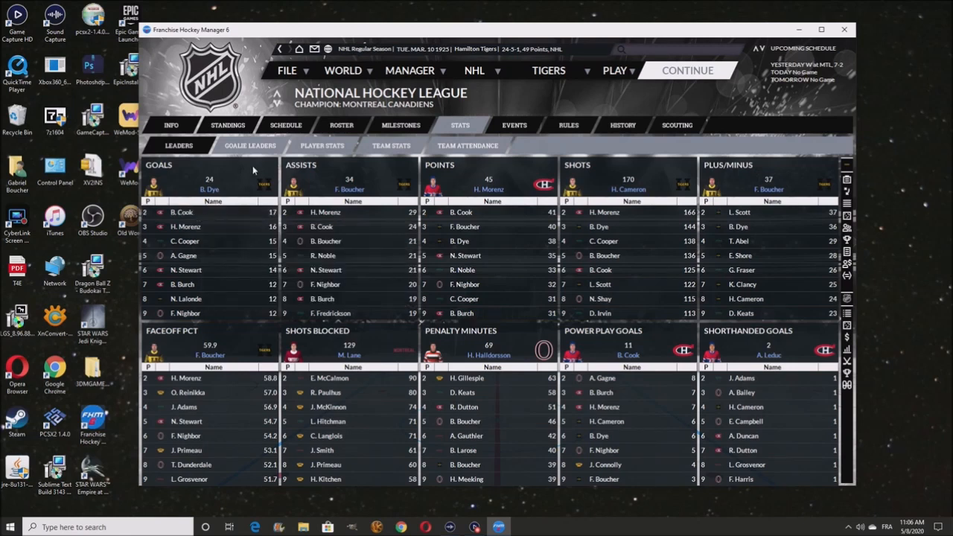
{"action": "mouse_move", "coordinate": [493, 194]}
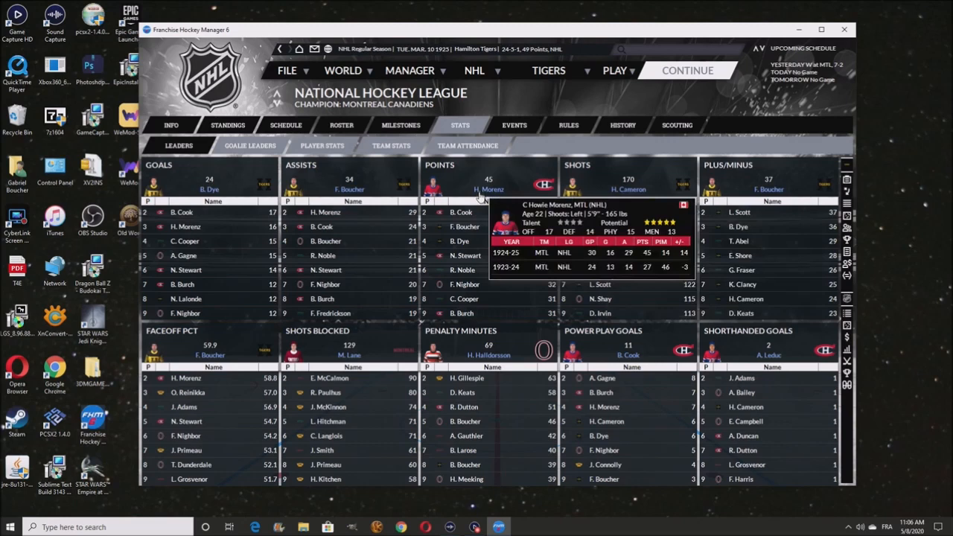
{"action": "mouse_move", "coordinate": [480, 196]}
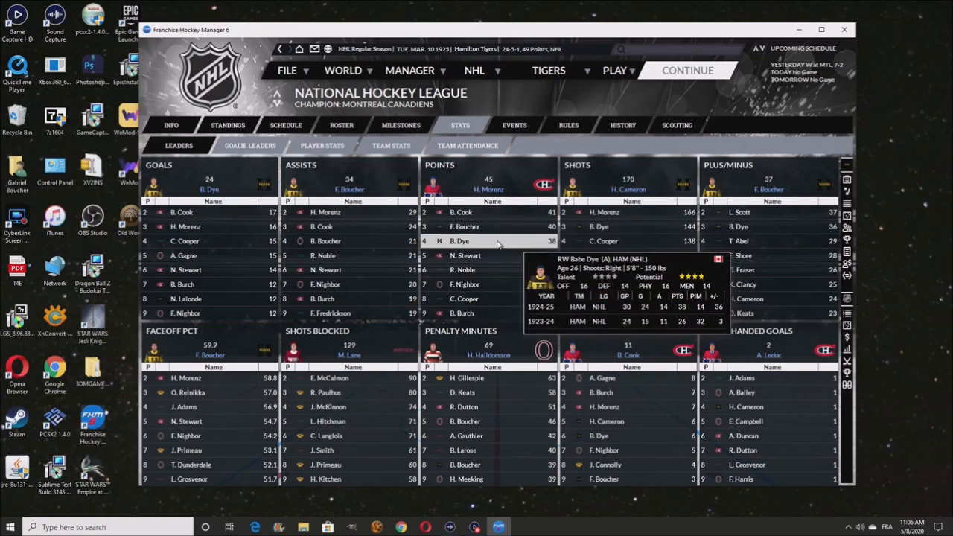
{"action": "mouse_move", "coordinate": [491, 242]}
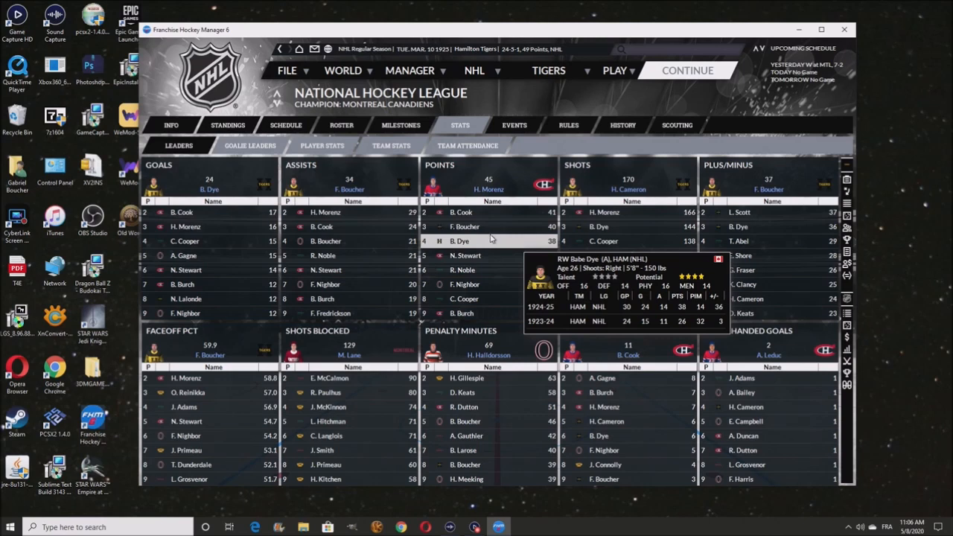
{"action": "mouse_move", "coordinate": [464, 256]}
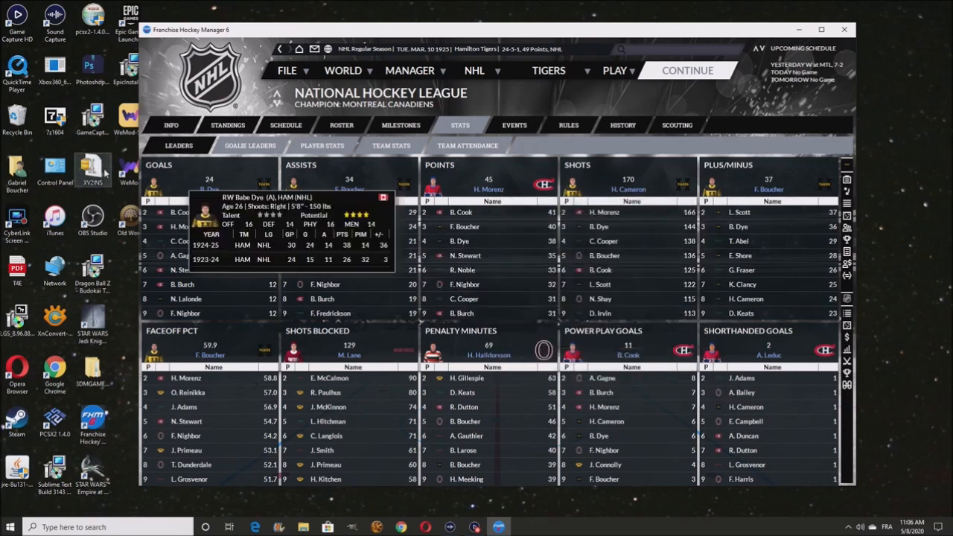
{"action": "left_click", "coordinate": [251, 145]}
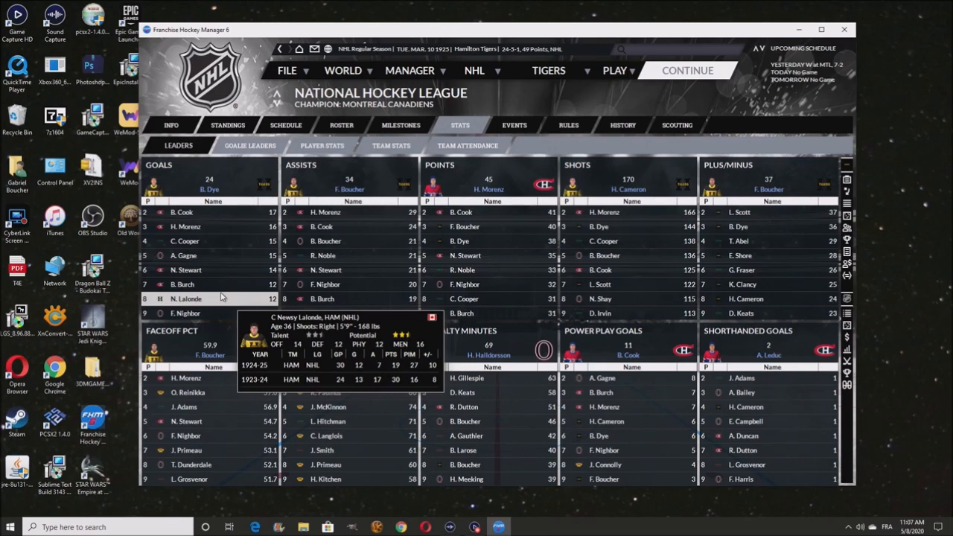
Switch to the goalie stat leaders in wins, goals against, saves and shutouts
{"action": "left_click", "coordinate": [250, 146]}
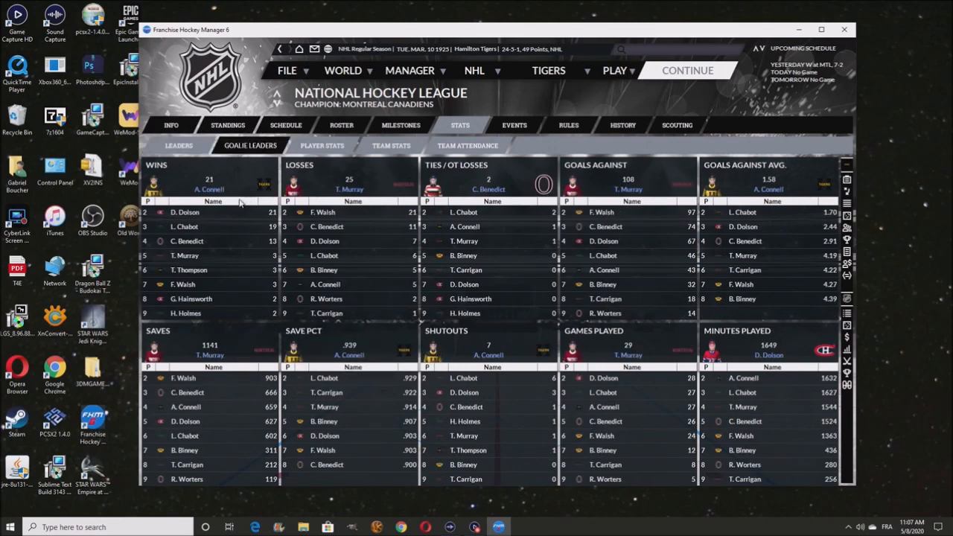
{"action": "mouse_move", "coordinate": [224, 201]}
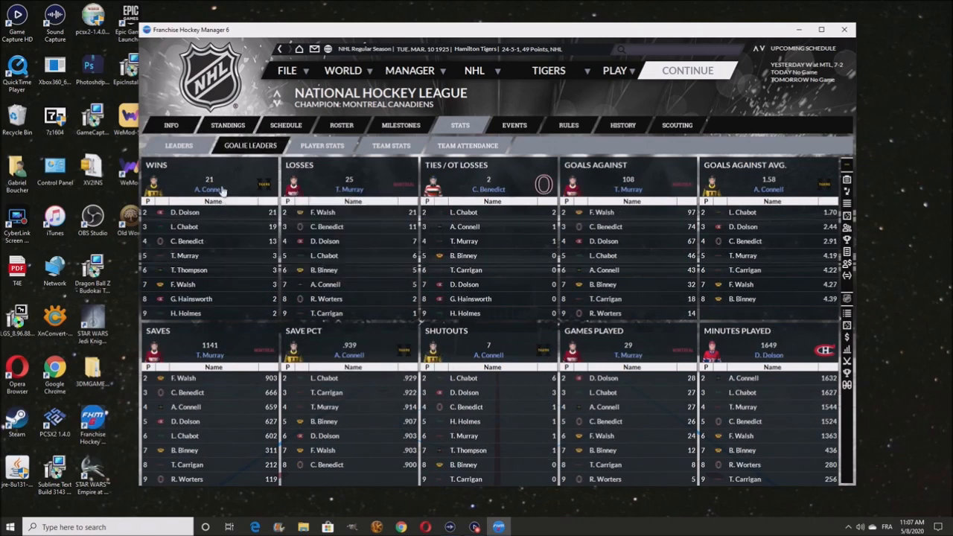
{"action": "mouse_move", "coordinate": [238, 231]}
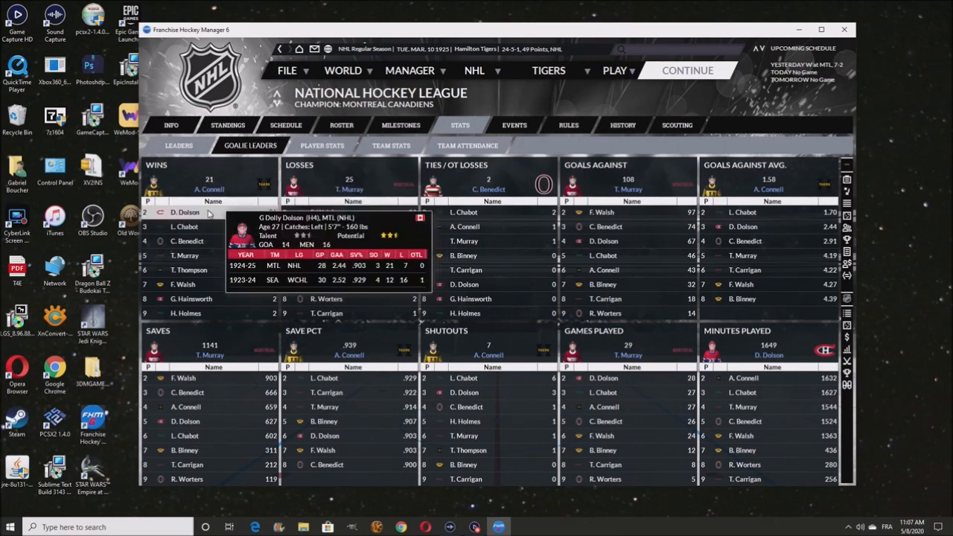
{"action": "mouse_move", "coordinate": [253, 183]}
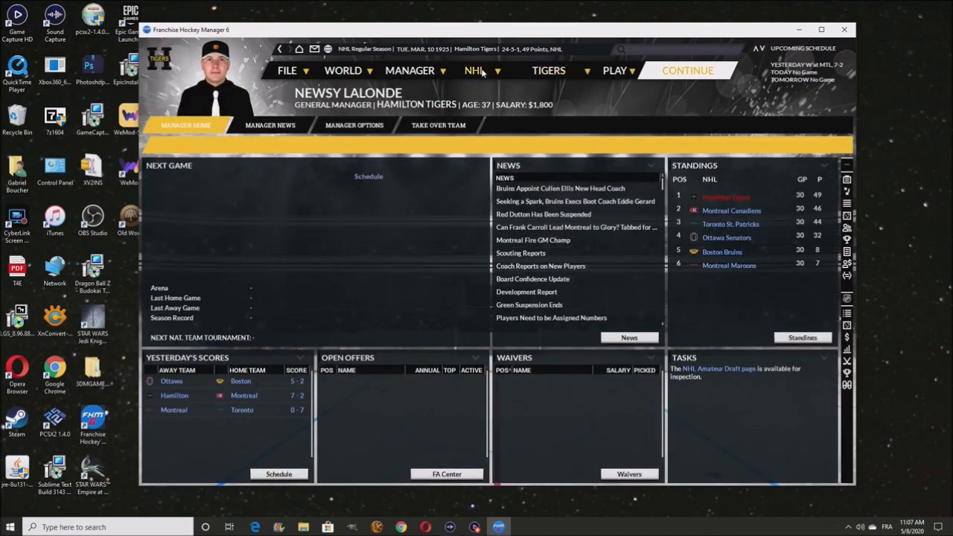
View the NHL history page, then advance to March 13 with Dutton's suspension over
{"action": "left_click", "coordinate": [474, 70]}
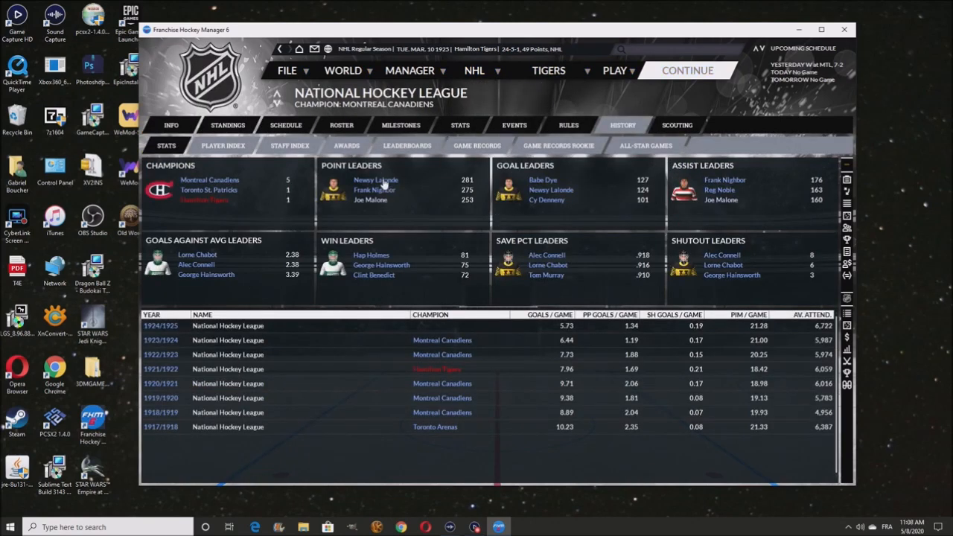
{"action": "mouse_move", "coordinate": [524, 181]}
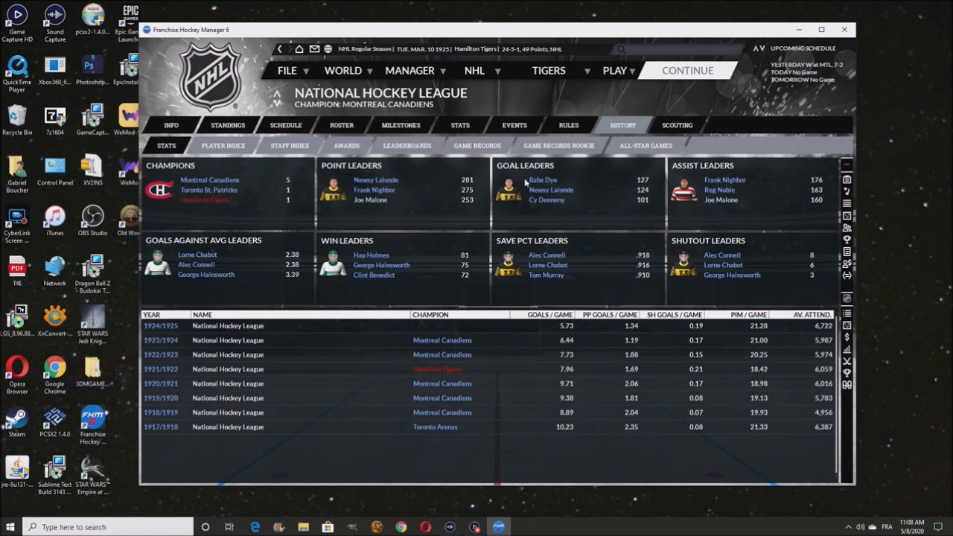
{"action": "mouse_move", "coordinate": [650, 217]}
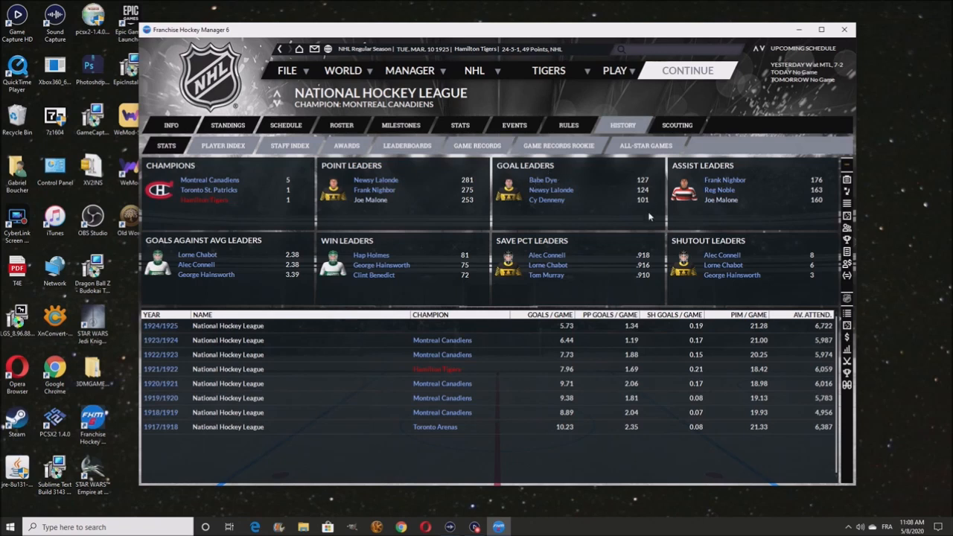
{"action": "mouse_move", "coordinate": [623, 188]}
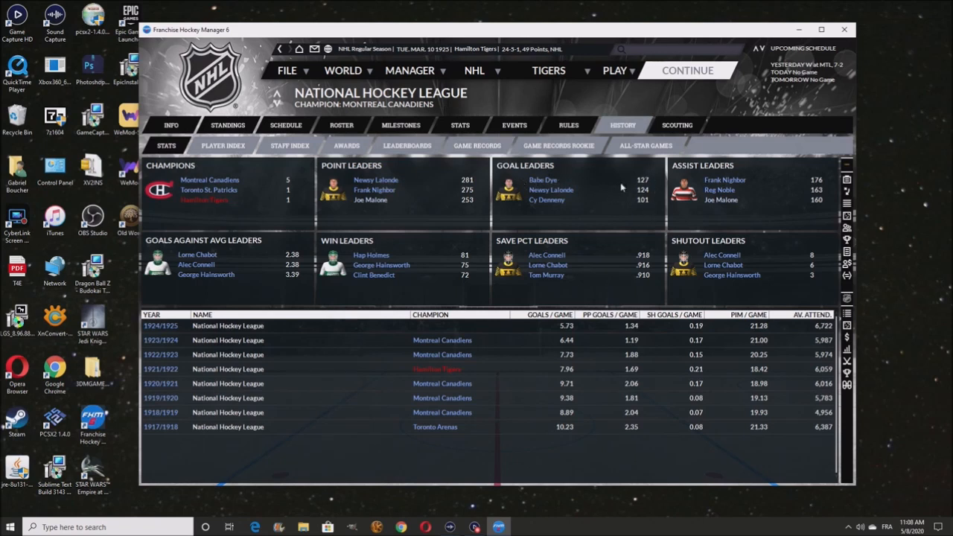
{"action": "mouse_move", "coordinate": [614, 190]}
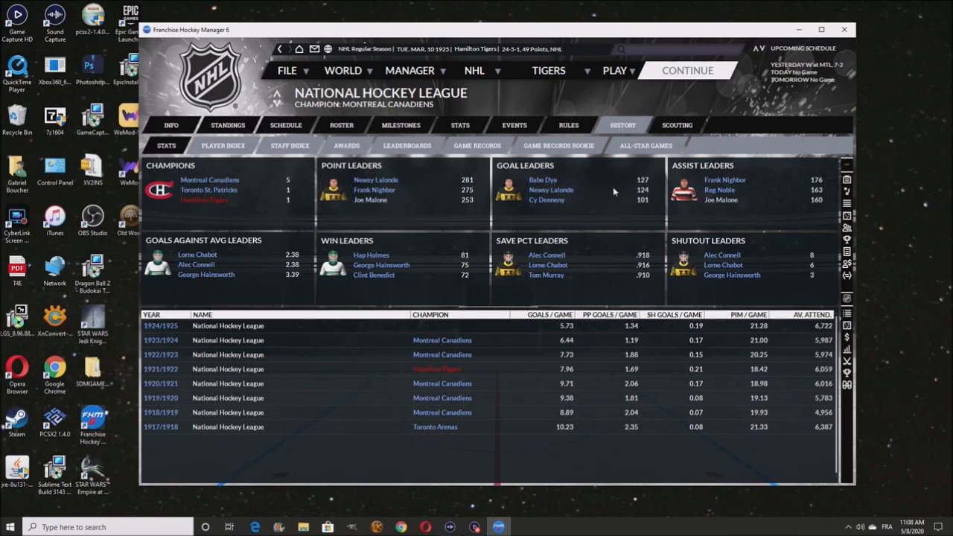
{"action": "mouse_move", "coordinate": [655, 194]}
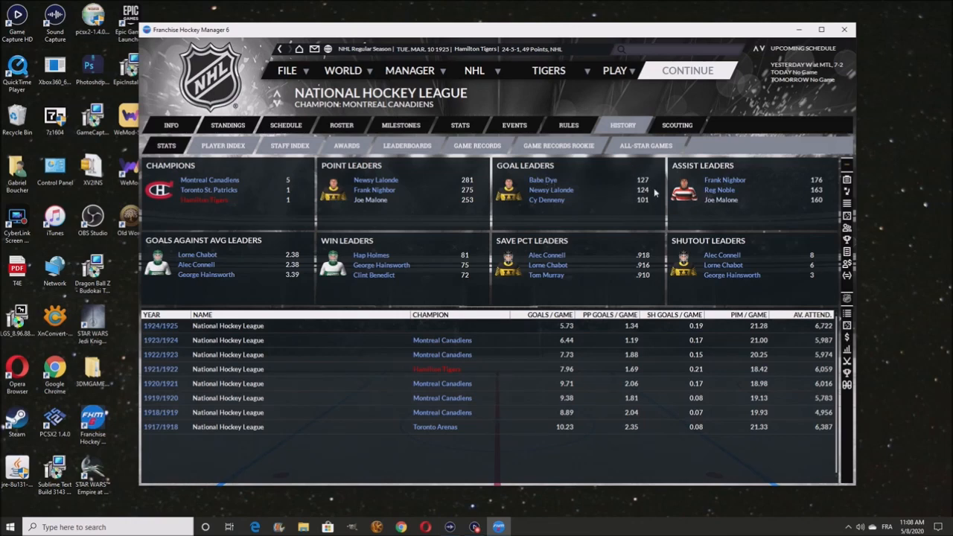
{"action": "left_click", "coordinate": [409, 70]}
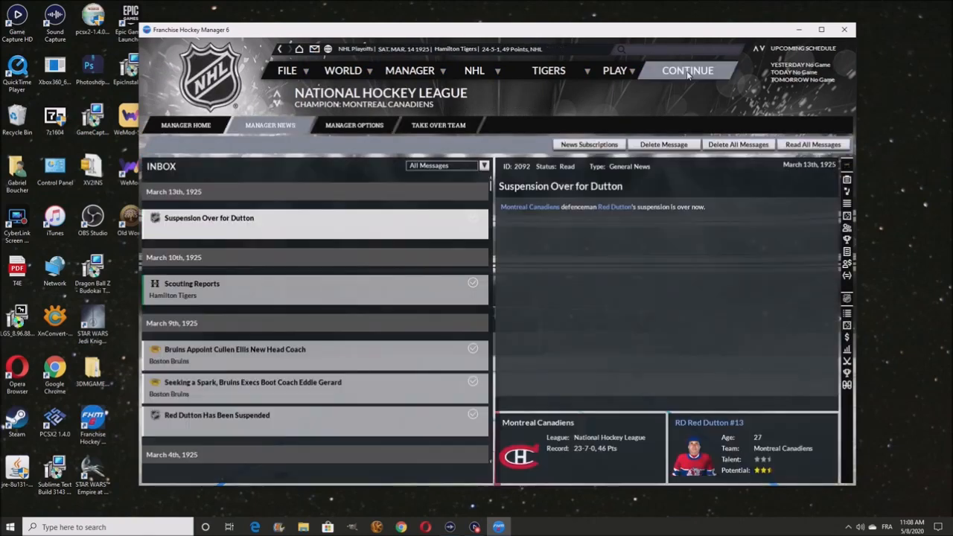
Advance two news days toward the final and view the playoff bracket with Hamilton seeded first
{"action": "left_click", "coordinate": [688, 70]}
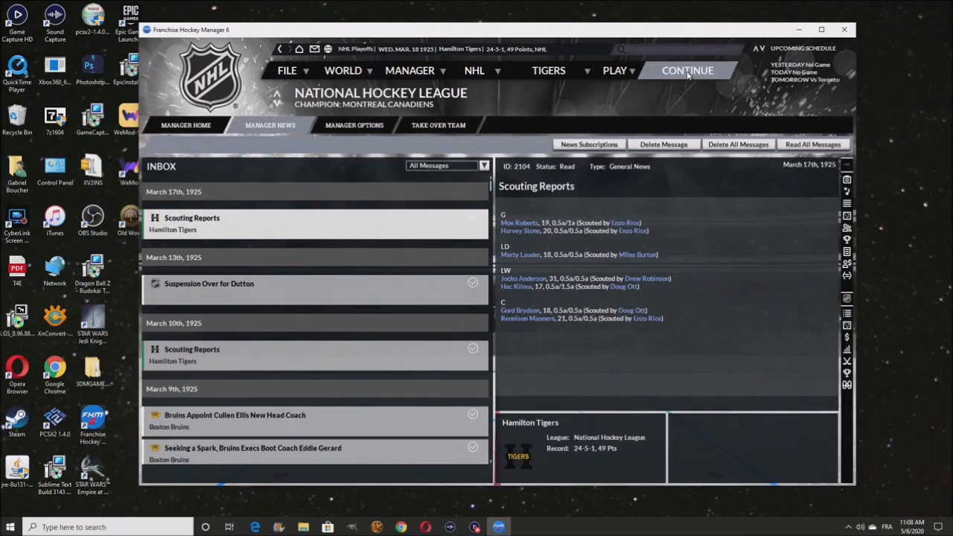
{"action": "left_click", "coordinate": [688, 70]}
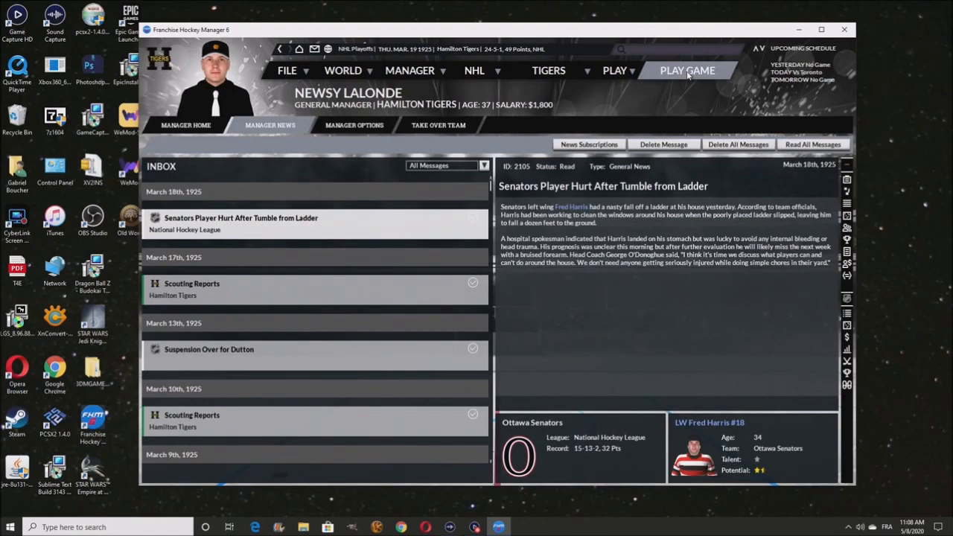
{"action": "left_click", "coordinate": [184, 125]}
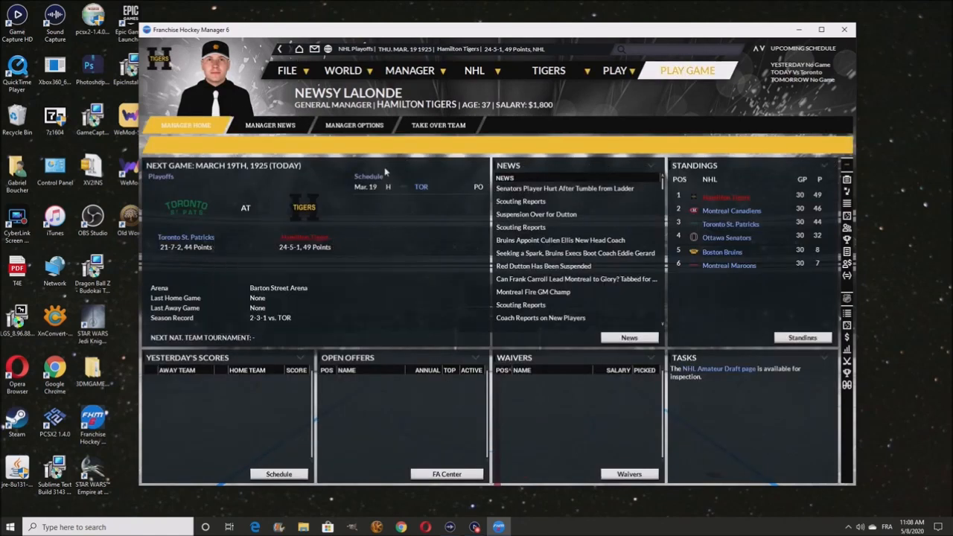
{"action": "mouse_move", "coordinate": [698, 88]}
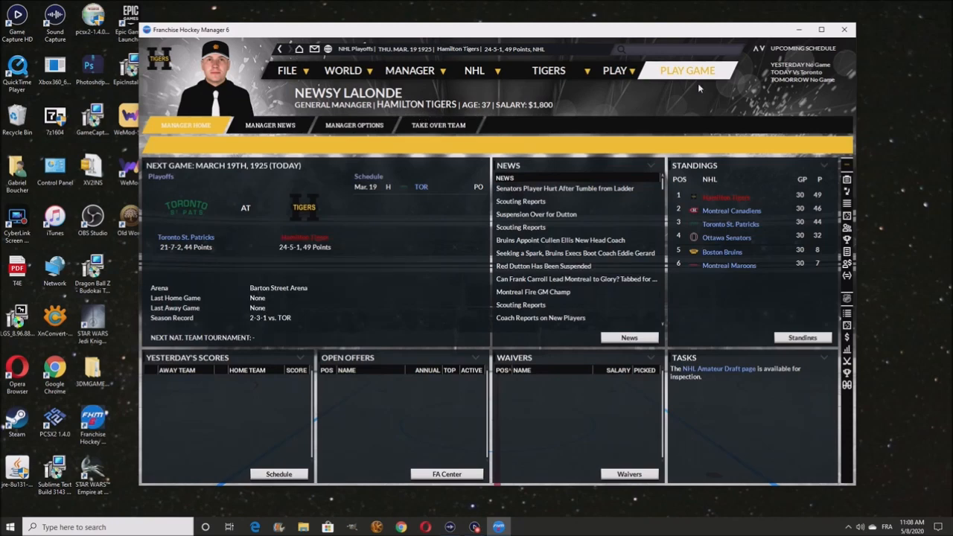
{"action": "mouse_move", "coordinate": [565, 88]}
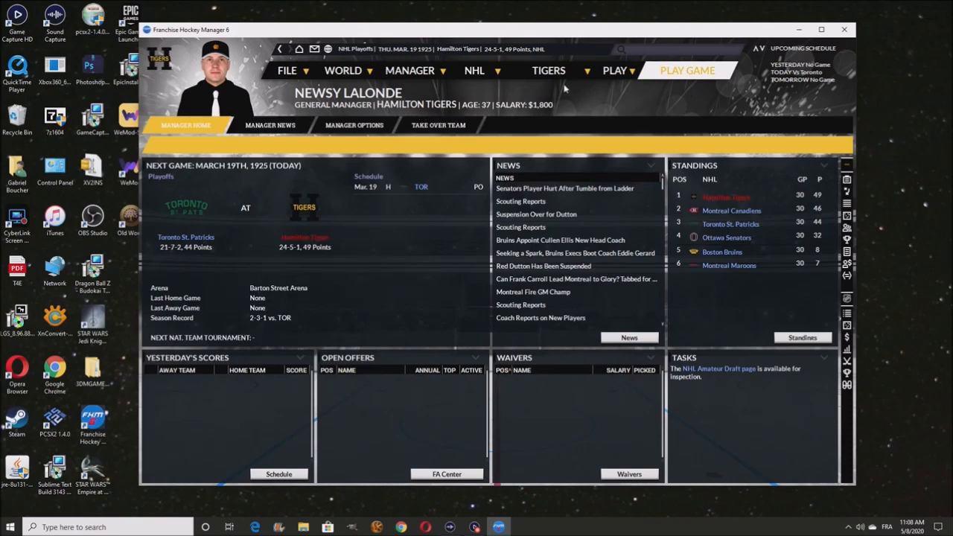
{"action": "left_click", "coordinate": [473, 70]}
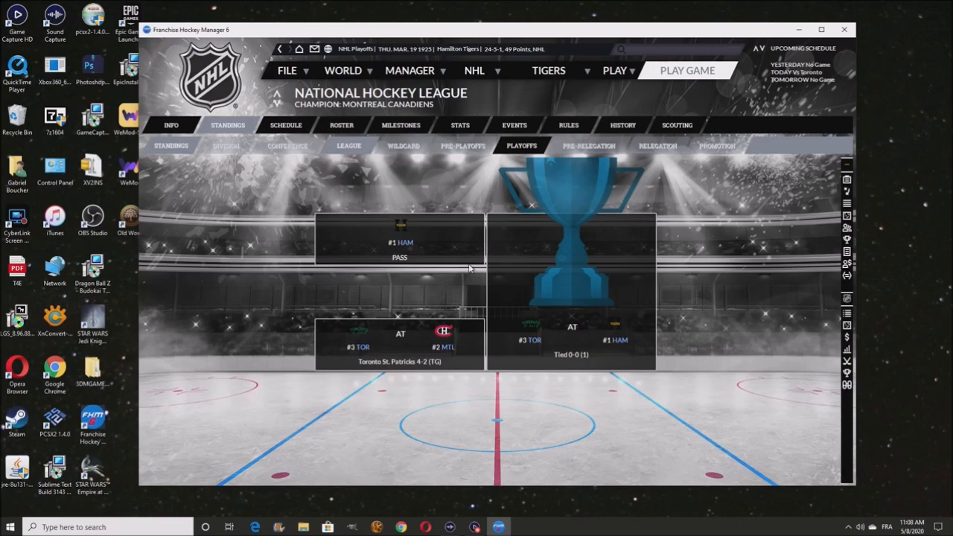
{"action": "mouse_move", "coordinate": [345, 349]}
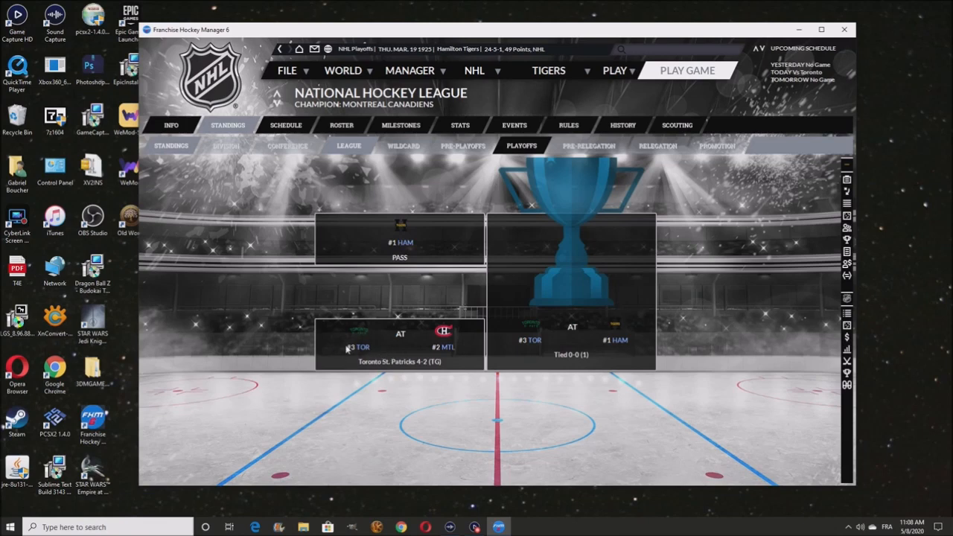
{"action": "mouse_move", "coordinate": [454, 354]}
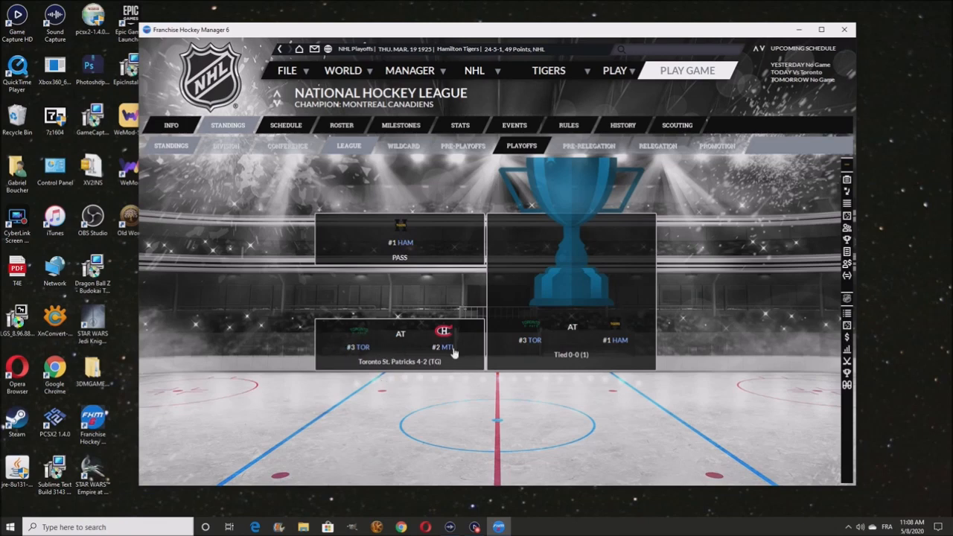
{"action": "mouse_move", "coordinate": [434, 371]}
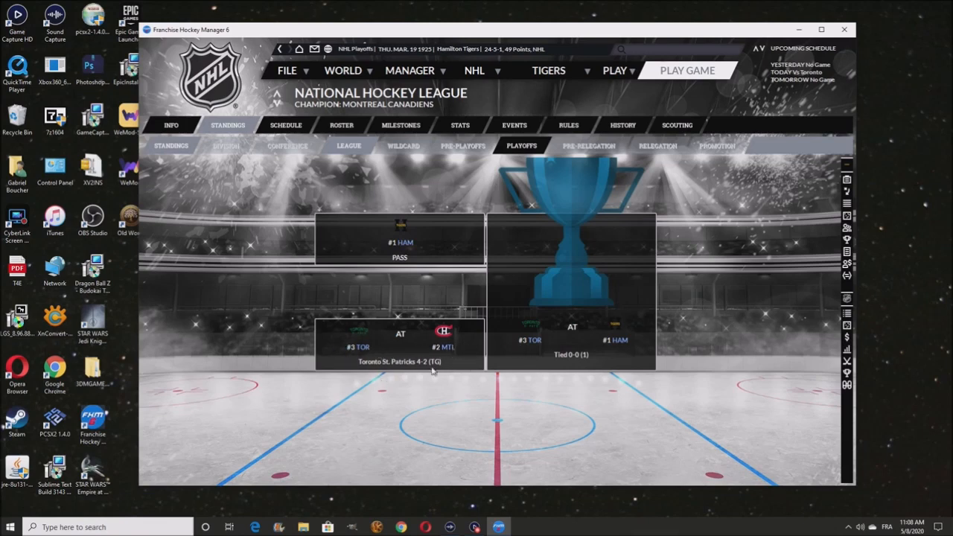
{"action": "mouse_move", "coordinate": [488, 246]}
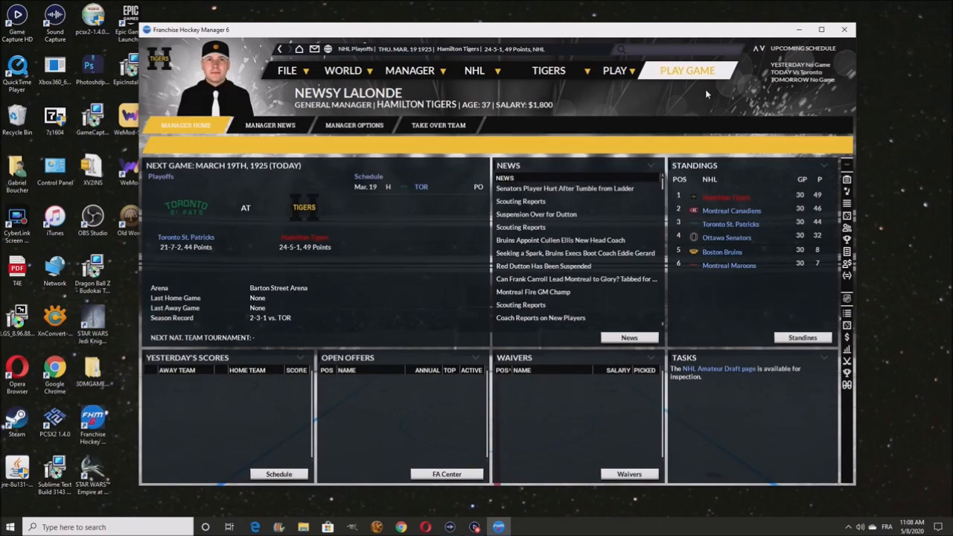
{"action": "mouse_move", "coordinate": [688, 70]}
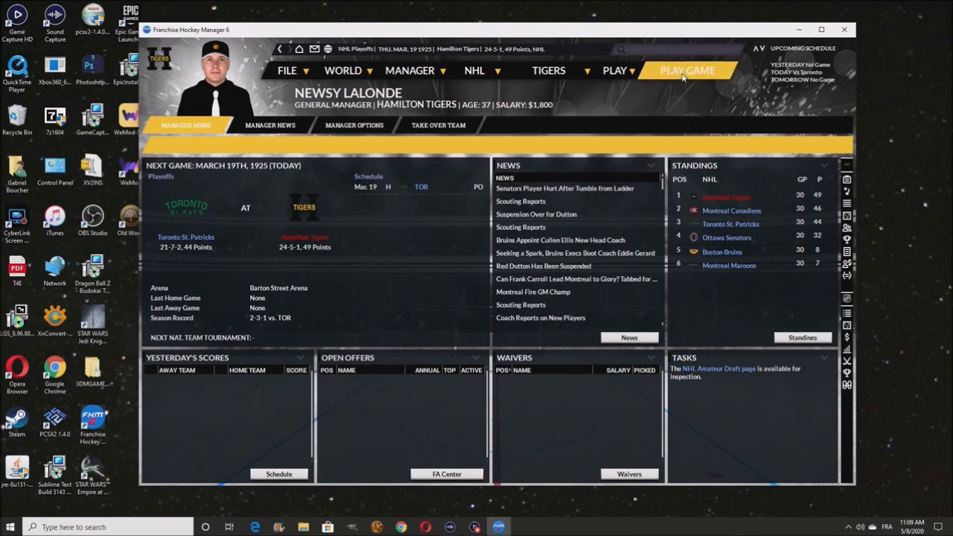
Simulate the final so Hamilton beats Toronto 4-3, then continue through the following days' inbox messages
{"action": "left_click", "coordinate": [688, 70]}
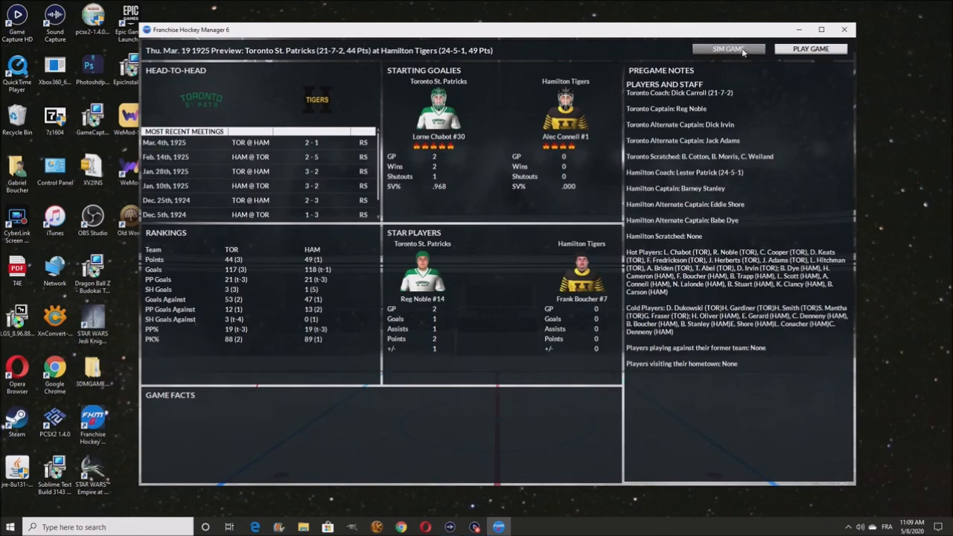
{"action": "left_click", "coordinate": [726, 48]}
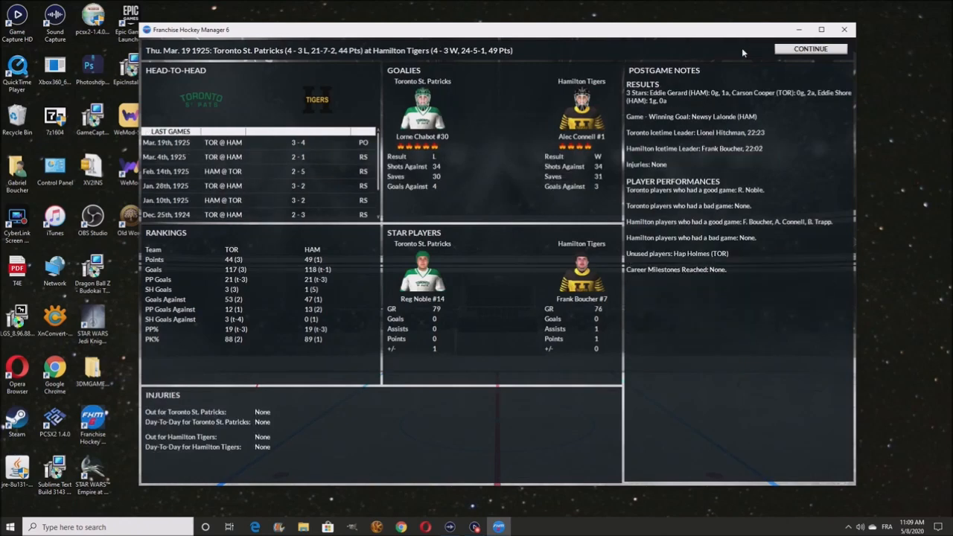
{"action": "left_click", "coordinate": [811, 48]}
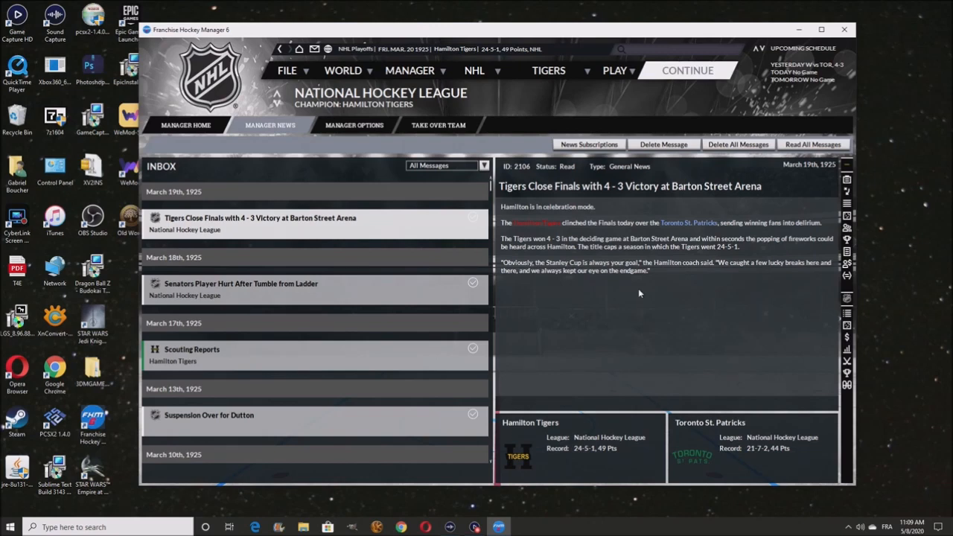
{"action": "mouse_move", "coordinate": [582, 249]}
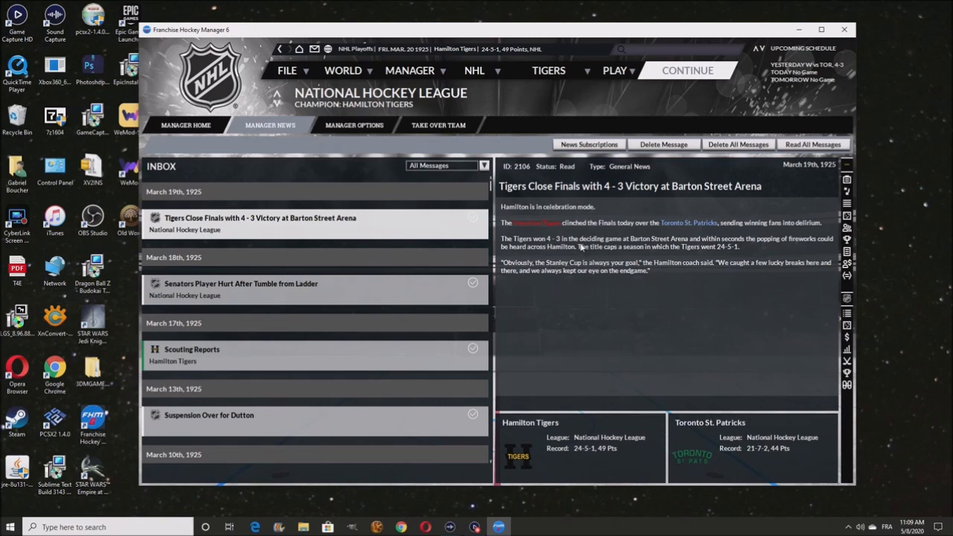
{"action": "left_click", "coordinate": [186, 125]}
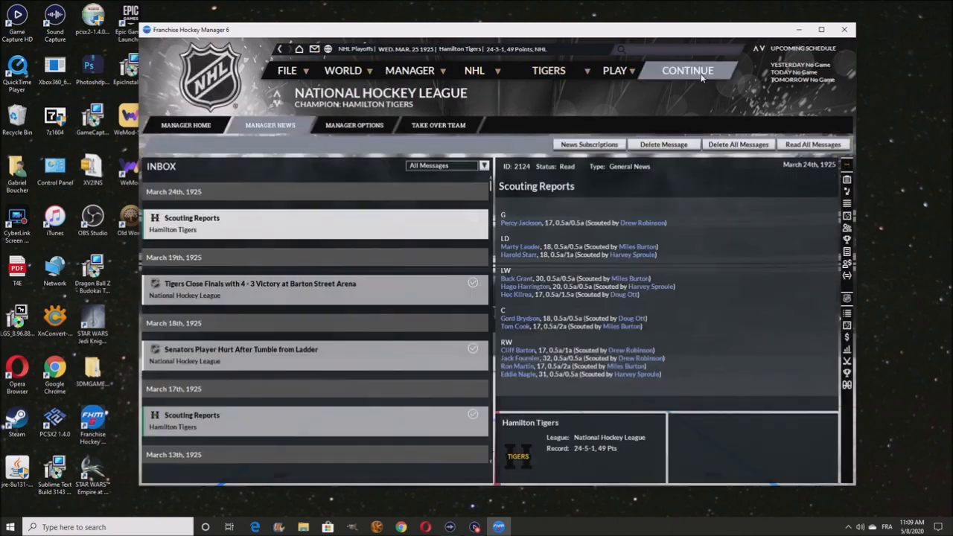
{"action": "left_click", "coordinate": [686, 70]}
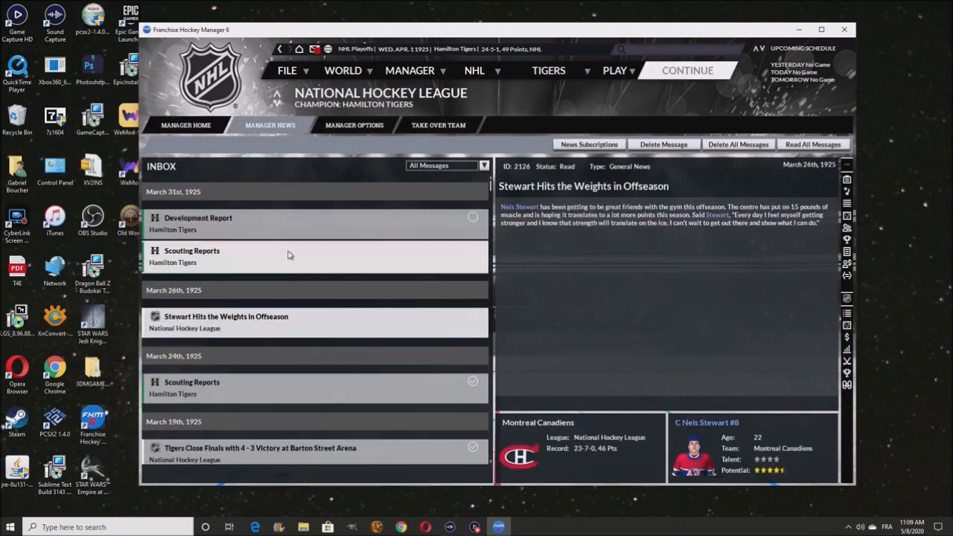
Read the March development report and revisit the NHL history page listing the 1924/25 champions
{"action": "left_click", "coordinate": [224, 217]}
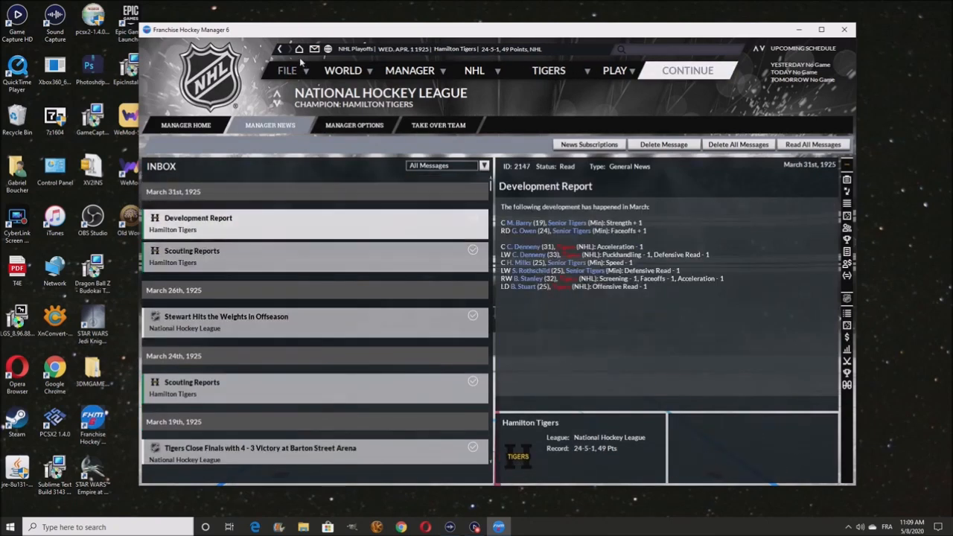
{"action": "left_click", "coordinate": [184, 125]}
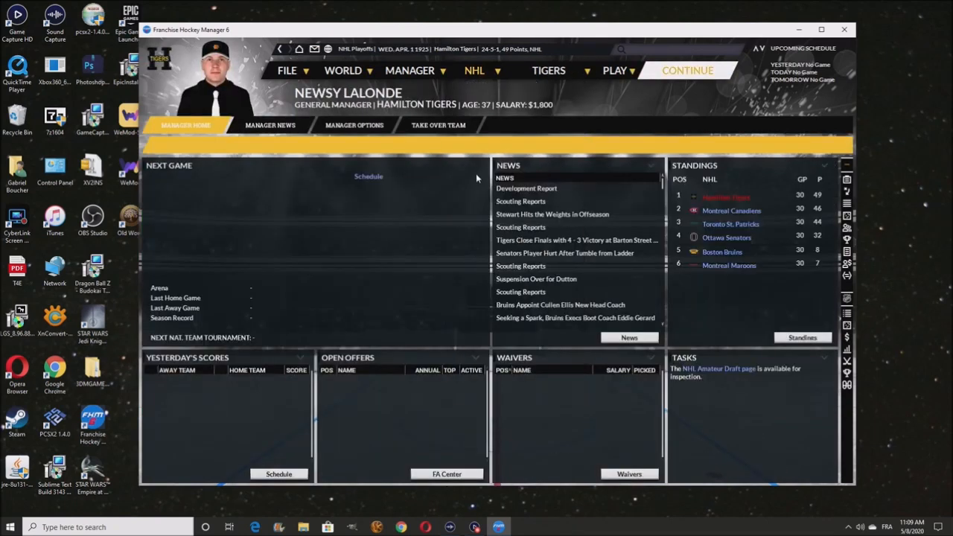
{"action": "left_click", "coordinate": [473, 70]}
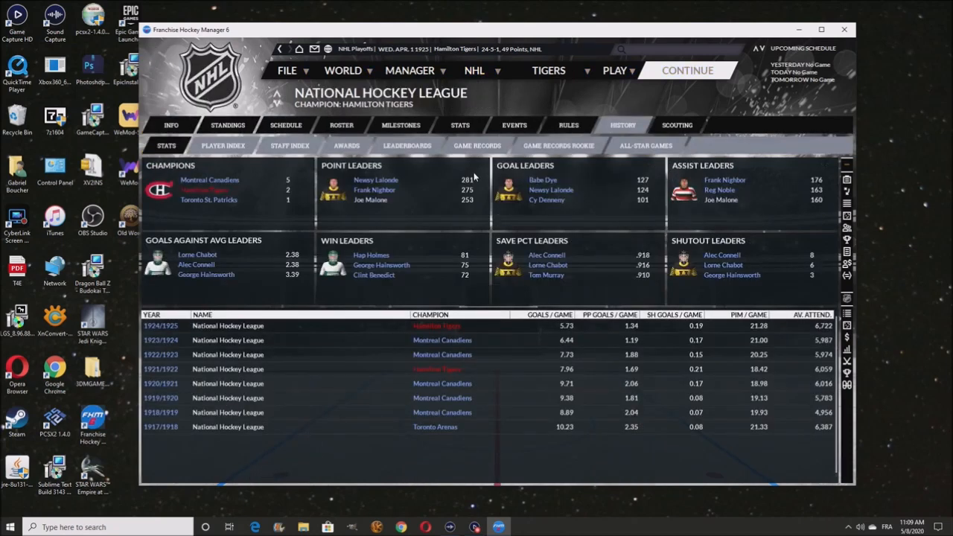
{"action": "mouse_move", "coordinate": [721, 324]}
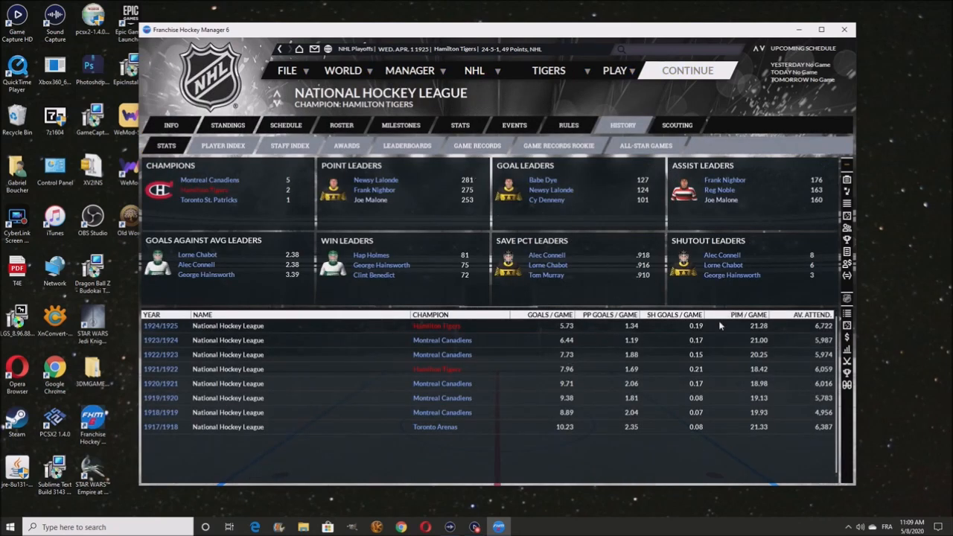
{"action": "mouse_move", "coordinate": [530, 342]}
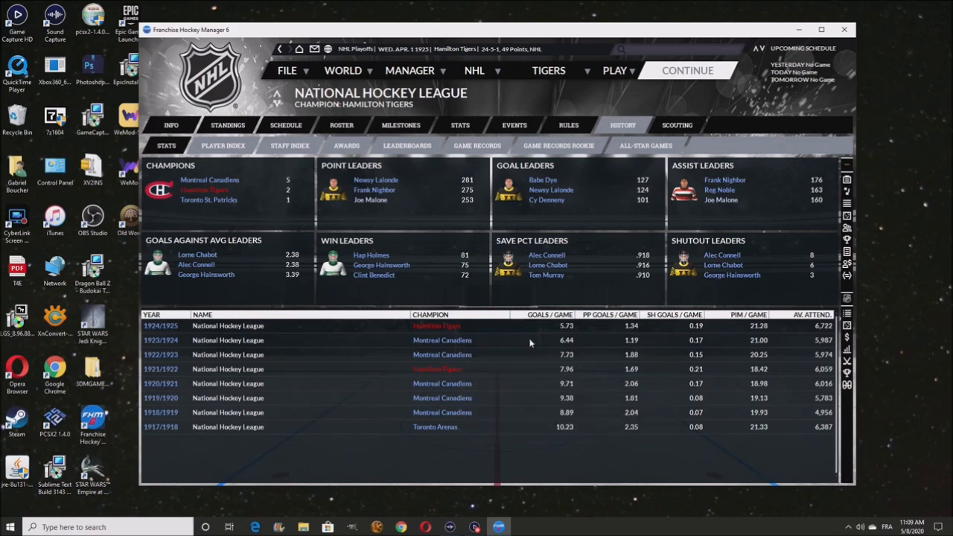
{"action": "mouse_move", "coordinate": [204, 191]}
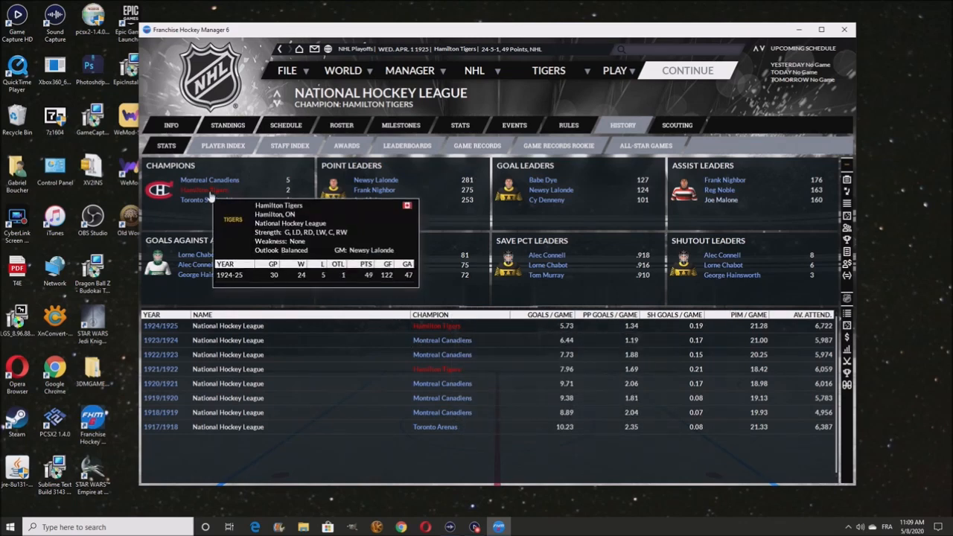
{"action": "mouse_move", "coordinate": [674, 334]}
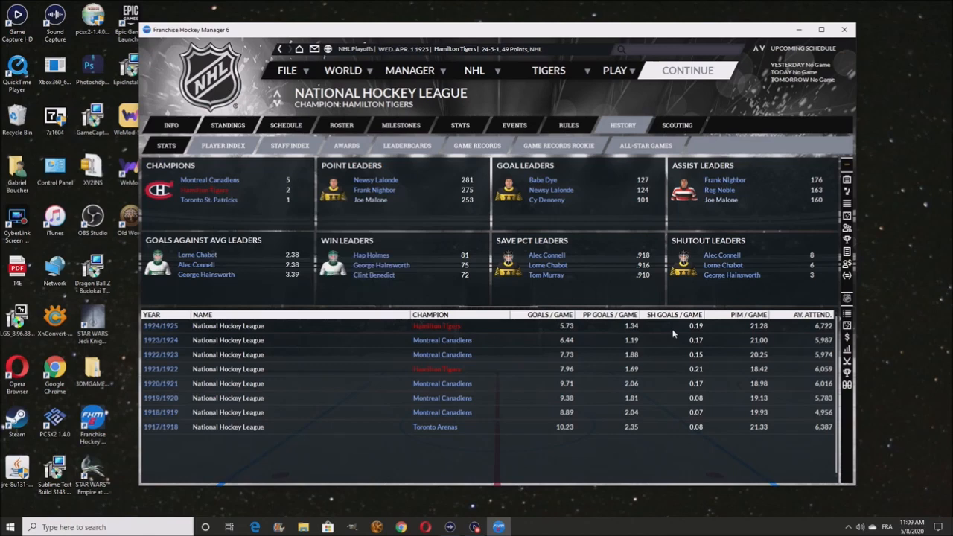
{"action": "mouse_move", "coordinate": [423, 387]}
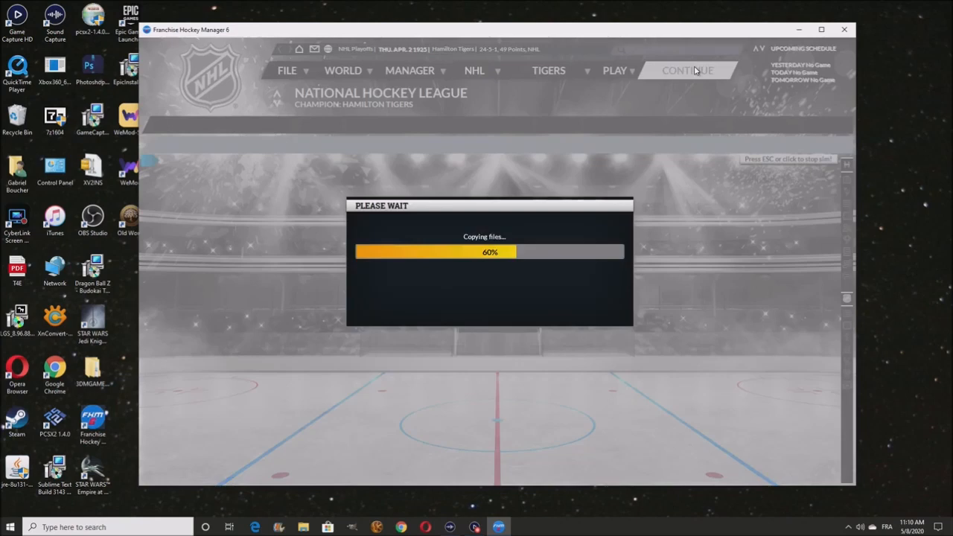
Review the free agents and upcoming FAs lists, then advance to the April 11 Stanley Cup message
{"action": "left_click", "coordinate": [686, 70]}
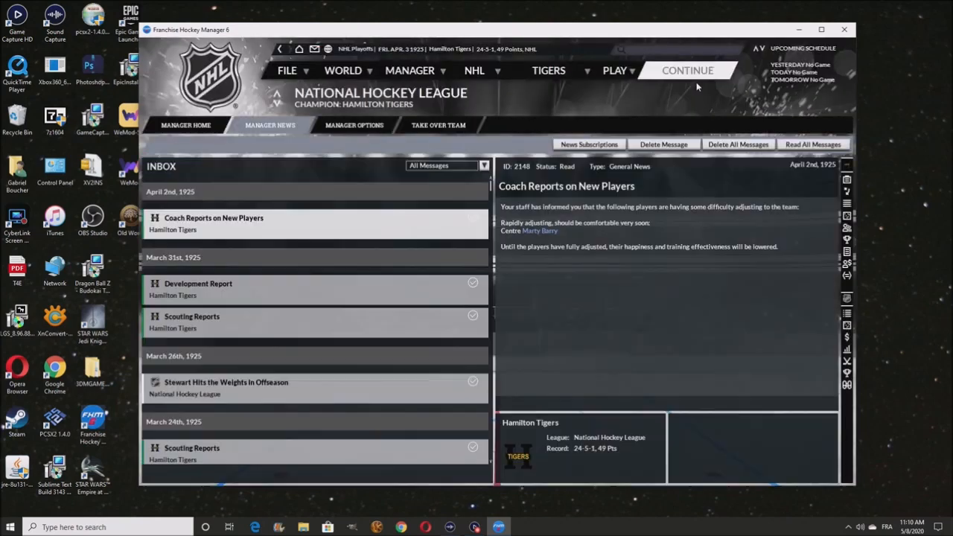
{"action": "left_click", "coordinate": [474, 70]}
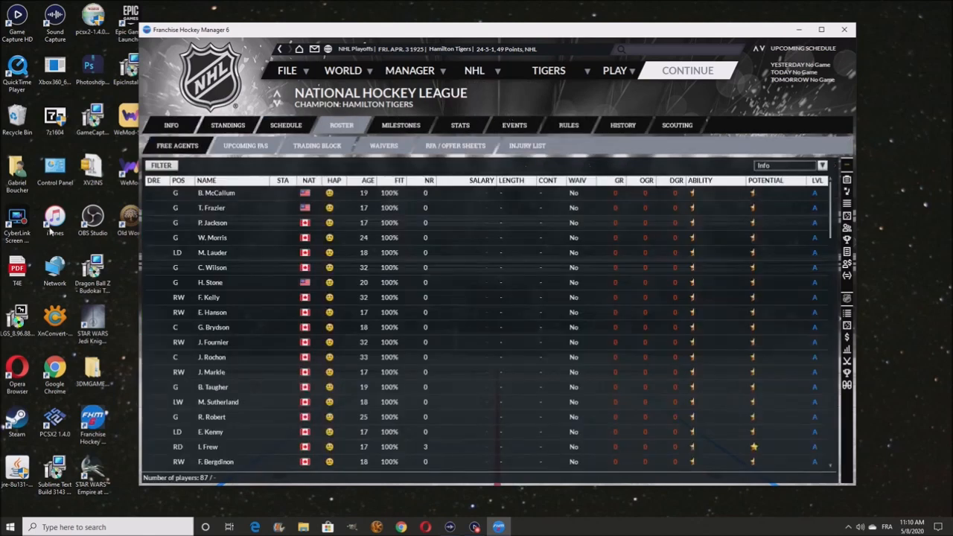
{"action": "left_click", "coordinate": [244, 146]}
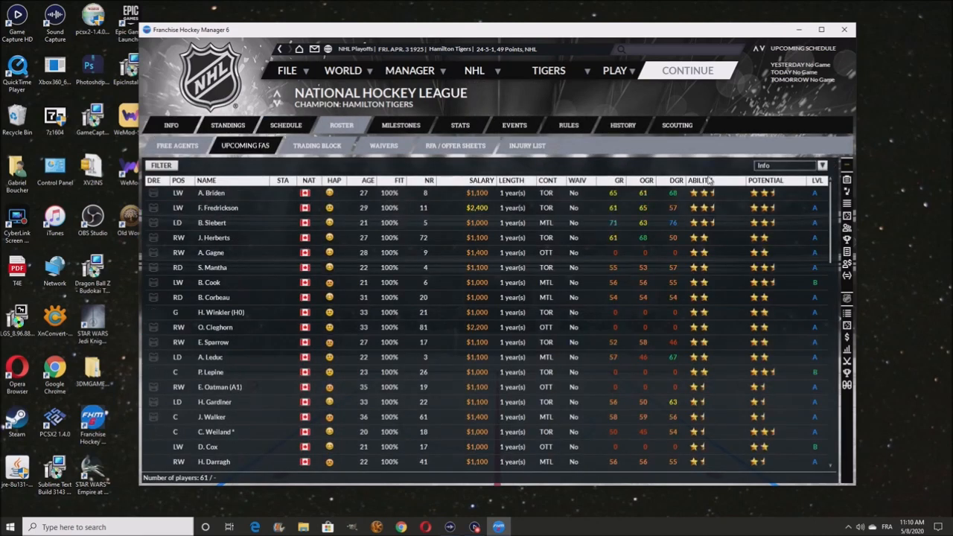
{"action": "mouse_move", "coordinate": [259, 282]}
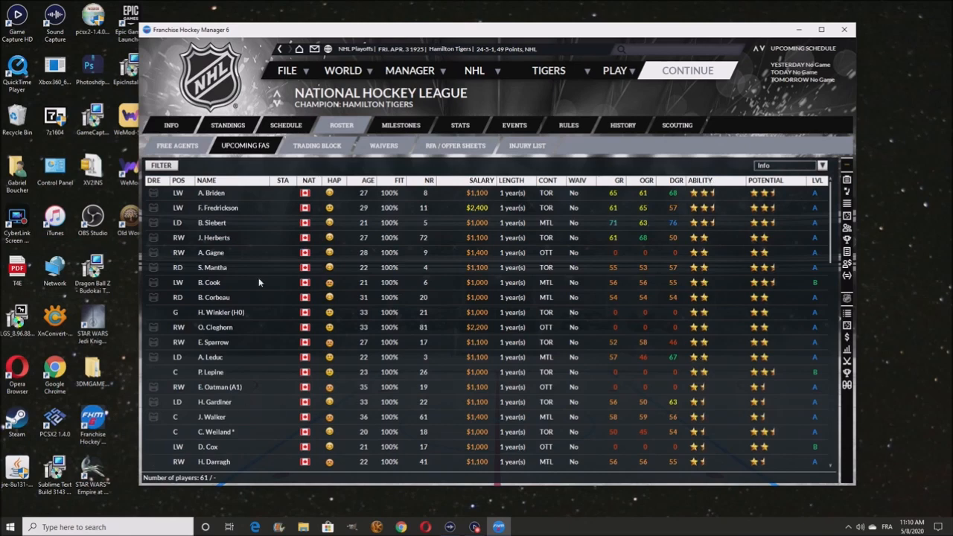
{"action": "mouse_move", "coordinate": [249, 200]}
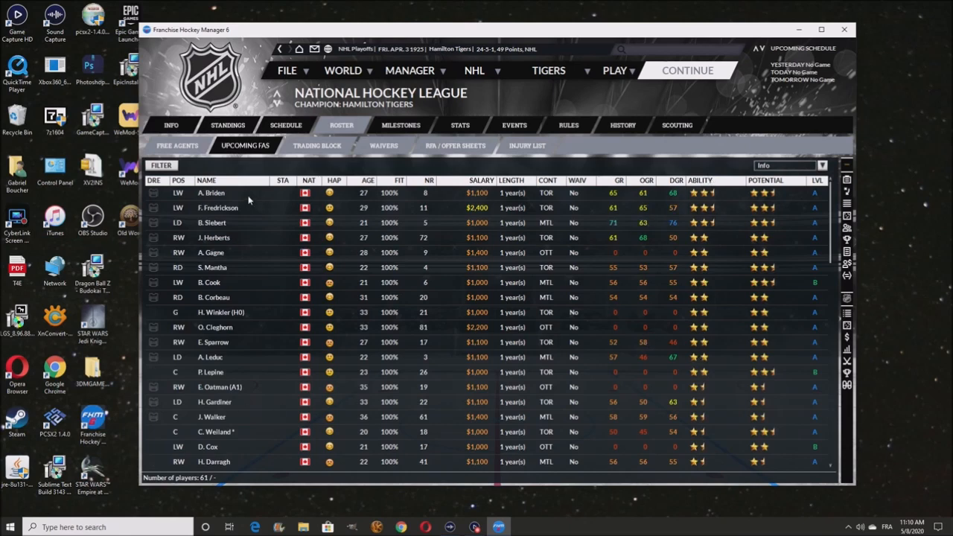
{"action": "mouse_move", "coordinate": [211, 194]}
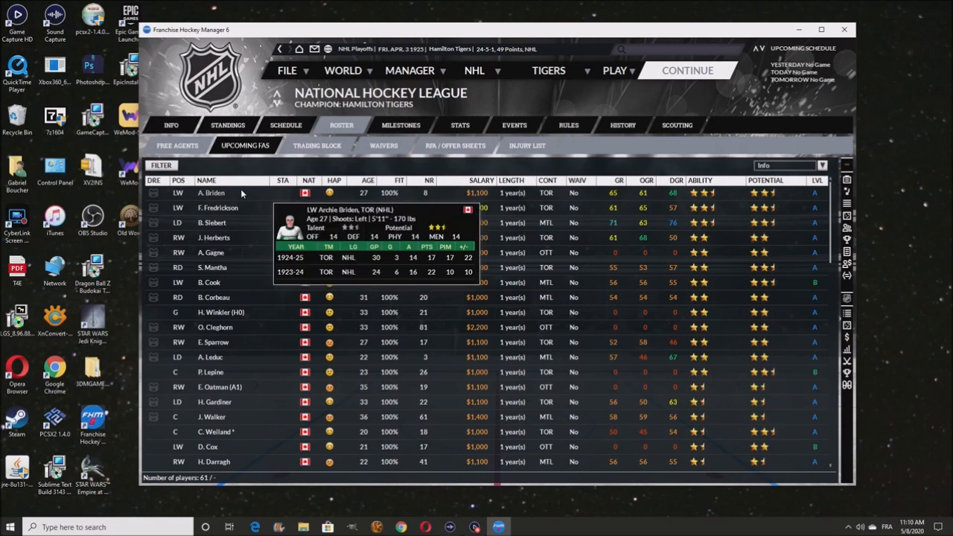
{"action": "left_click", "coordinate": [686, 70]}
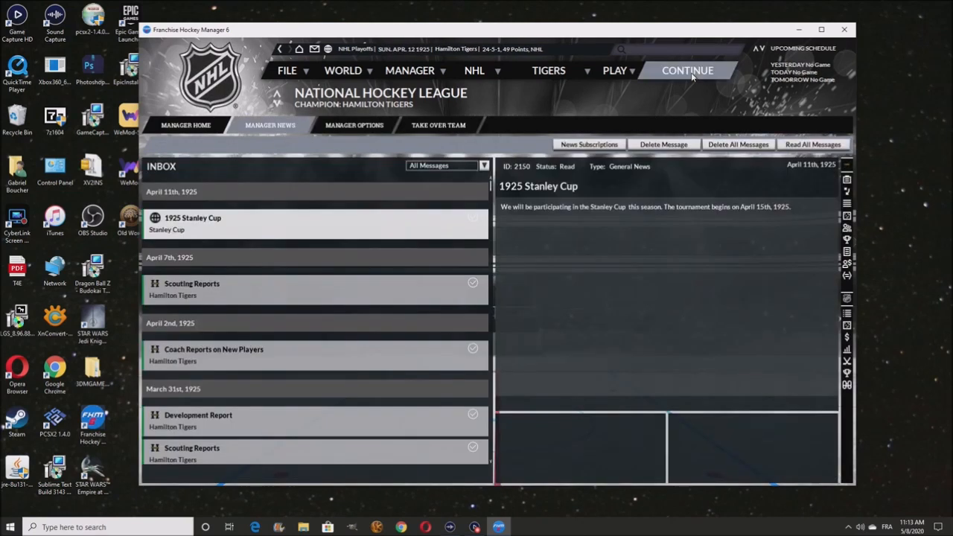
Advance to April 15, 1925 and show the manager home with the Cup game versus Vancouver Maroons
{"action": "left_click", "coordinate": [687, 70]}
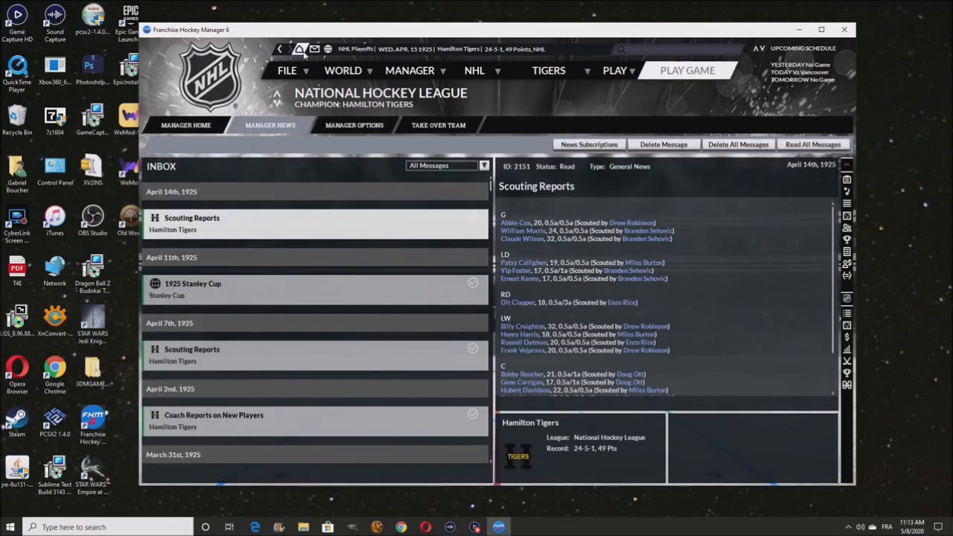
{"action": "left_click", "coordinate": [184, 125]}
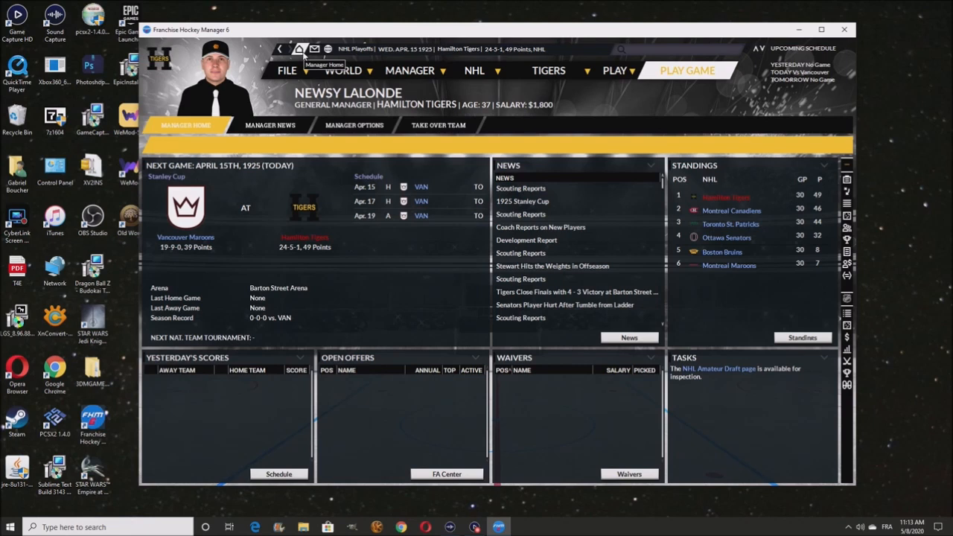
{"action": "mouse_move", "coordinate": [197, 245]}
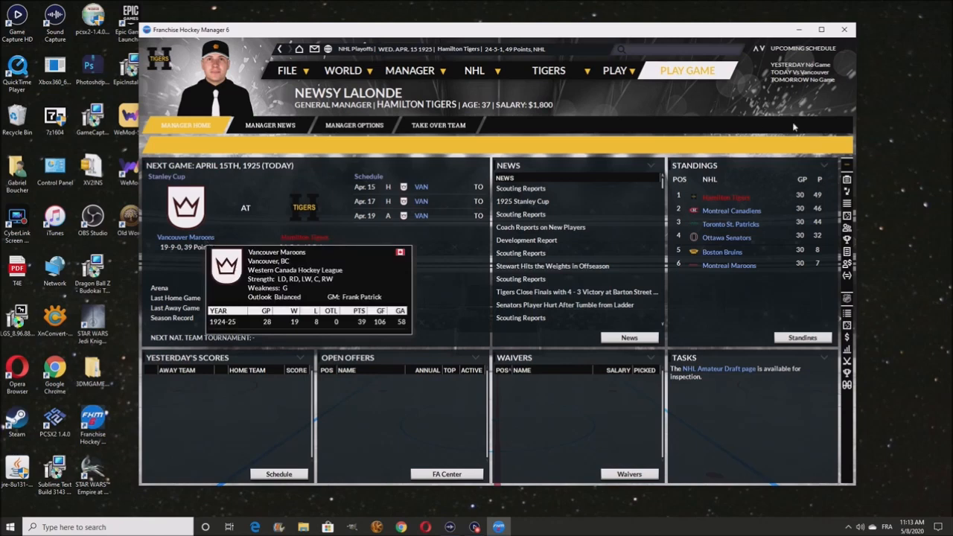
Play the first Stanley Cup game so Hamilton beats the Vancouver Maroons 7-1
{"action": "left_click", "coordinate": [687, 70]}
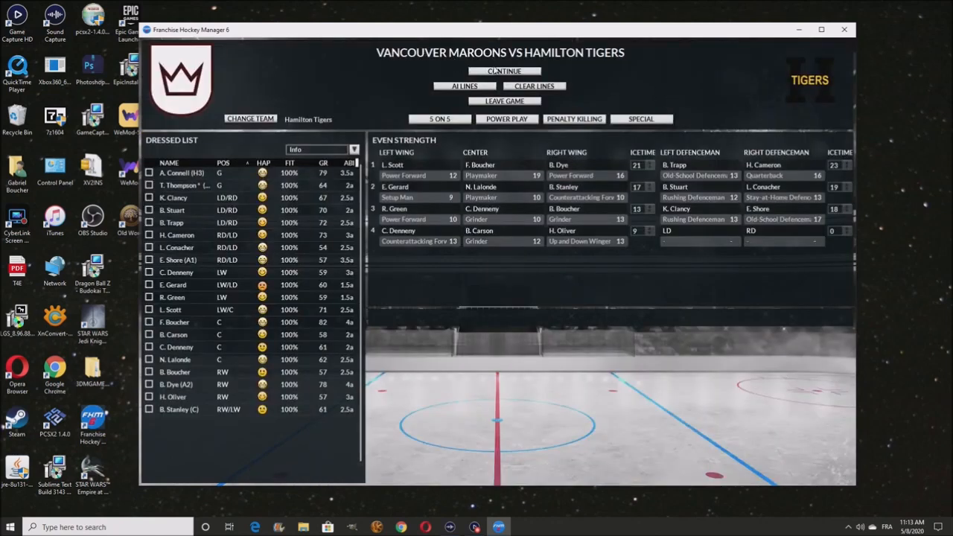
{"action": "mouse_move", "coordinate": [748, 73]}
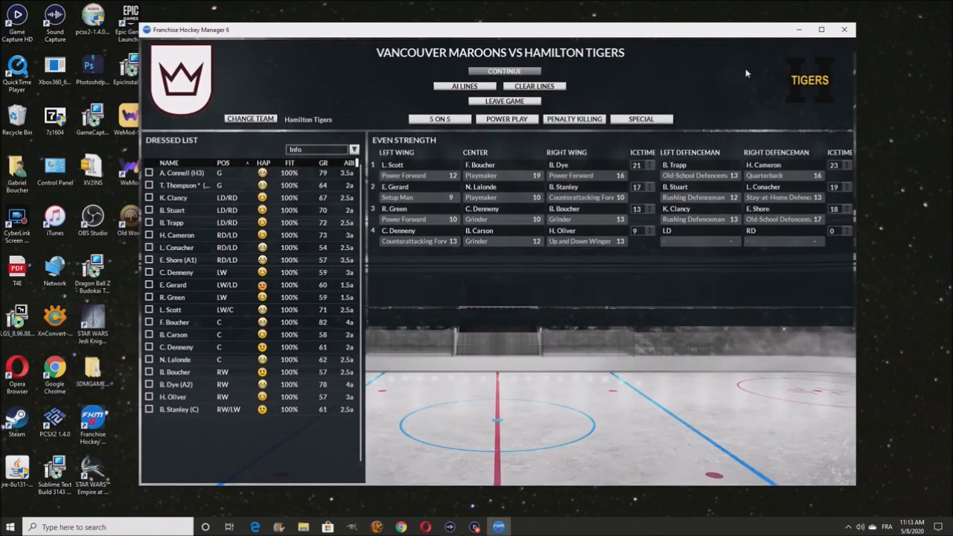
{"action": "left_click", "coordinate": [504, 72]}
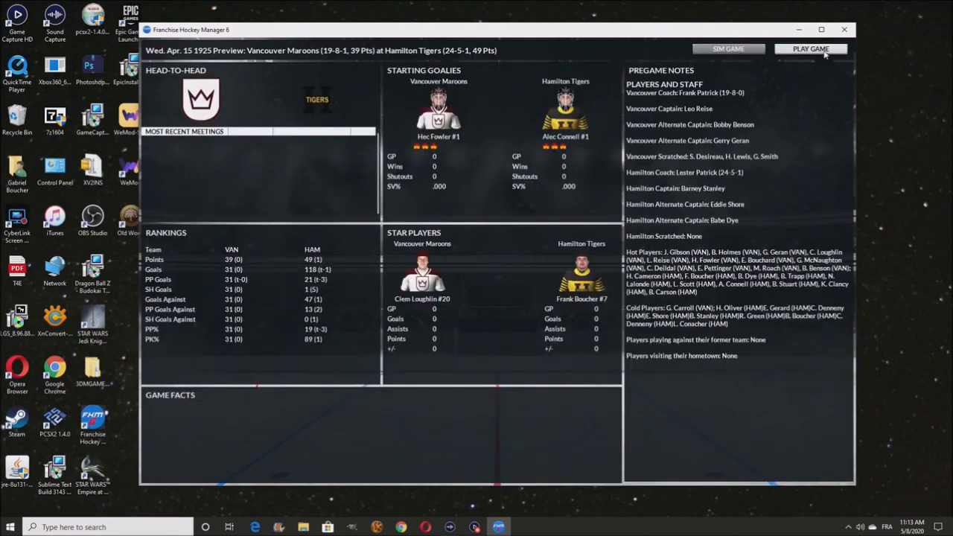
{"action": "left_click", "coordinate": [810, 48]}
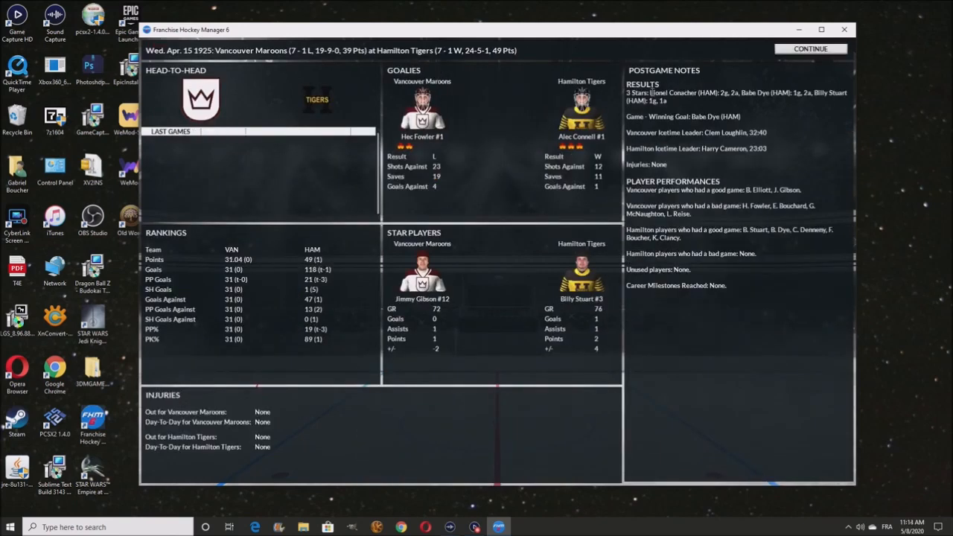
{"action": "left_click", "coordinate": [810, 48]}
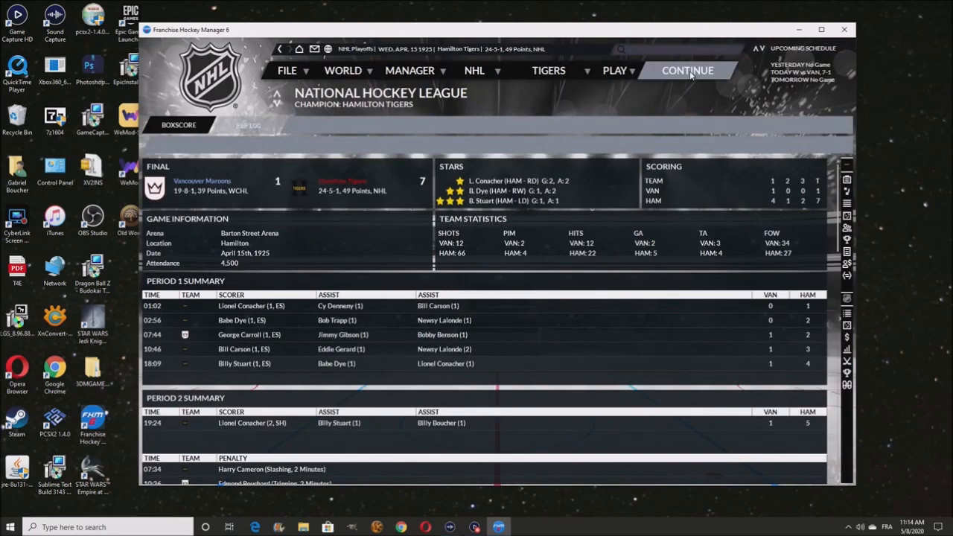
{"action": "left_click", "coordinate": [686, 70]}
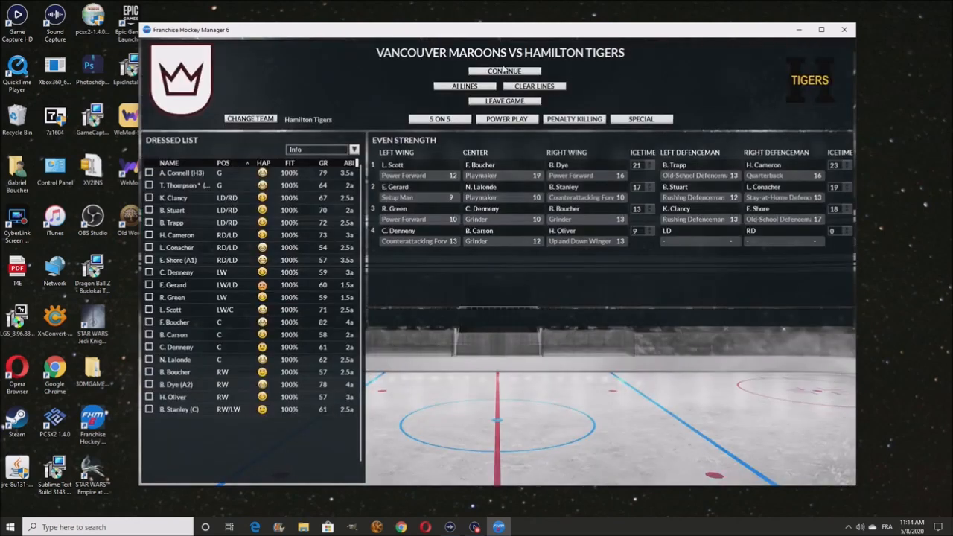
Play the second game in Vancouver, a 4-2 Hamilton win that clinches the 1925 Stanley Cup
{"action": "left_click", "coordinate": [503, 72]}
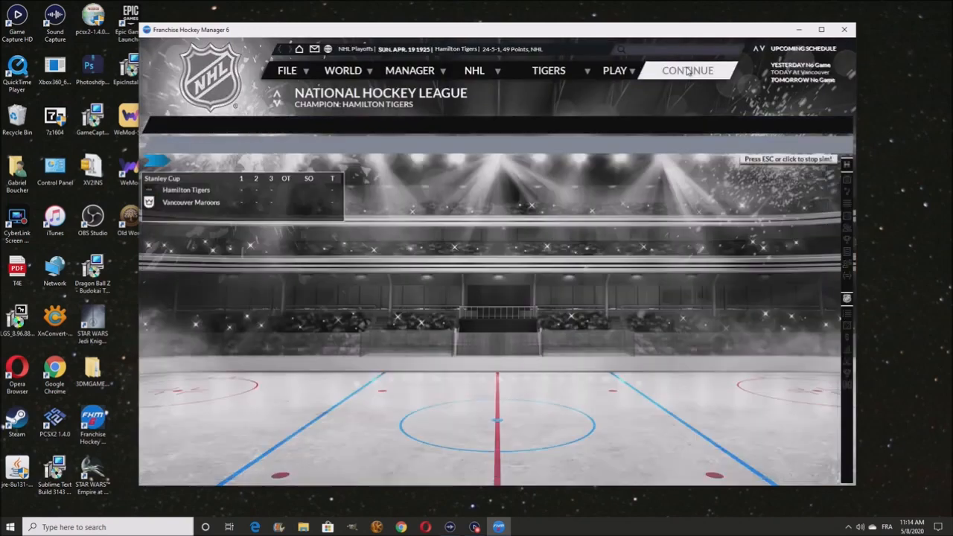
{"action": "left_click", "coordinate": [686, 70]}
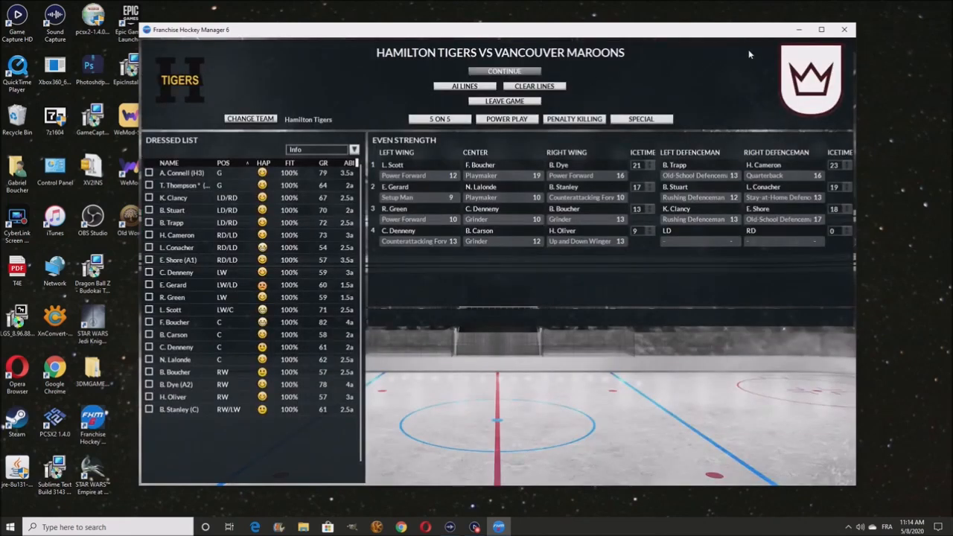
{"action": "left_click", "coordinate": [503, 72]}
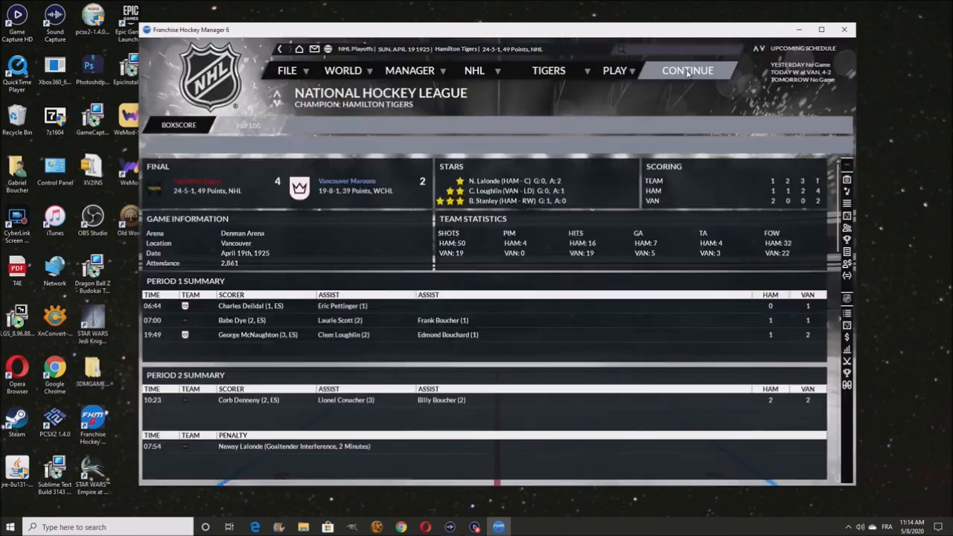
{"action": "left_click", "coordinate": [687, 70]}
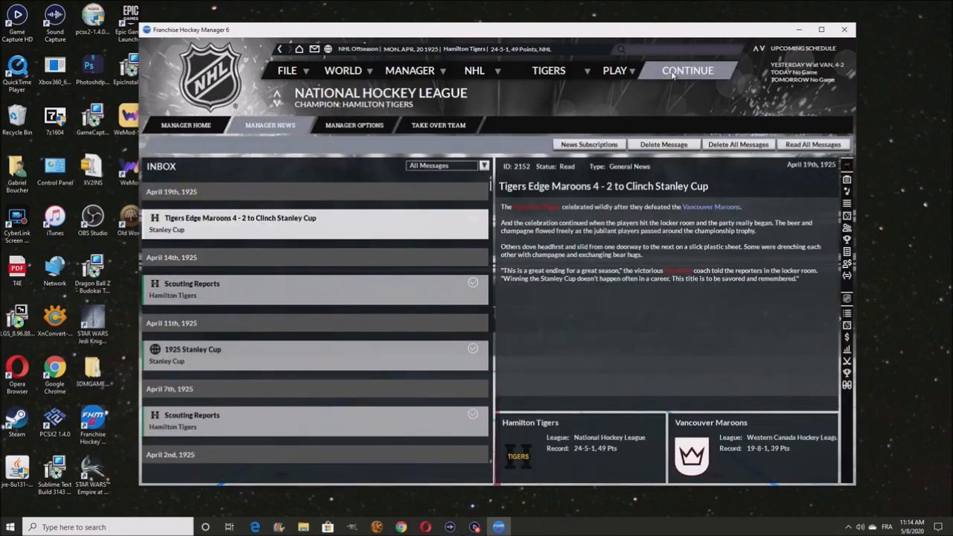
{"action": "mouse_move", "coordinate": [550, 283]}
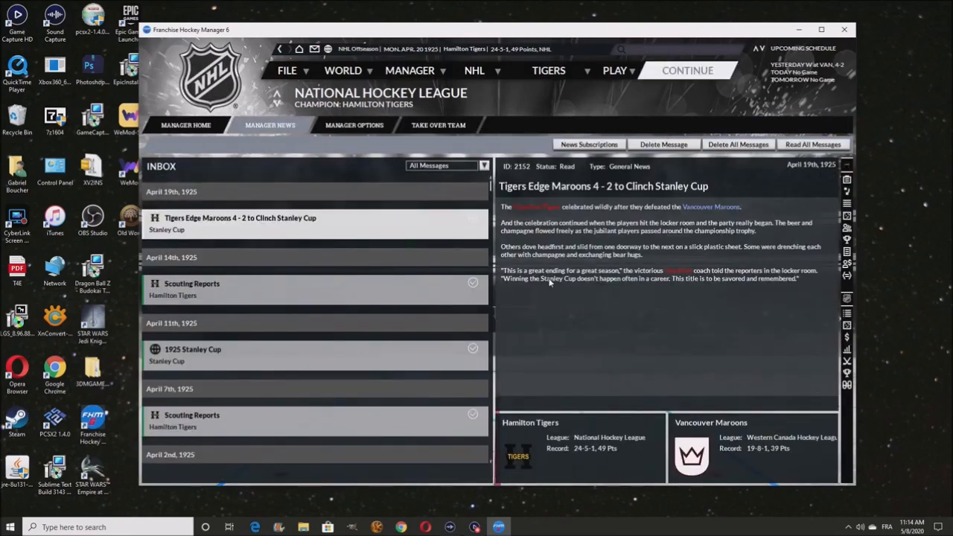
{"action": "left_click", "coordinate": [686, 70]}
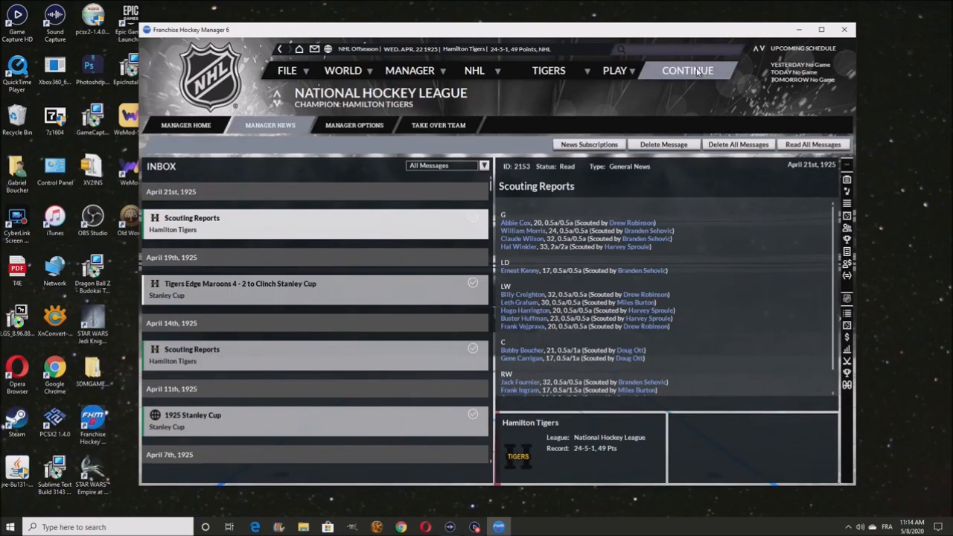
{"action": "left_click", "coordinate": [688, 70]}
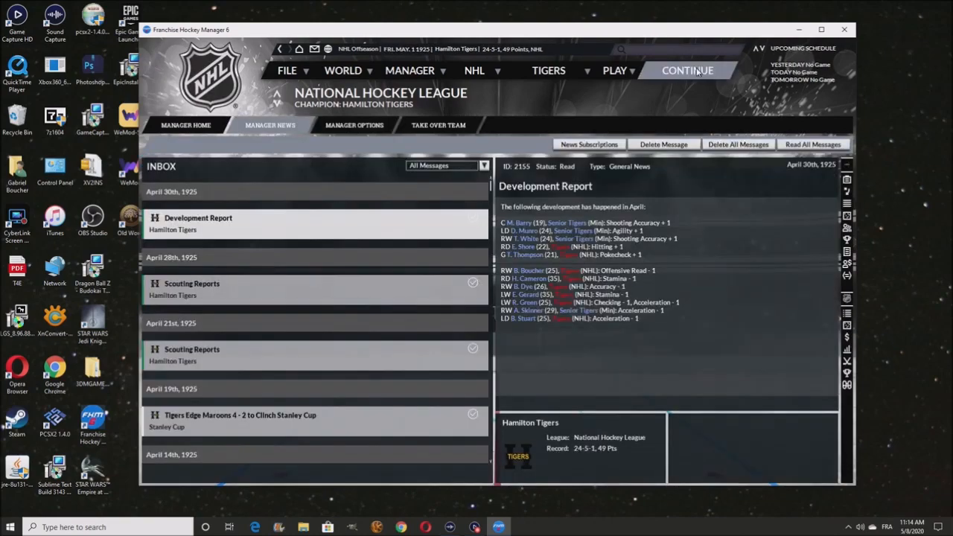
{"action": "left_click", "coordinate": [686, 70]}
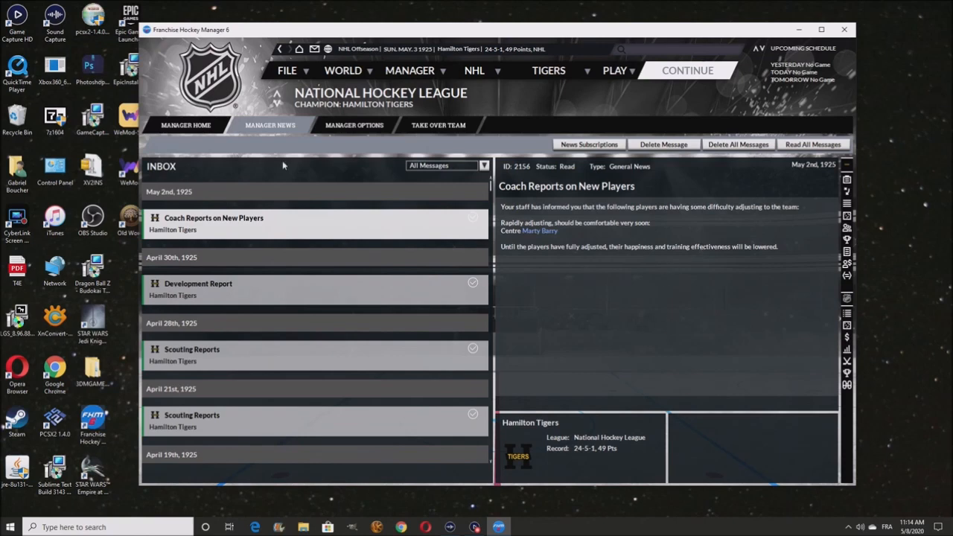
{"action": "left_click", "coordinate": [185, 125]}
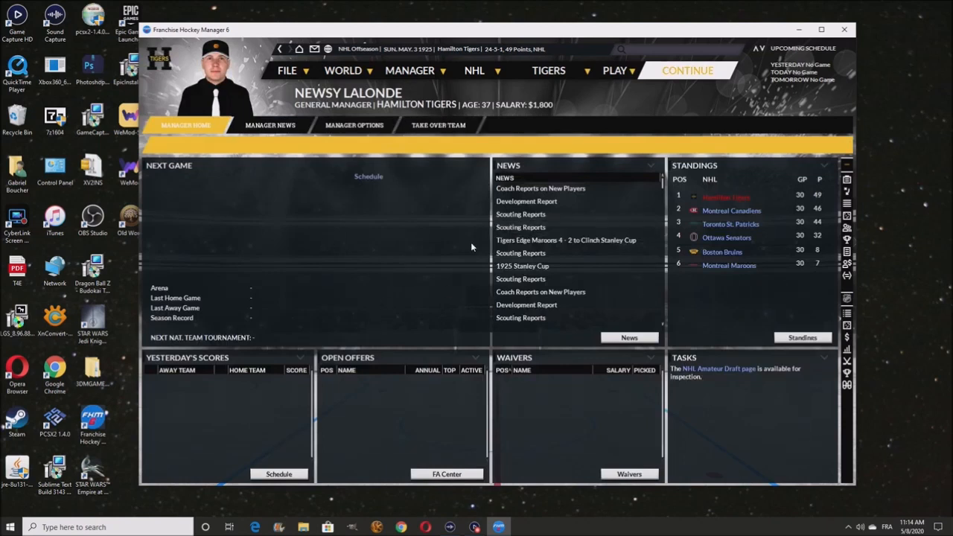
{"action": "mouse_move", "coordinate": [718, 101]}
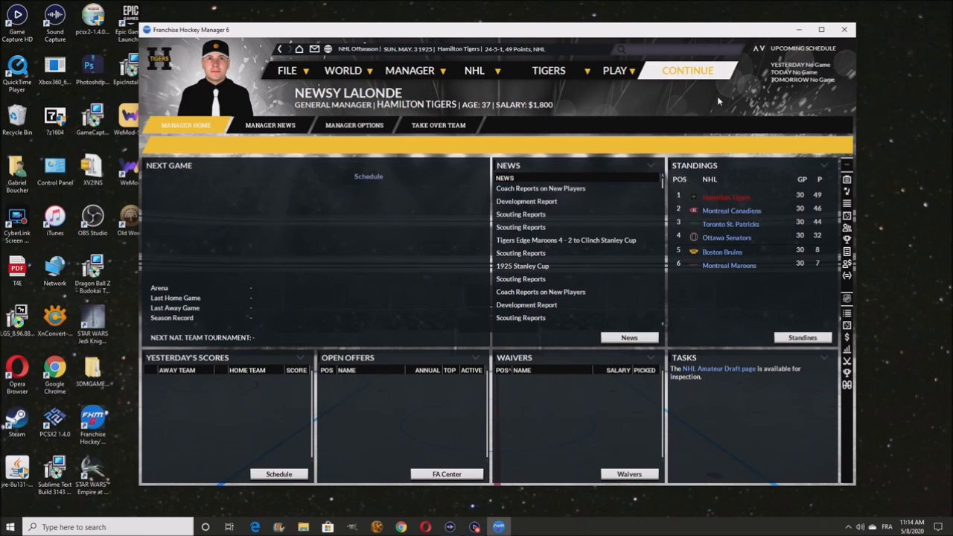
{"action": "mouse_move", "coordinate": [729, 223]}
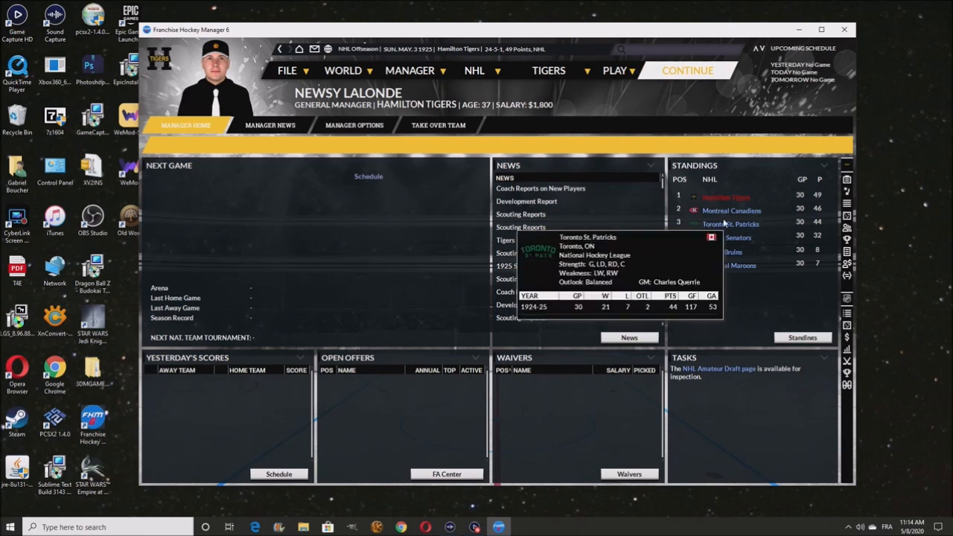
{"action": "mouse_move", "coordinate": [788, 212]}
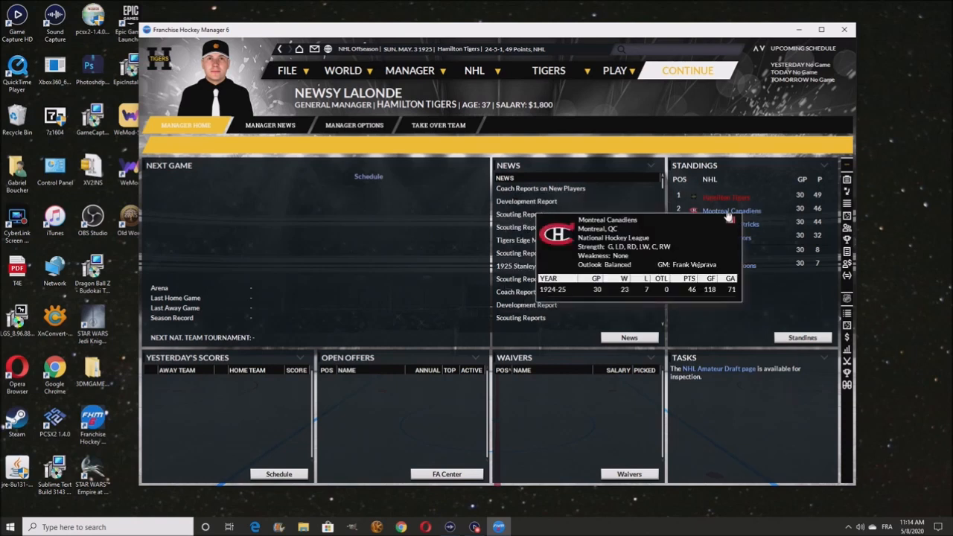
{"action": "mouse_move", "coordinate": [728, 306]}
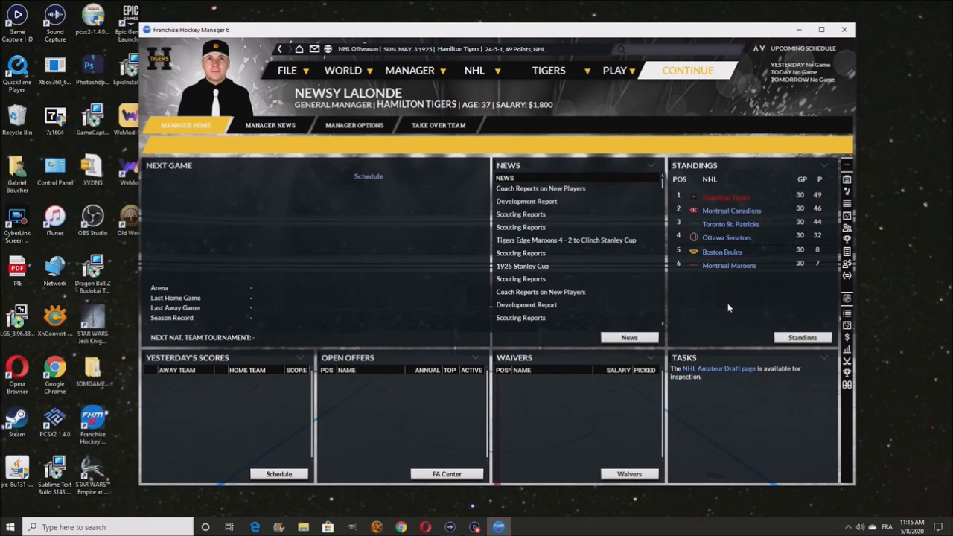
{"action": "mouse_move", "coordinate": [742, 280]}
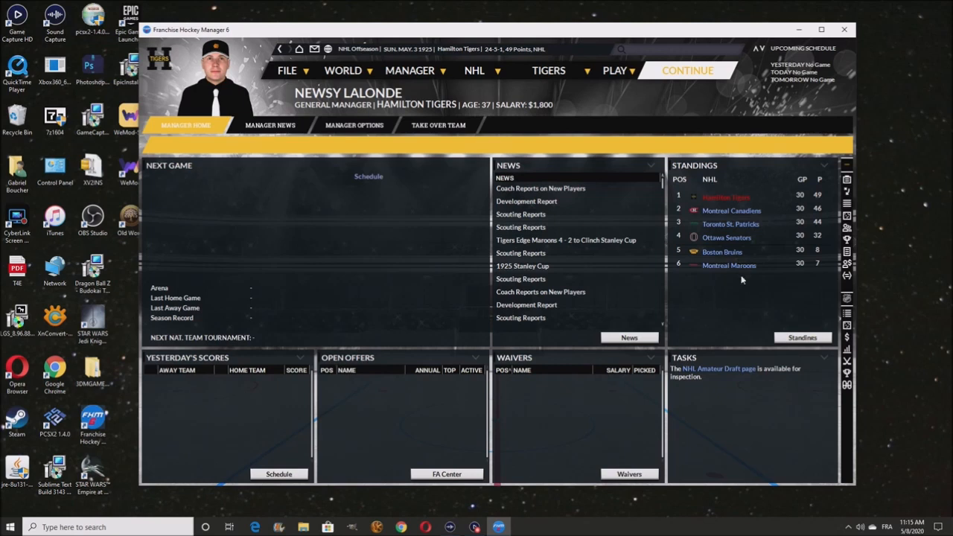
{"action": "mouse_move", "coordinate": [688, 271]}
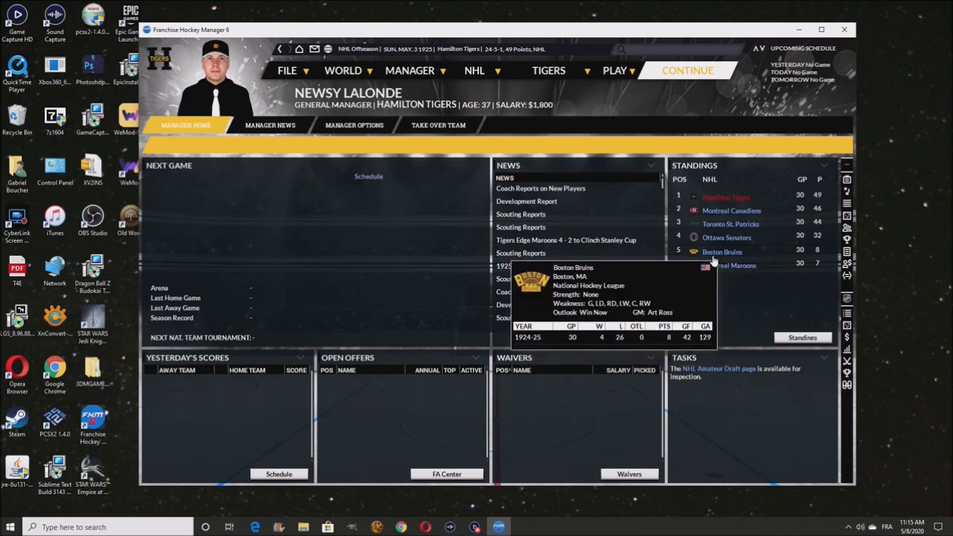
{"action": "mouse_move", "coordinate": [727, 238]}
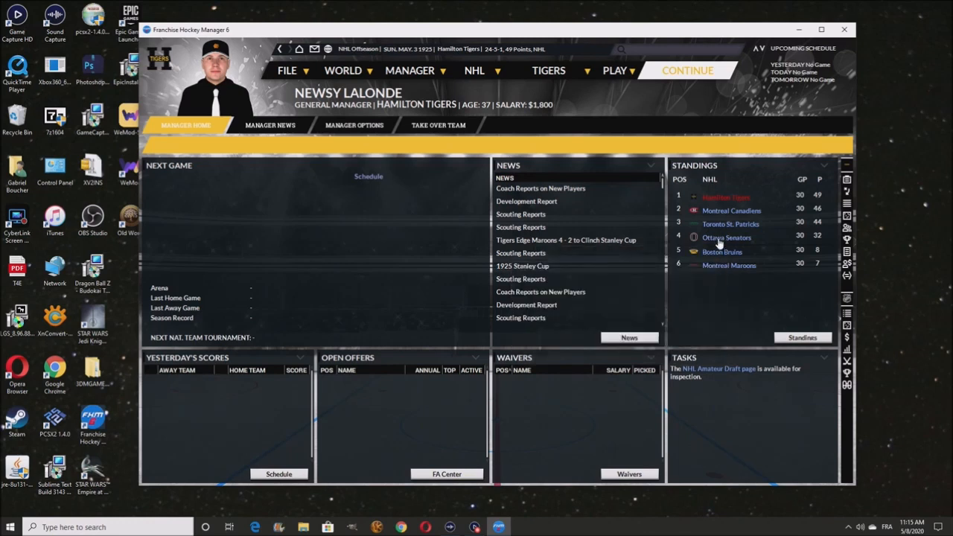
{"action": "mouse_move", "coordinate": [744, 259]}
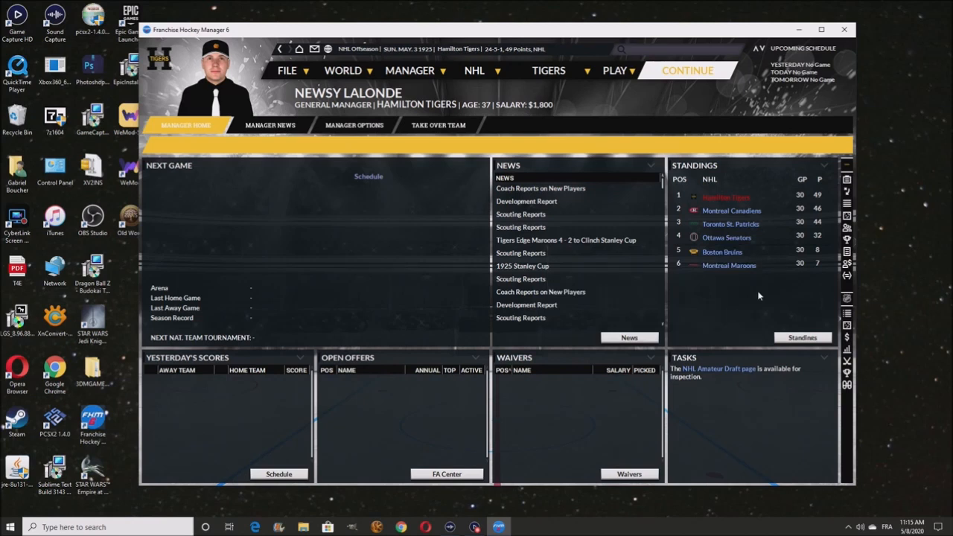
{"action": "mouse_move", "coordinate": [767, 265]}
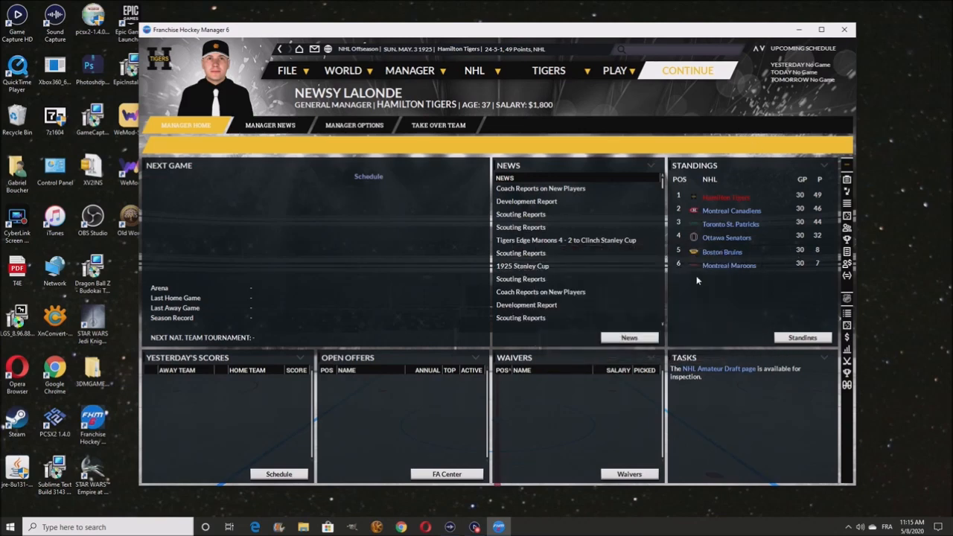
{"action": "mouse_move", "coordinate": [726, 238]}
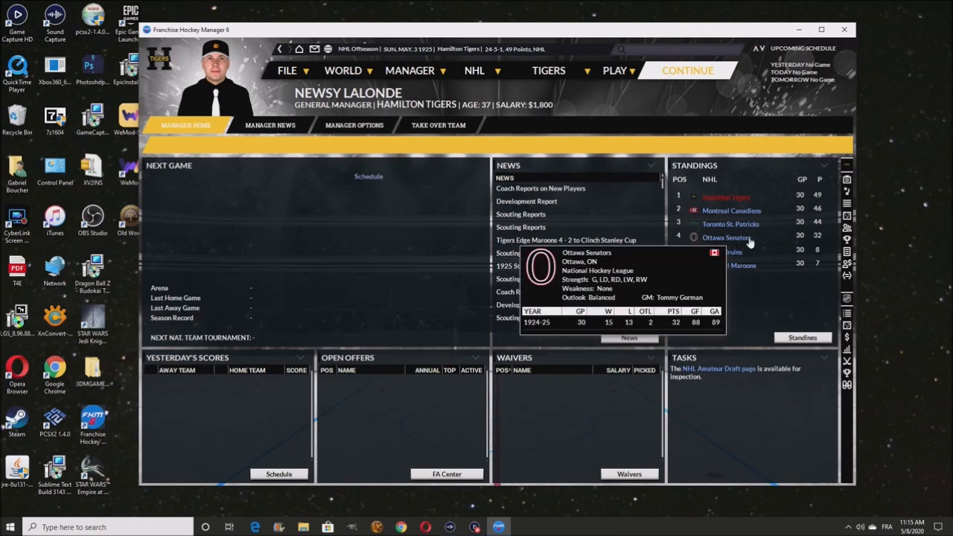
{"action": "mouse_move", "coordinate": [786, 296]}
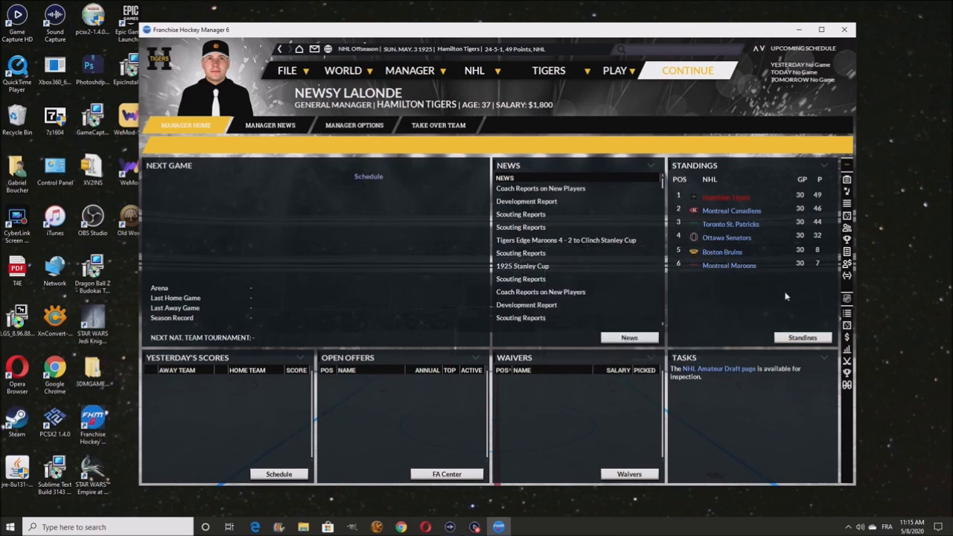
{"action": "mouse_move", "coordinate": [717, 275]}
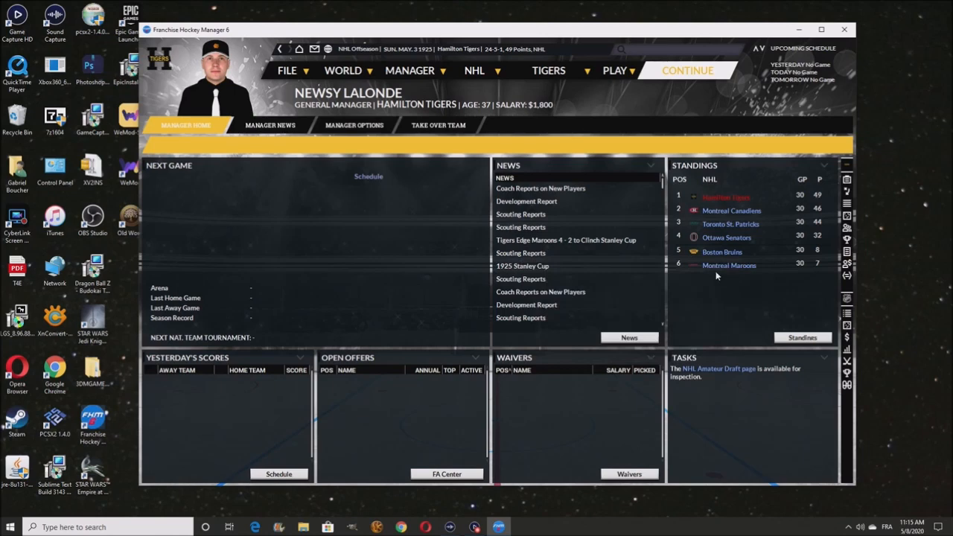
Spend the season-summary points raising head coach ratings, then advance toward June 30, 1925
{"action": "left_click", "coordinate": [687, 70]}
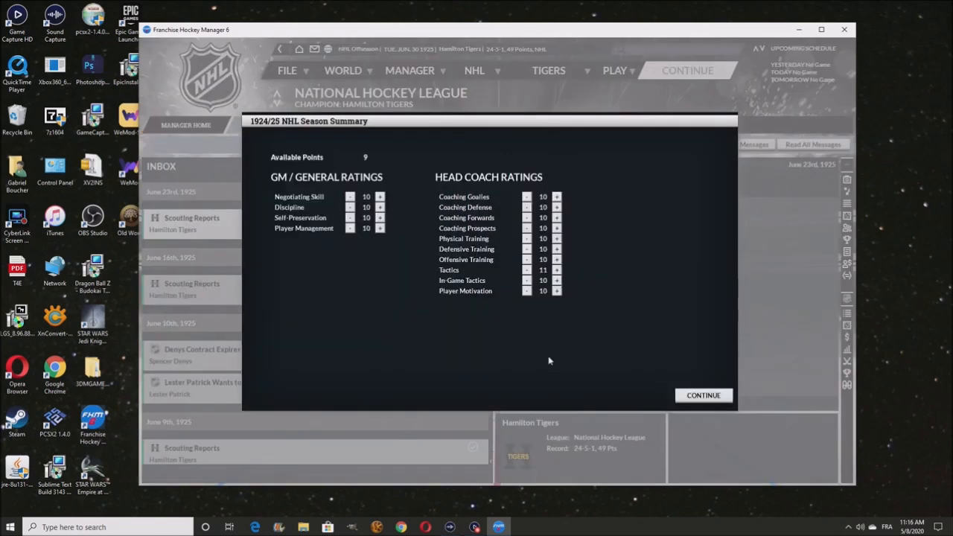
{"action": "mouse_move", "coordinate": [333, 208]}
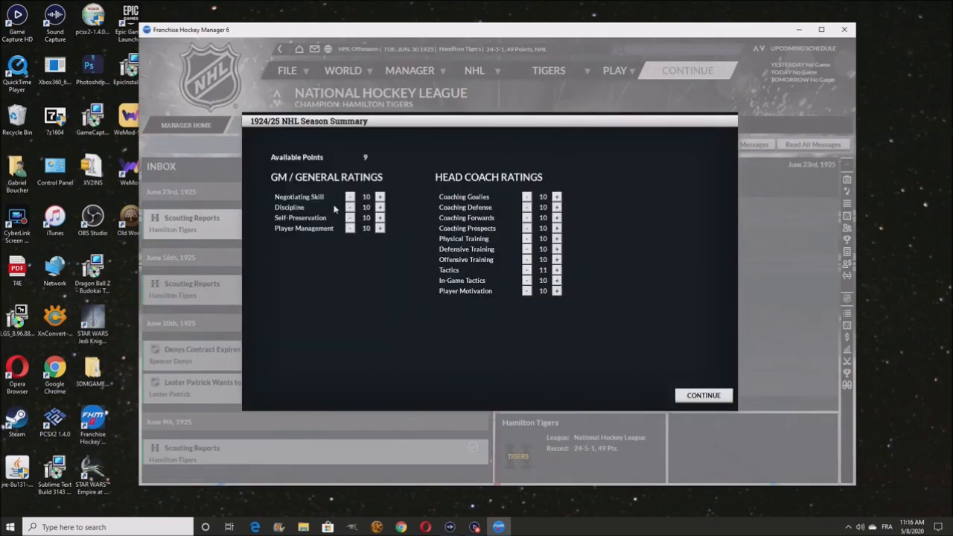
{"action": "mouse_move", "coordinate": [393, 141]}
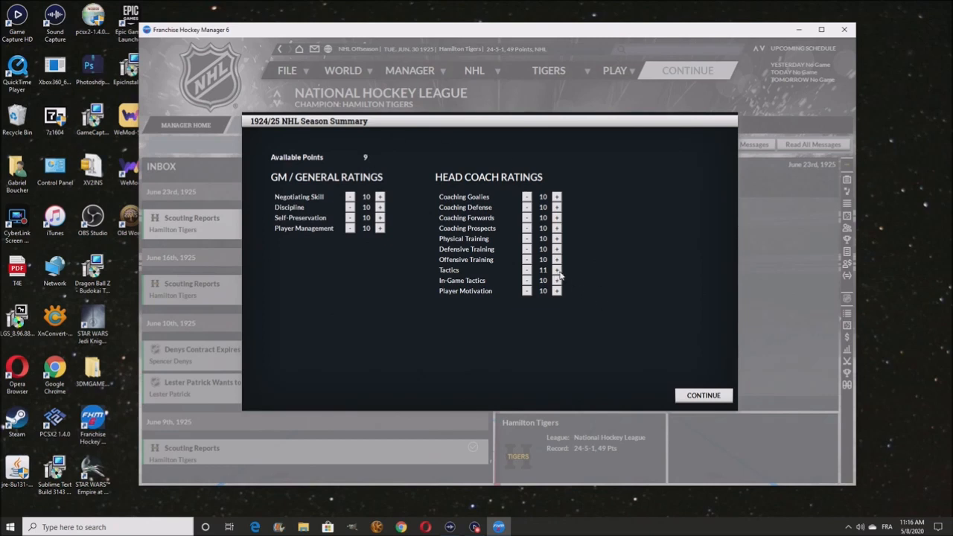
{"action": "left_click", "coordinate": [557, 271]}
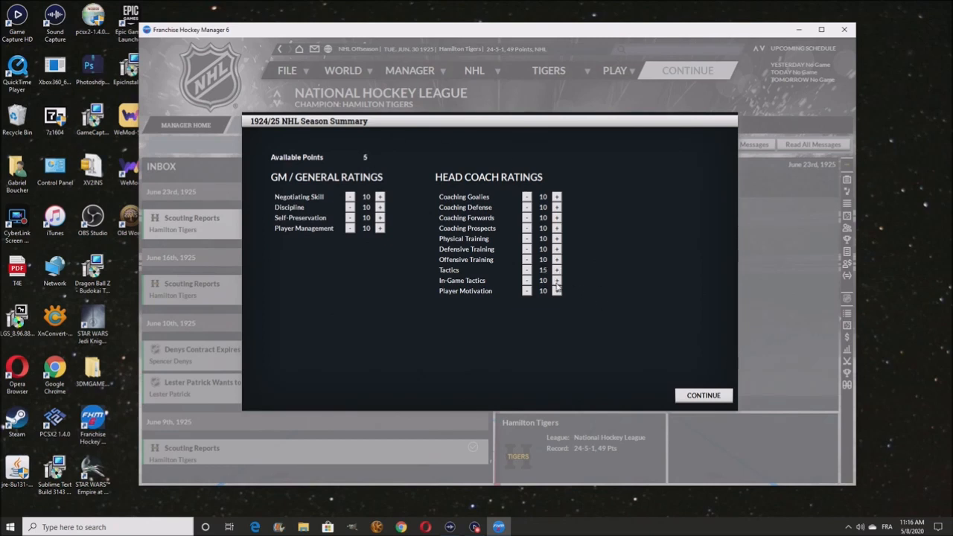
{"action": "left_click", "coordinate": [557, 280]}
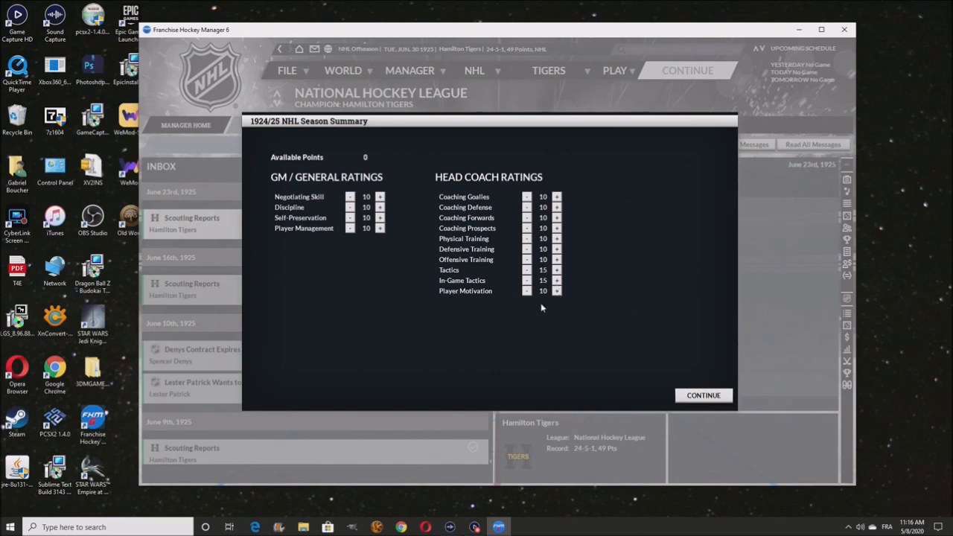
{"action": "mouse_move", "coordinate": [703, 394]}
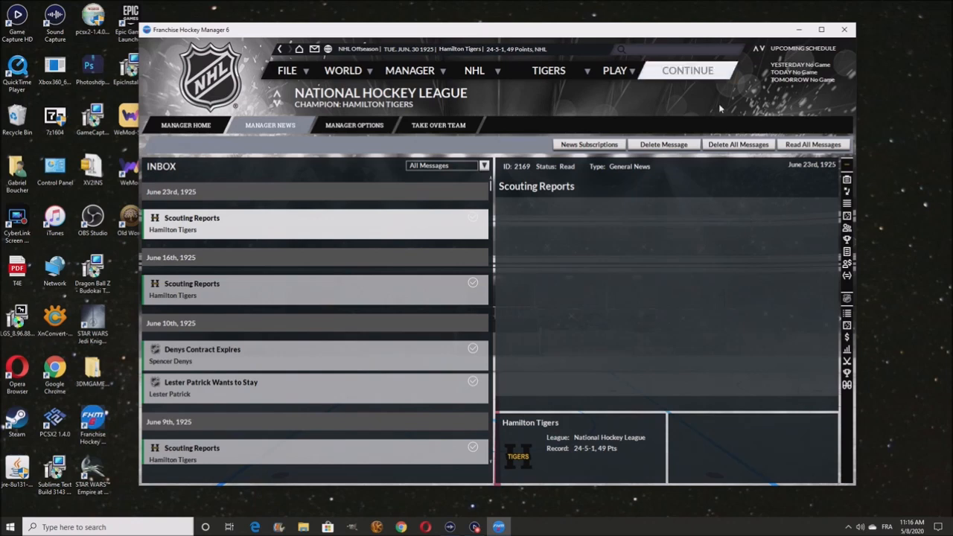
{"action": "left_click", "coordinate": [685, 70]}
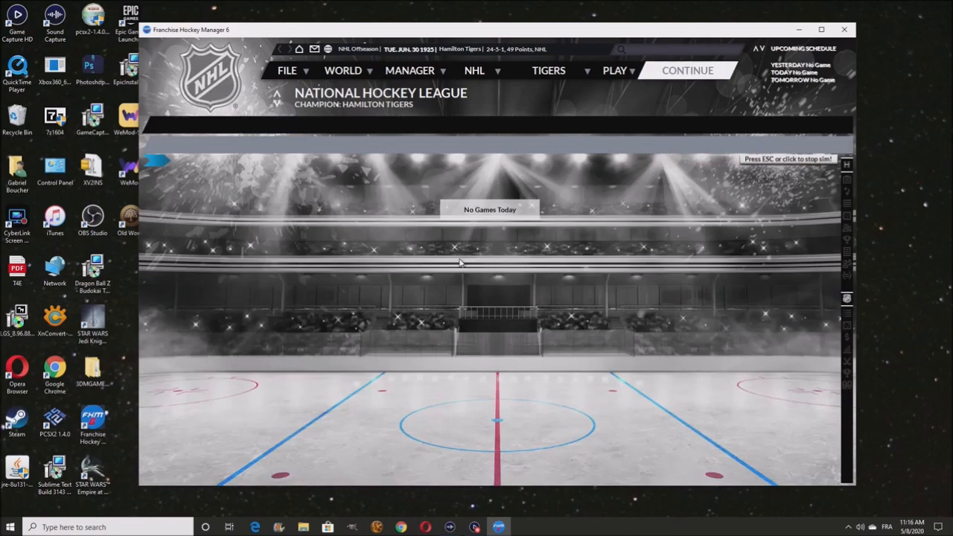
{"action": "mouse_move", "coordinate": [501, 206]}
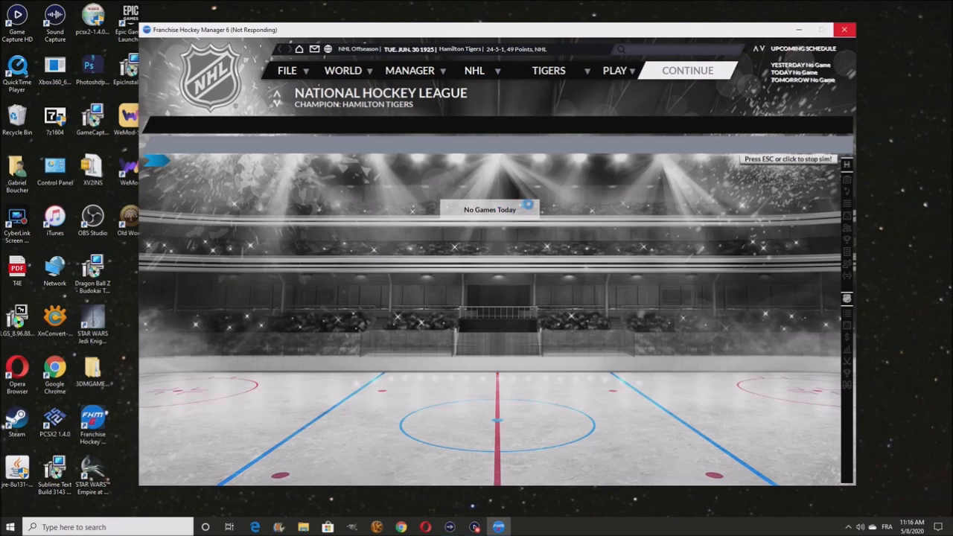
Simulate days to July 1, 1925, with the team now the New York Americans
{"action": "left_click", "coordinate": [686, 70]}
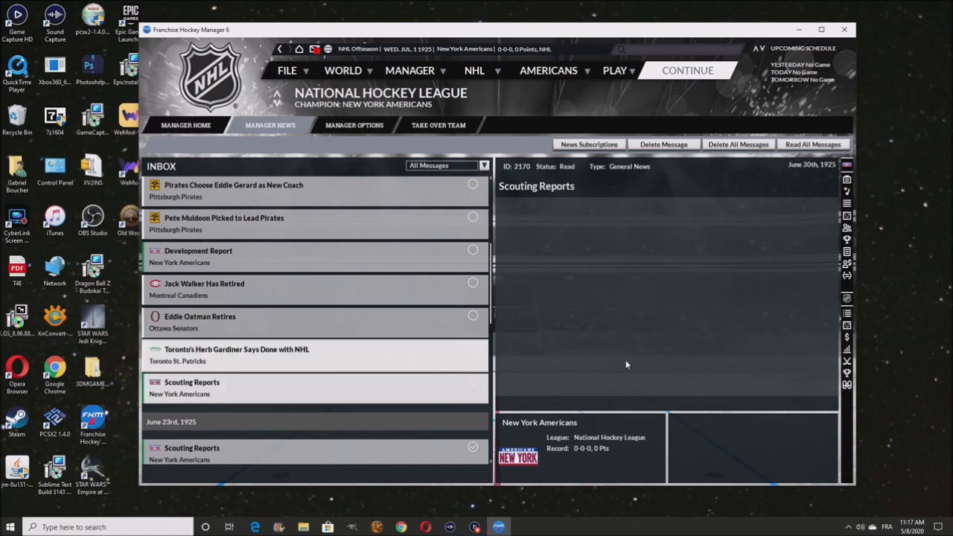
Read the Herb Gardiner and Jack Walker retirement news and the 1925 amateur draft order
{"action": "left_click", "coordinate": [237, 349]}
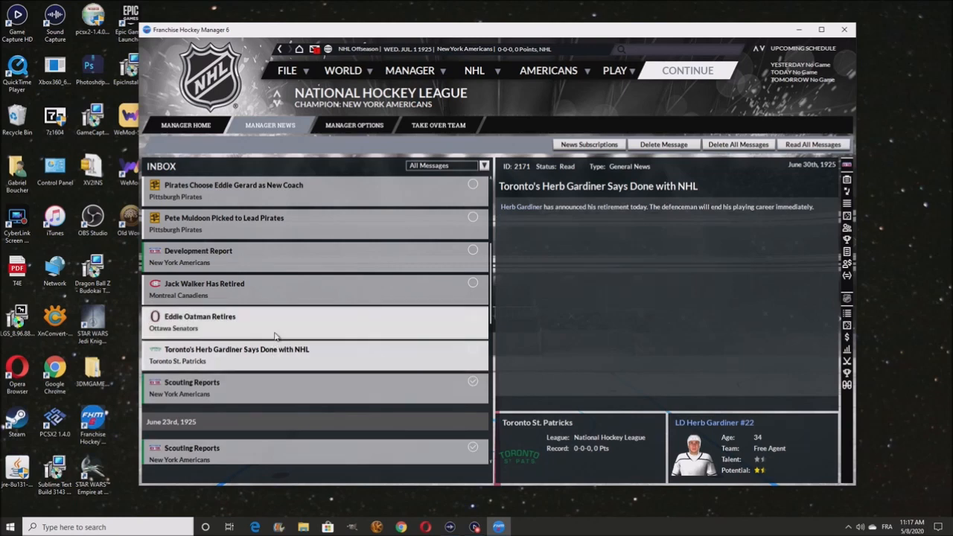
{"action": "left_click", "coordinate": [200, 316]}
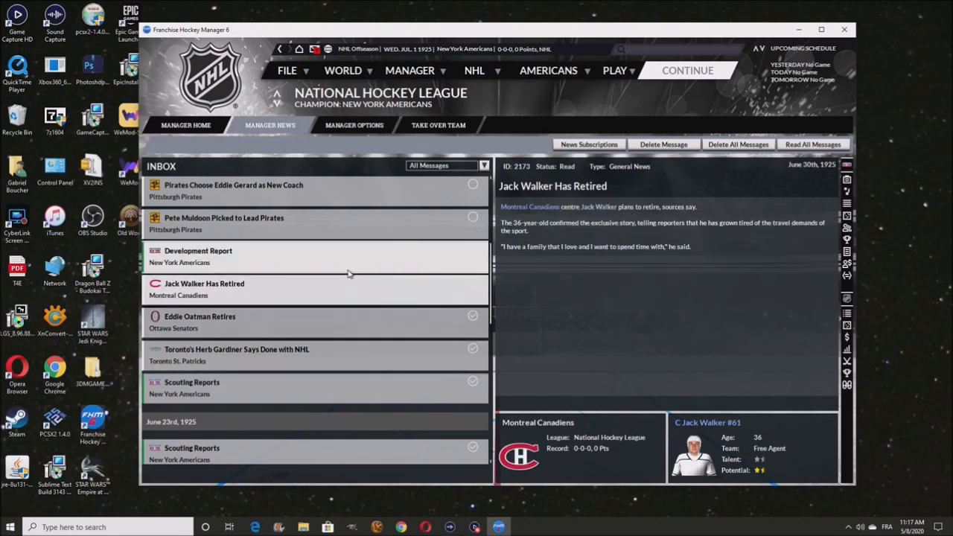
{"action": "left_click", "coordinate": [223, 217]}
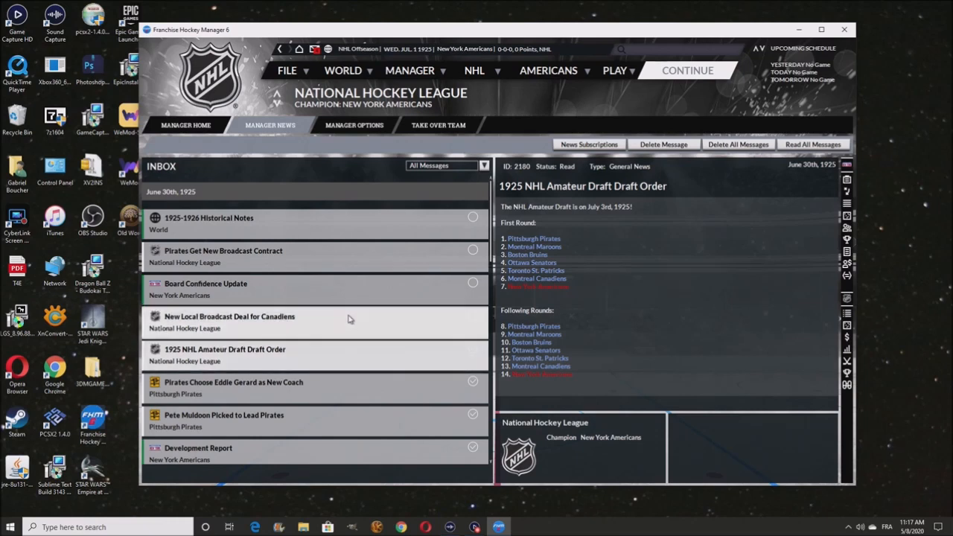
Read the board confidence update, the Pirates broadcast contract news and the 1925-1926 historical notes
{"action": "left_click", "coordinate": [205, 289]}
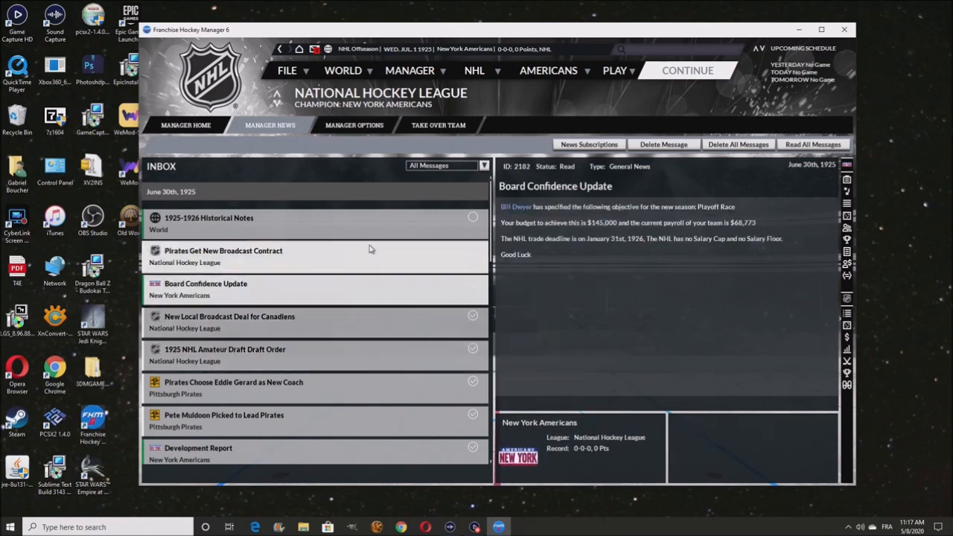
{"action": "left_click", "coordinate": [224, 256]}
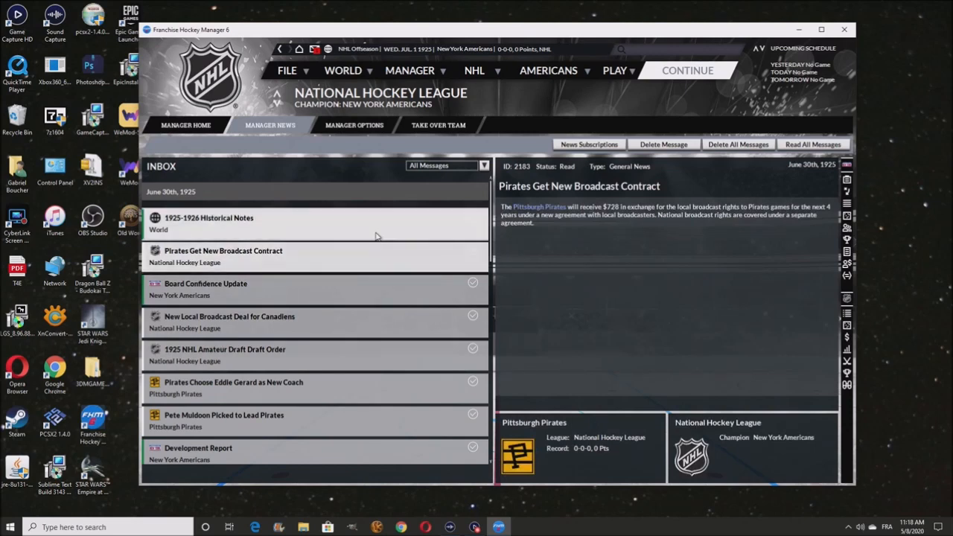
{"action": "left_click", "coordinate": [208, 224]}
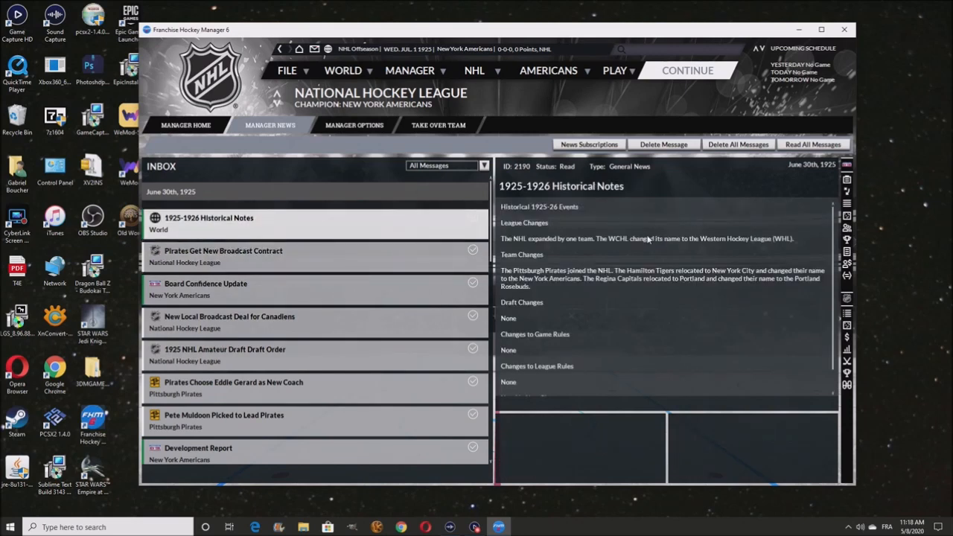
{"action": "mouse_move", "coordinate": [563, 242]}
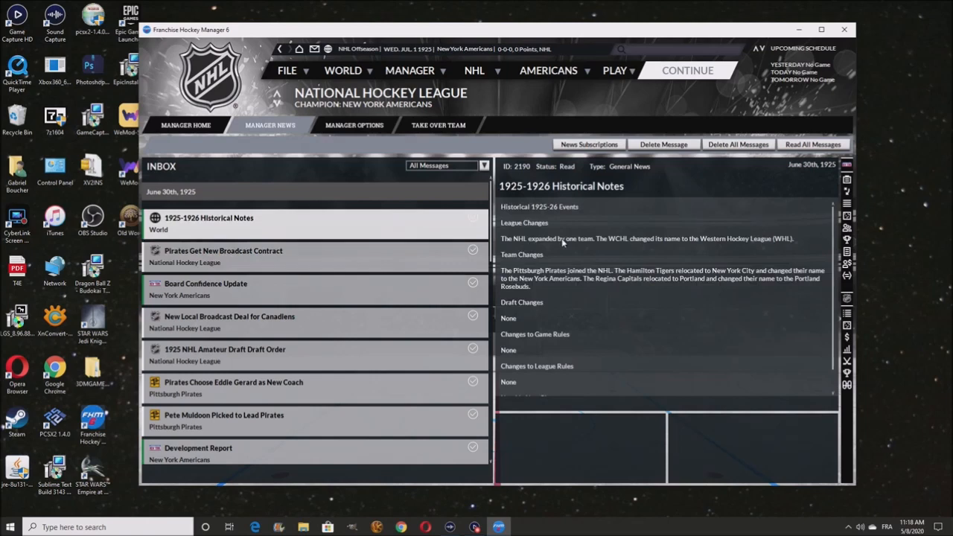
{"action": "mouse_move", "coordinate": [634, 253]}
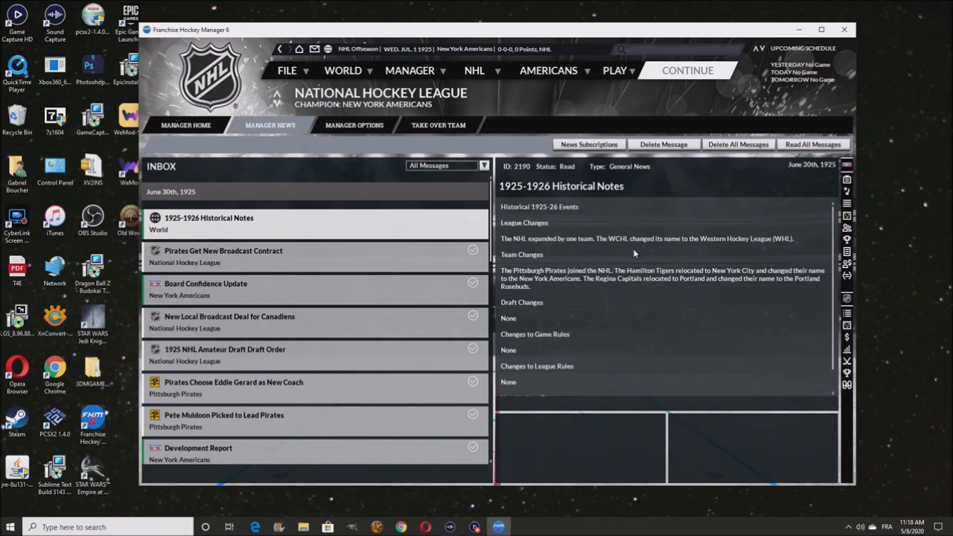
{"action": "mouse_move", "coordinate": [699, 251]}
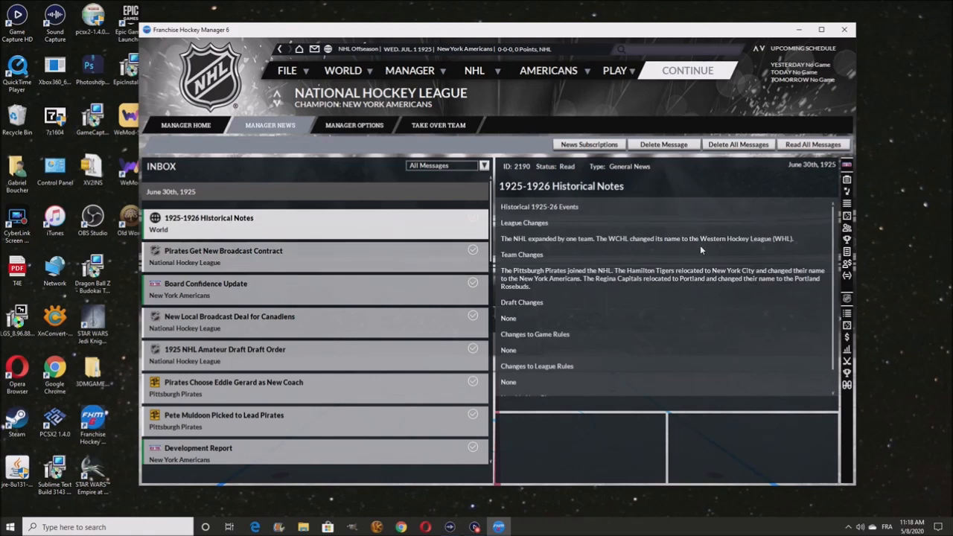
{"action": "mouse_move", "coordinate": [822, 246]}
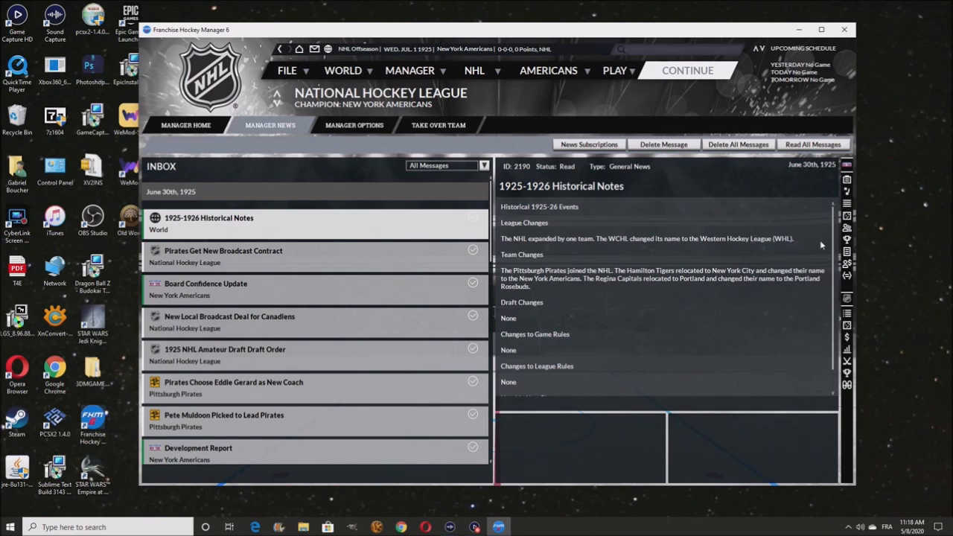
{"action": "mouse_move", "coordinate": [780, 255]}
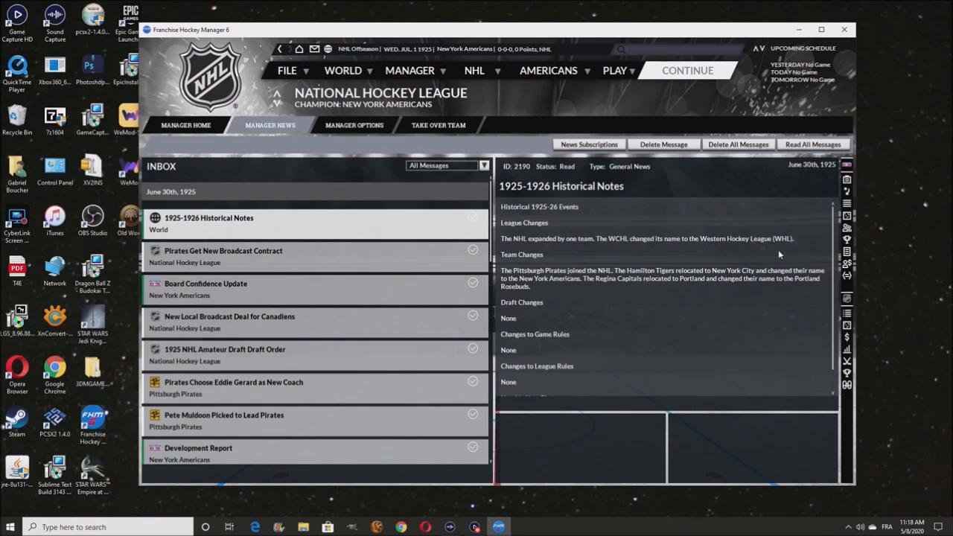
{"action": "mouse_move", "coordinate": [781, 242]}
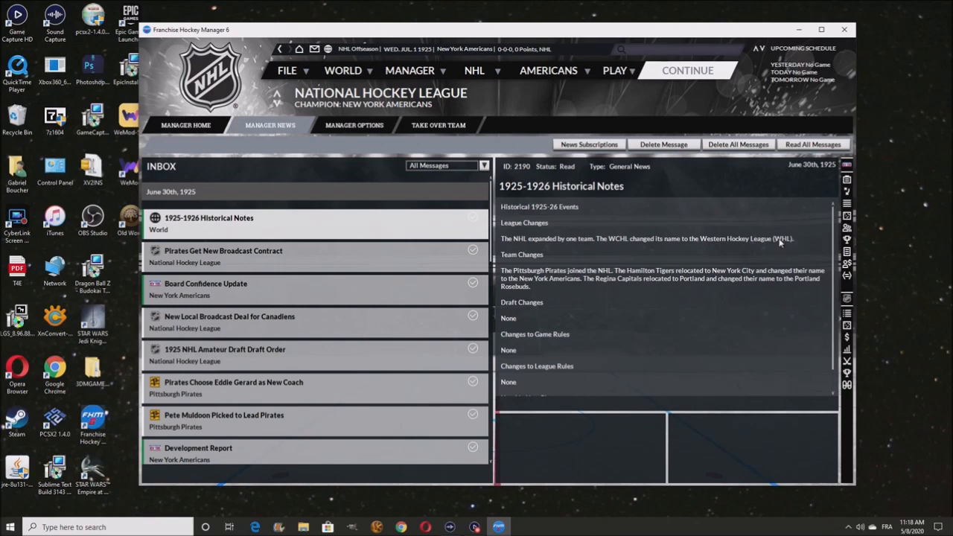
{"action": "mouse_move", "coordinate": [670, 390]}
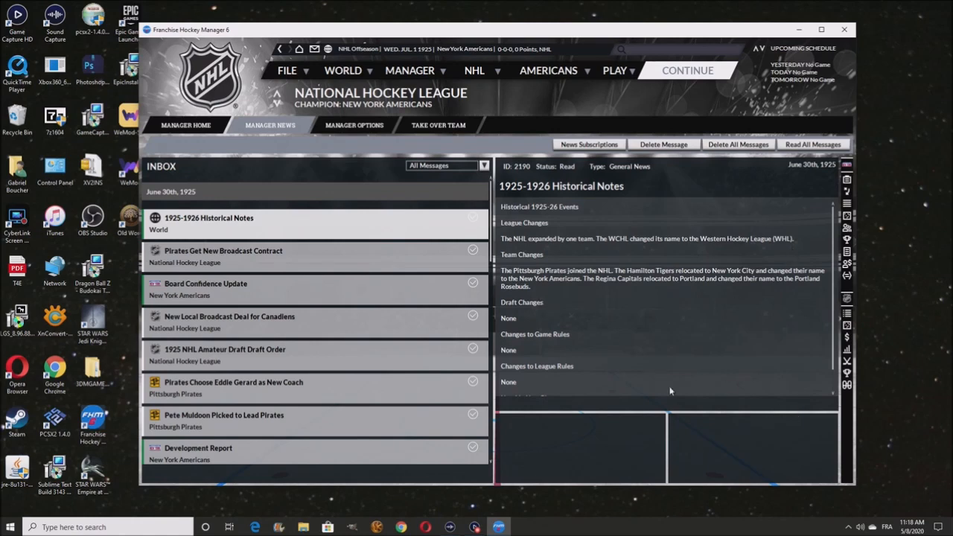
{"action": "mouse_move", "coordinate": [616, 276]}
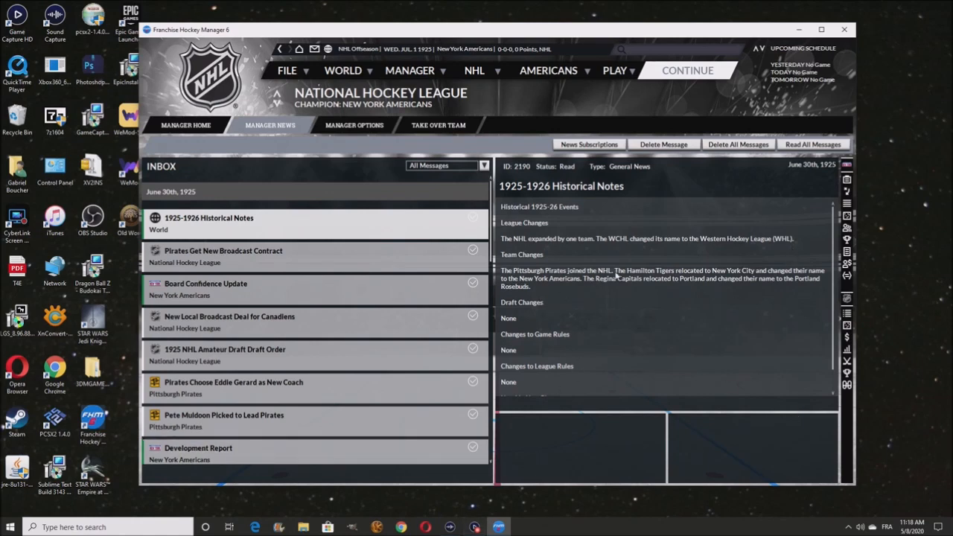
{"action": "mouse_move", "coordinate": [673, 281]}
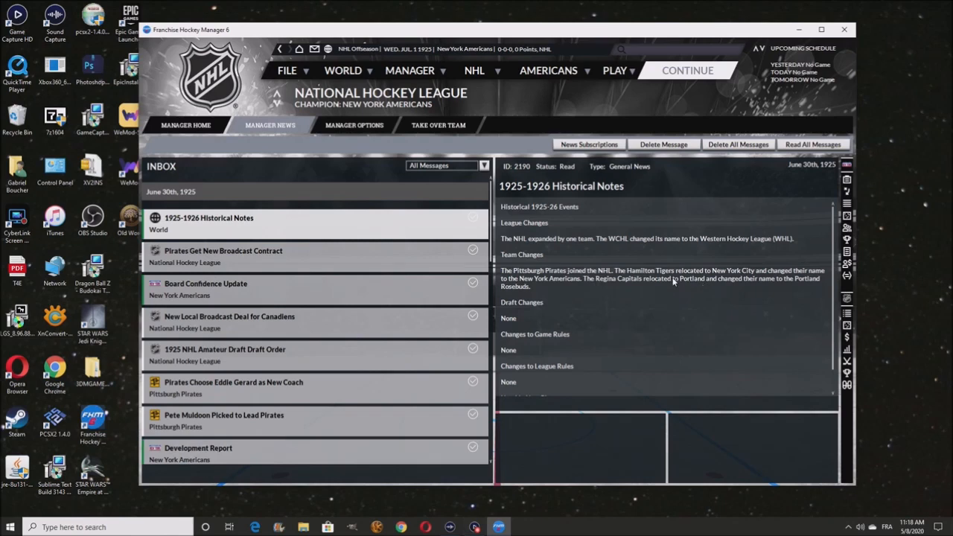
{"action": "mouse_move", "coordinate": [673, 282]}
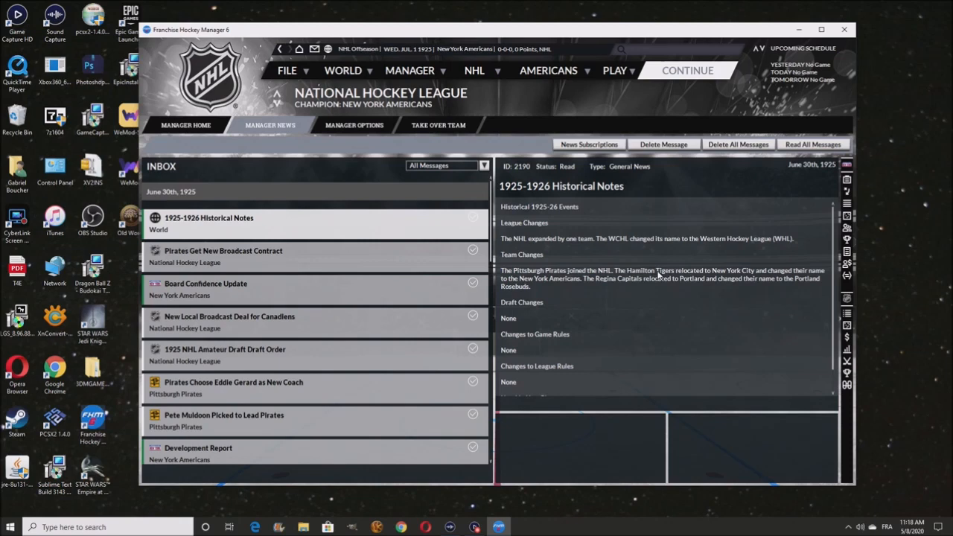
{"action": "mouse_move", "coordinate": [682, 274]}
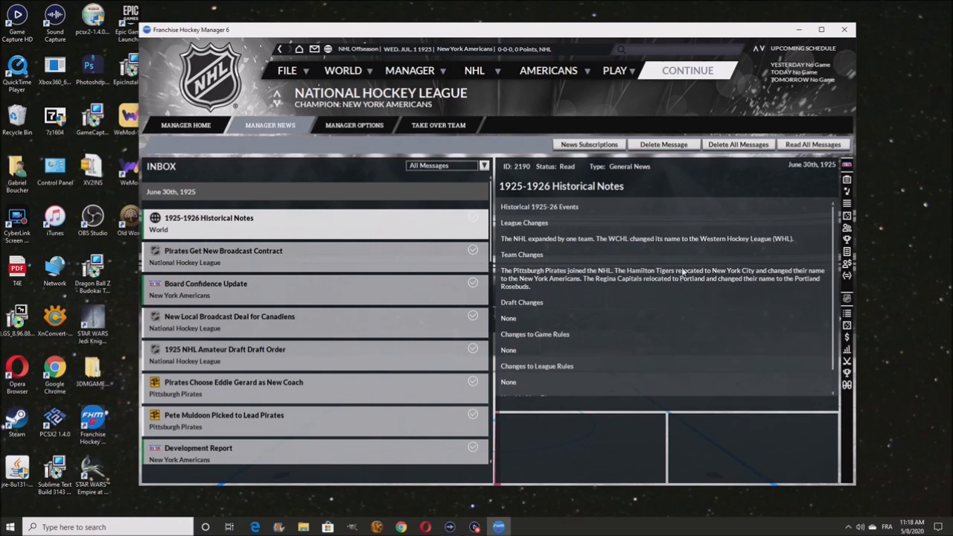
{"action": "mouse_move", "coordinate": [745, 277]}
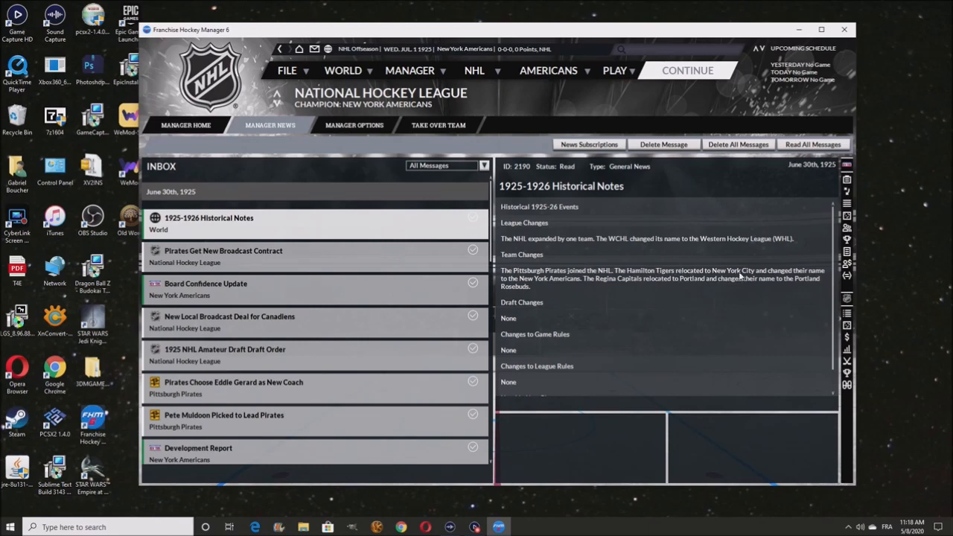
{"action": "mouse_move", "coordinate": [801, 272]}
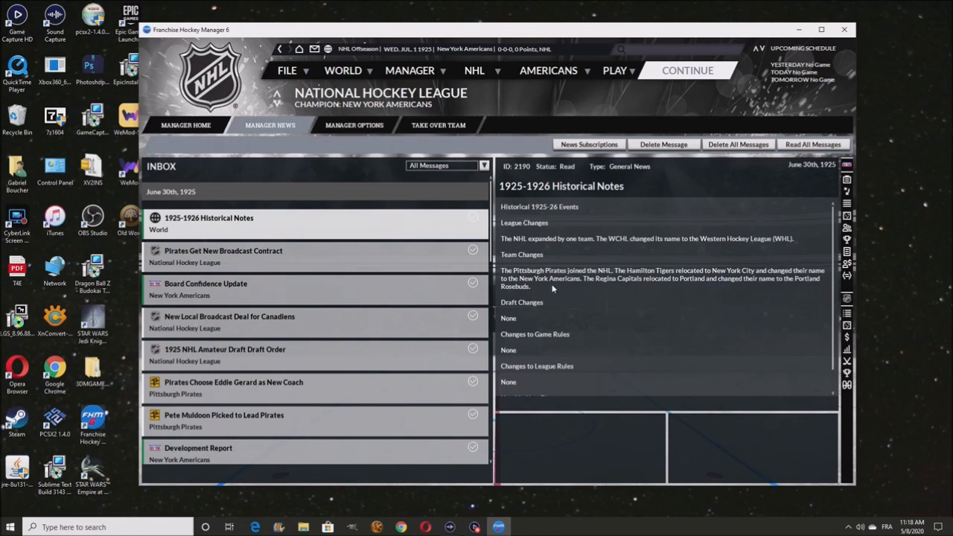
{"action": "mouse_move", "coordinate": [563, 289]}
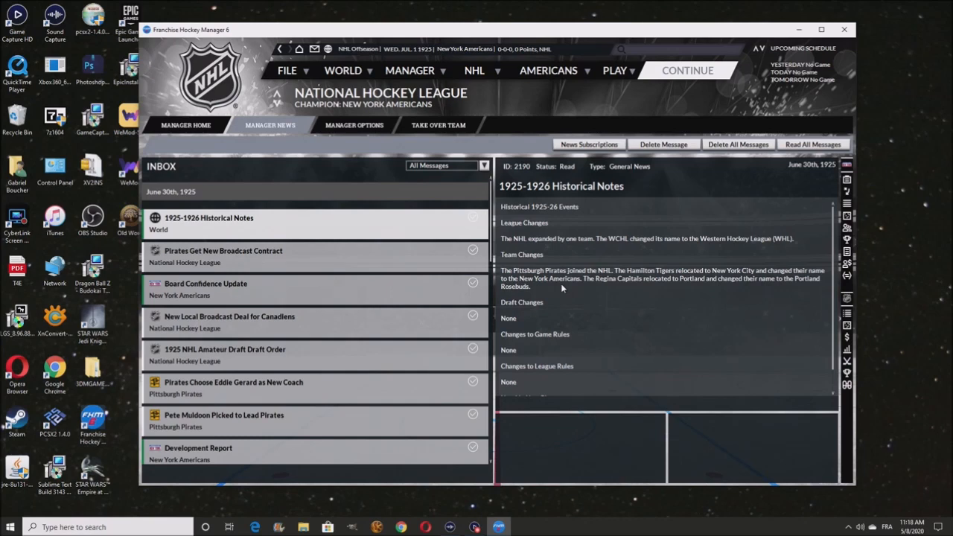
{"action": "mouse_move", "coordinate": [559, 286]}
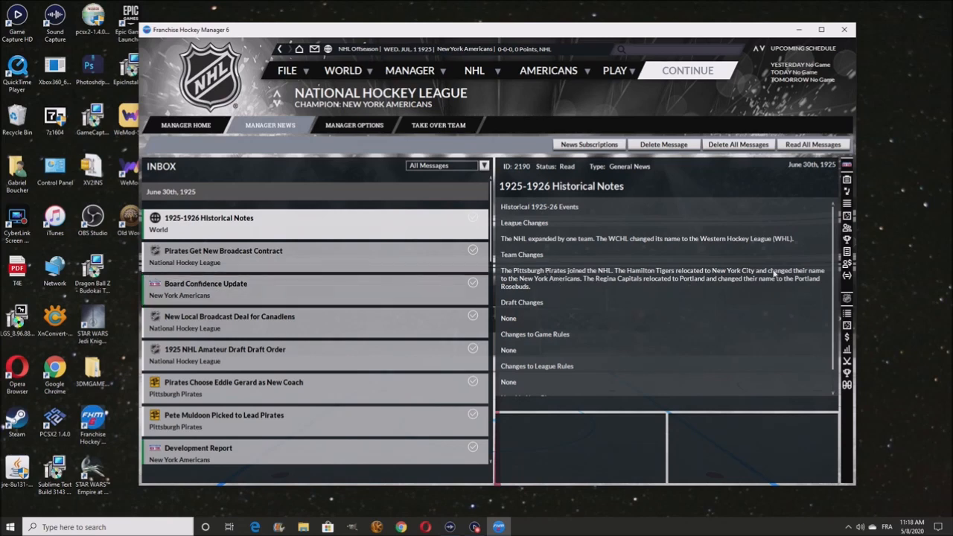
{"action": "mouse_move", "coordinate": [659, 276]}
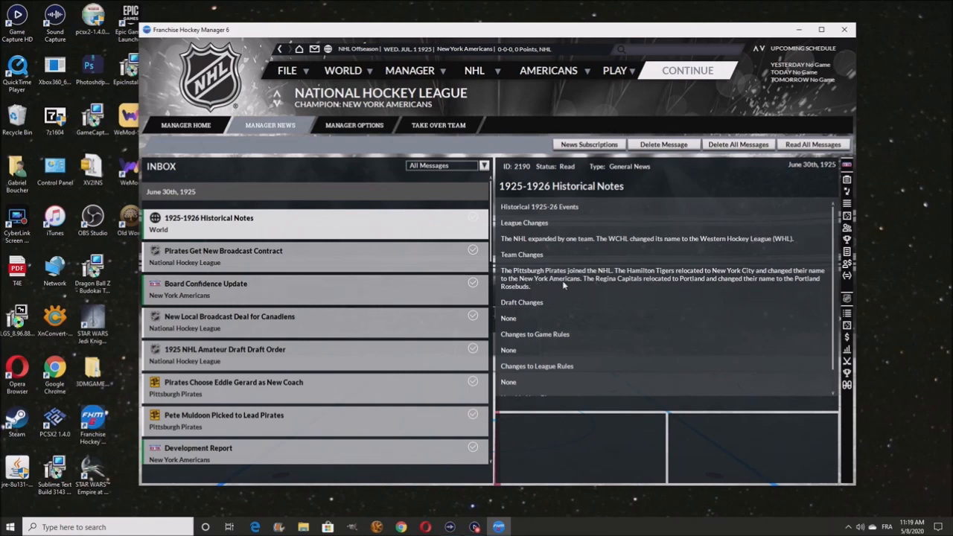
{"action": "mouse_move", "coordinate": [684, 265]}
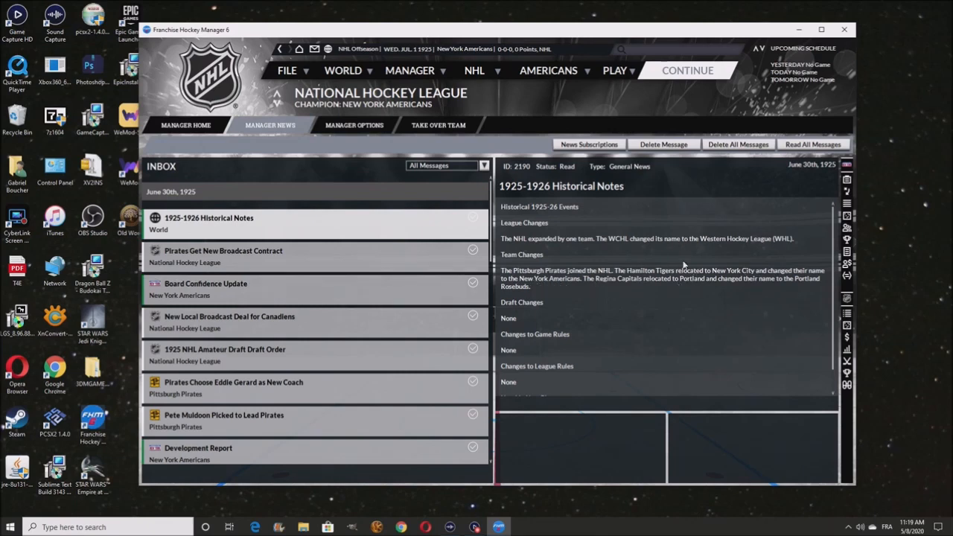
{"action": "mouse_move", "coordinate": [629, 284]}
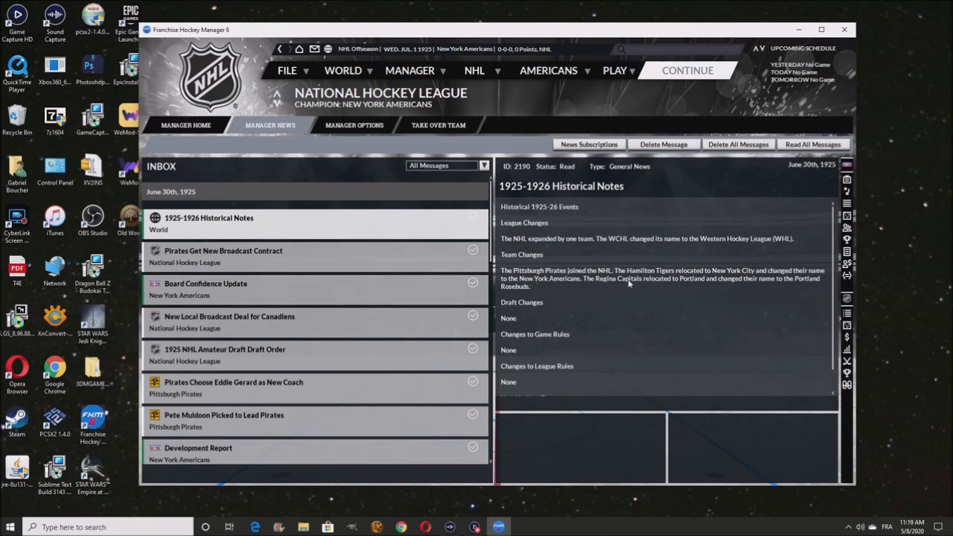
{"action": "mouse_move", "coordinate": [599, 286]}
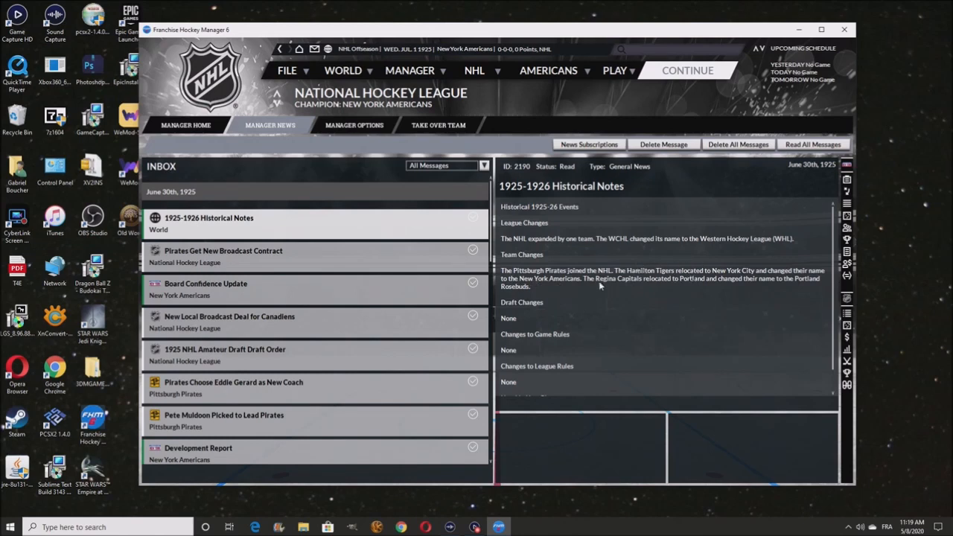
Finish scrolling the historical notes about Hamilton's relocation and return to Newsy Lalonde's manager home
{"action": "scroll", "scroll_direction": "down", "scroll_amount": 3}
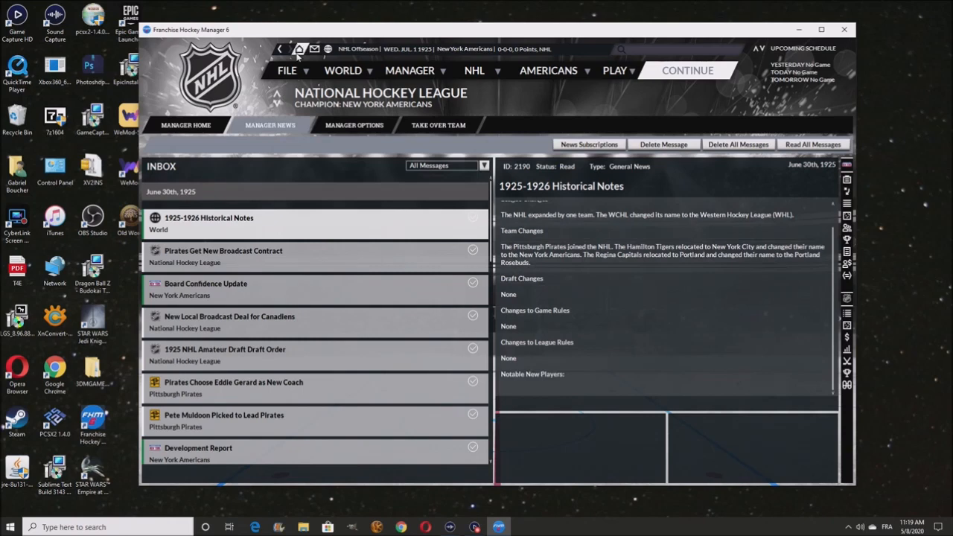
{"action": "left_click", "coordinate": [474, 70]}
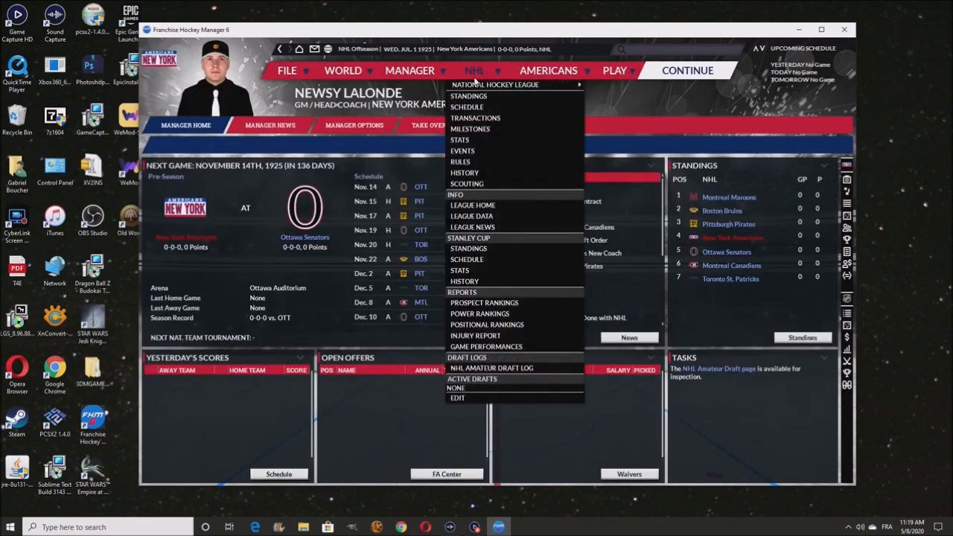
Resign Newsy Lalonde from the New York Americans and read the news naming Odie Cleghorn as new GM
{"action": "left_click", "coordinate": [409, 70]}
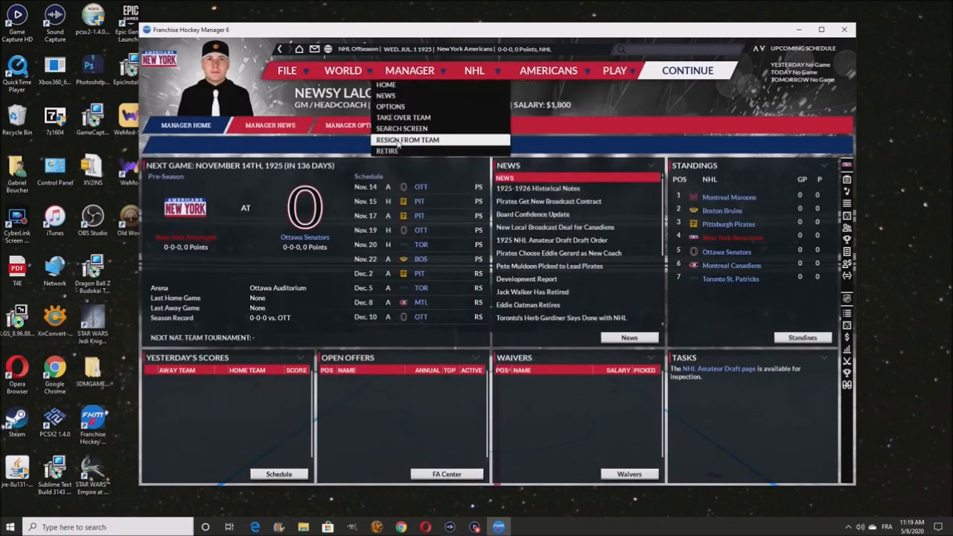
{"action": "left_click", "coordinate": [408, 140]}
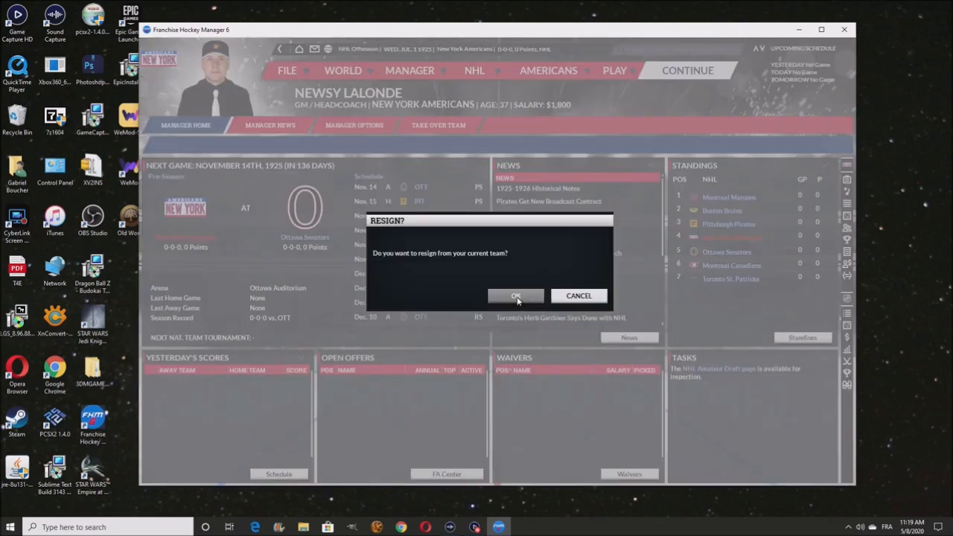
{"action": "left_click", "coordinate": [516, 295]}
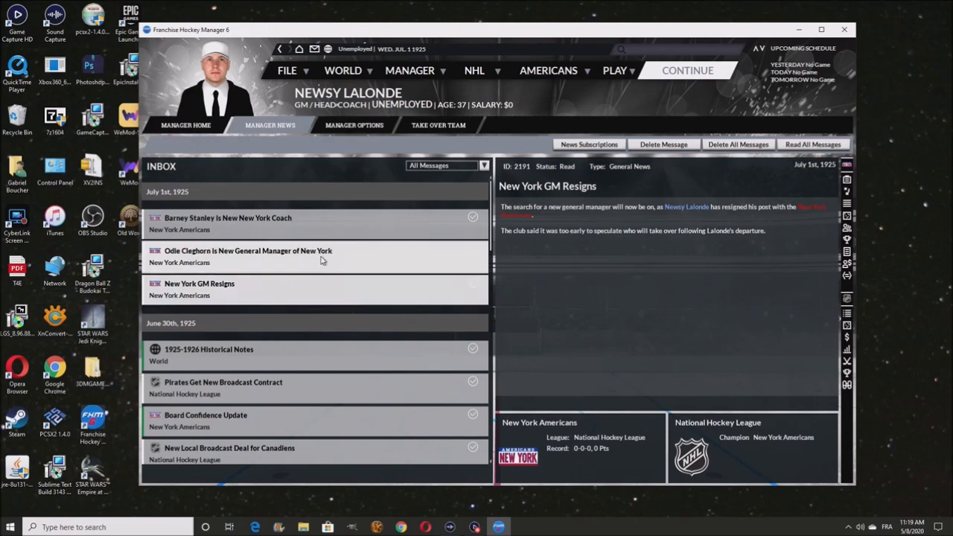
{"action": "left_click", "coordinate": [247, 257]}
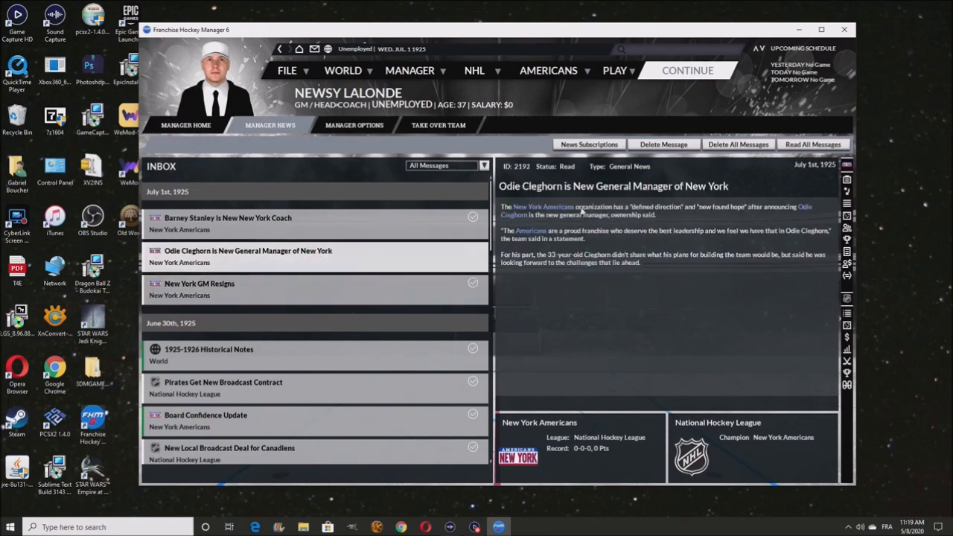
{"action": "mouse_move", "coordinate": [530, 205]}
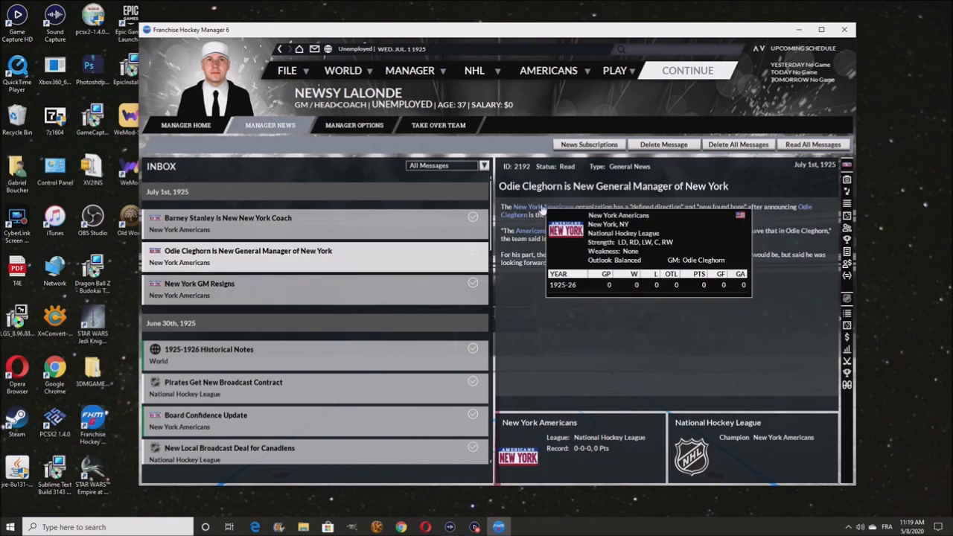
{"action": "mouse_move", "coordinate": [328, 209]}
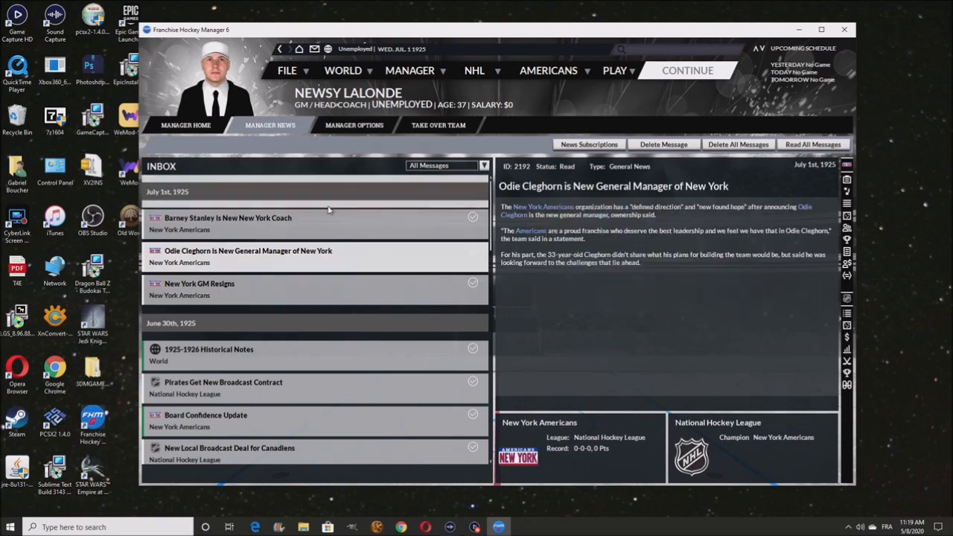
Read the Barney Stanley head coach news, return to manager home and glance at the league sections list
{"action": "left_click", "coordinate": [227, 218]}
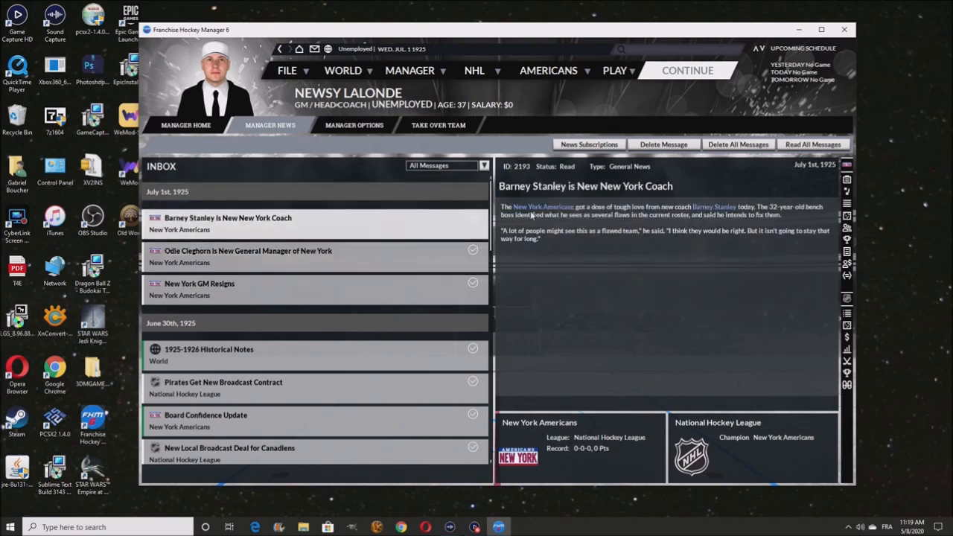
{"action": "mouse_move", "coordinate": [542, 207]}
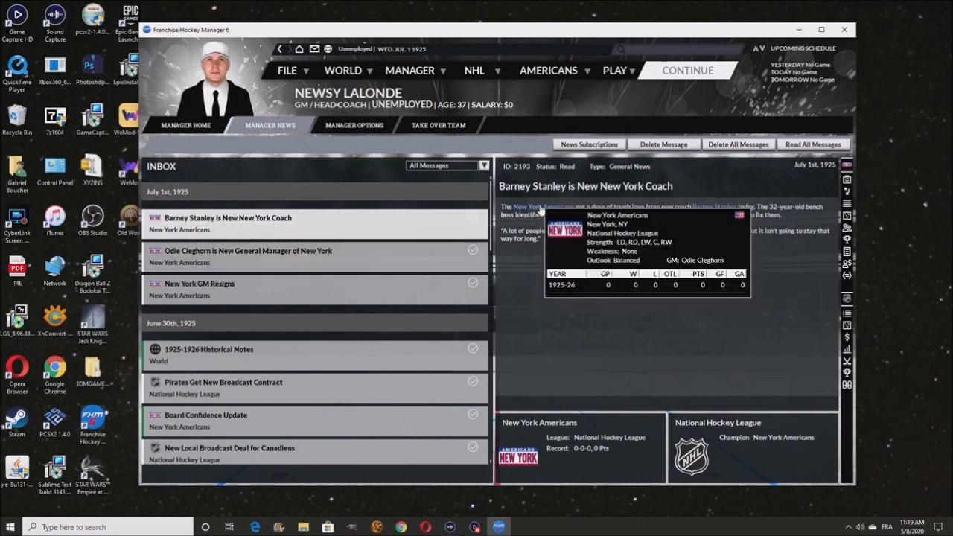
{"action": "mouse_move", "coordinate": [741, 329]}
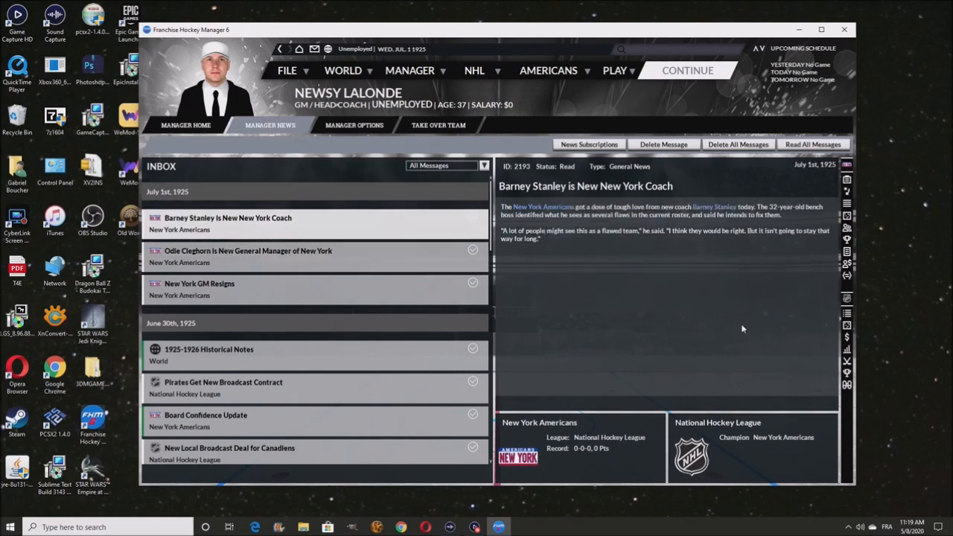
{"action": "left_click", "coordinate": [185, 125]}
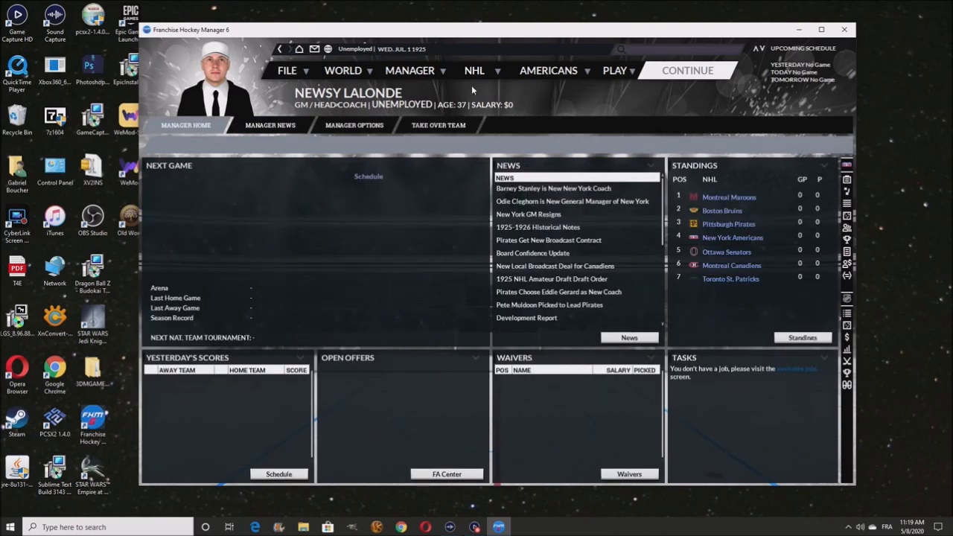
{"action": "left_click", "coordinate": [473, 70]}
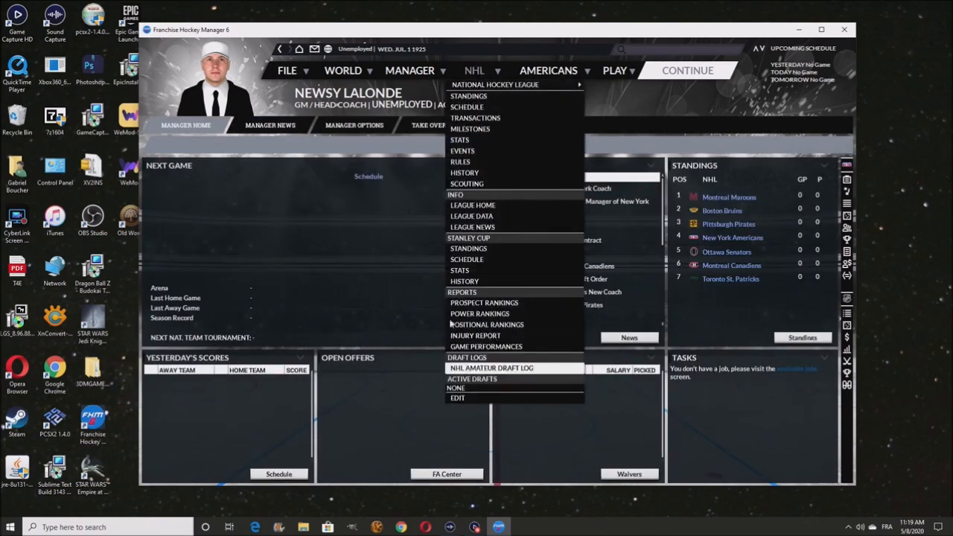
{"action": "left_click", "coordinate": [474, 70]}
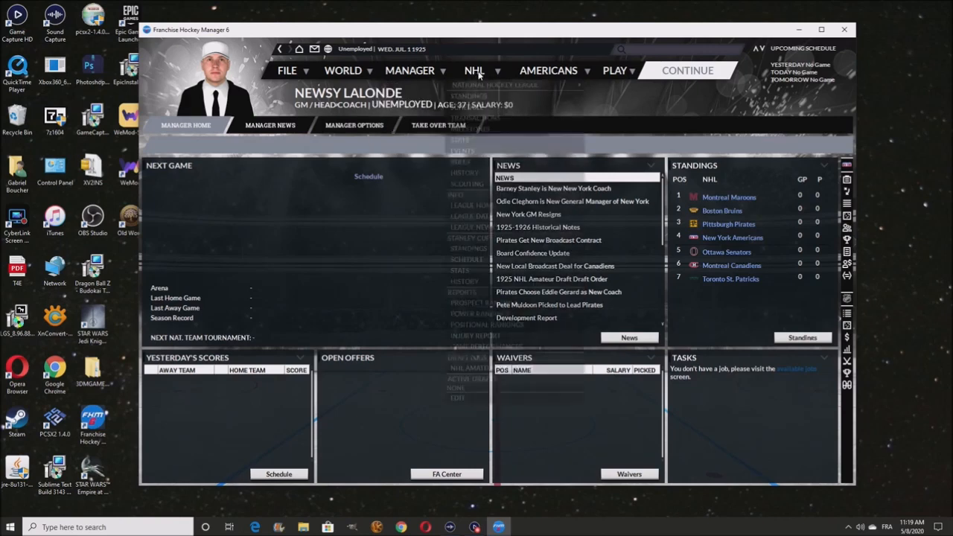
{"action": "left_click", "coordinate": [474, 70]}
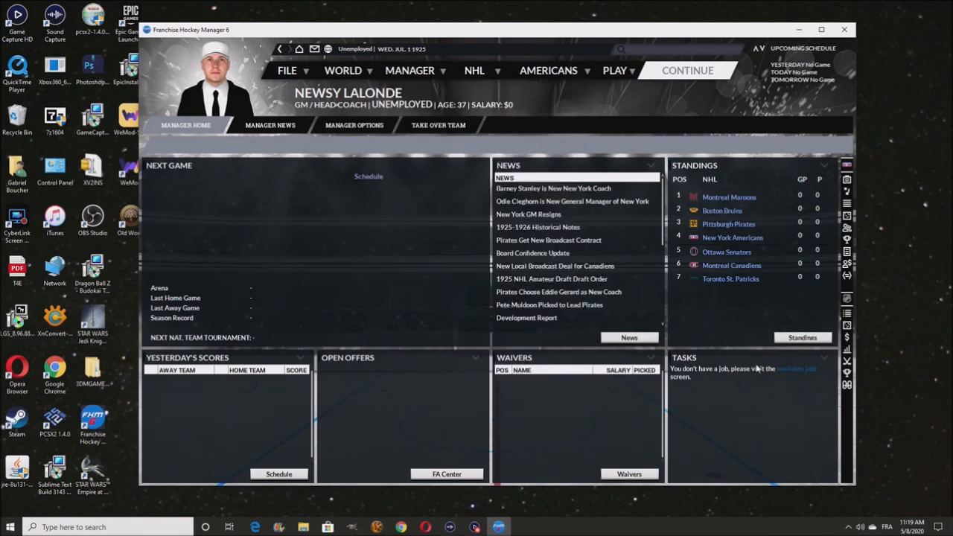
Apply for the Pittsburgh Pirates job and choose the $1,900 five-season contract option
{"action": "left_click", "coordinate": [438, 126]}
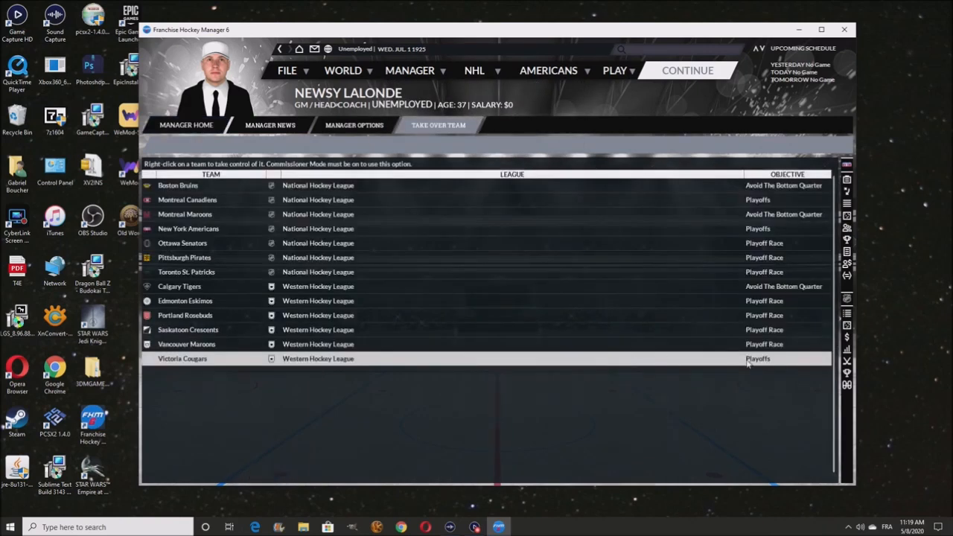
{"action": "mouse_move", "coordinate": [554, 344]}
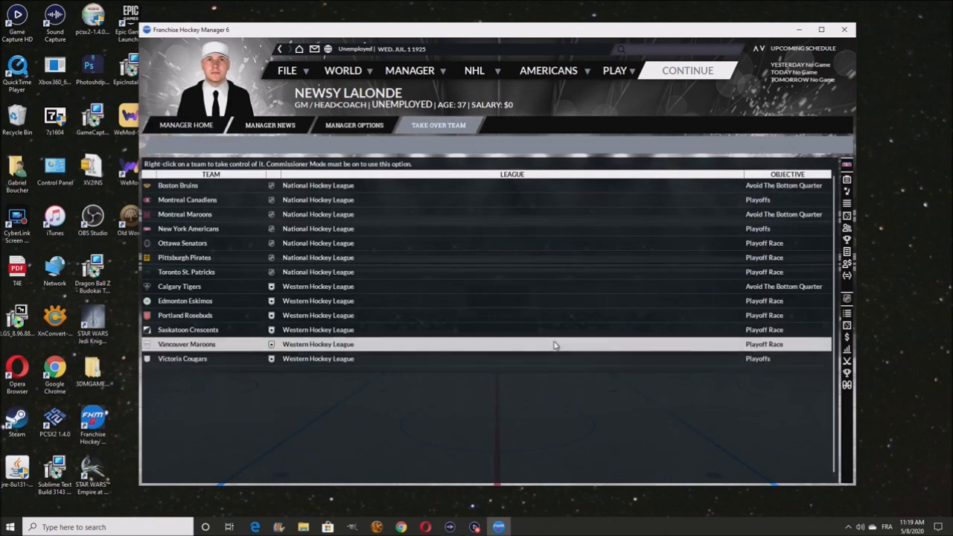
{"action": "mouse_move", "coordinate": [218, 271]}
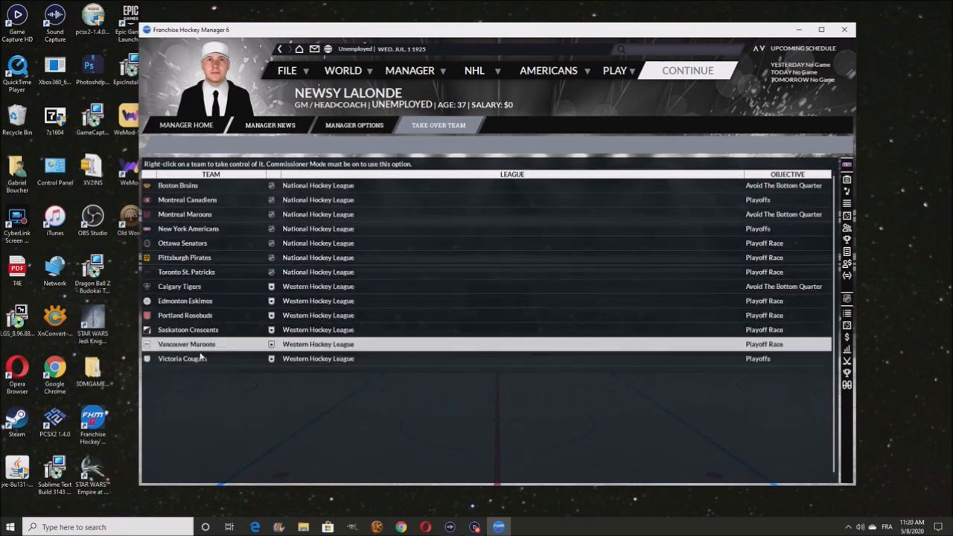
{"action": "mouse_move", "coordinate": [580, 335]}
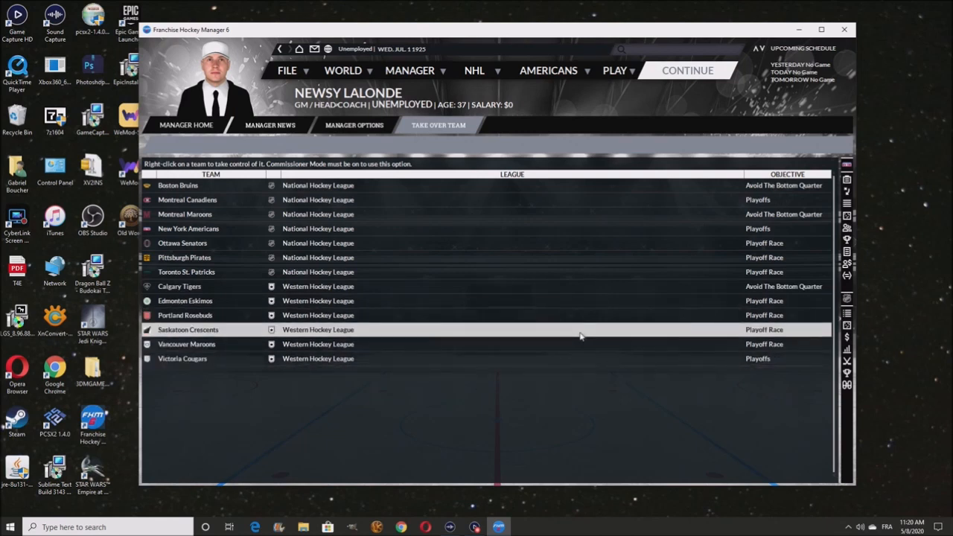
{"action": "mouse_move", "coordinate": [408, 167]}
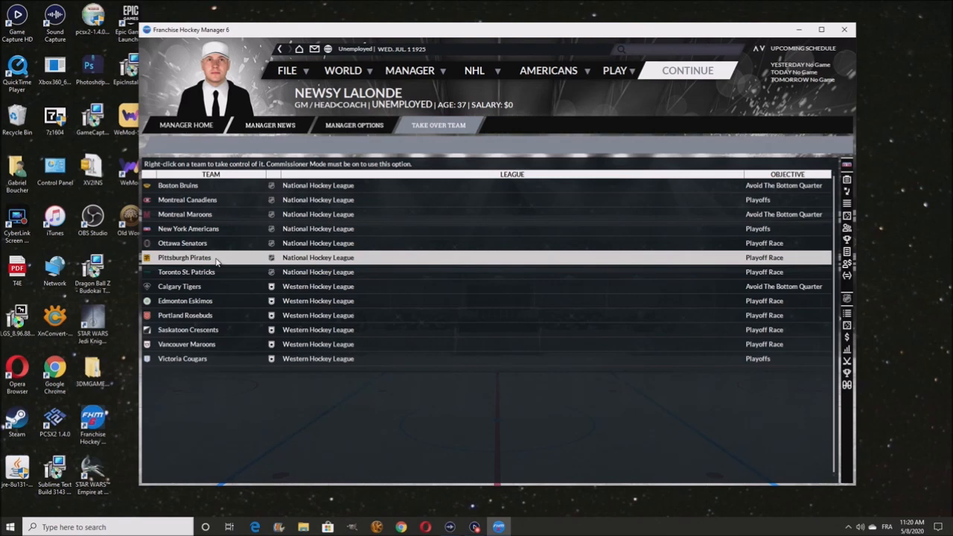
{"action": "mouse_move", "coordinate": [649, 202]}
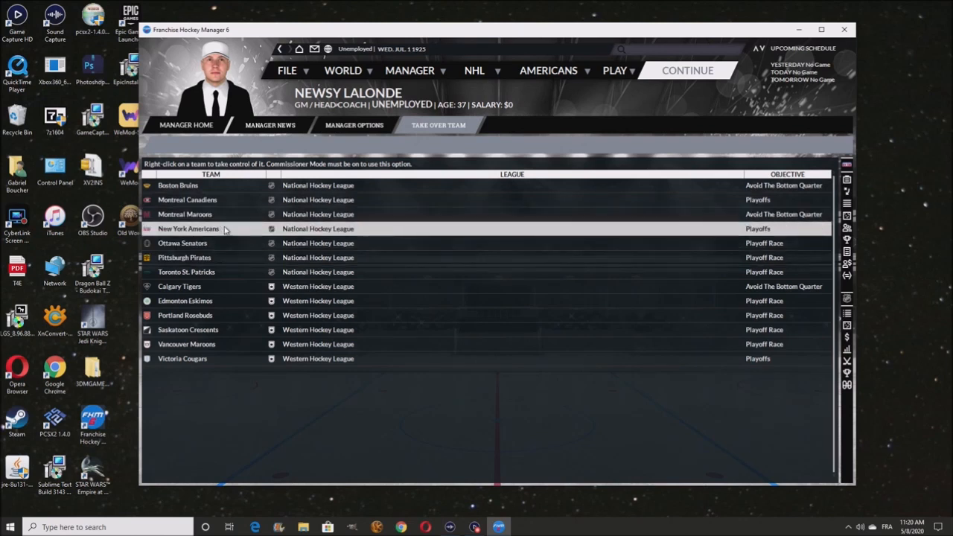
{"action": "mouse_move", "coordinate": [224, 200]}
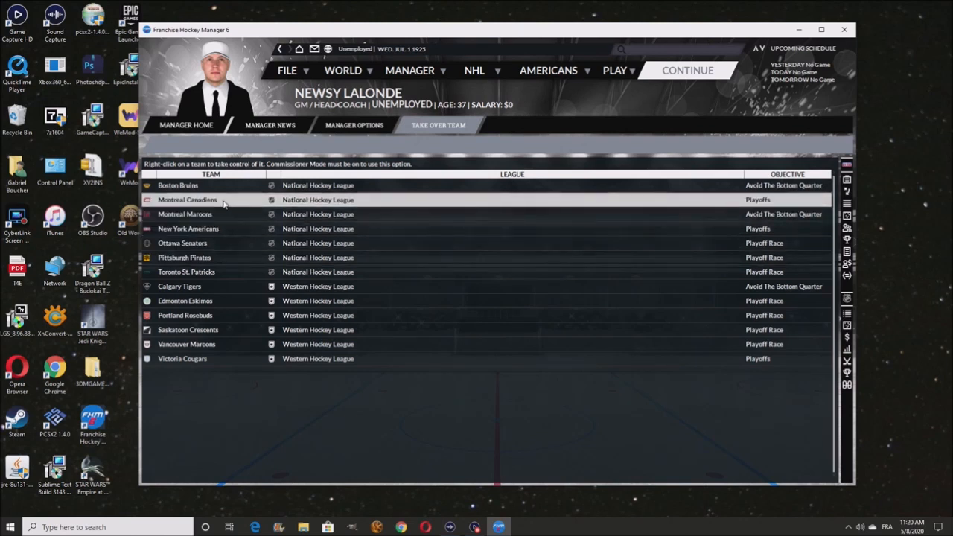
{"action": "mouse_move", "coordinate": [184, 214]}
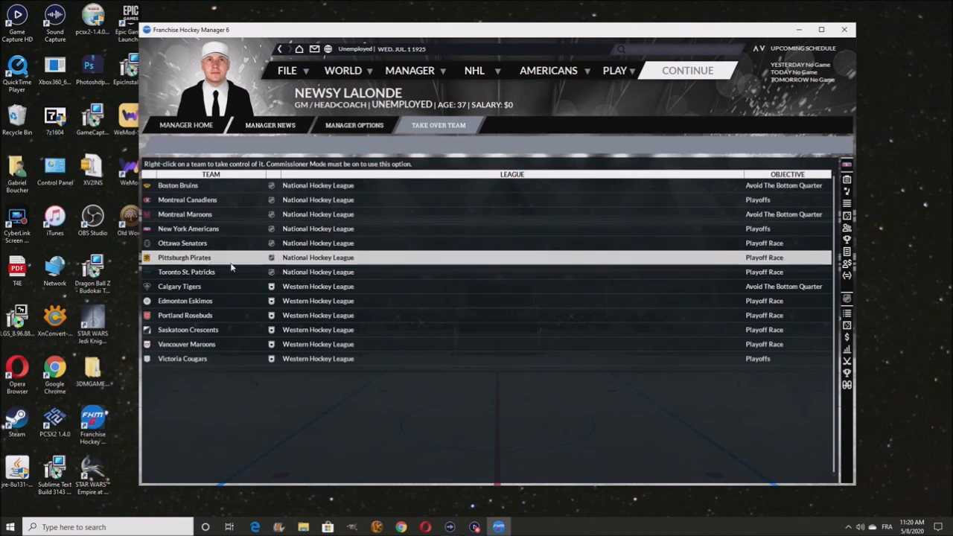
{"action": "mouse_move", "coordinate": [752, 256]}
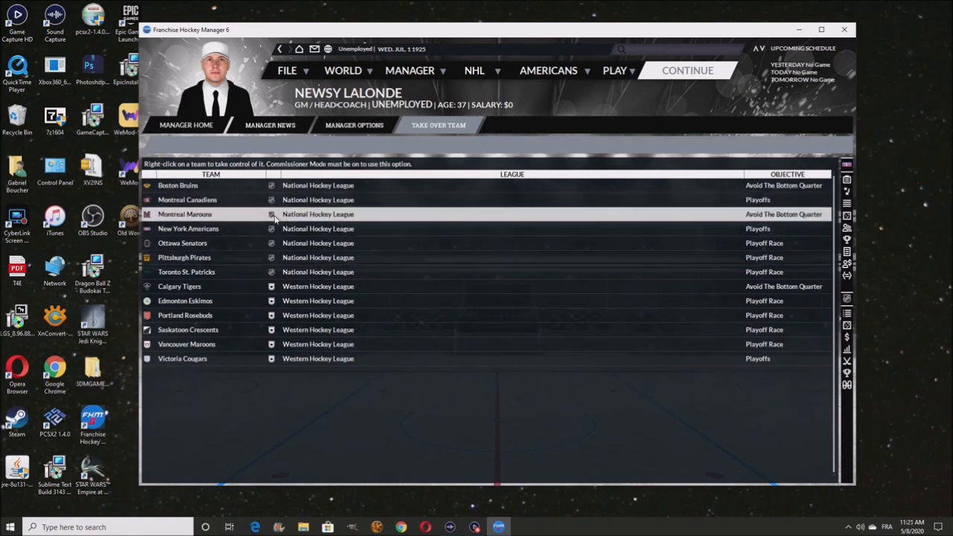
{"action": "mouse_move", "coordinate": [408, 229]}
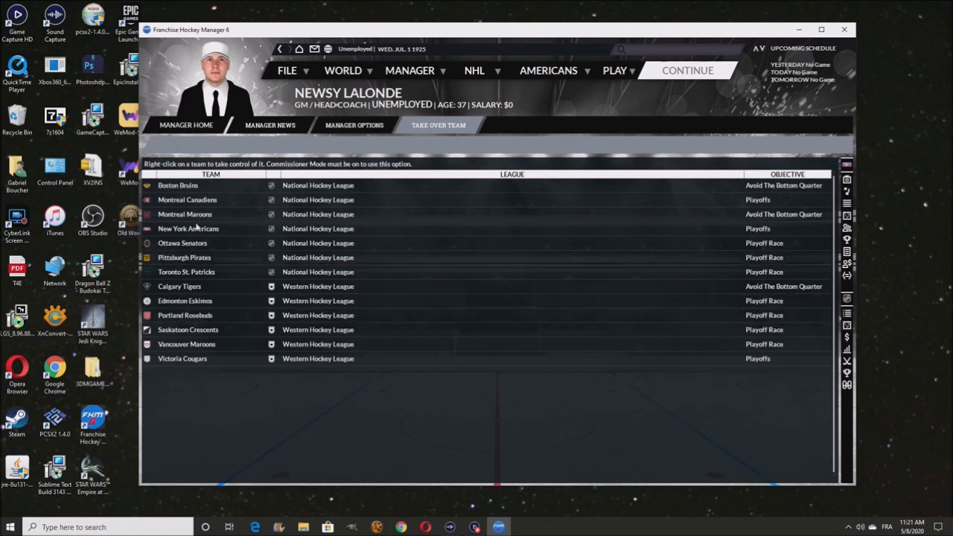
{"action": "mouse_move", "coordinate": [429, 256]}
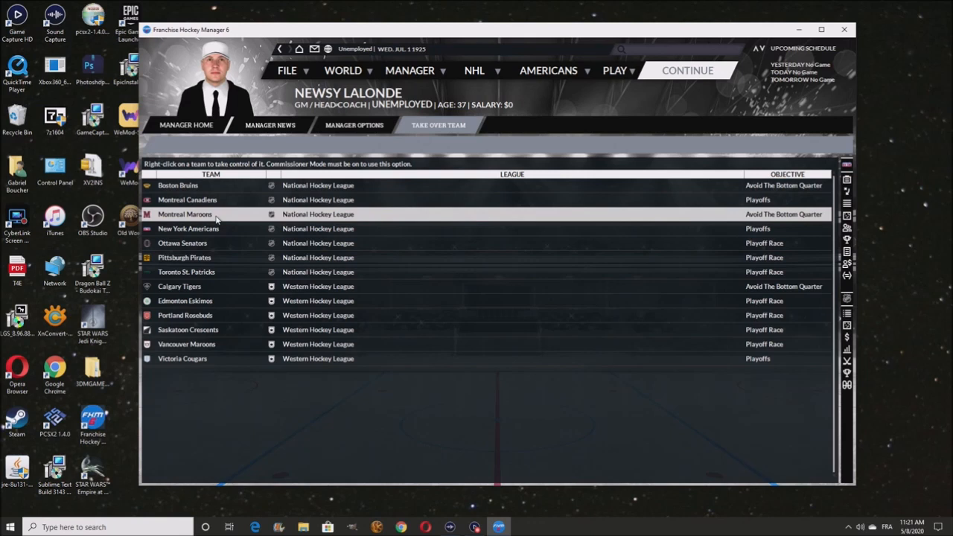
{"action": "mouse_move", "coordinate": [581, 256]}
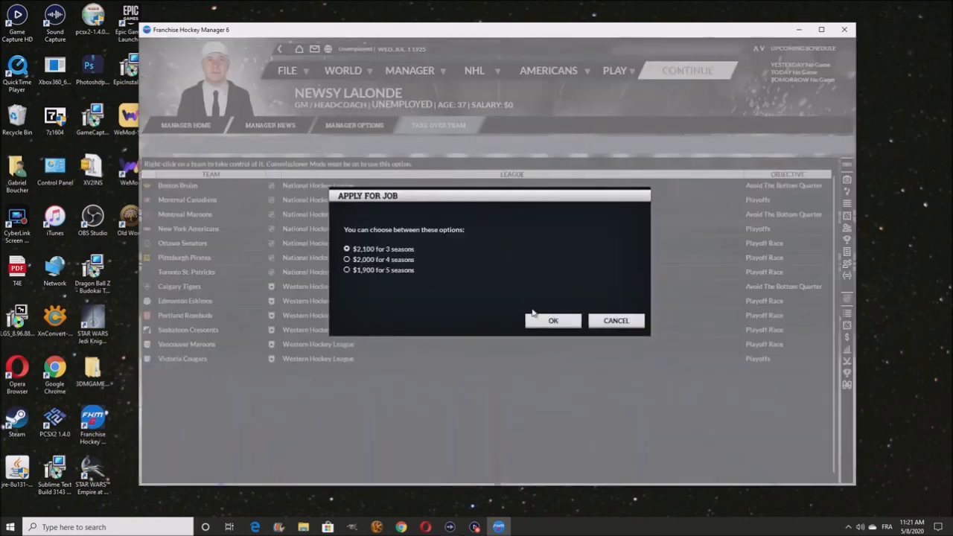
{"action": "left_click", "coordinate": [346, 270]}
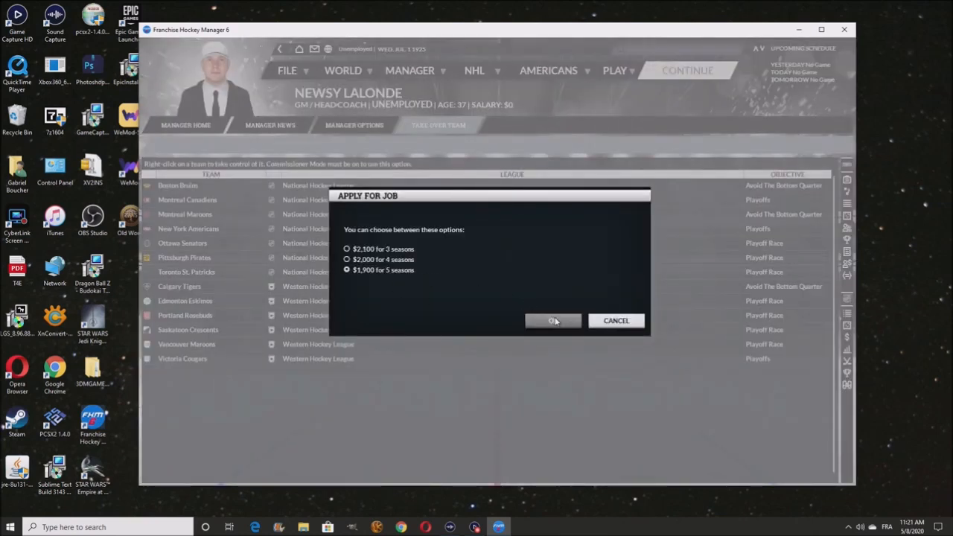
Confirm the Pirates job, visit the manager home and bring up the Pirates roster page
{"action": "left_click", "coordinate": [552, 321]}
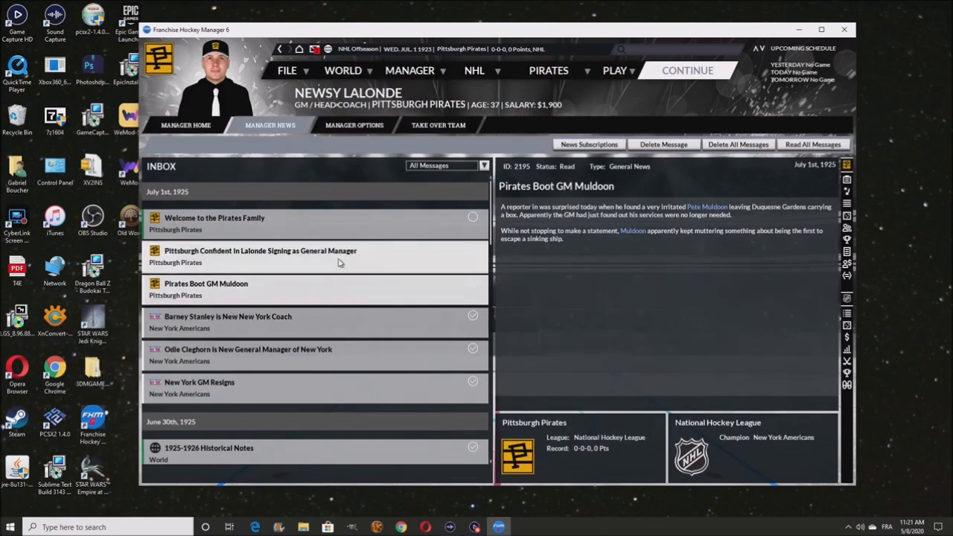
{"action": "left_click", "coordinate": [214, 218]}
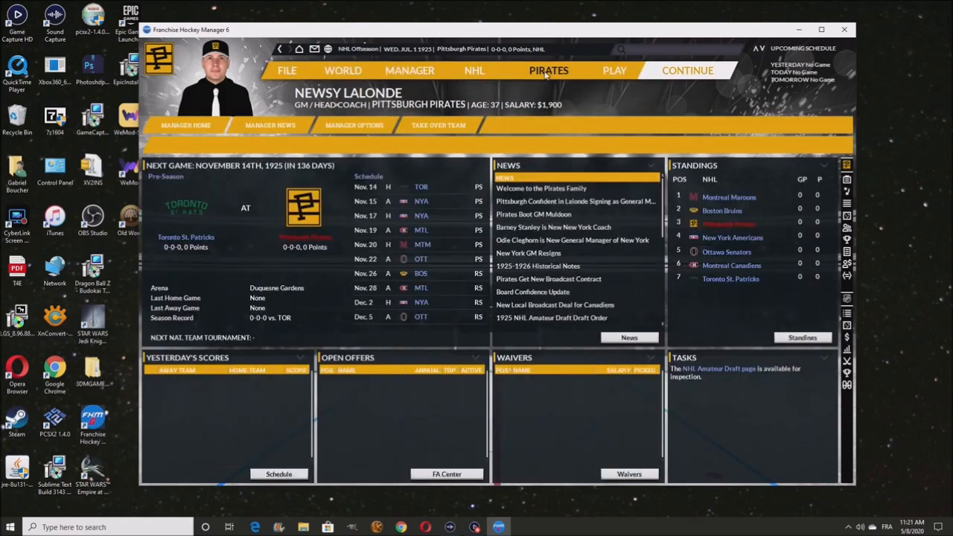
{"action": "left_click", "coordinate": [548, 70]}
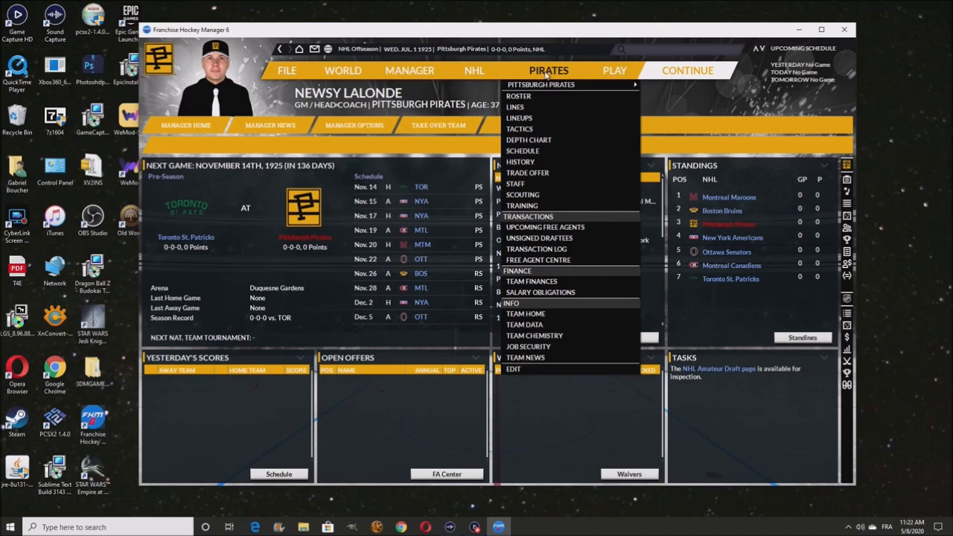
{"action": "left_click", "coordinate": [548, 70]}
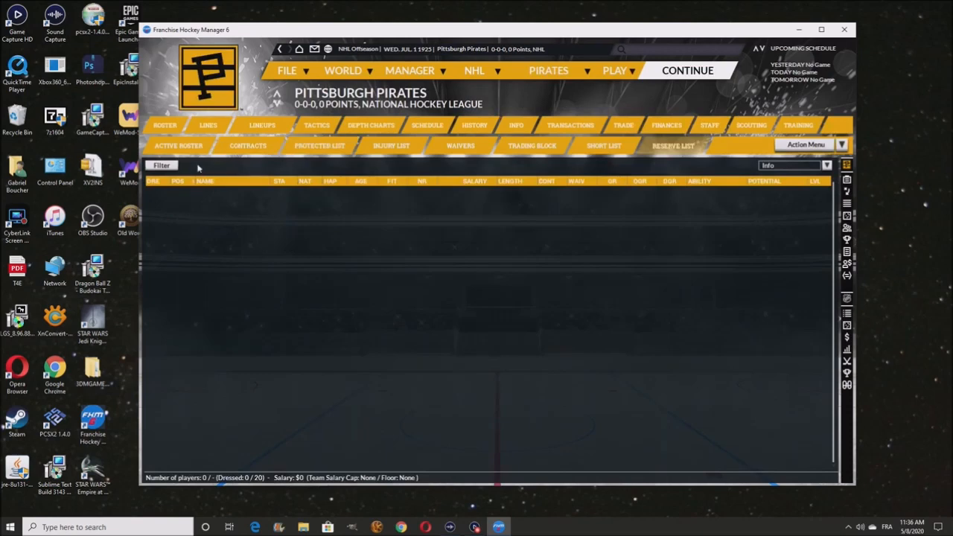
{"action": "mouse_move", "coordinate": [415, 200]}
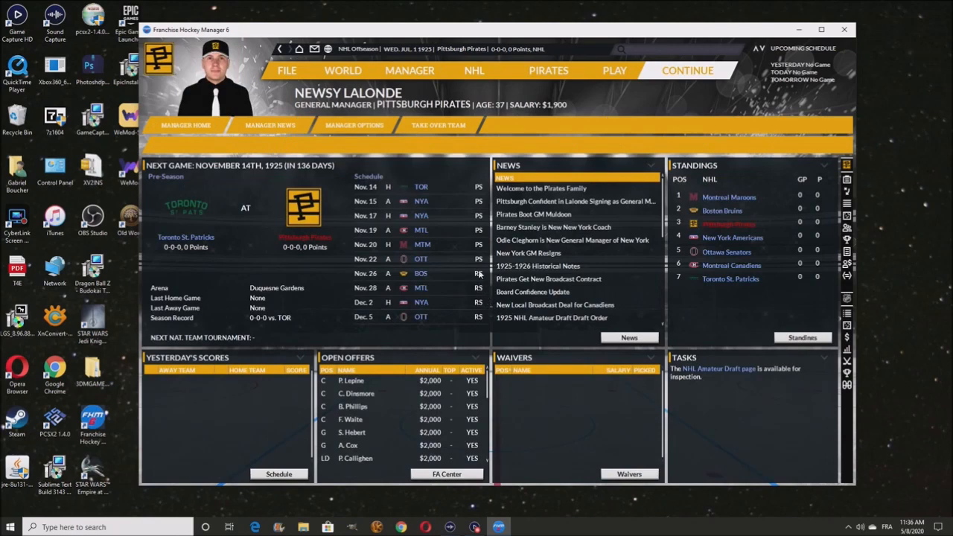
{"action": "mouse_move", "coordinate": [715, 175]}
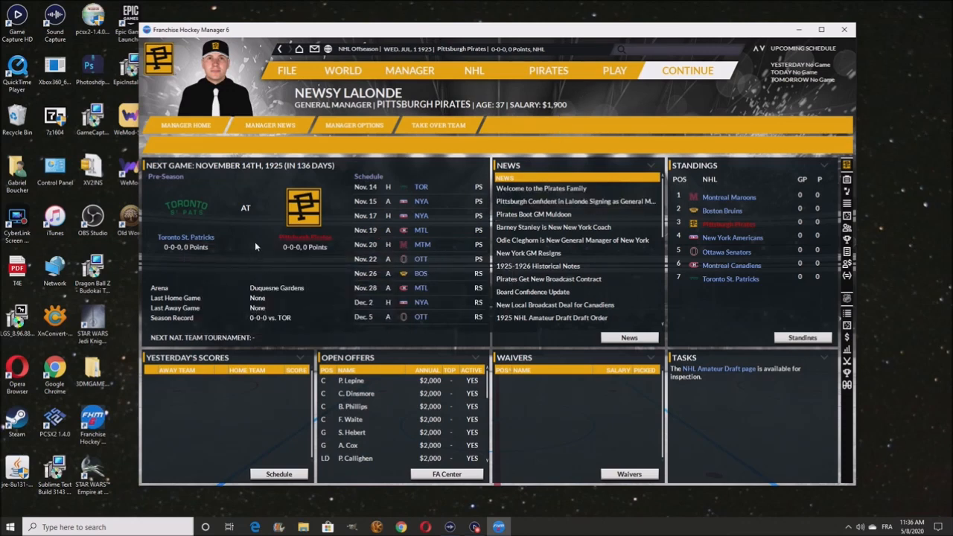
{"action": "mouse_move", "coordinate": [256, 247]}
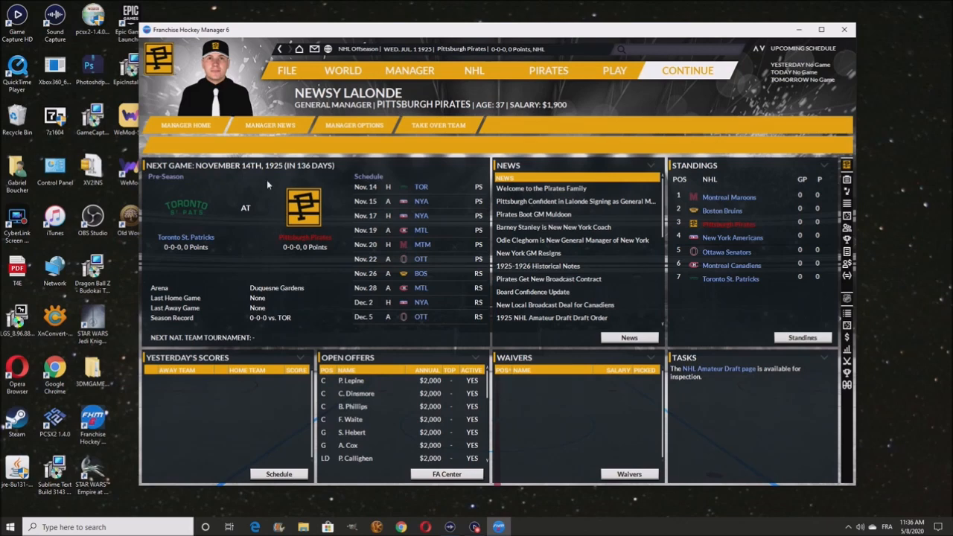
Bring up the list of NHL league pages from the Pirates manager home
{"action": "left_click", "coordinate": [474, 70]}
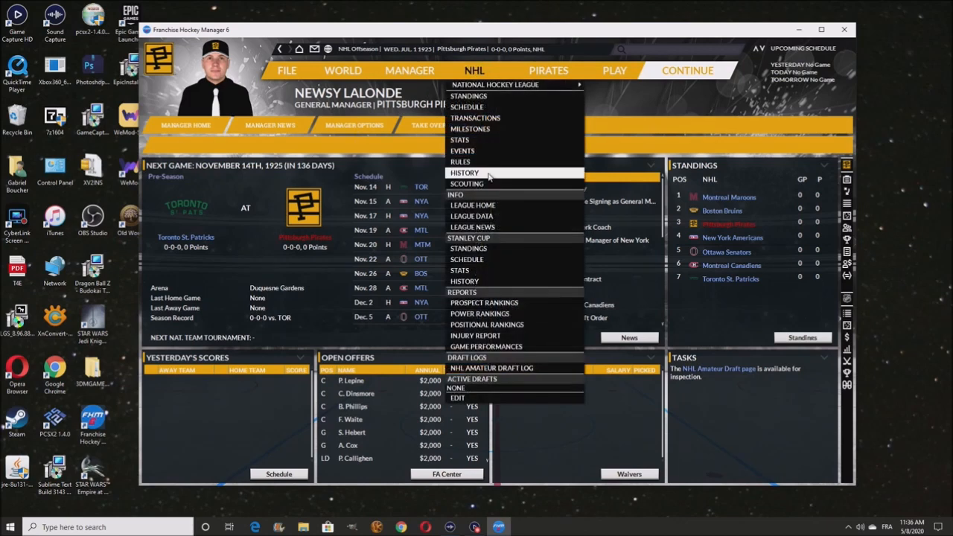
{"action": "left_click", "coordinate": [548, 70]}
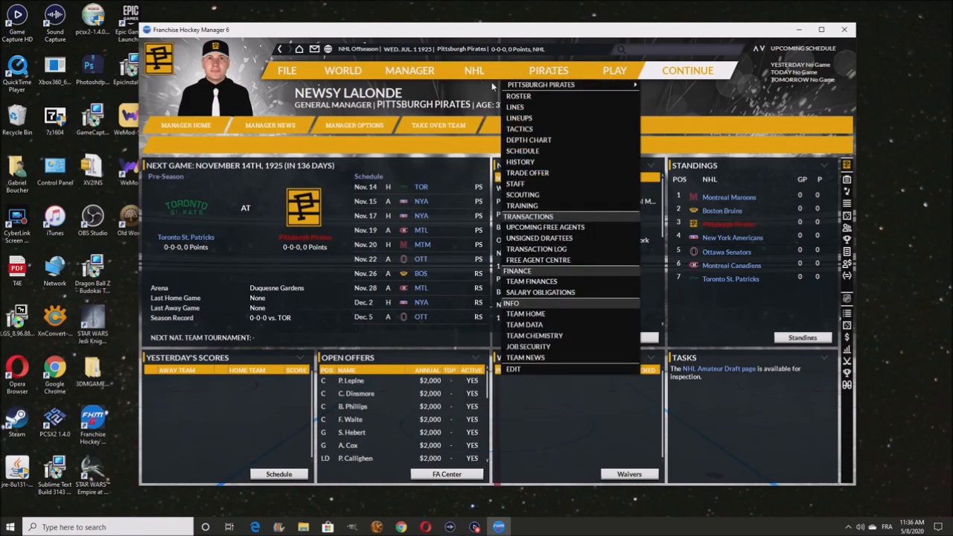
{"action": "left_click", "coordinate": [474, 70]}
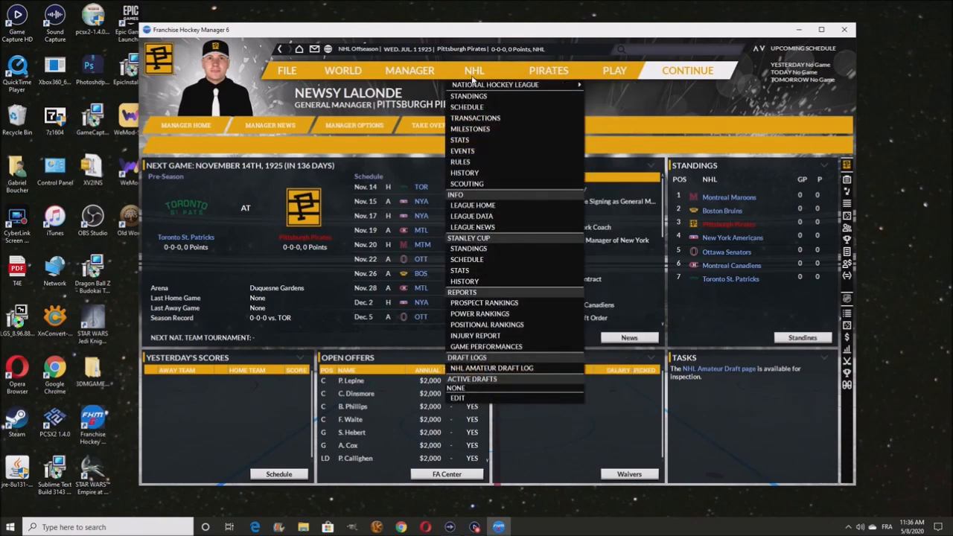
{"action": "mouse_move", "coordinate": [465, 173]}
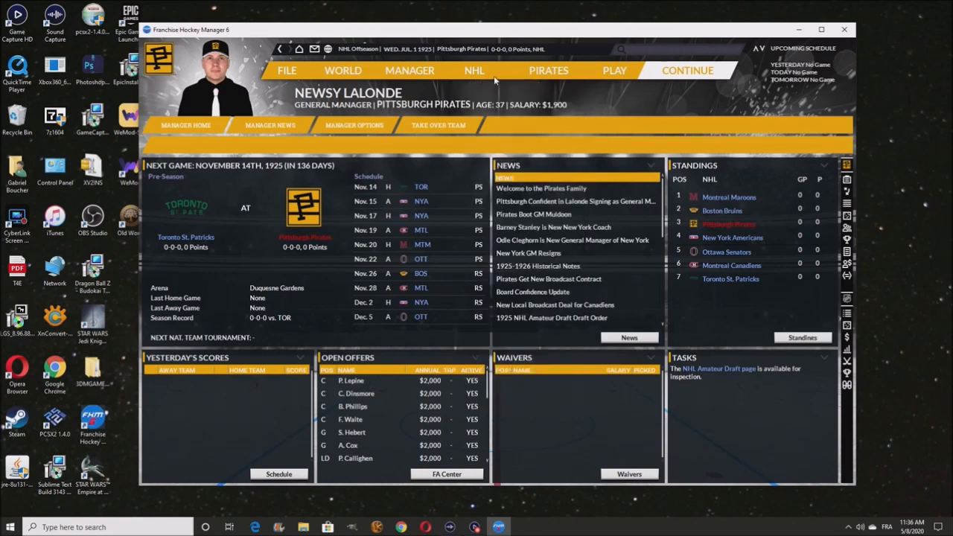
{"action": "mouse_move", "coordinate": [482, 71]}
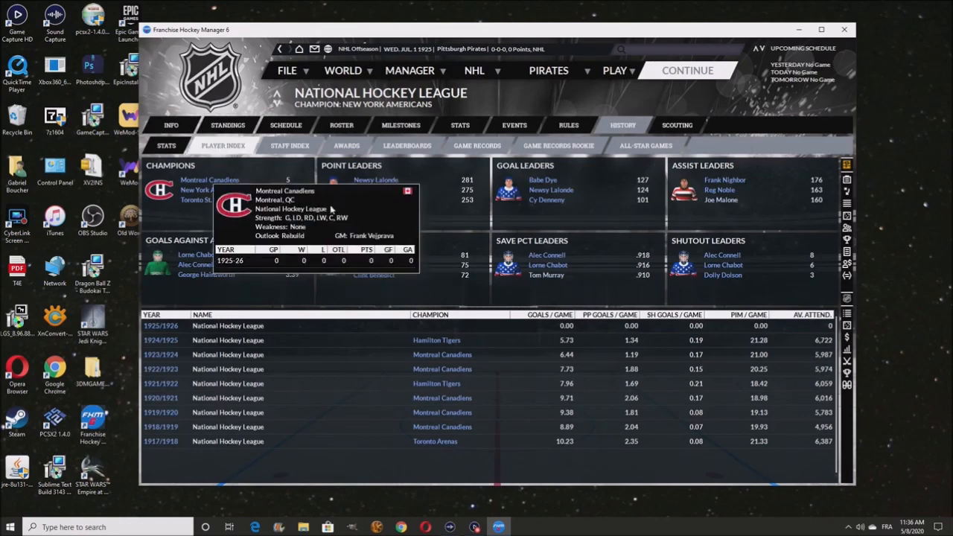
{"action": "left_click", "coordinate": [223, 146]}
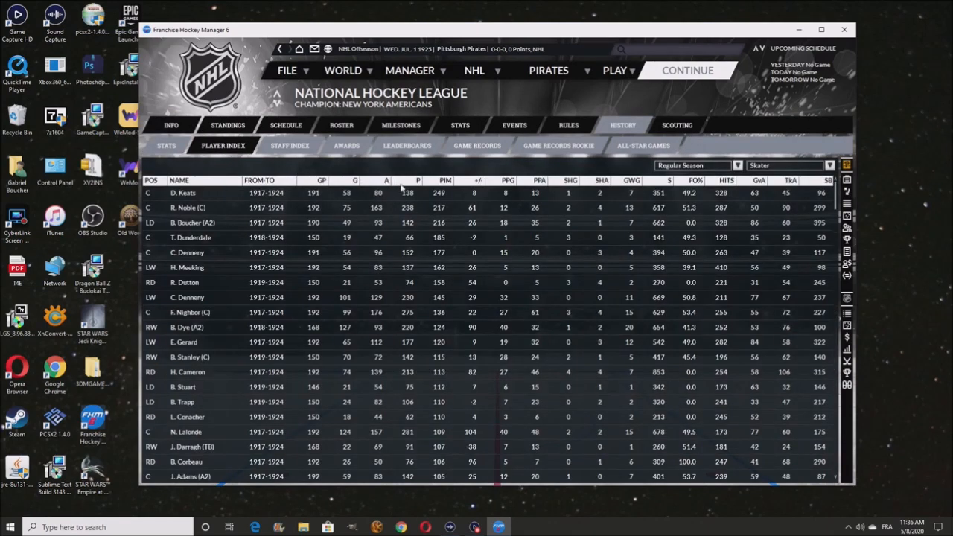
{"action": "left_click", "coordinate": [786, 166]}
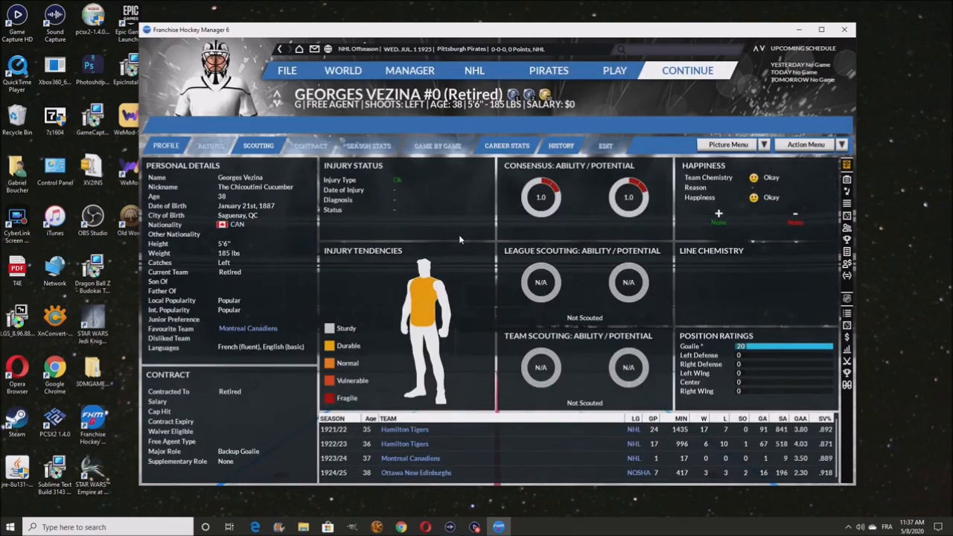
{"action": "mouse_move", "coordinate": [577, 188]}
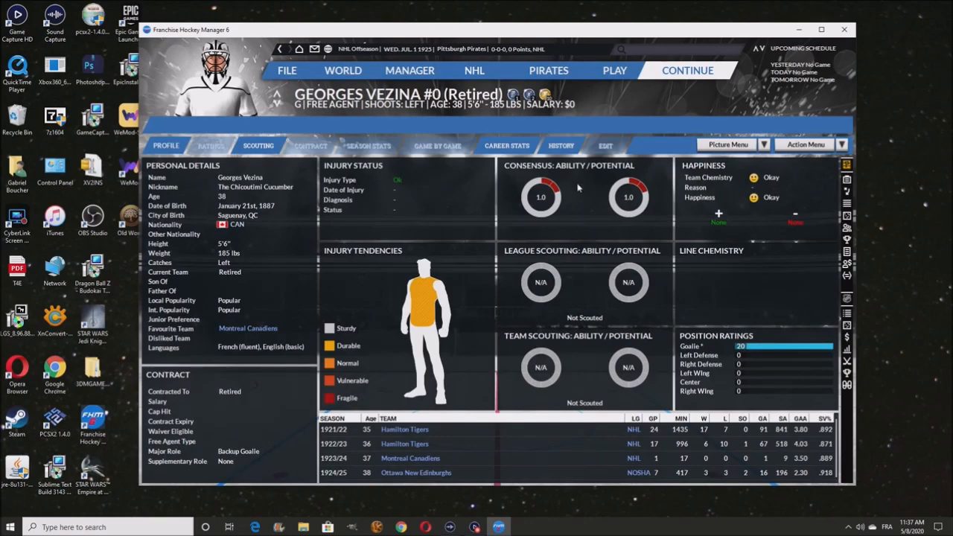
{"action": "mouse_move", "coordinate": [545, 446]}
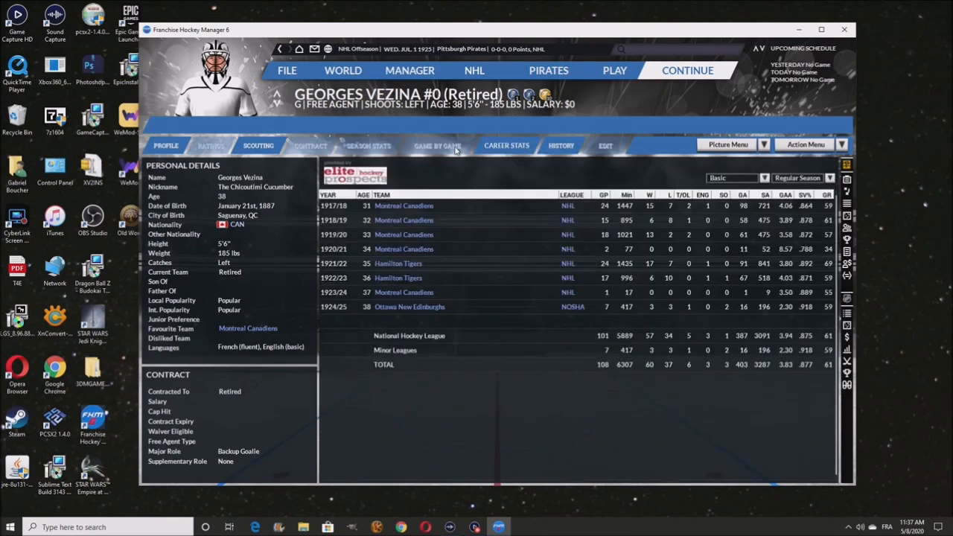
{"action": "mouse_move", "coordinate": [357, 39]}
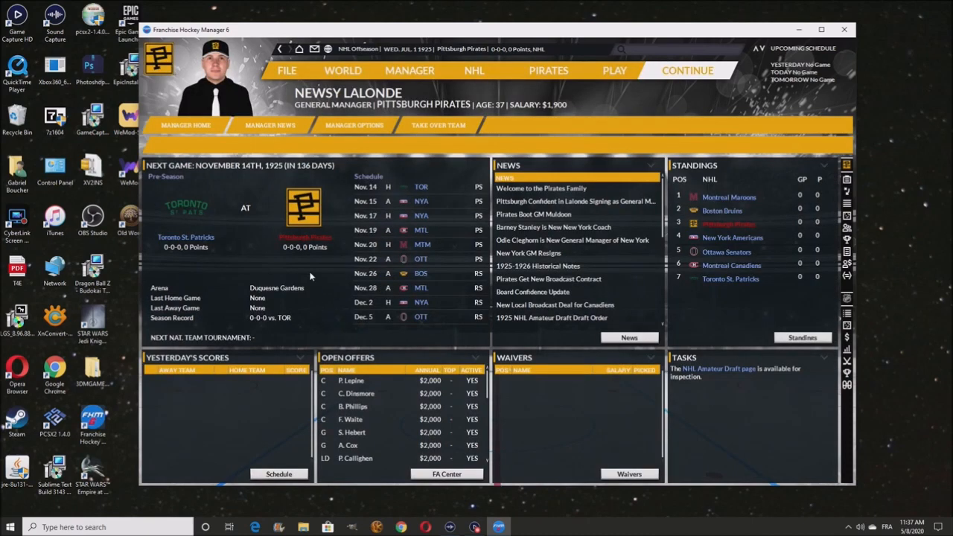
{"action": "mouse_move", "coordinate": [262, 216]}
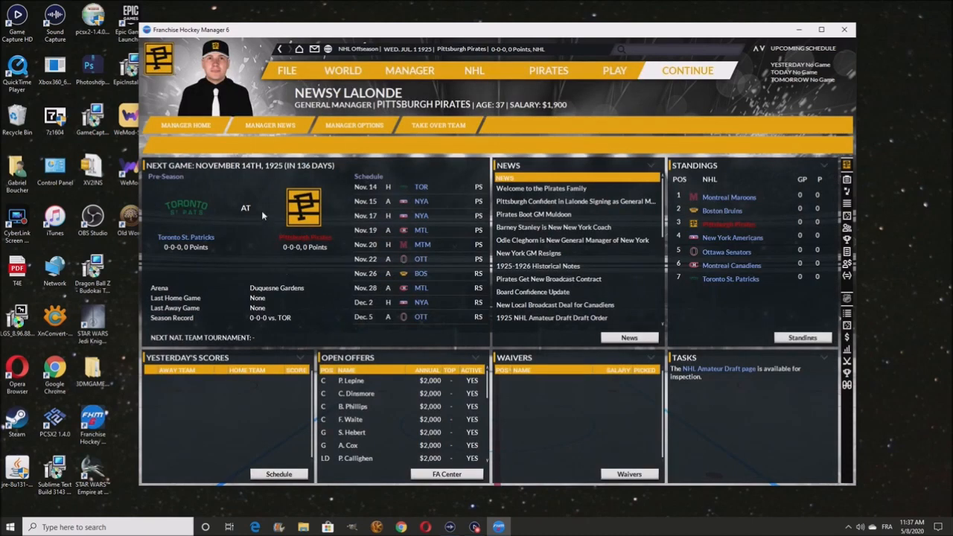
{"action": "mouse_move", "coordinate": [235, 214]}
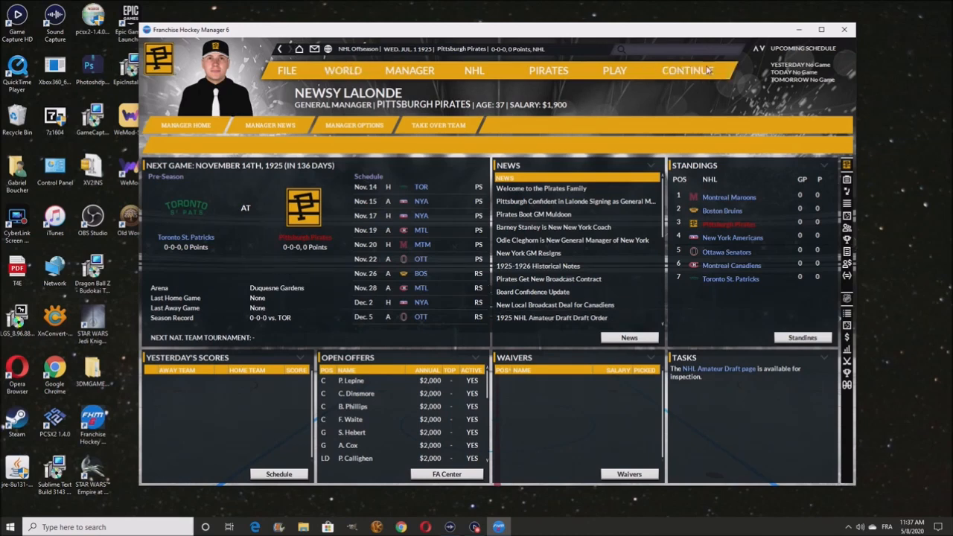
Advance a day and read the contract signing messages, including Fred Lowrey's
{"action": "left_click", "coordinate": [687, 70]}
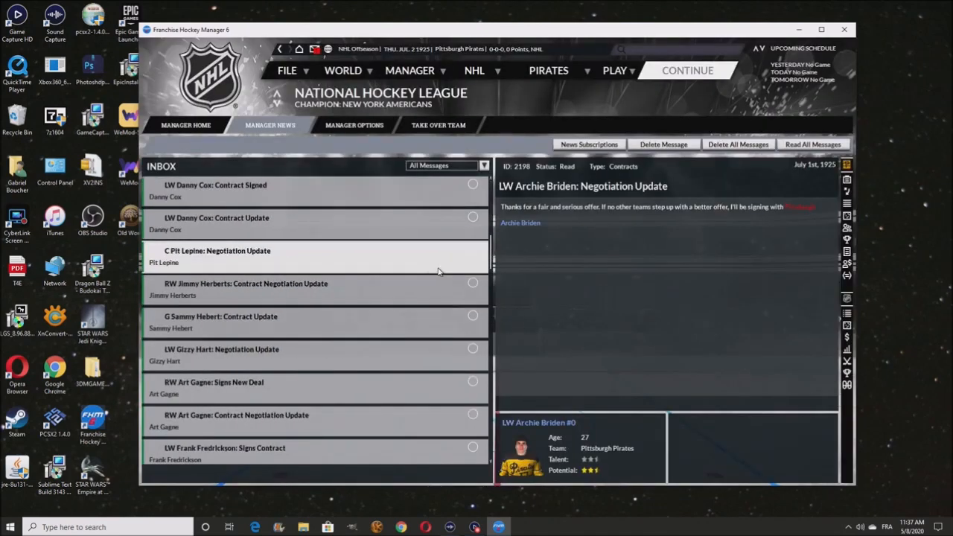
{"action": "scroll", "scroll_direction": "down", "scroll_amount": 3}
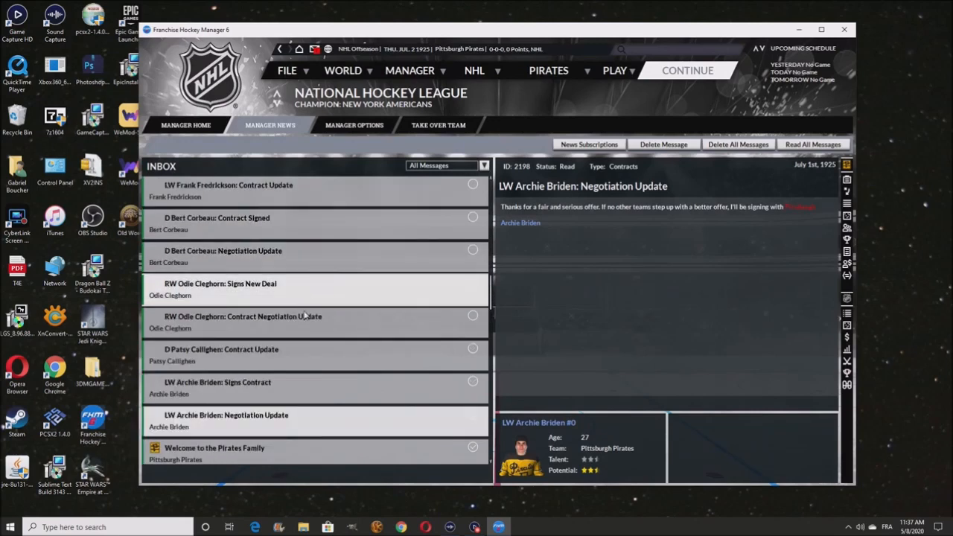
{"action": "left_click", "coordinate": [244, 322]}
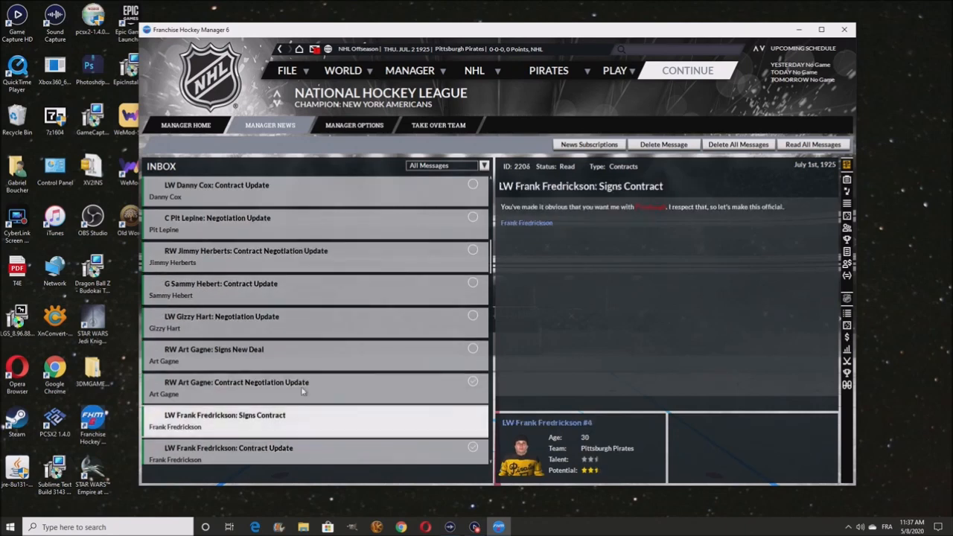
{"action": "left_click", "coordinate": [246, 256]}
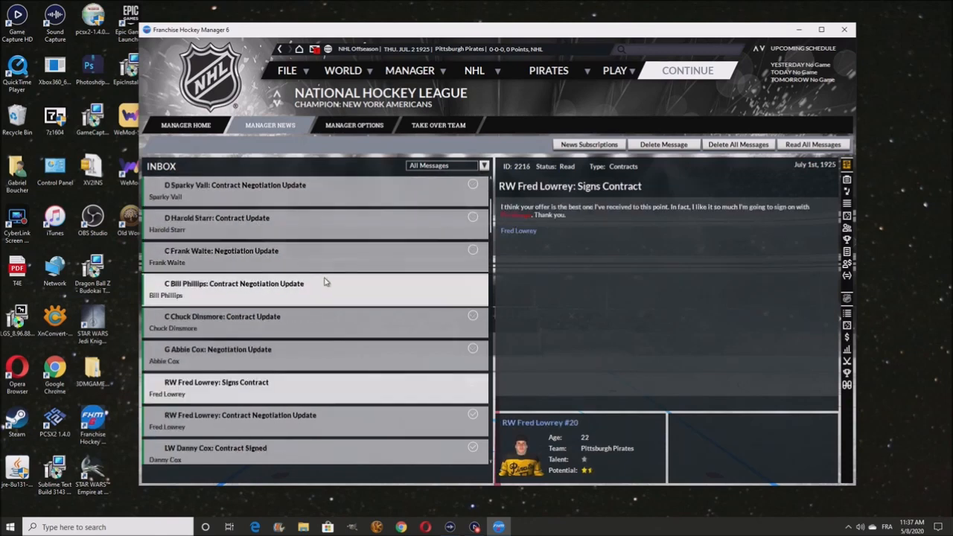
Read the New York–Montreal deal and Ottawa–New York trade news, ending on the New York–Montreal message
{"action": "left_click", "coordinate": [221, 250]}
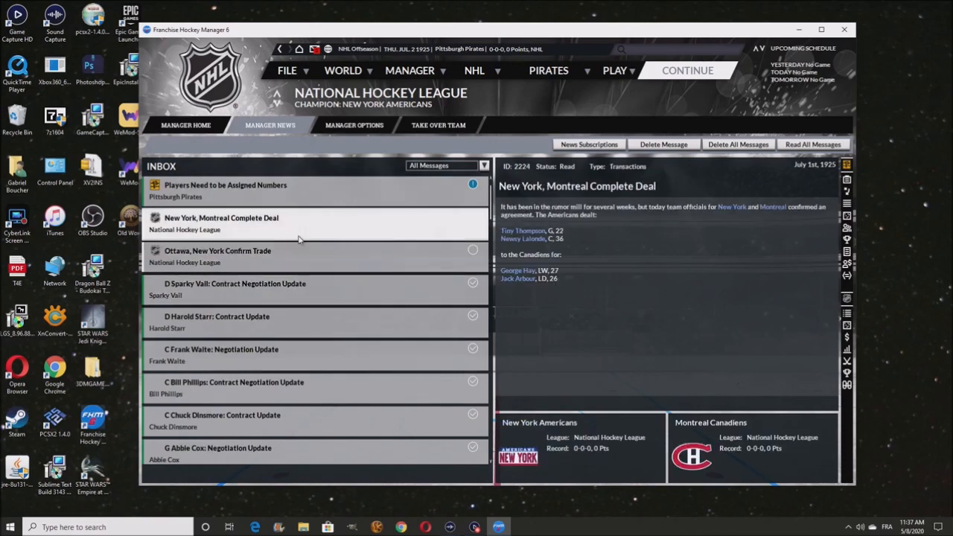
{"action": "left_click", "coordinate": [217, 256]}
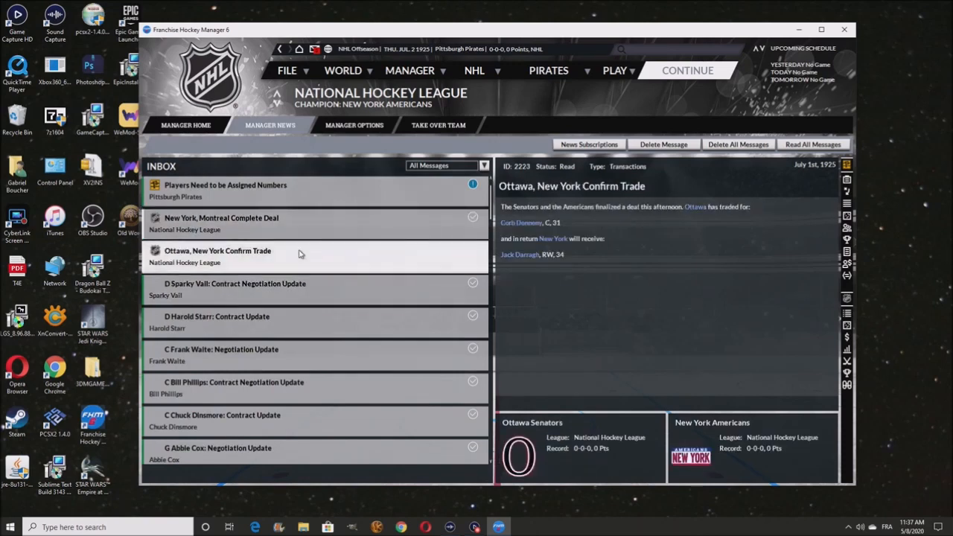
{"action": "mouse_move", "coordinate": [334, 265]}
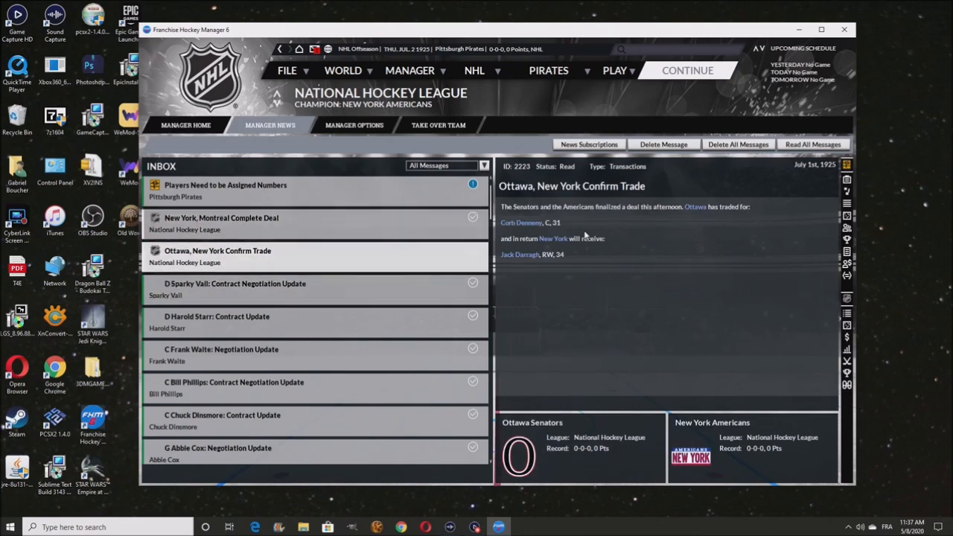
{"action": "mouse_move", "coordinate": [529, 237]}
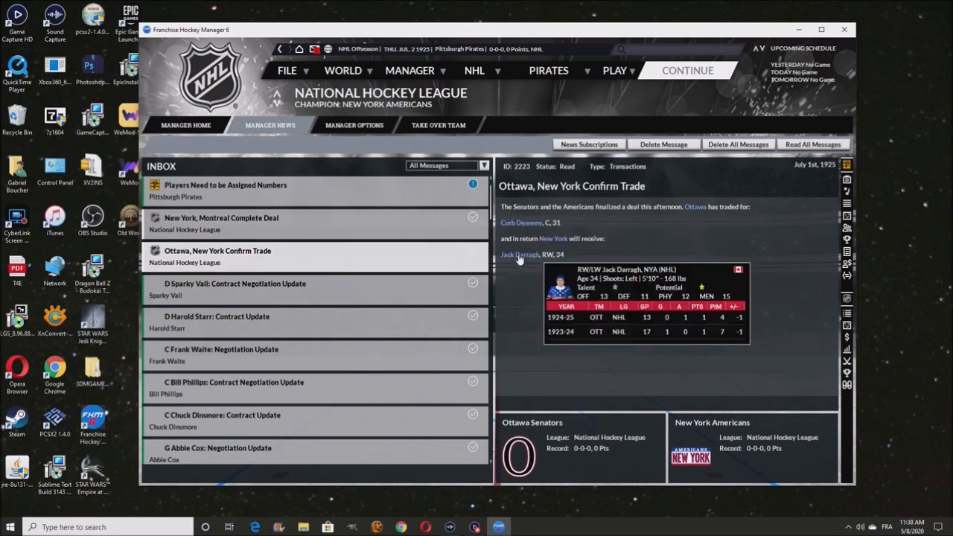
{"action": "left_click", "coordinate": [220, 224]}
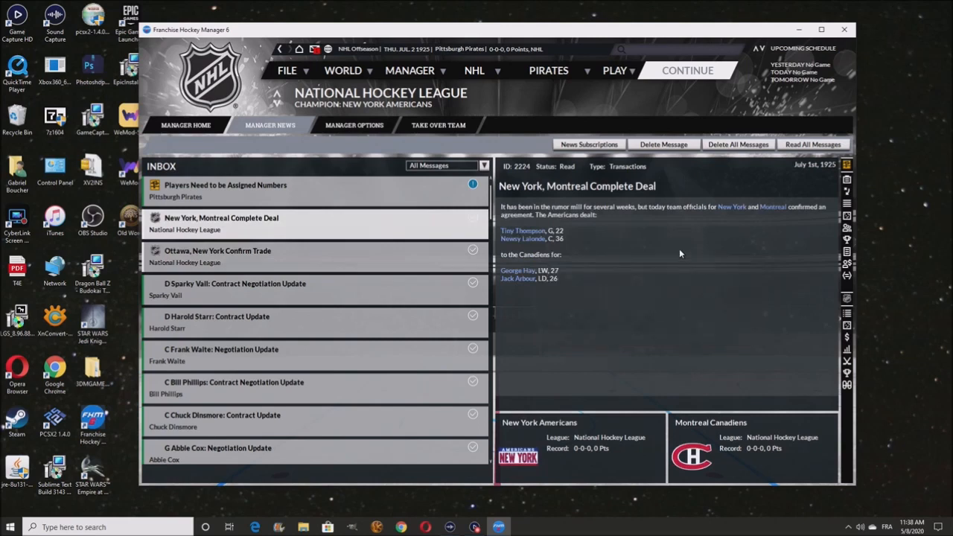
{"action": "mouse_move", "coordinate": [573, 237]}
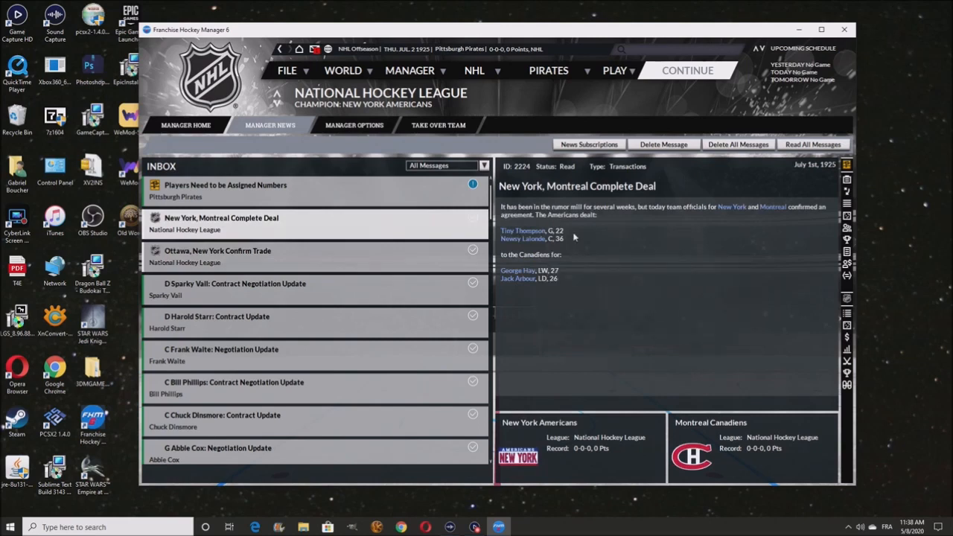
{"action": "mouse_move", "coordinate": [523, 230]}
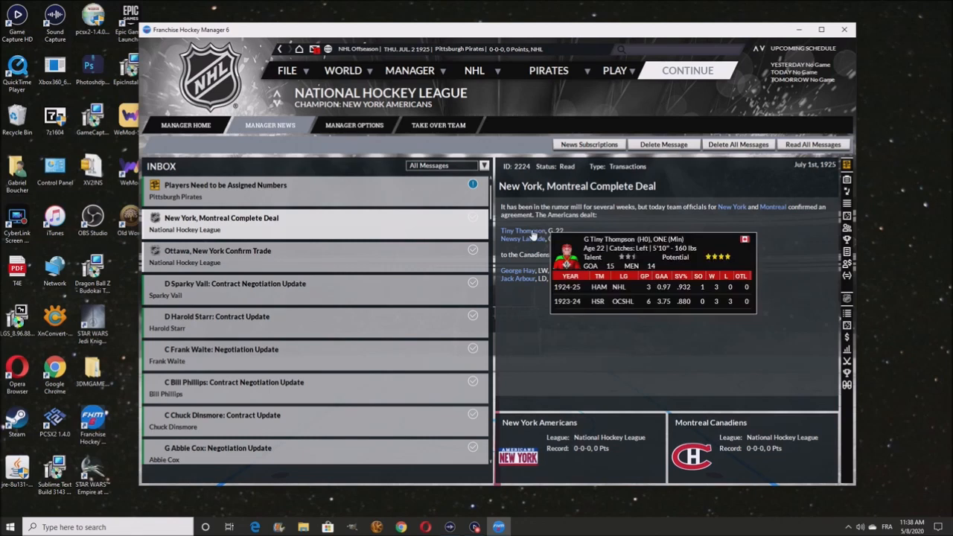
{"action": "mouse_move", "coordinate": [522, 238]}
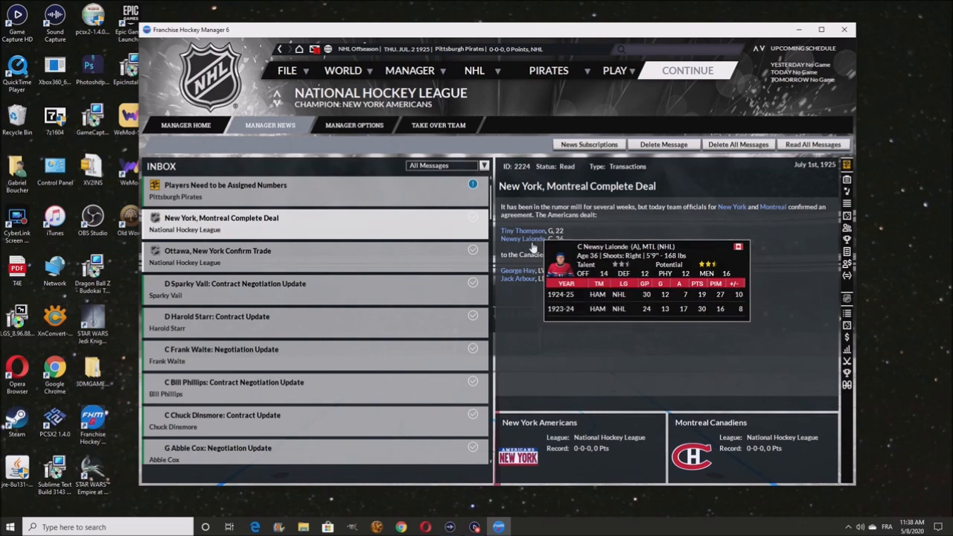
{"action": "mouse_move", "coordinate": [524, 231]}
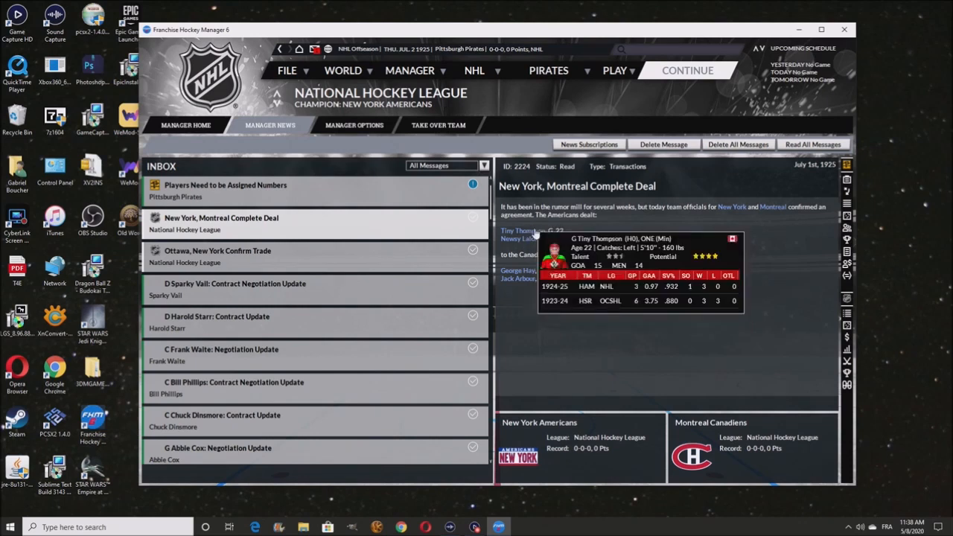
{"action": "mouse_move", "coordinate": [518, 279]}
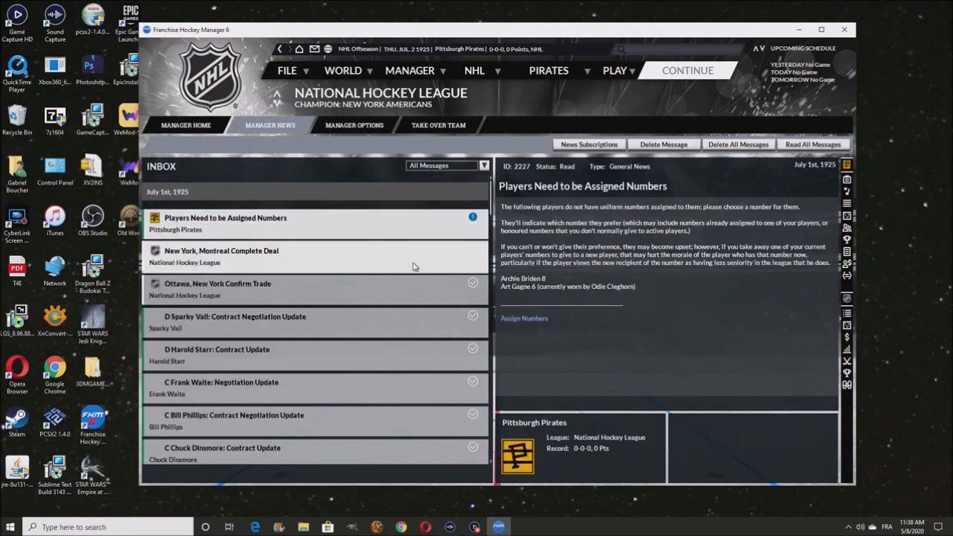
Assign numbers to Archie Briden and Art Gagne, giving Gagne #07 from the Other list, and confirm
{"action": "left_click", "coordinate": [524, 319]}
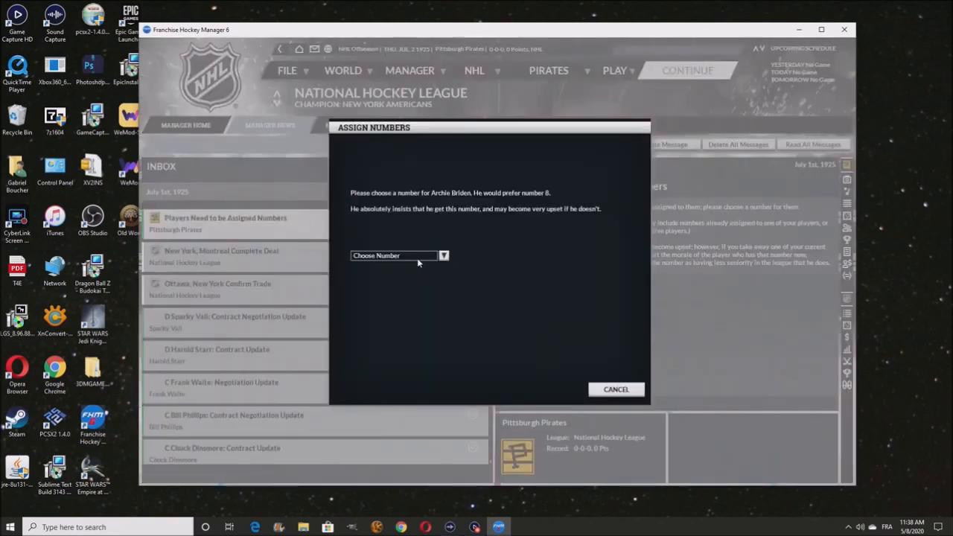
{"action": "left_click", "coordinate": [395, 256]}
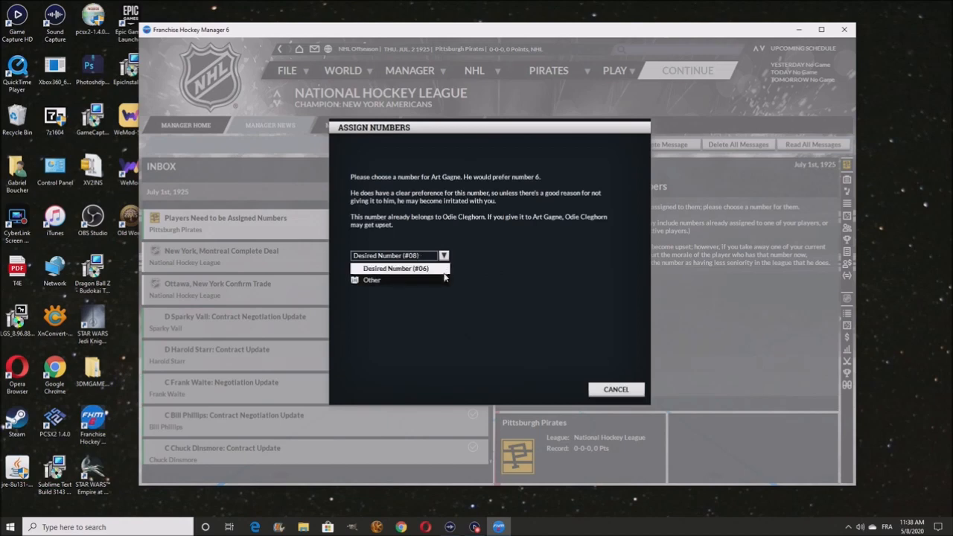
{"action": "left_click", "coordinate": [373, 280]}
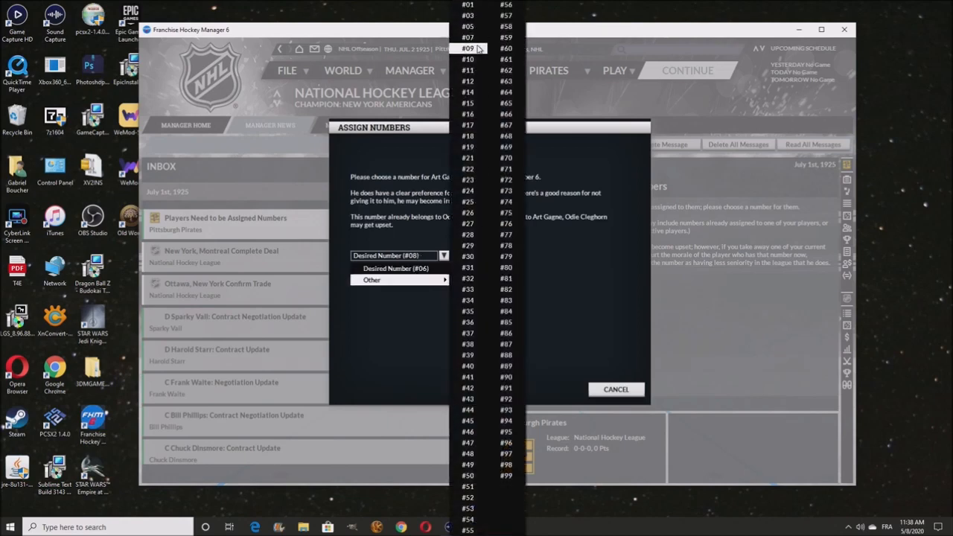
{"action": "left_click", "coordinate": [467, 37]}
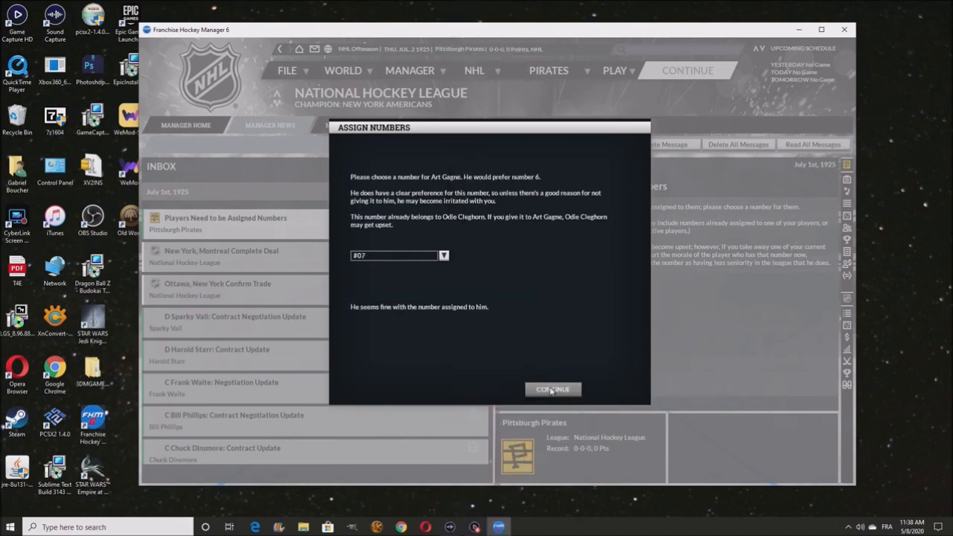
{"action": "left_click", "coordinate": [552, 390]}
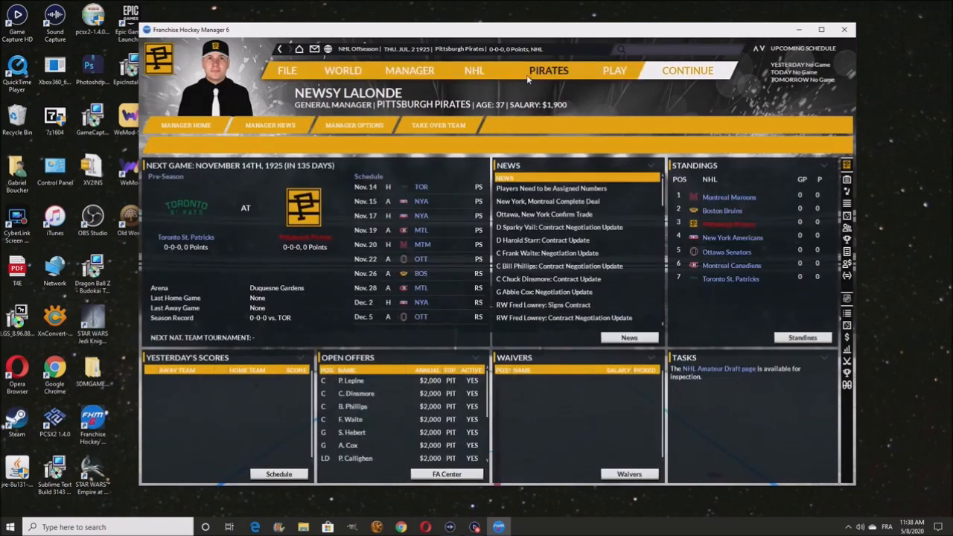
View the seven-player roster, then negotiate with Jimmy Herberts, adjust the salary and submit the offer
{"action": "left_click", "coordinate": [548, 70]}
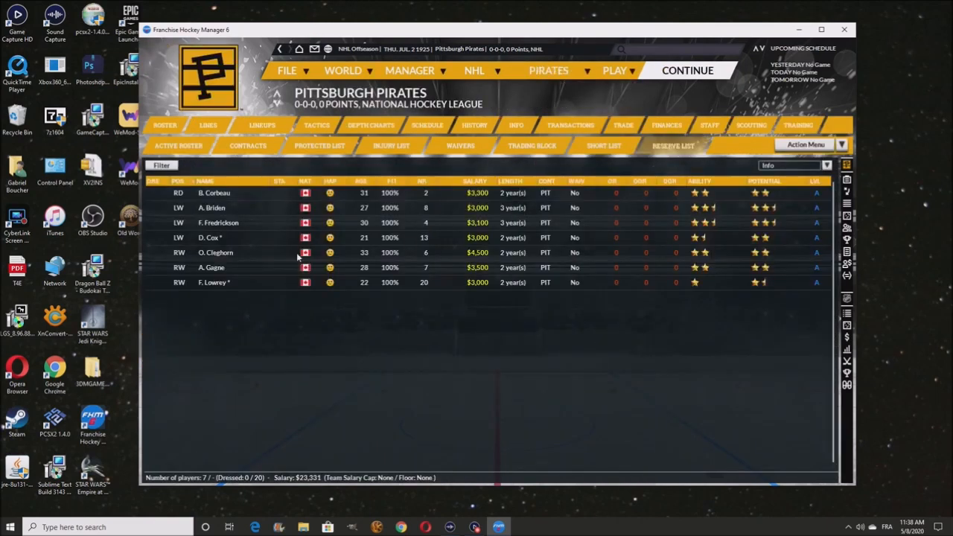
{"action": "mouse_move", "coordinate": [218, 224]}
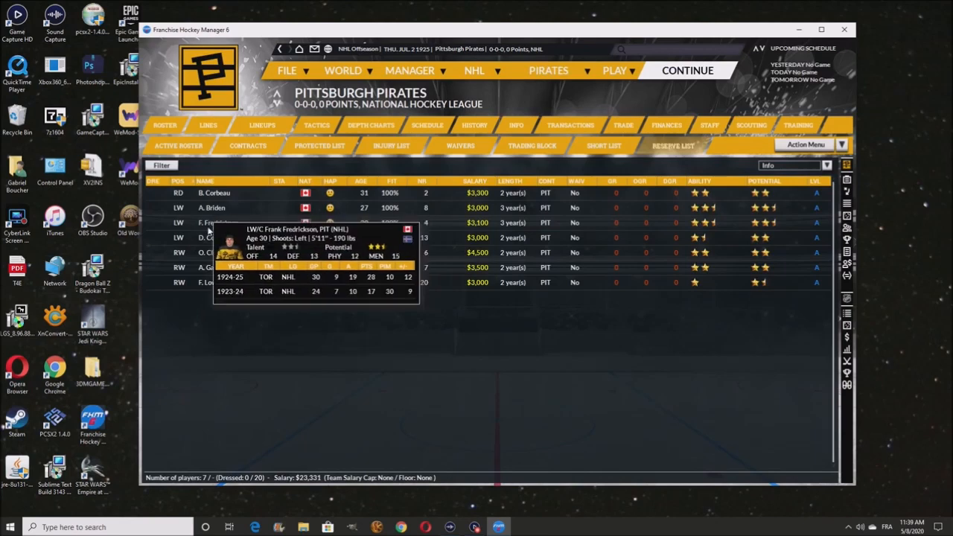
{"action": "mouse_move", "coordinate": [215, 194]}
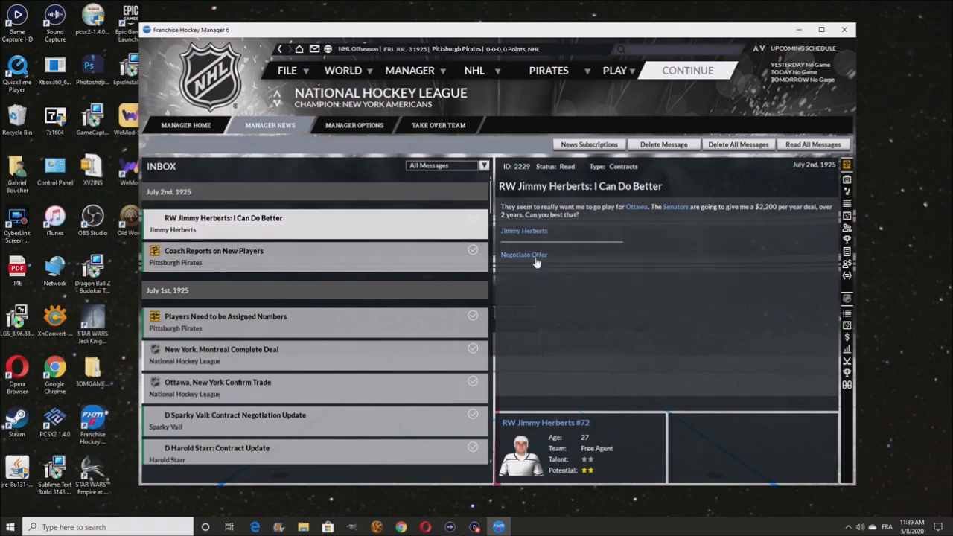
{"action": "left_click", "coordinate": [524, 255]}
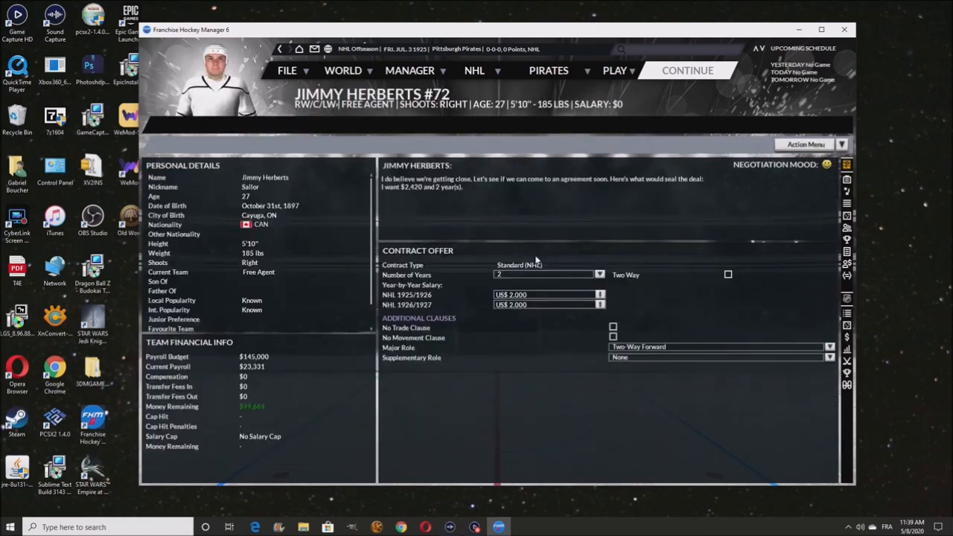
{"action": "left_click", "coordinate": [599, 274]}
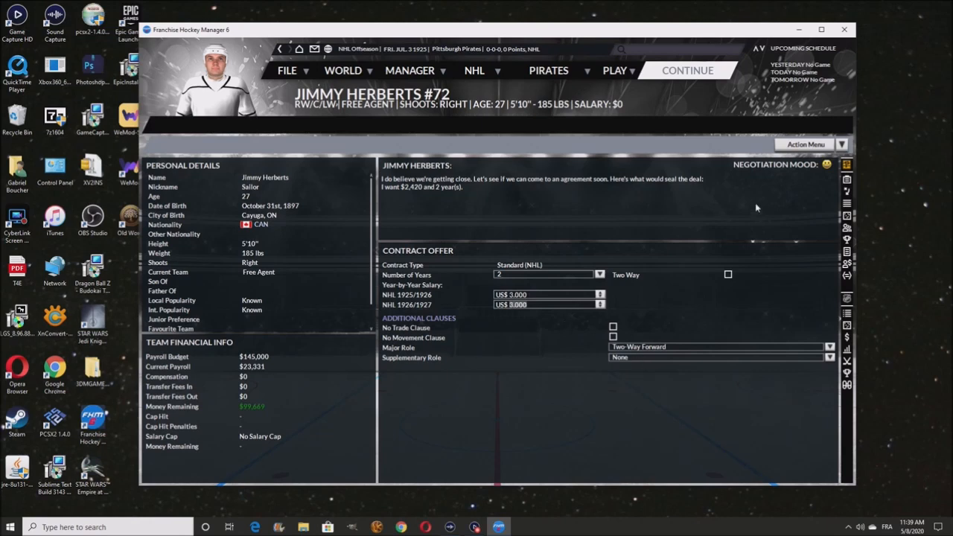
{"action": "left_click", "coordinate": [808, 142]}
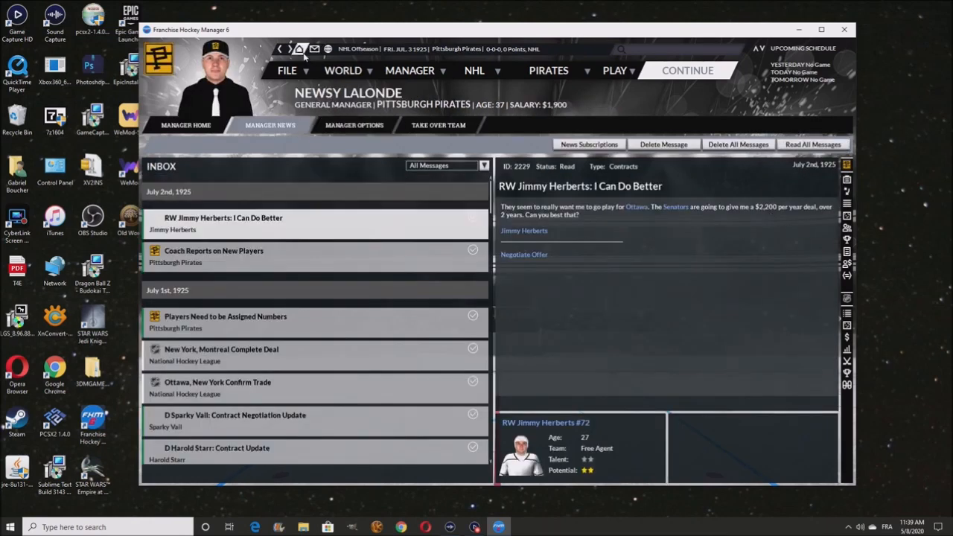
Return to manager home and draft D. Clapper for Pittsburgh
{"action": "left_click", "coordinate": [185, 125]}
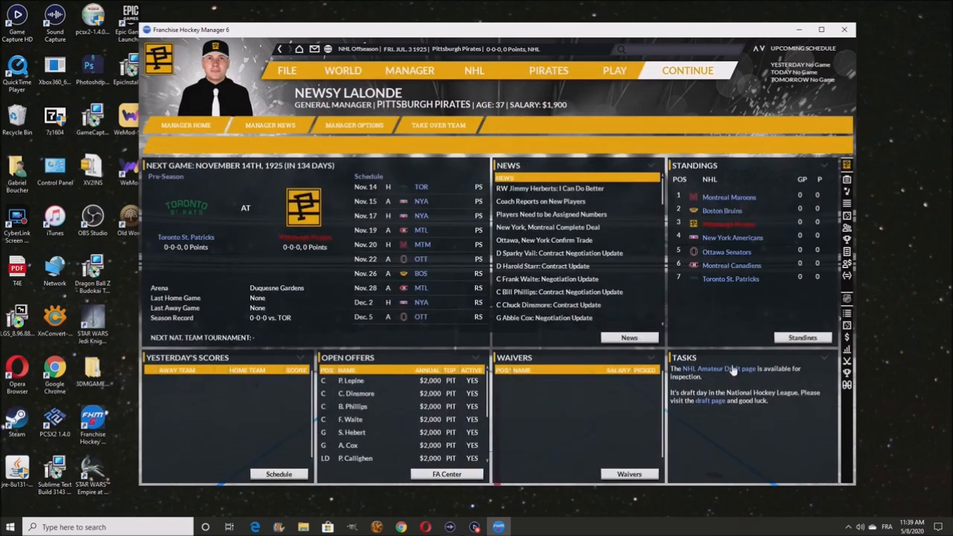
{"action": "mouse_move", "coordinate": [733, 372]}
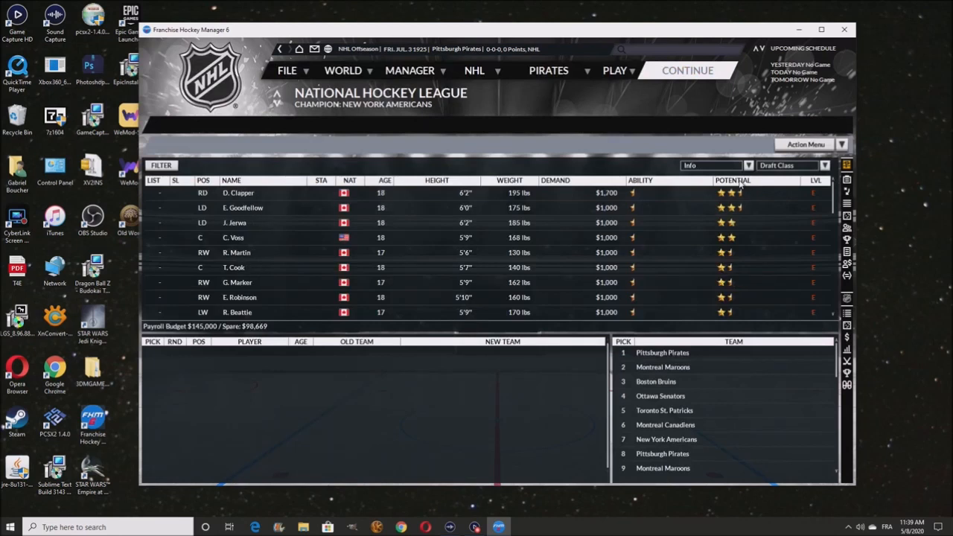
{"action": "mouse_move", "coordinate": [734, 262]}
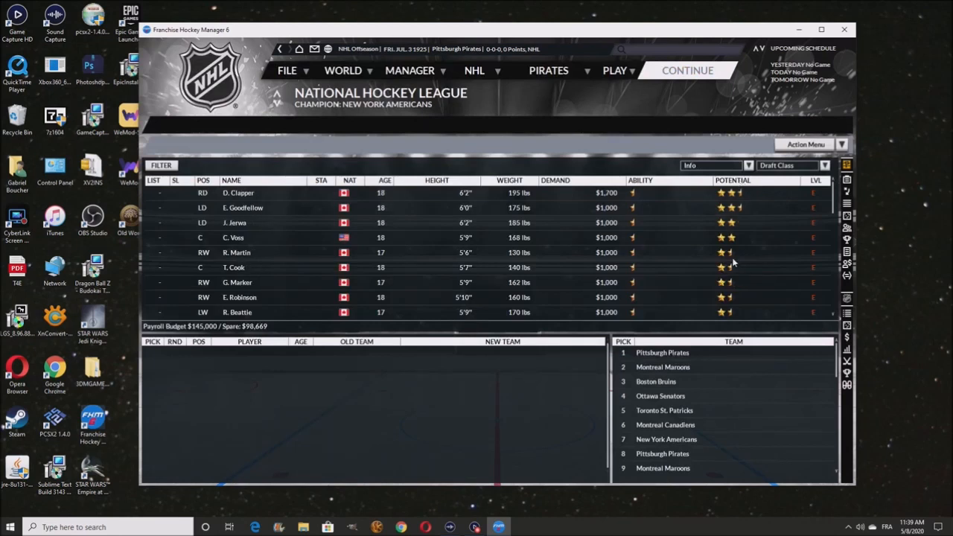
{"action": "mouse_move", "coordinate": [678, 366]}
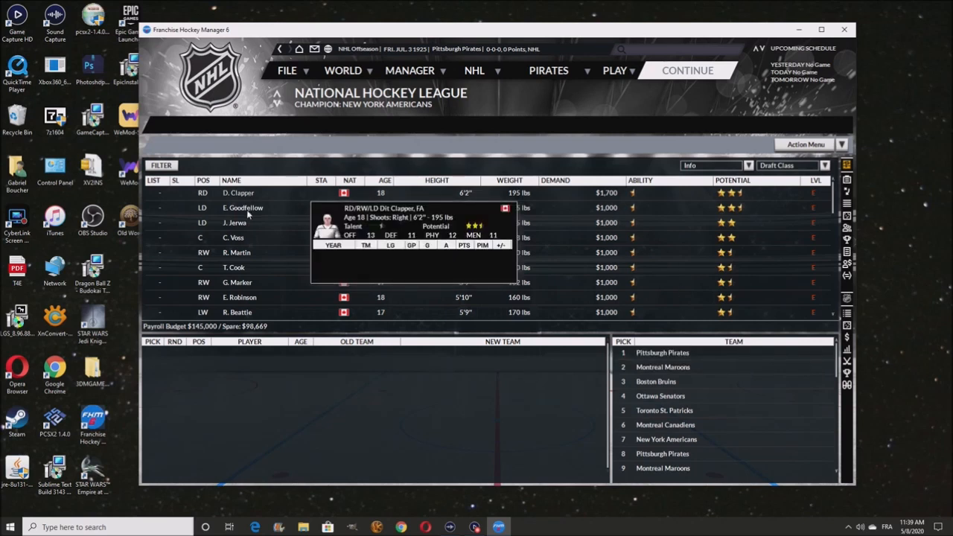
{"action": "mouse_move", "coordinate": [245, 208]}
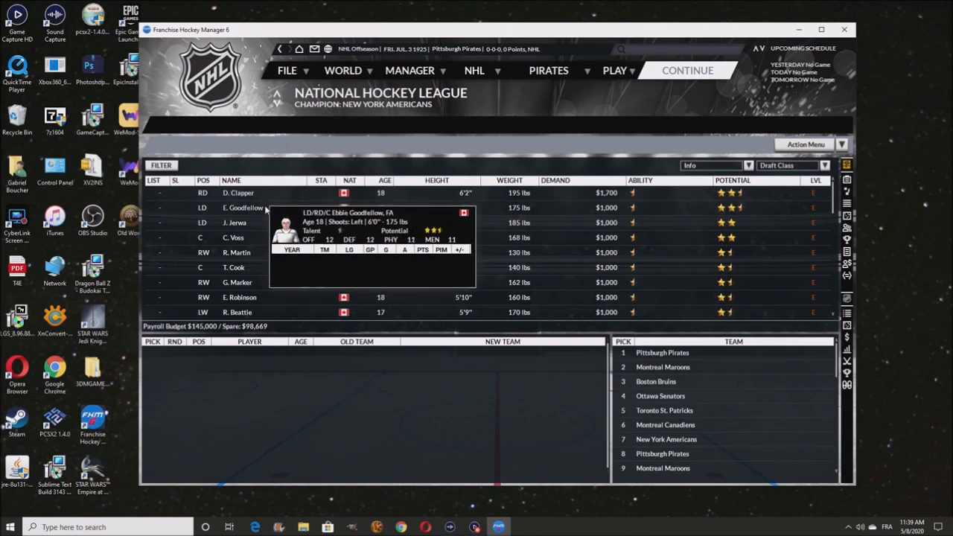
{"action": "mouse_move", "coordinate": [239, 194]}
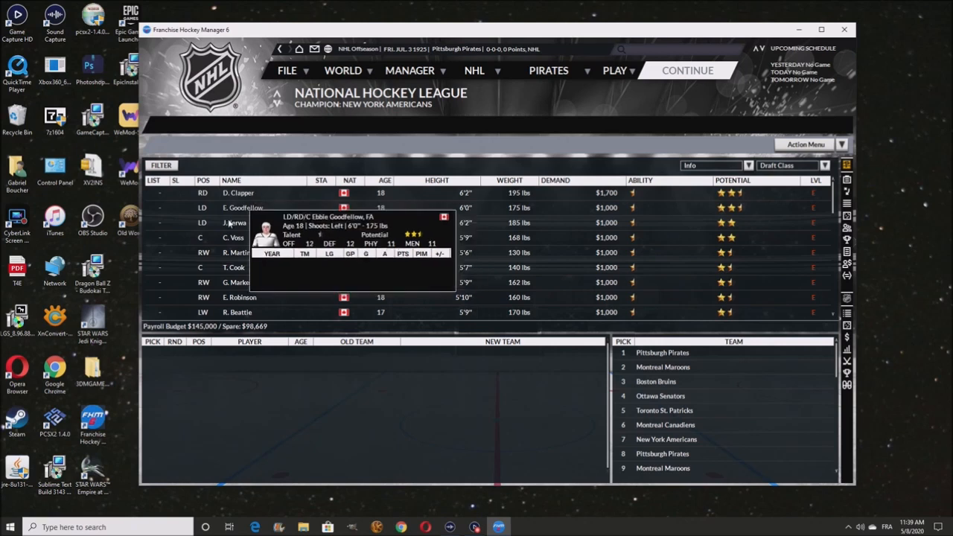
{"action": "mouse_move", "coordinate": [238, 193]}
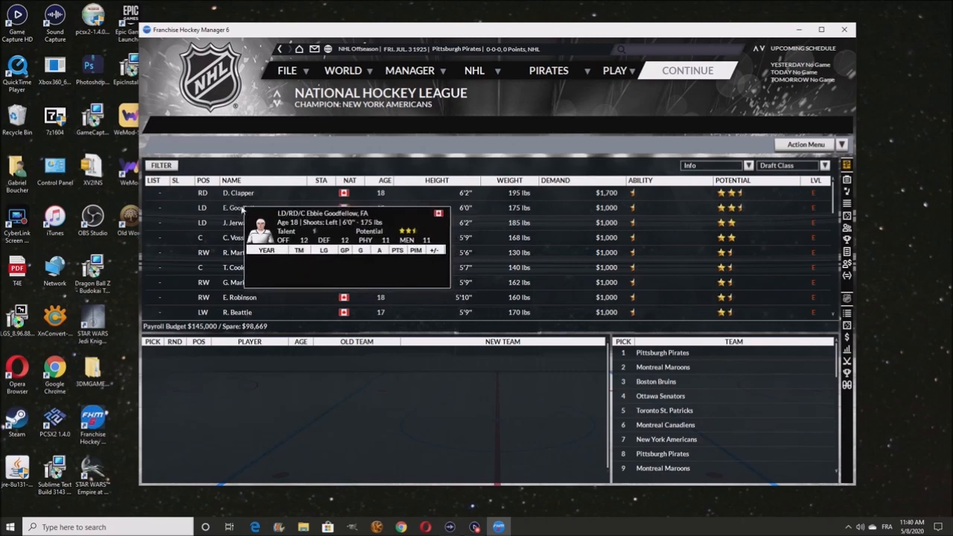
{"action": "mouse_move", "coordinate": [238, 193]}
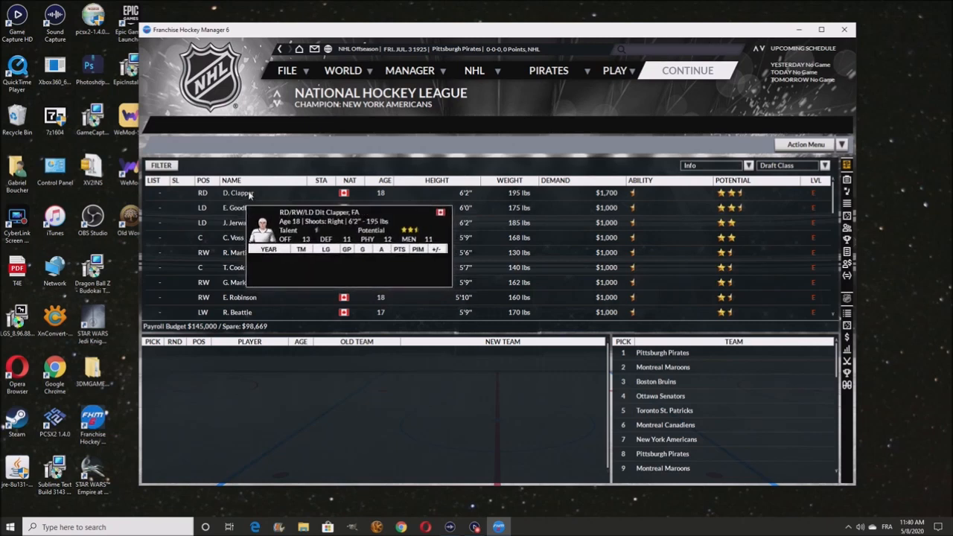
{"action": "right_click", "coordinate": [238, 194]}
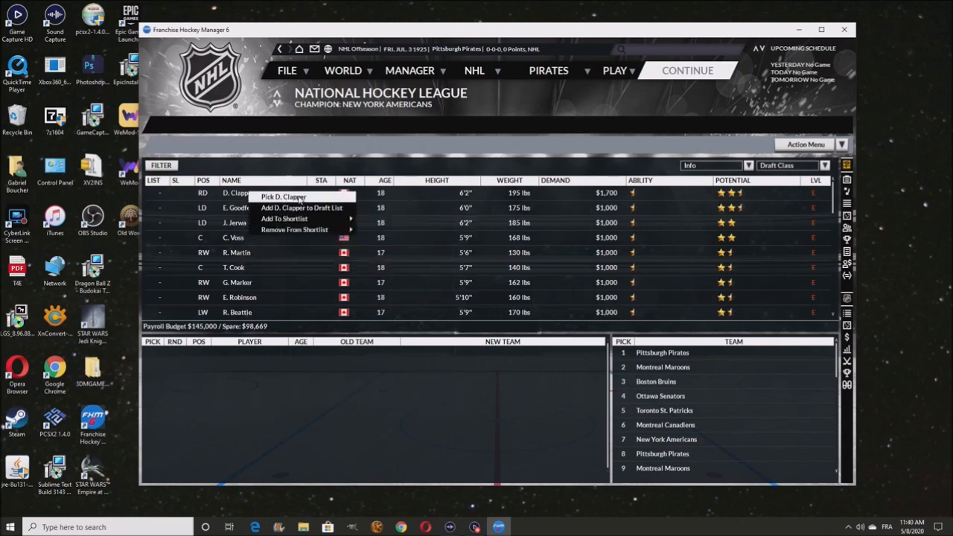
{"action": "left_click", "coordinate": [282, 197]}
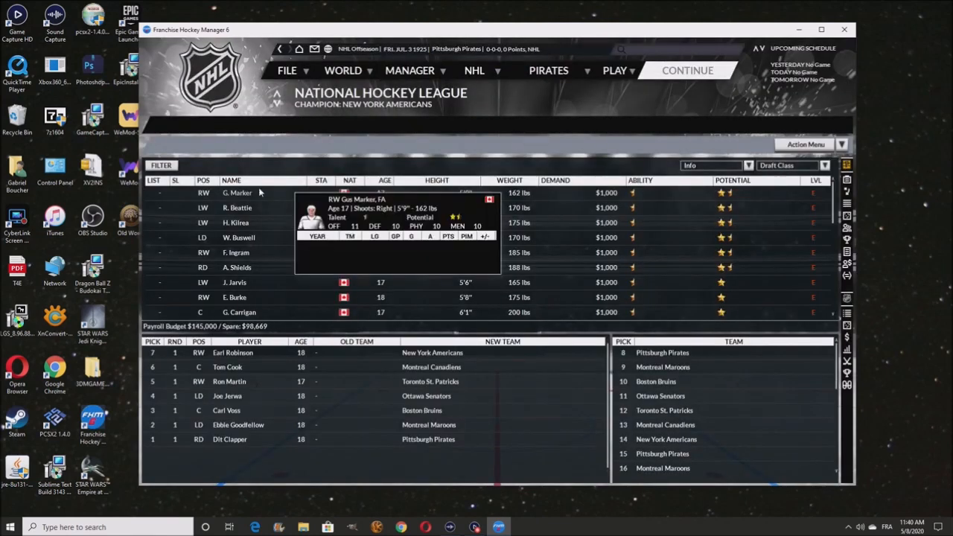
{"action": "mouse_move", "coordinate": [250, 274]}
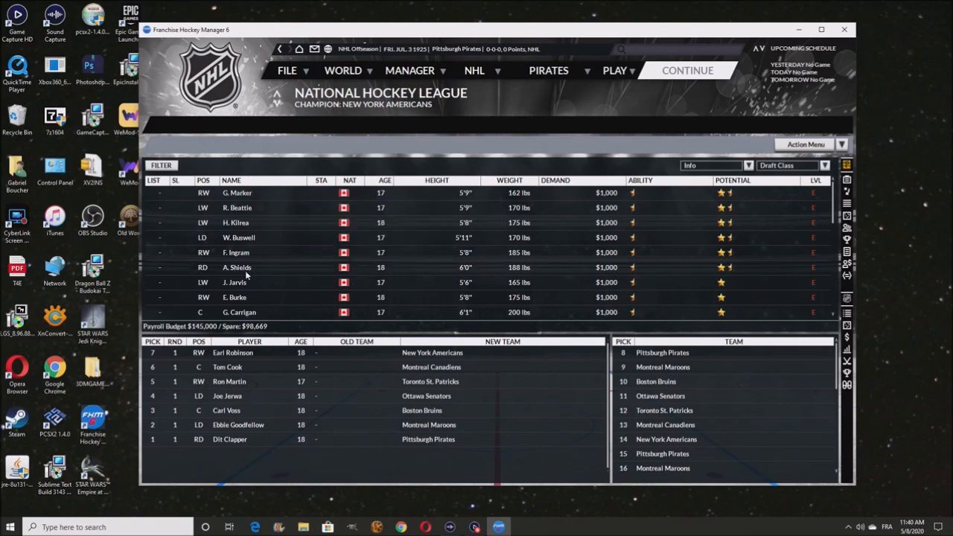
{"action": "mouse_move", "coordinate": [246, 268]}
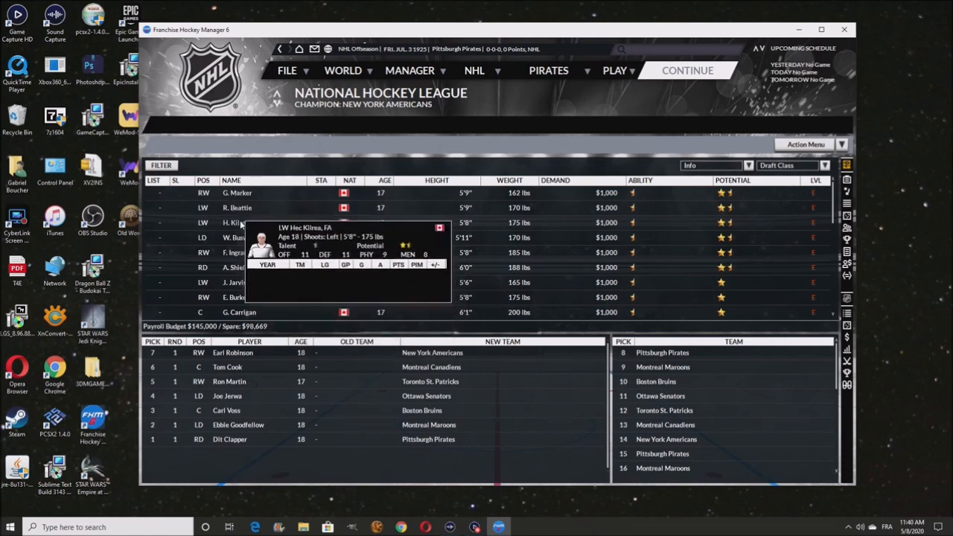
{"action": "mouse_move", "coordinate": [238, 208]}
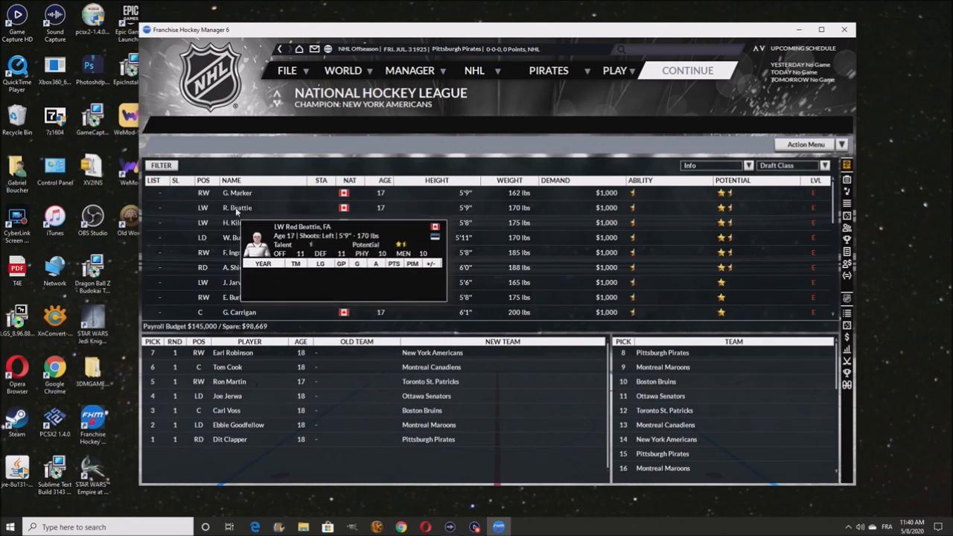
{"action": "mouse_move", "coordinate": [238, 194]}
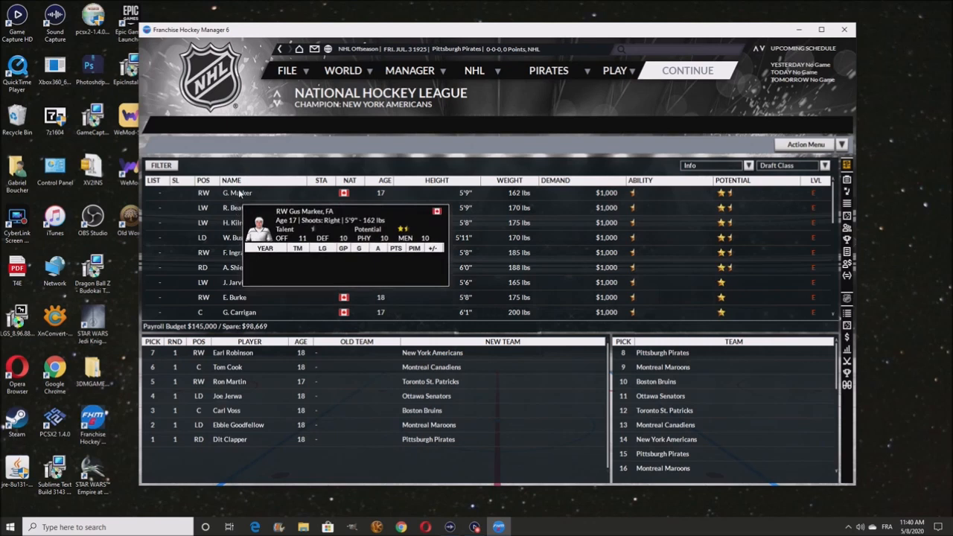
{"action": "mouse_move", "coordinate": [236, 209]}
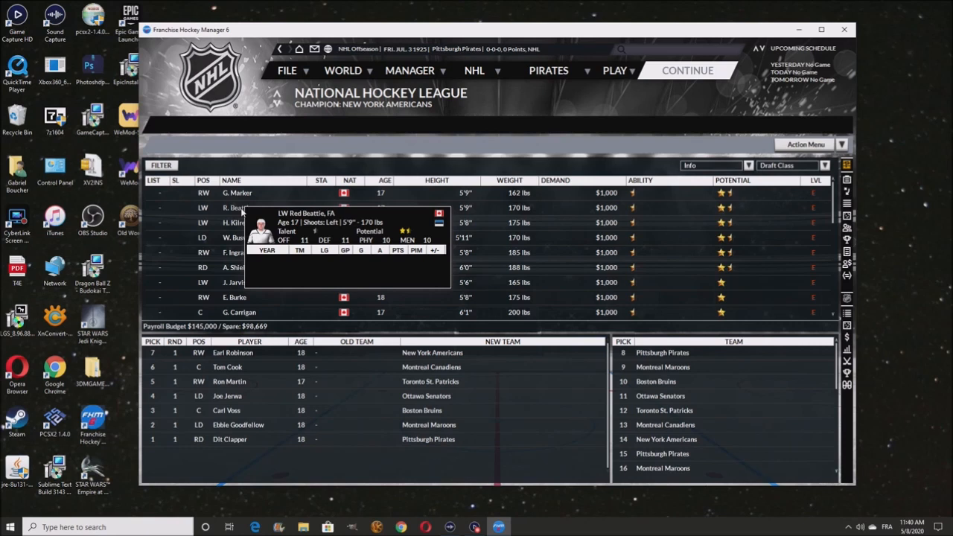
{"action": "mouse_move", "coordinate": [250, 268]}
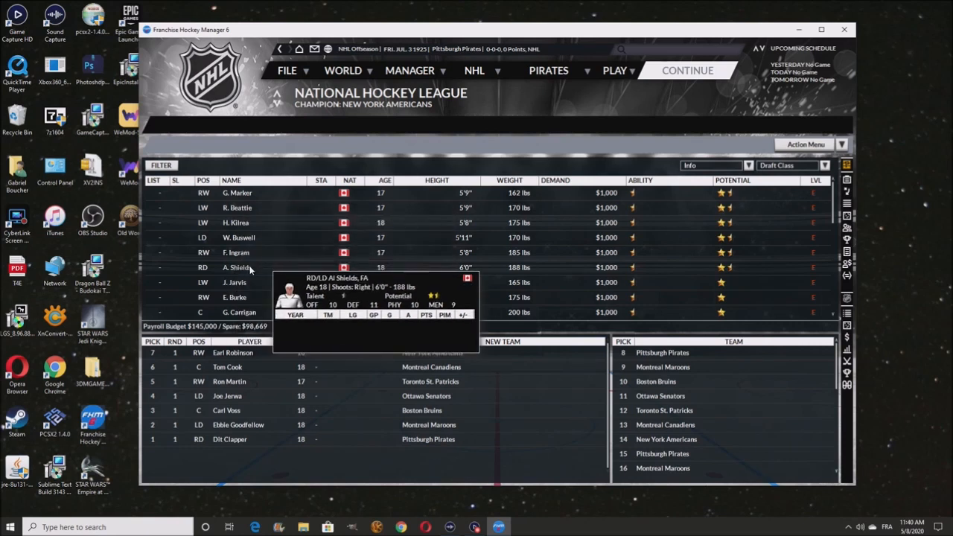
Draft Al Shields, confirm the pick and let computer clubs pick until Pittsburgh's turn
{"action": "right_click", "coordinate": [238, 268]}
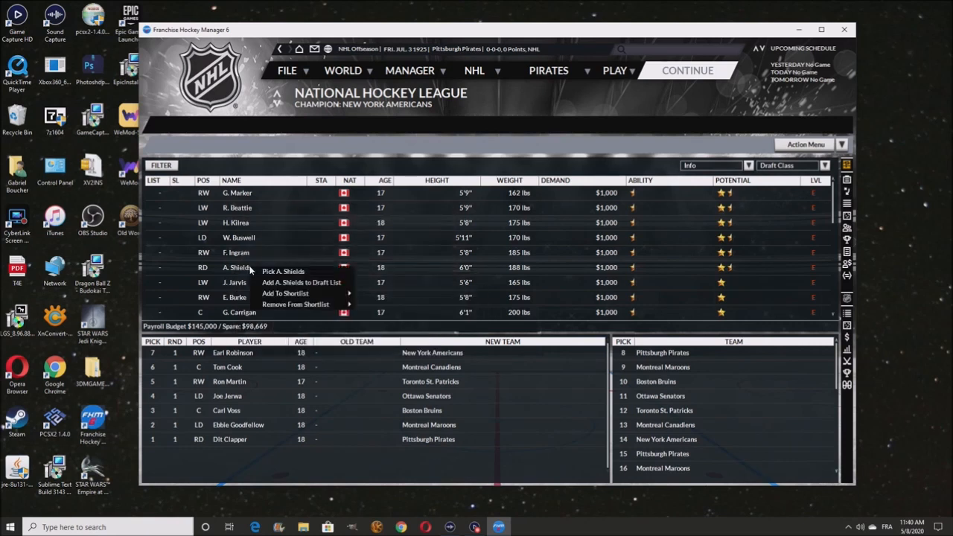
{"action": "left_click", "coordinate": [283, 271]}
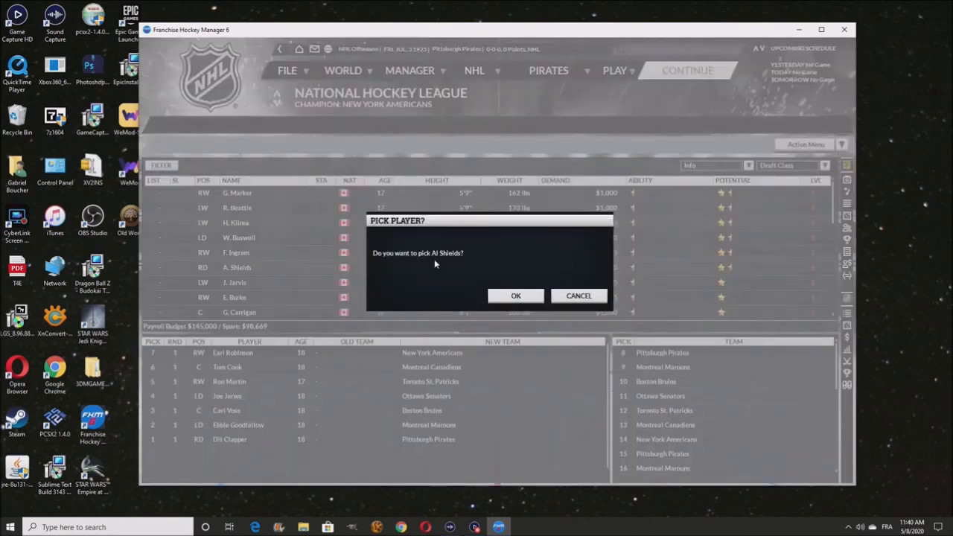
{"action": "left_click", "coordinate": [515, 295]}
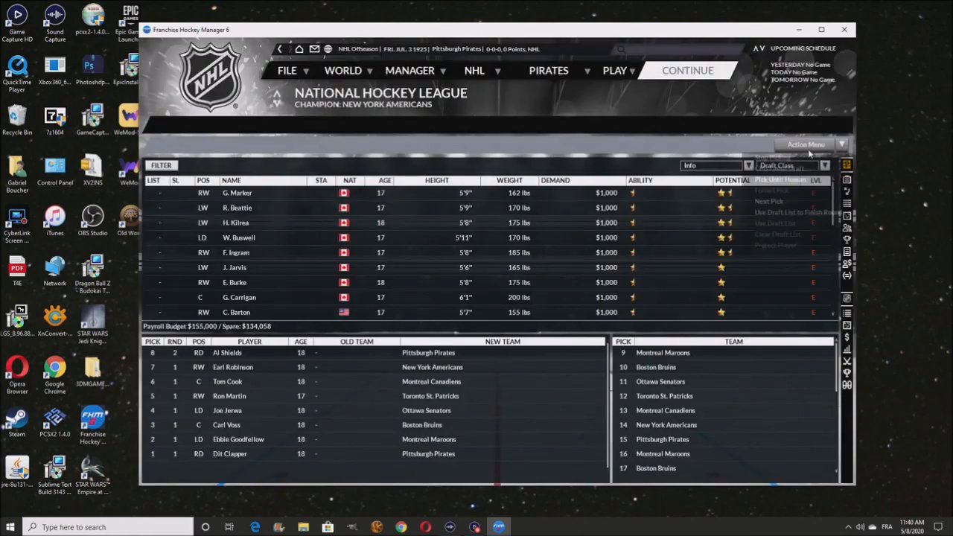
{"action": "left_click", "coordinate": [805, 143]}
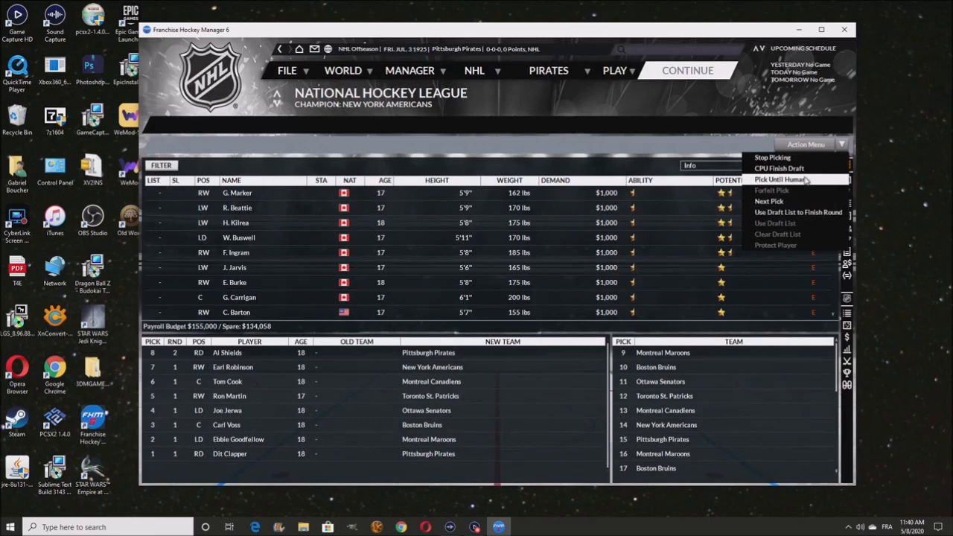
{"action": "mouse_move", "coordinate": [804, 182]}
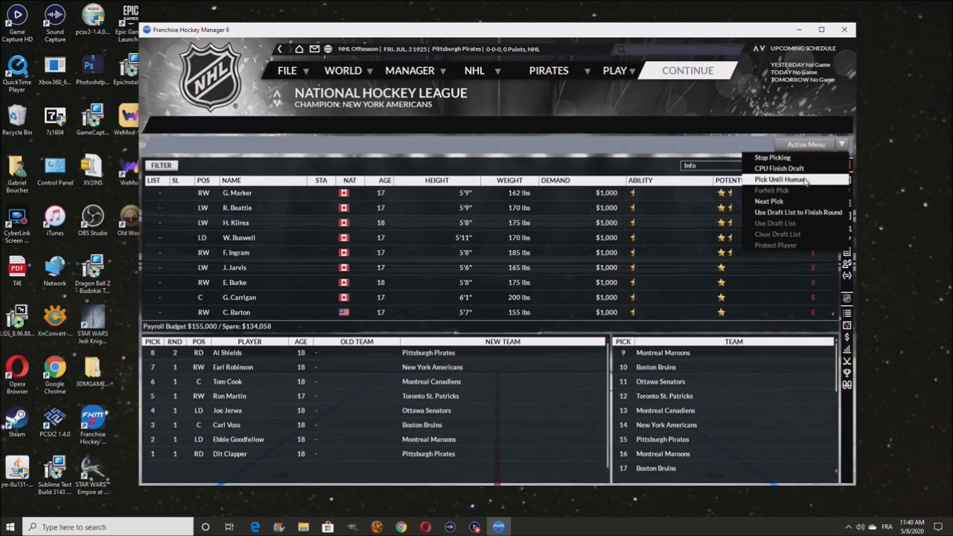
{"action": "left_click", "coordinate": [781, 179]}
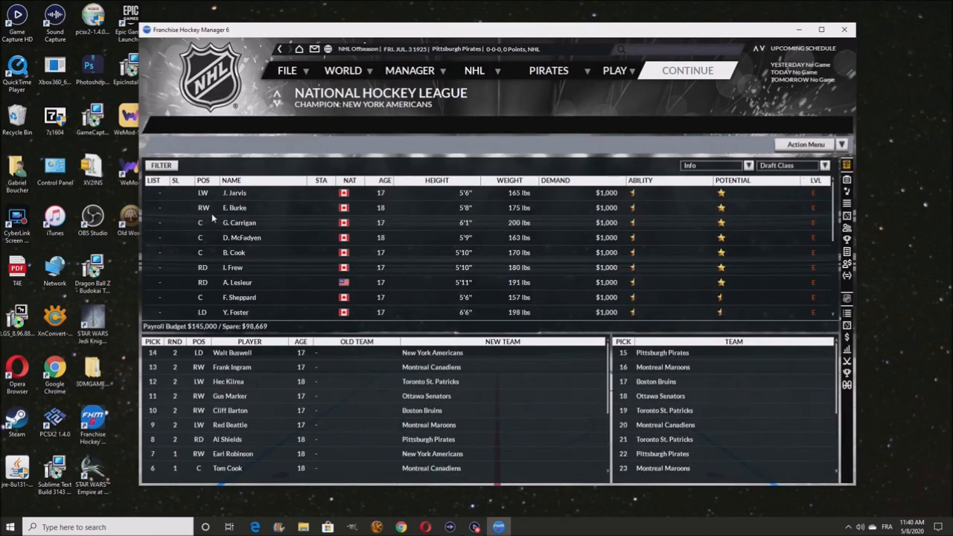
{"action": "mouse_move", "coordinate": [236, 209]}
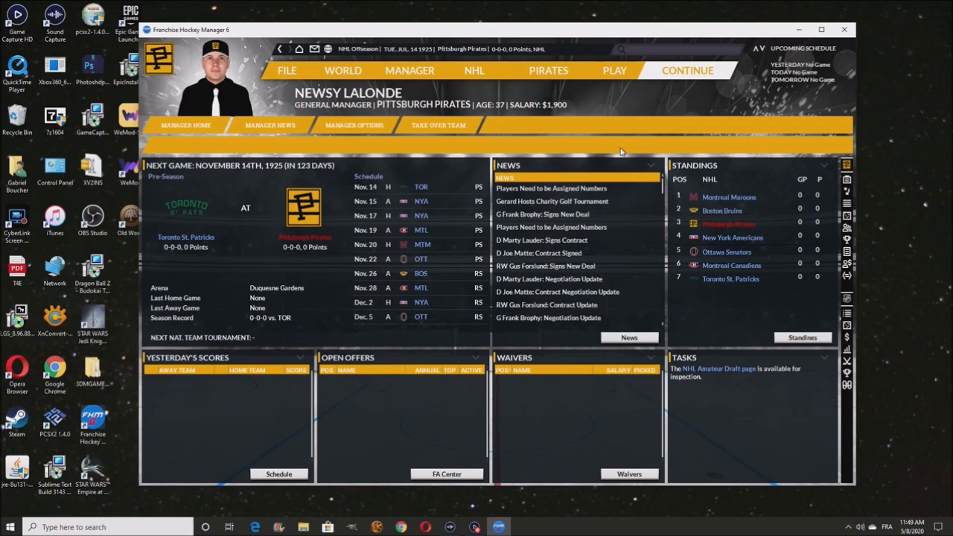
Show the Pirates staff overview with coach, assistant and trainer ratings
{"action": "left_click", "coordinate": [548, 70]}
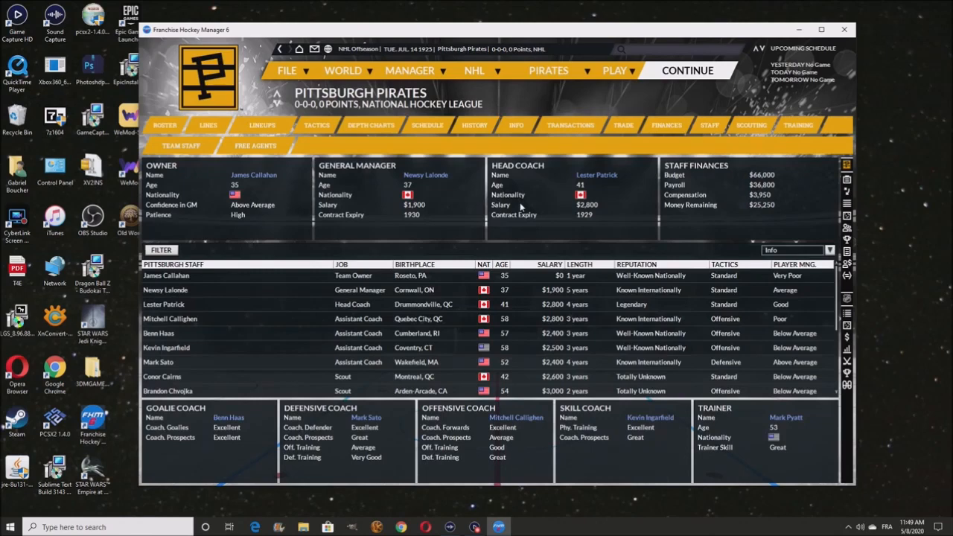
{"action": "mouse_move", "coordinate": [588, 182]}
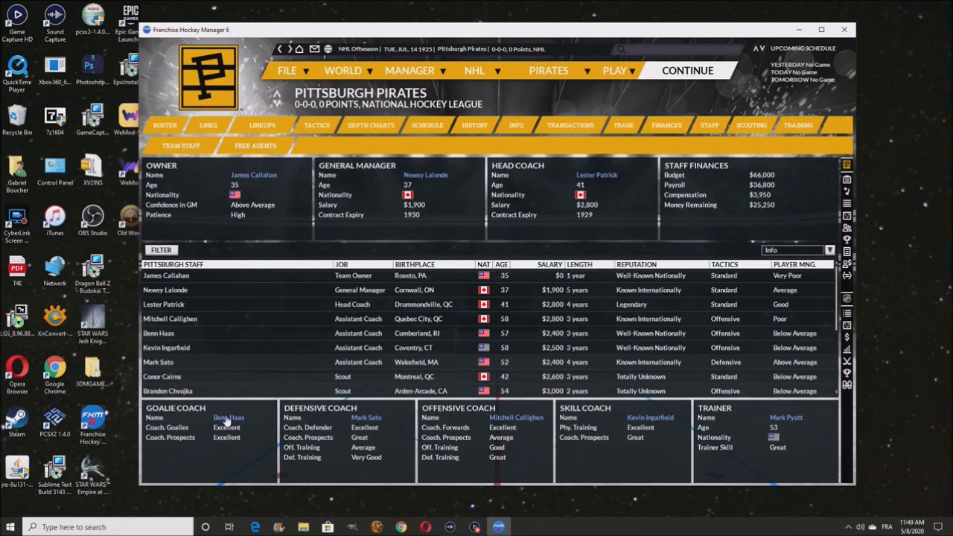
{"action": "mouse_move", "coordinate": [262, 432]}
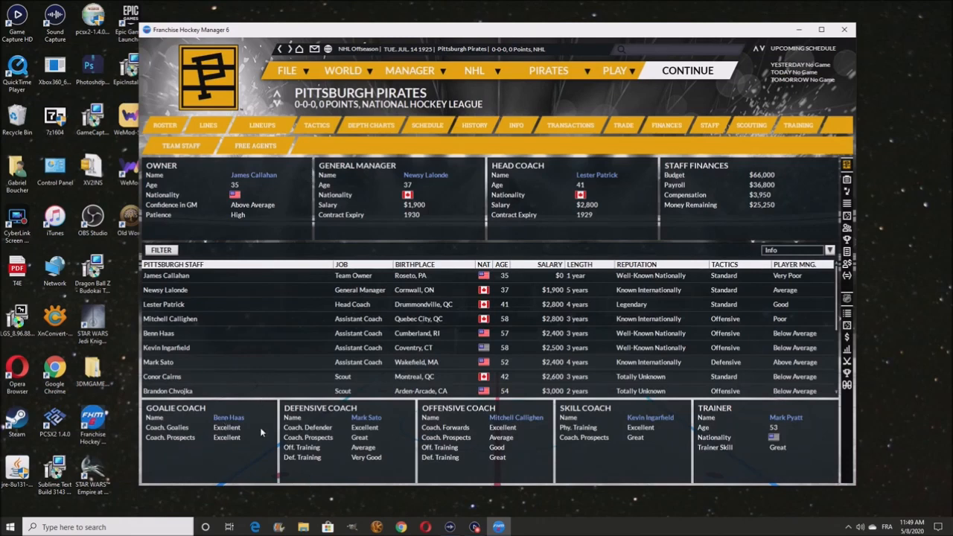
{"action": "mouse_move", "coordinate": [185, 448]}
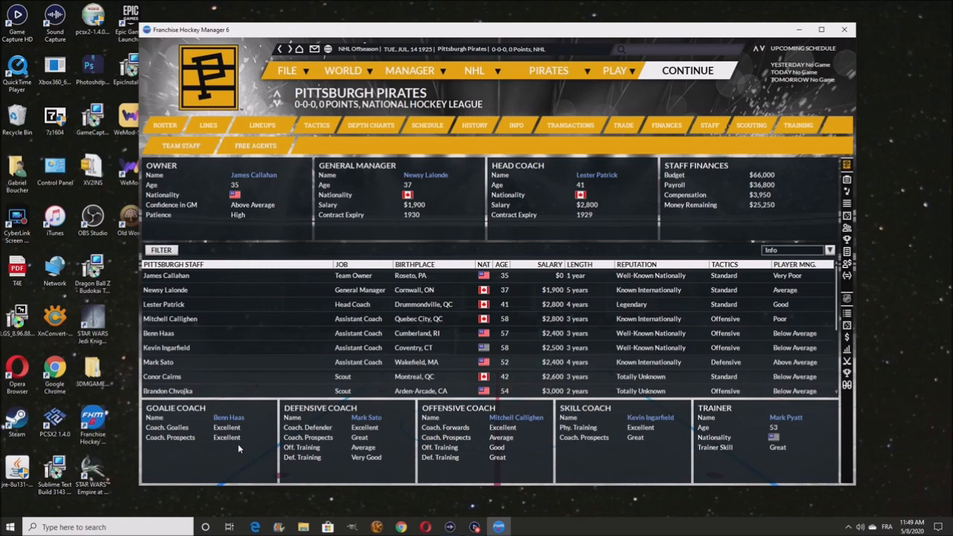
{"action": "mouse_move", "coordinate": [380, 425]}
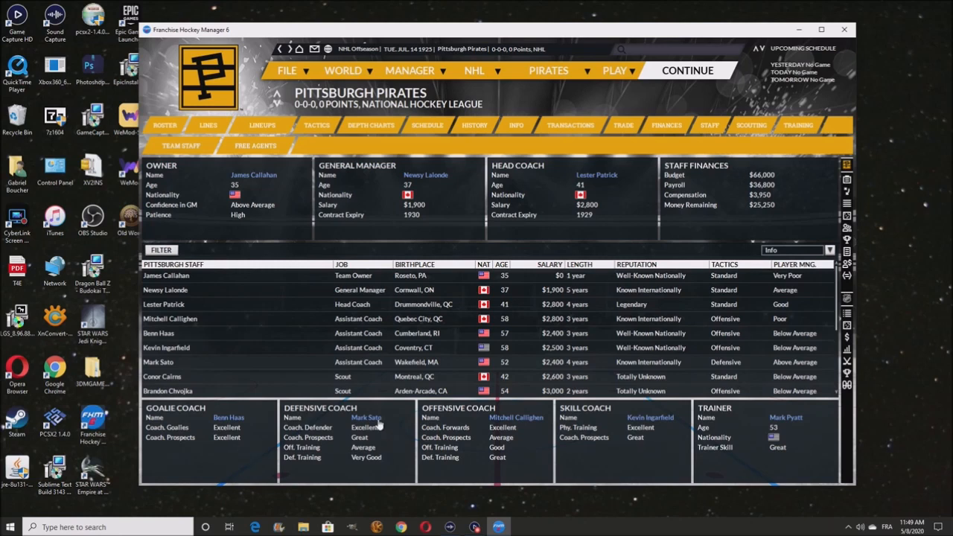
{"action": "mouse_move", "coordinate": [566, 473]}
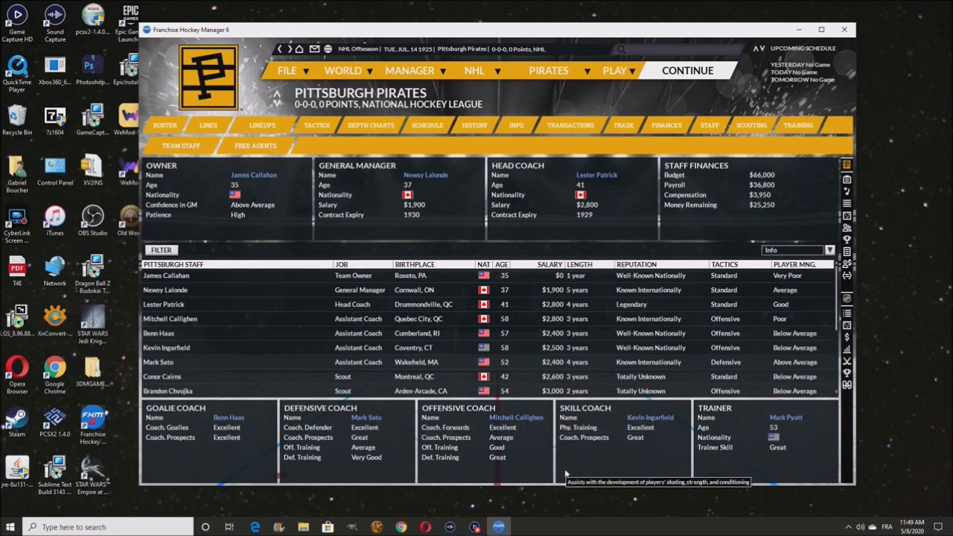
{"action": "mouse_move", "coordinate": [700, 458]}
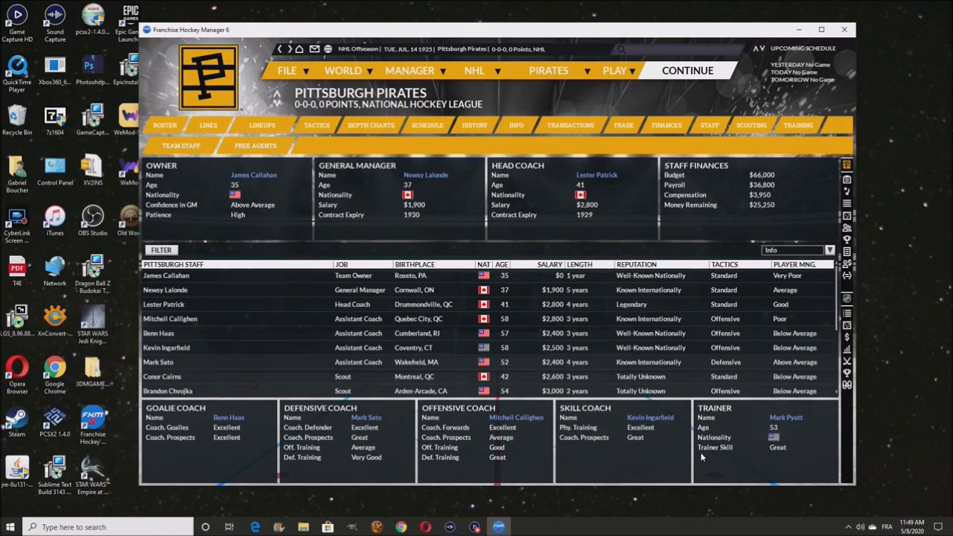
{"action": "mouse_move", "coordinate": [802, 453]}
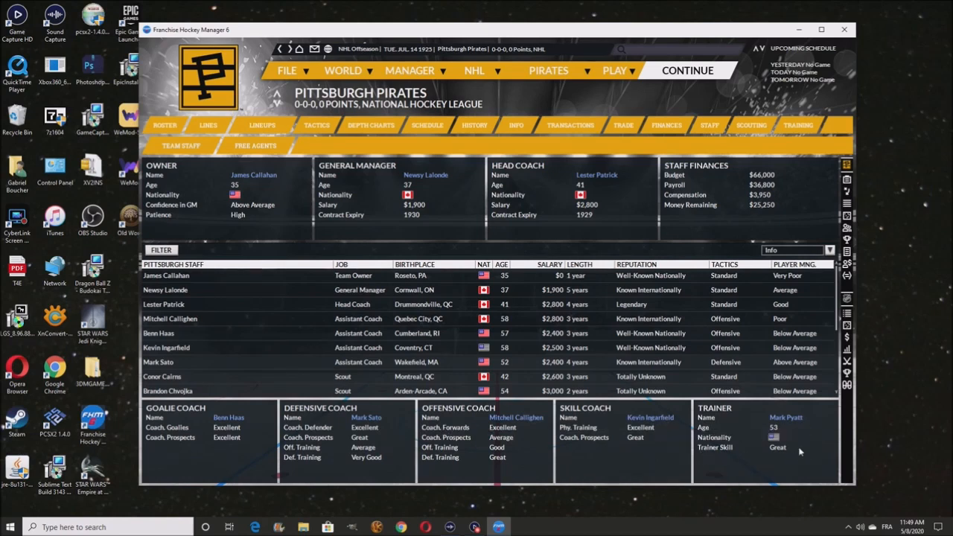
{"action": "mouse_move", "coordinate": [634, 469]}
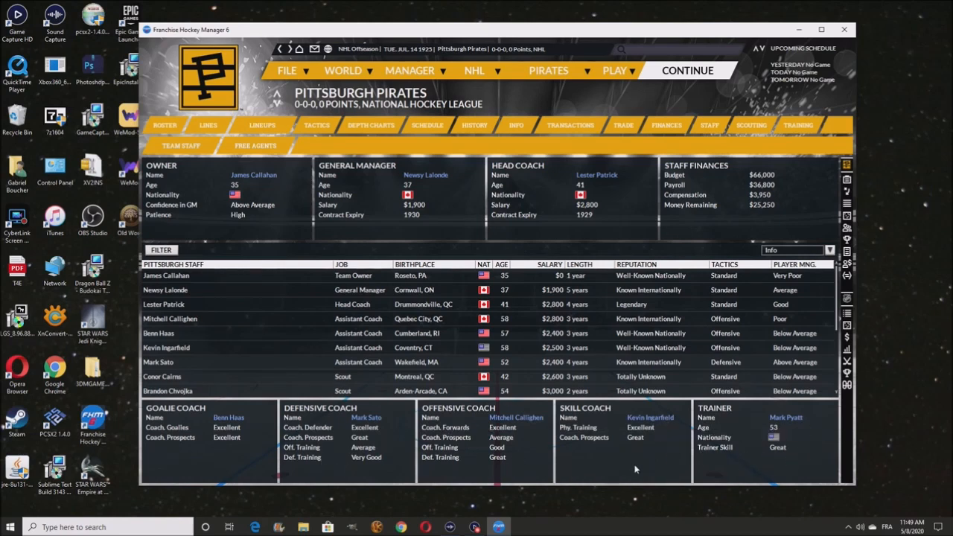